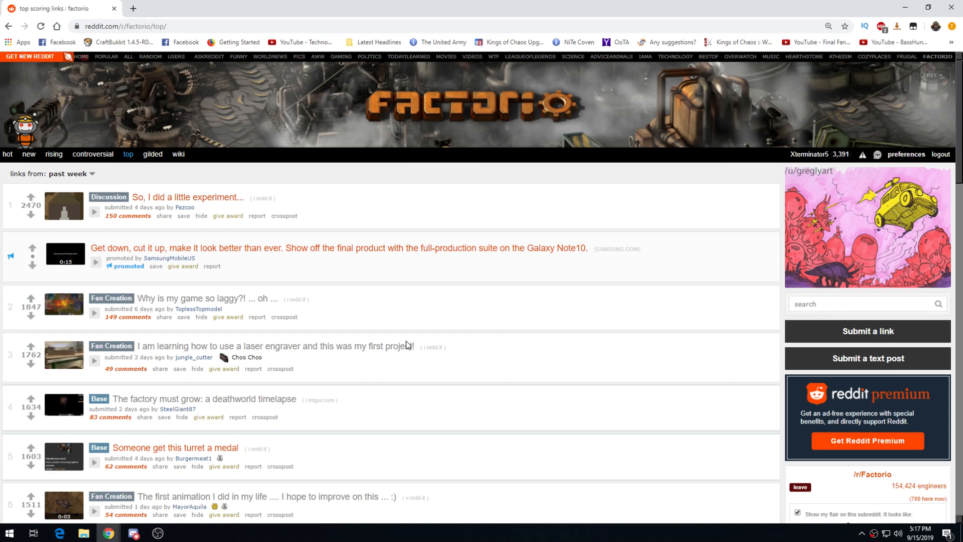
mouse_move(567, 191)
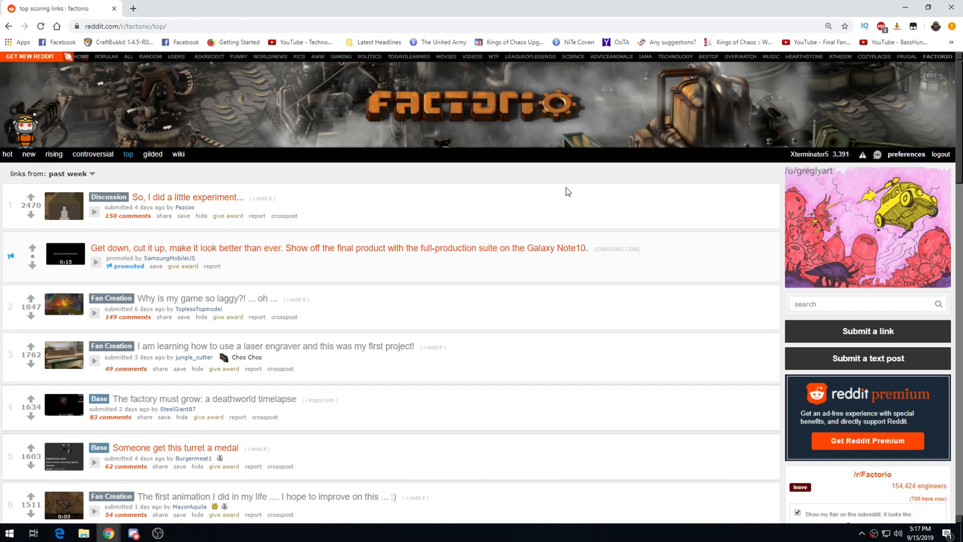
mouse_move(158, 183)
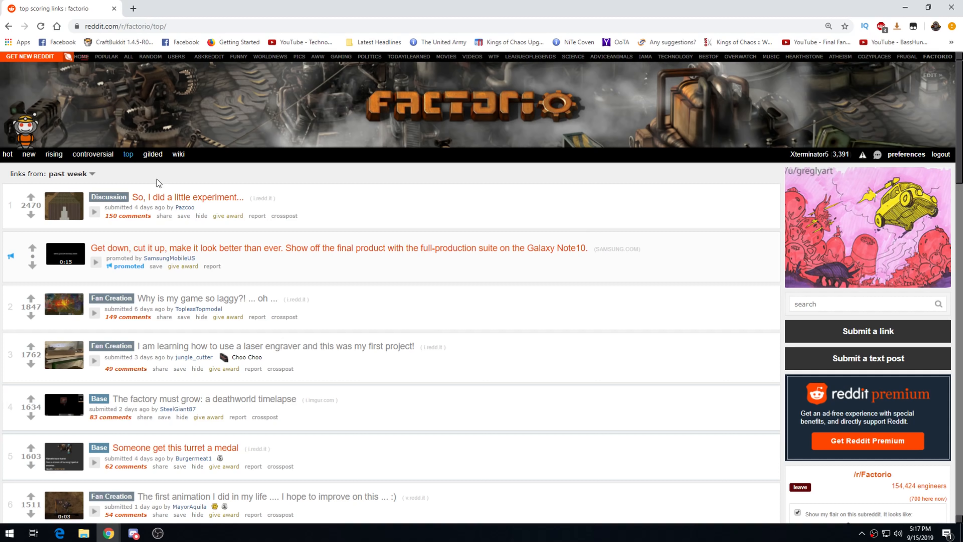
mouse_move(136, 197)
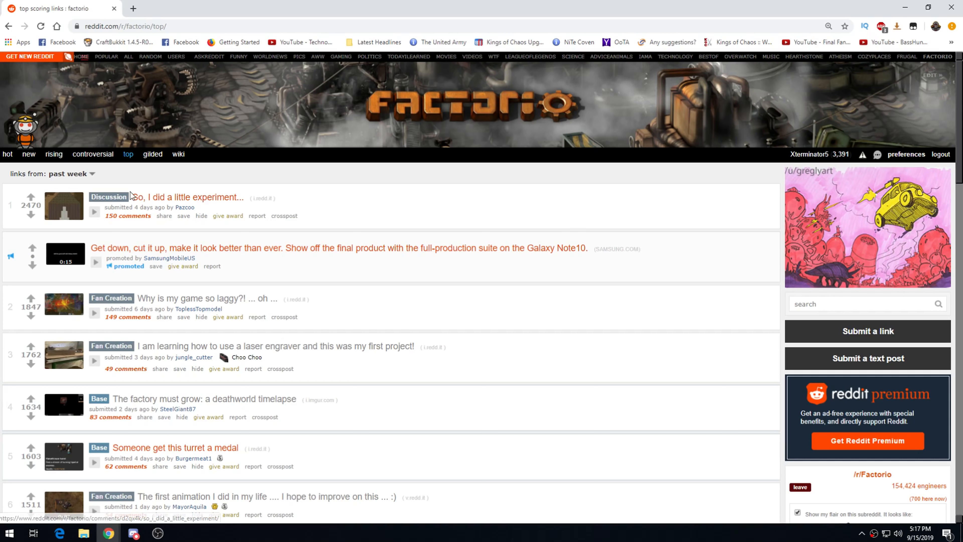
- View the 'So, I did a little experiment' post and its full-size image, returning to the post
click(186, 198)
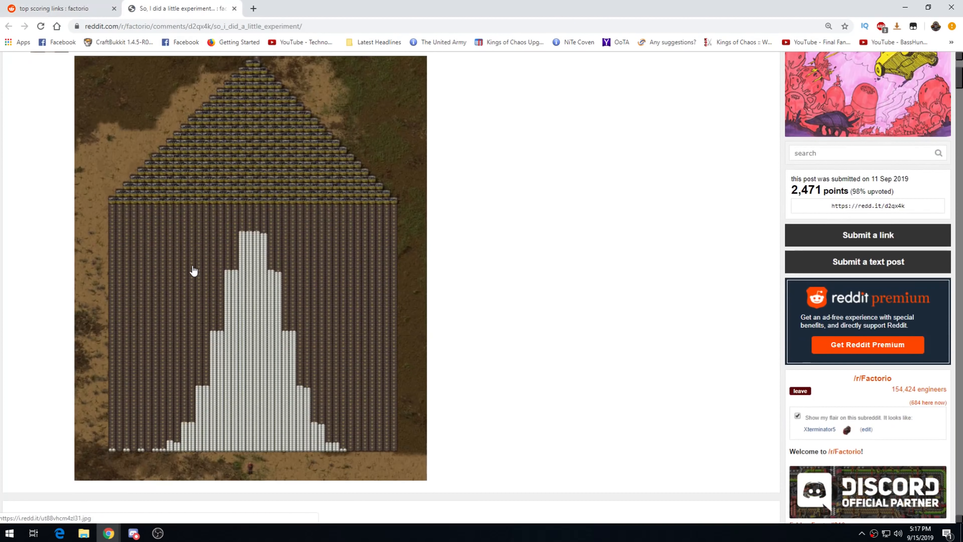
mouse_move(265, 228)
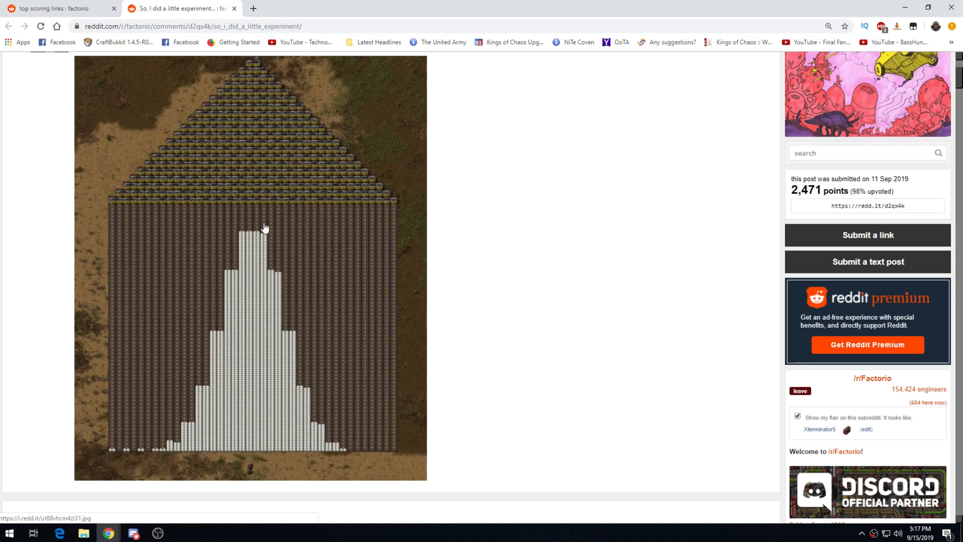
mouse_move(269, 200)
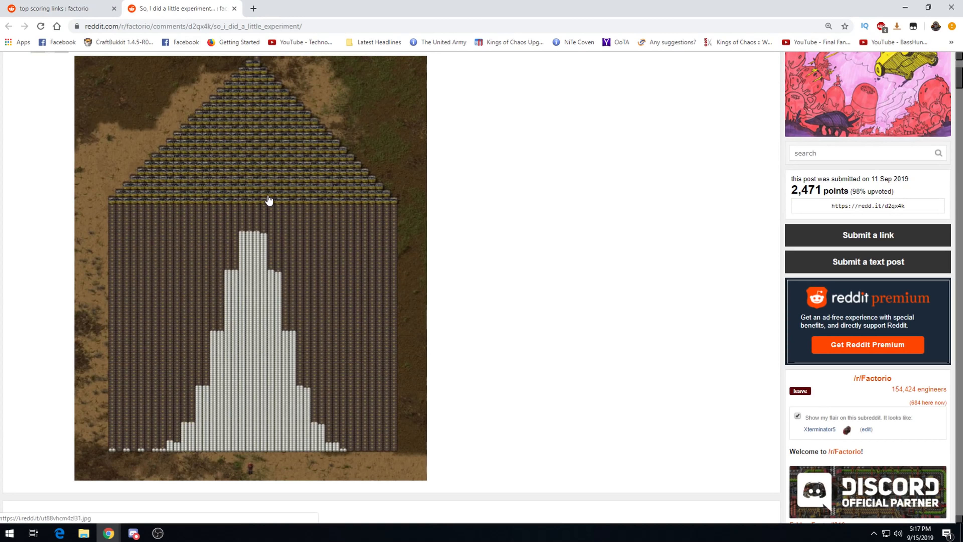
scroll(up, 3)
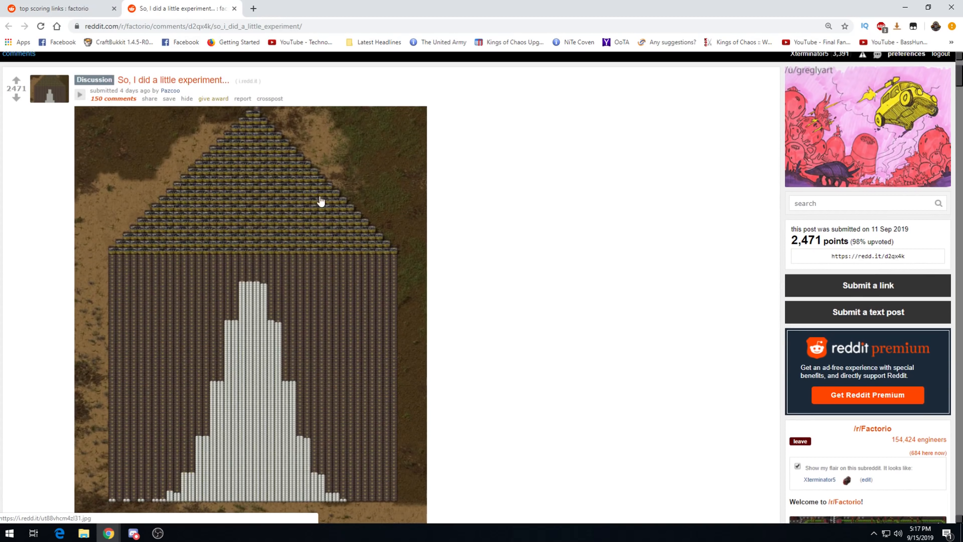
mouse_move(167, 104)
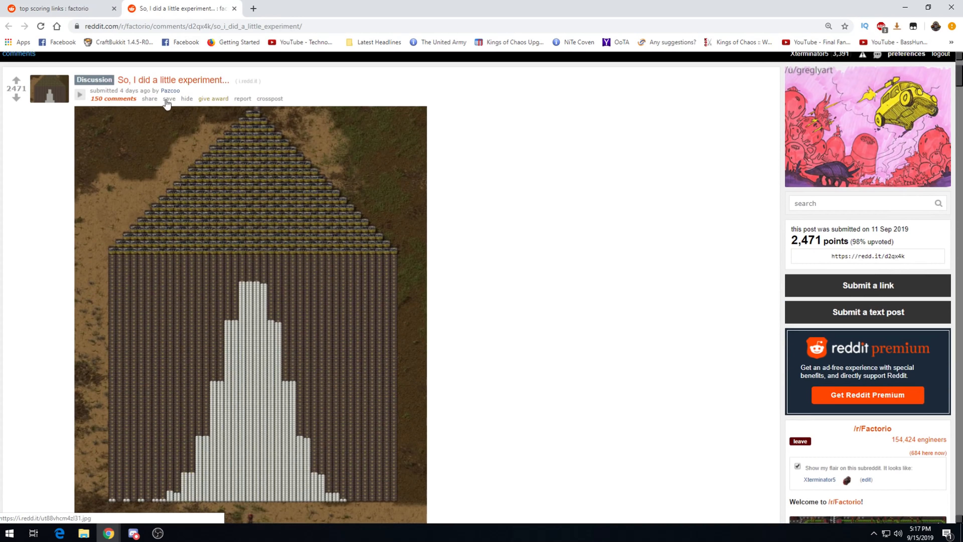
mouse_move(247, 135)
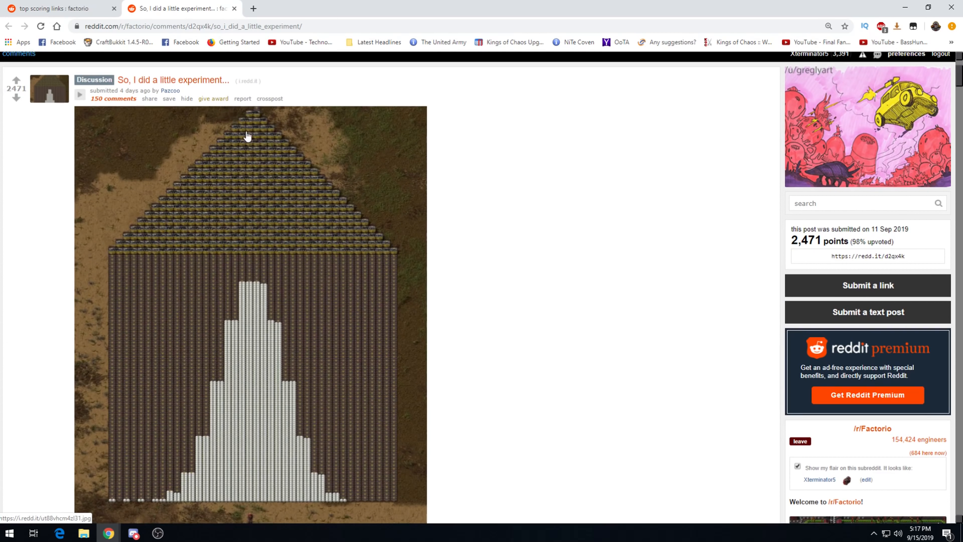
scroll(down, 3)
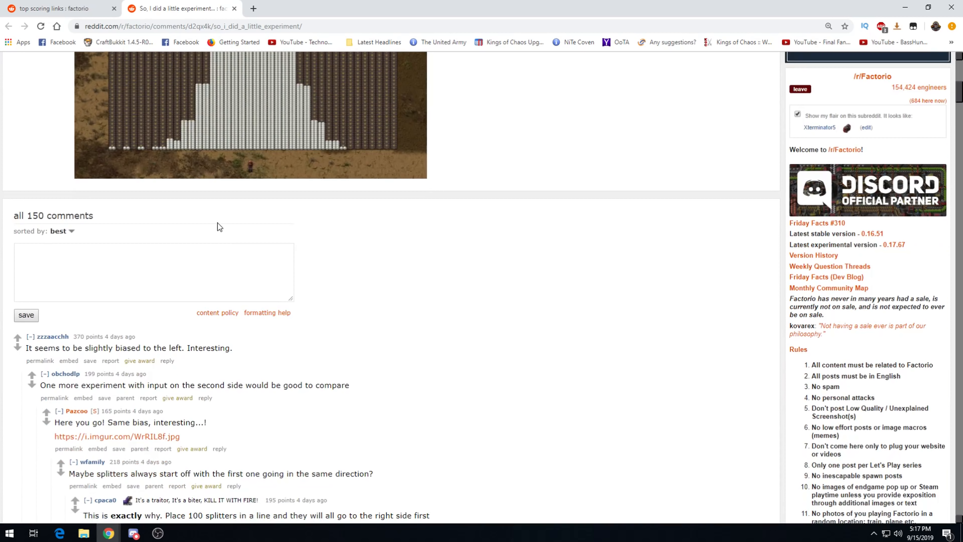
mouse_move(153, 179)
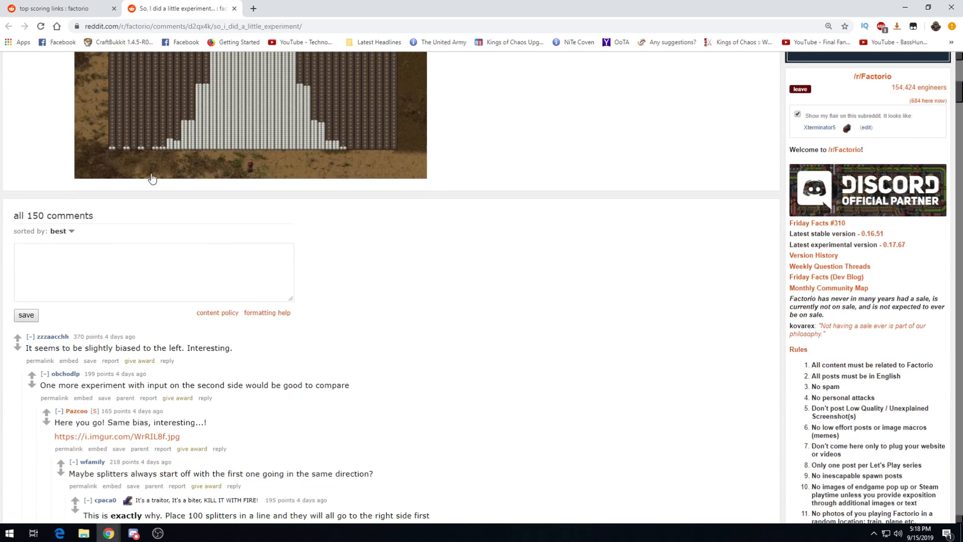
mouse_move(55, 359)
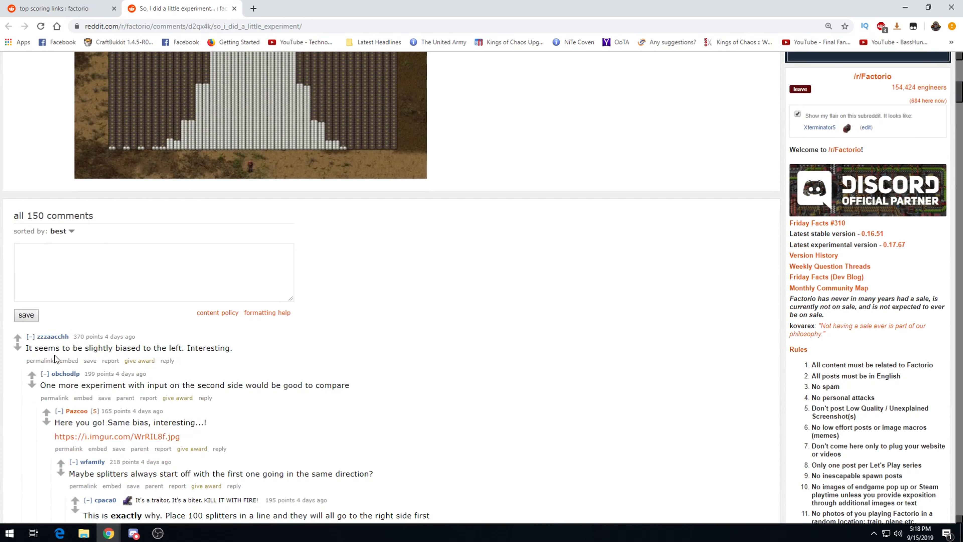
mouse_move(68, 343)
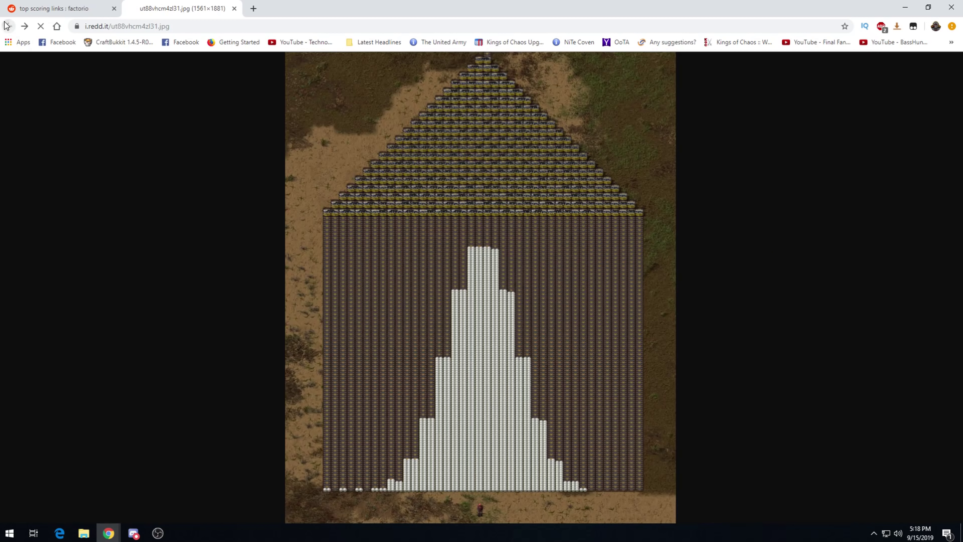
click(8, 26)
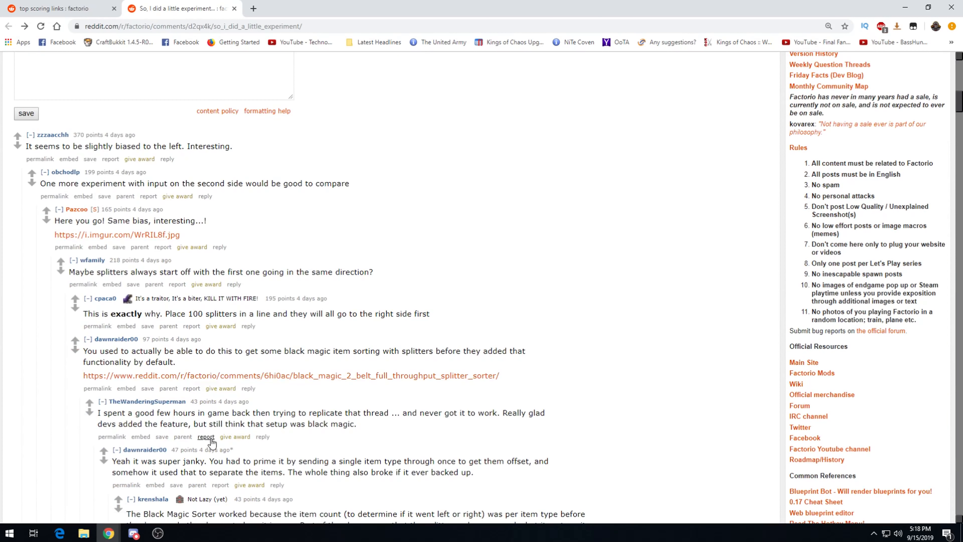
- Read the comments, view the linked initial-moments screenshot, then close the experiment post
scroll(down, 3)
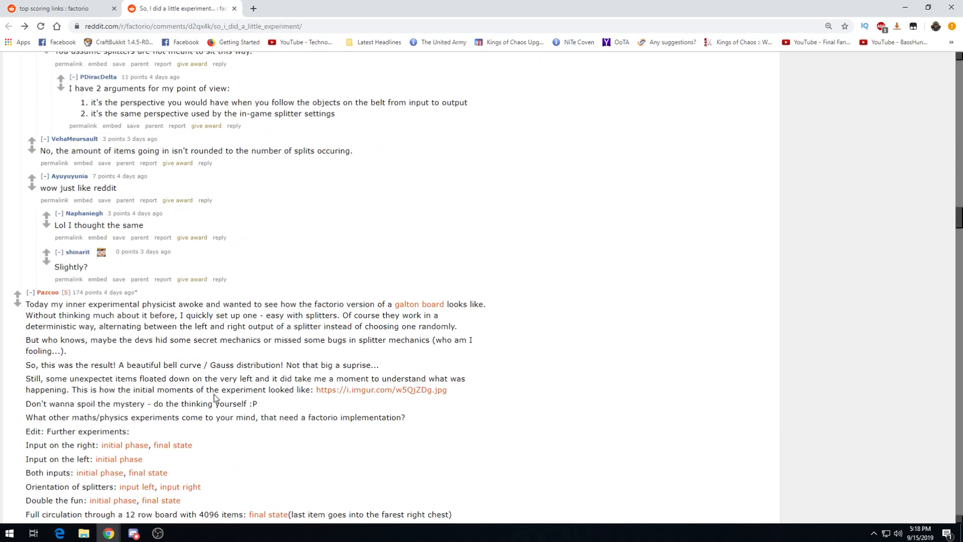
scroll(down, 3)
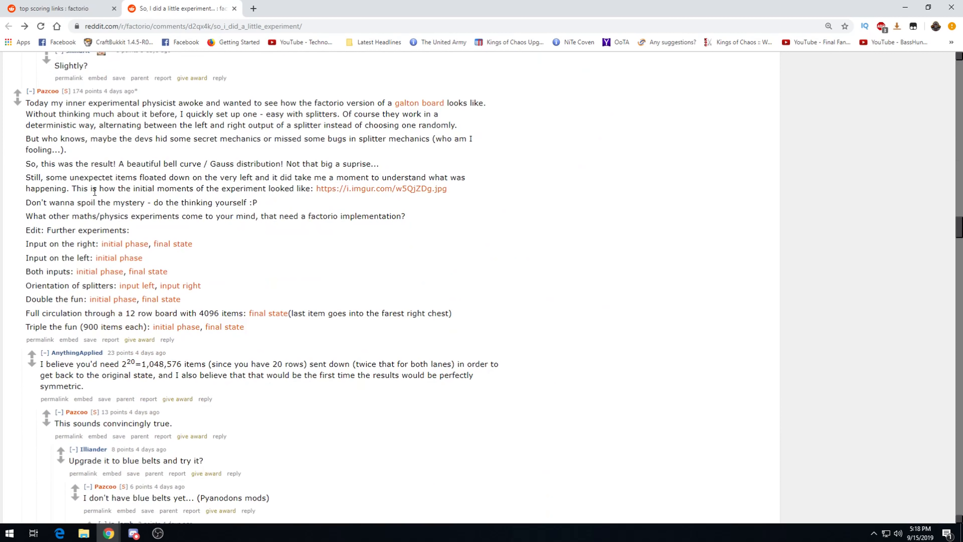
mouse_move(186, 178)
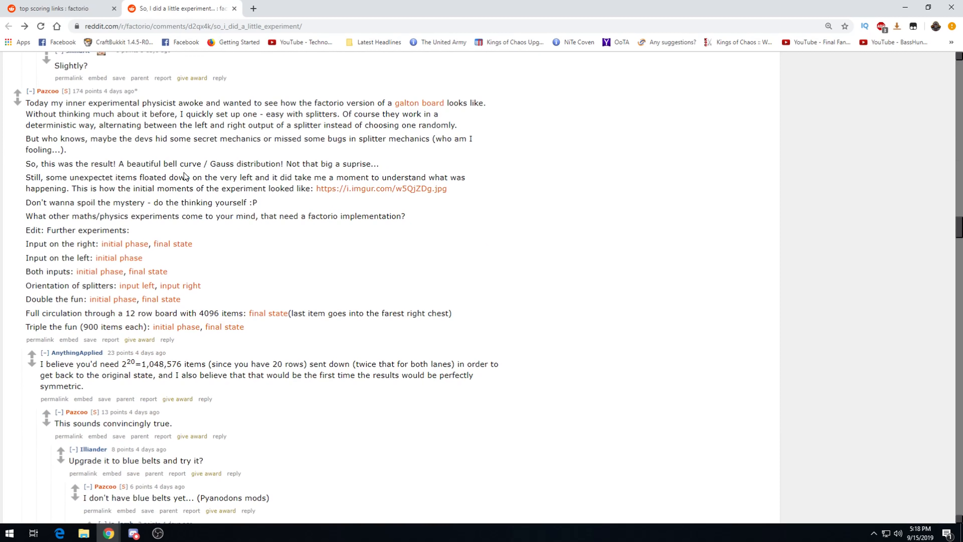
mouse_move(374, 167)
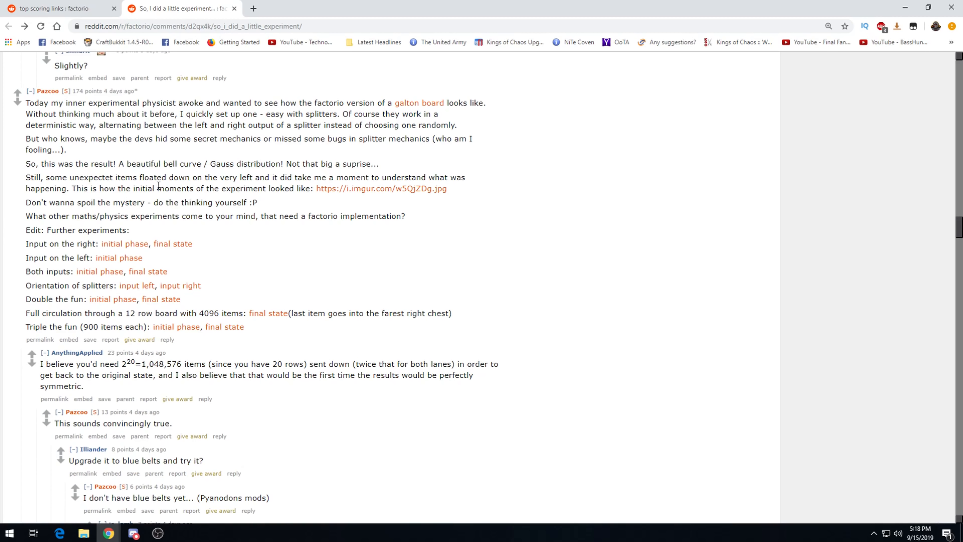
mouse_move(432, 182)
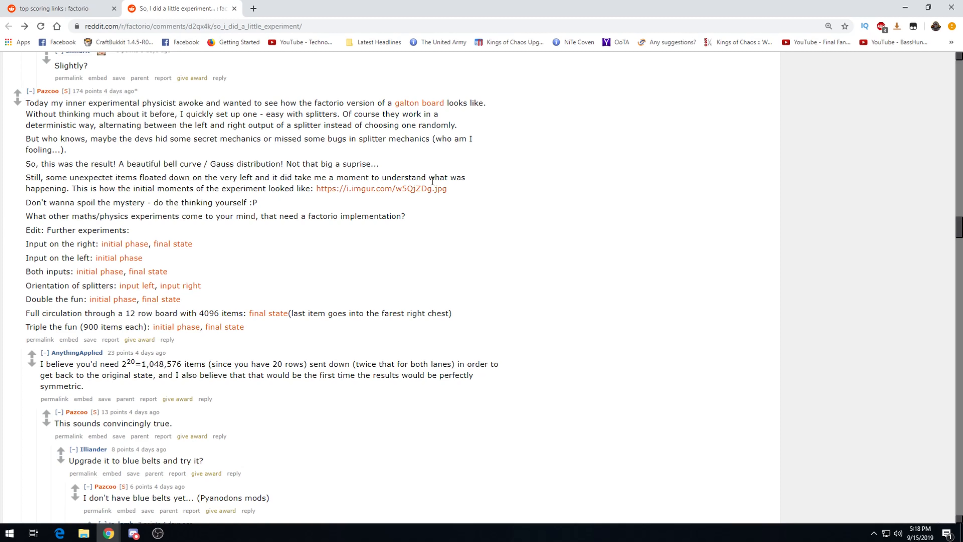
mouse_move(274, 217)
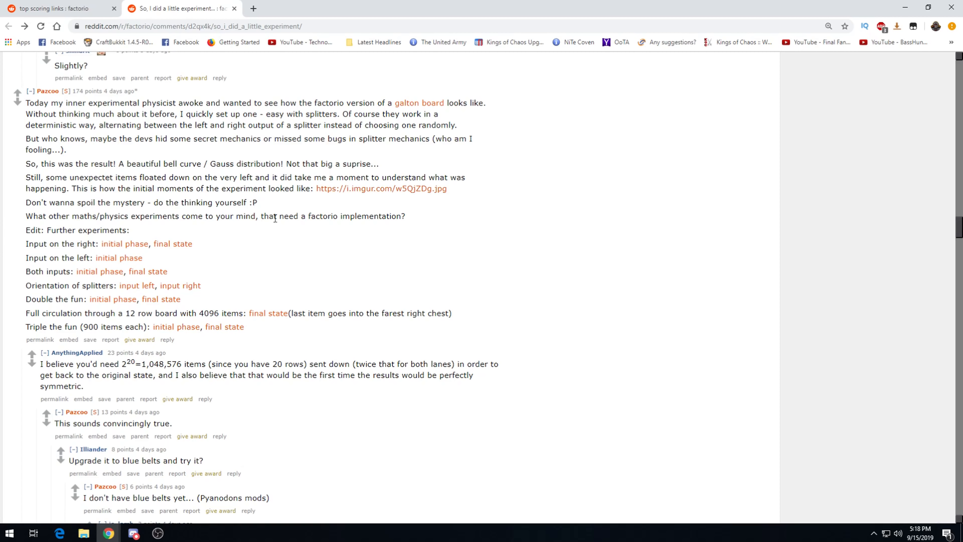
click(381, 189)
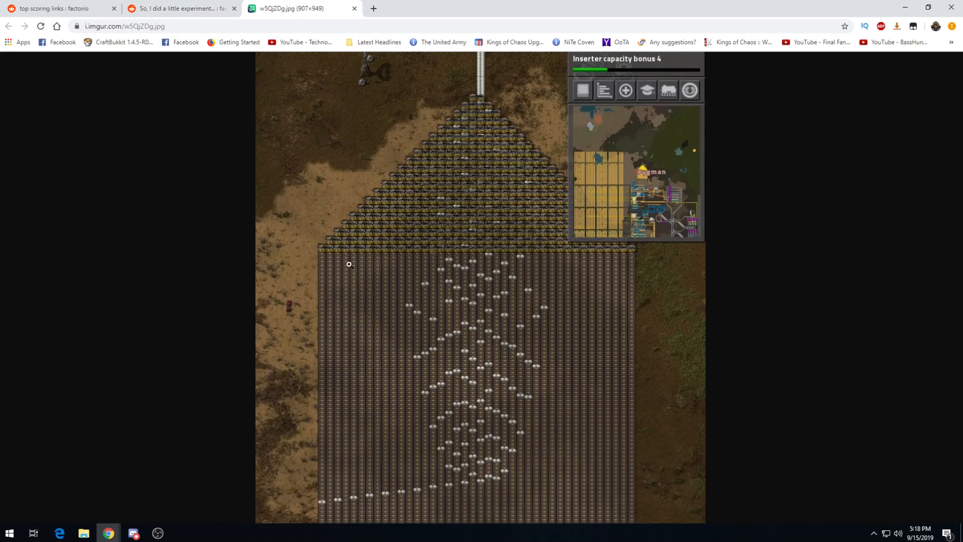
mouse_move(478, 477)
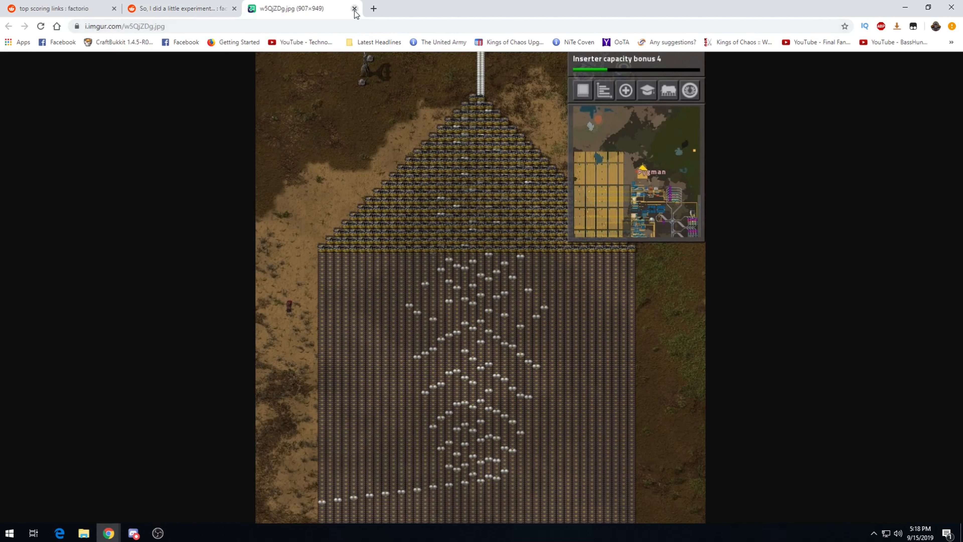
click(354, 8)
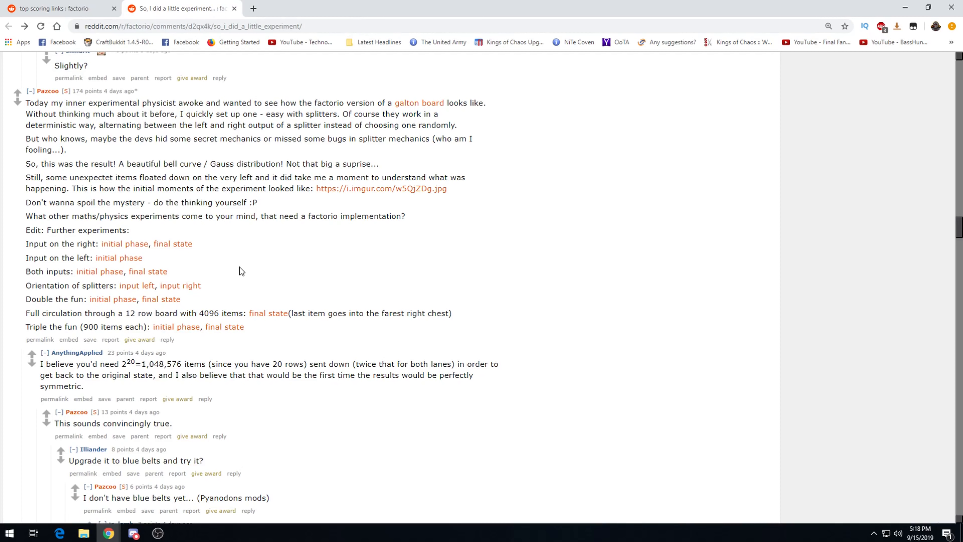
mouse_move(238, 17)
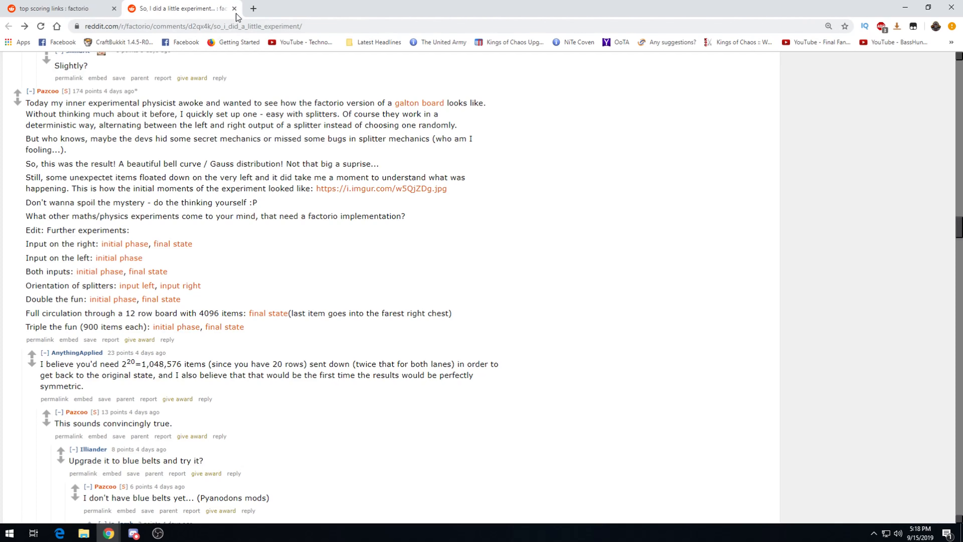
click(234, 8)
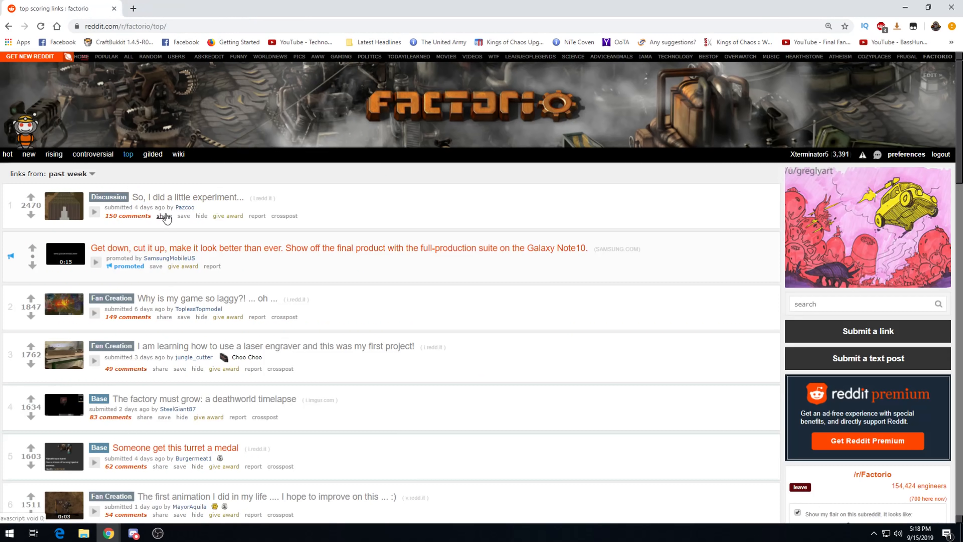
mouse_move(118, 306)
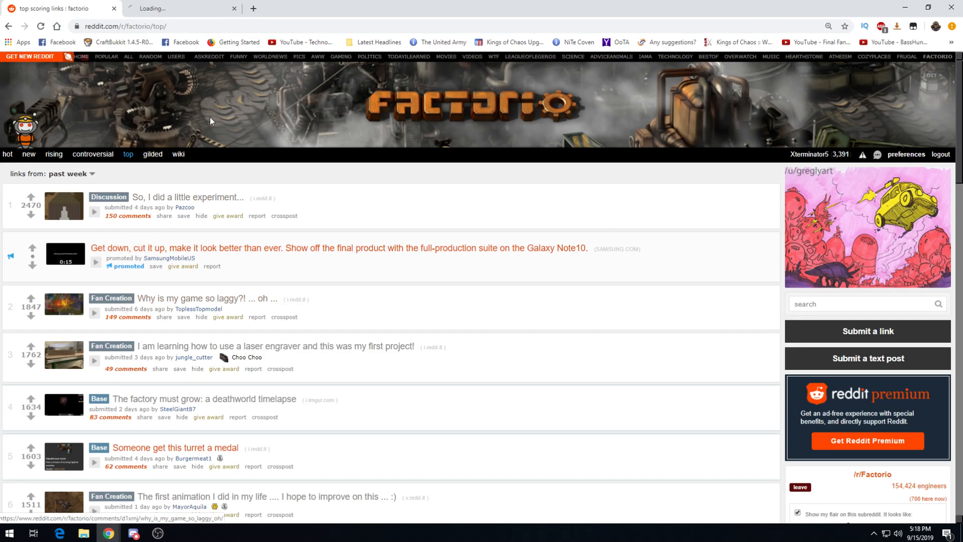
- Read through the 'Why is my game so laggy?!' post and its comments
click(206, 298)
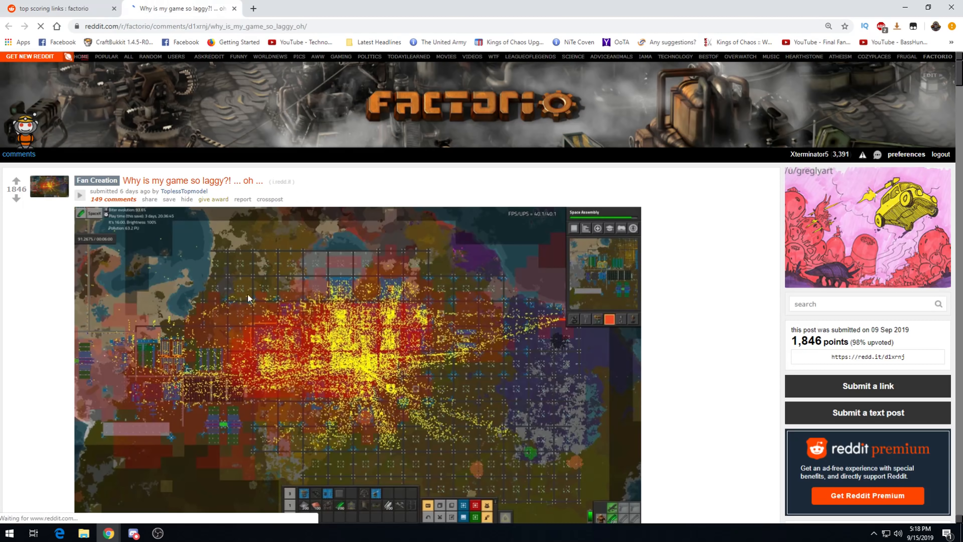
scroll(down, 3)
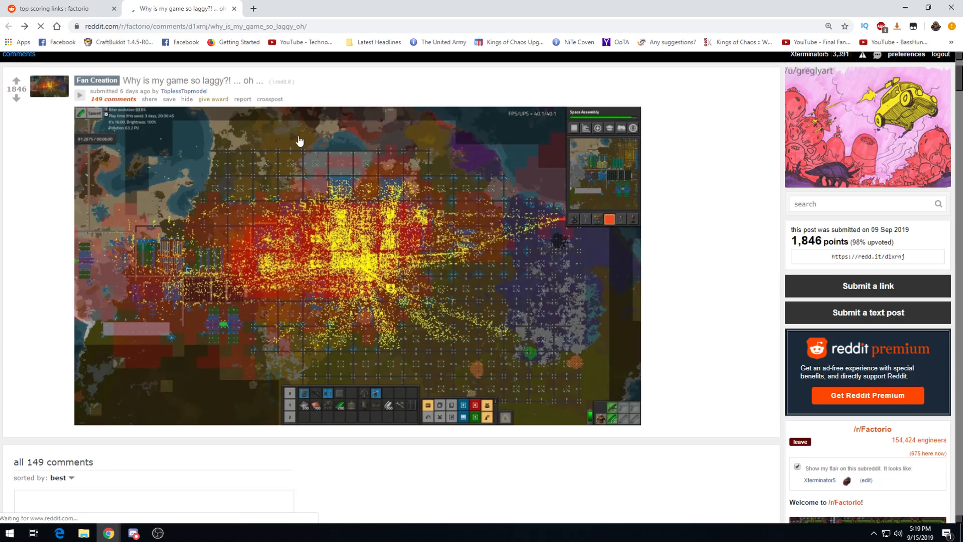
scroll(down, 3)
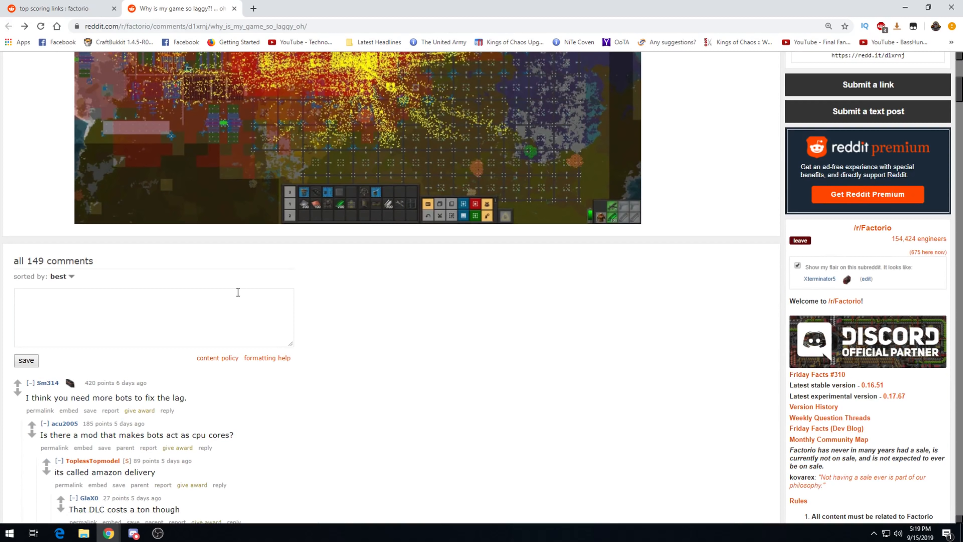
mouse_move(226, 330)
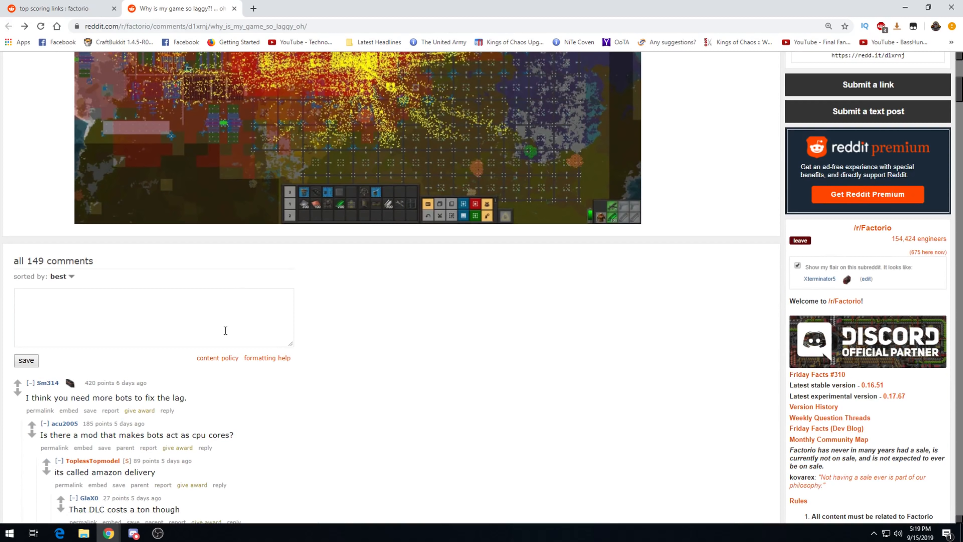
scroll(down, 3)
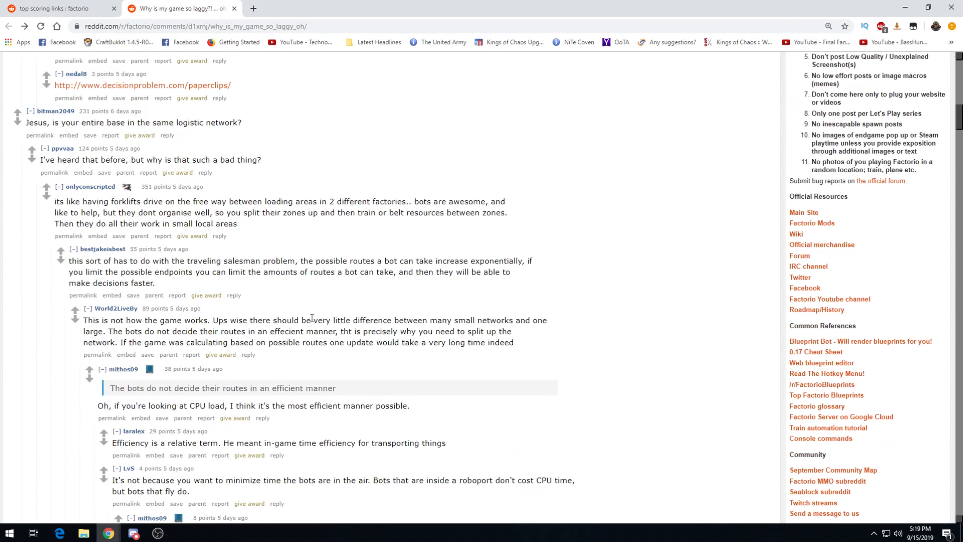
scroll(up, 3)
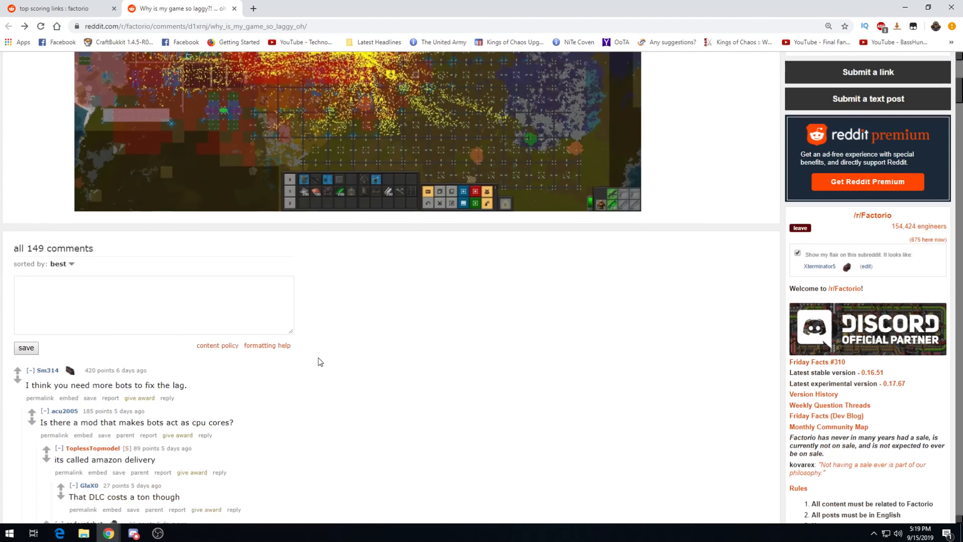
- View the laggy base screenshot at full size, close it and return to the post
click(356, 132)
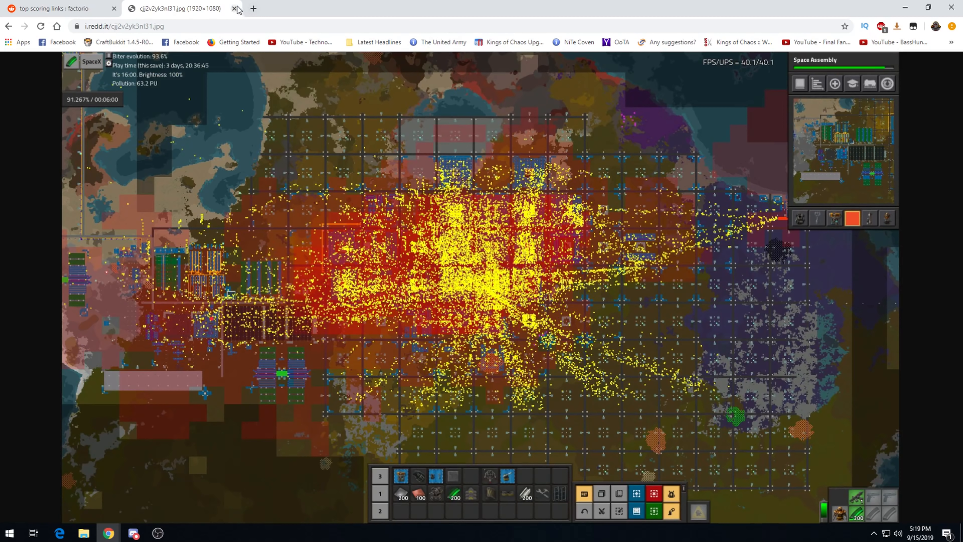
click(234, 8)
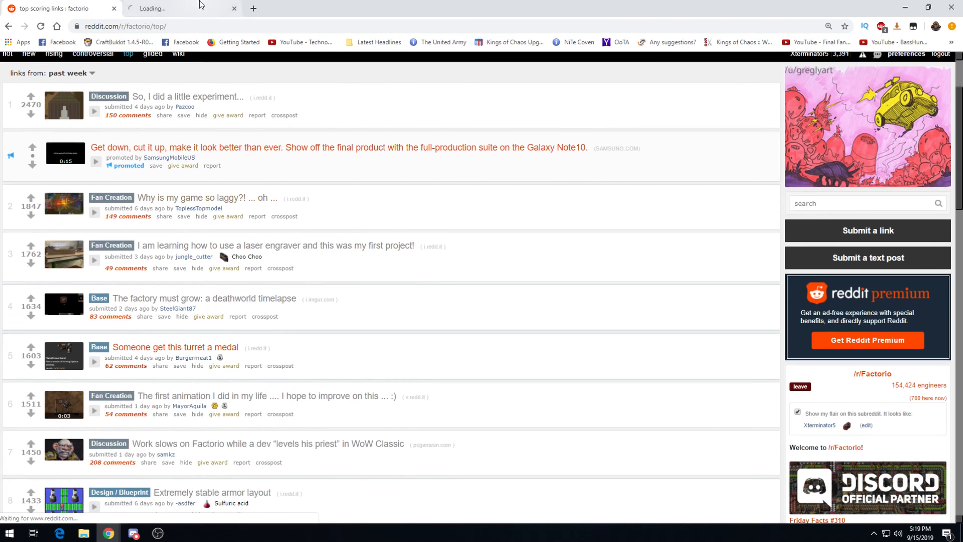
click(206, 198)
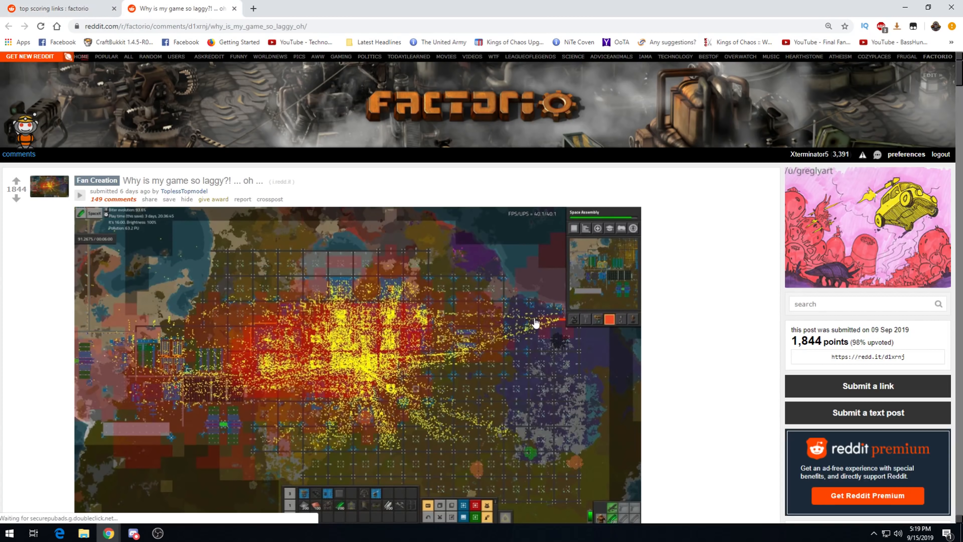
mouse_move(299, 56)
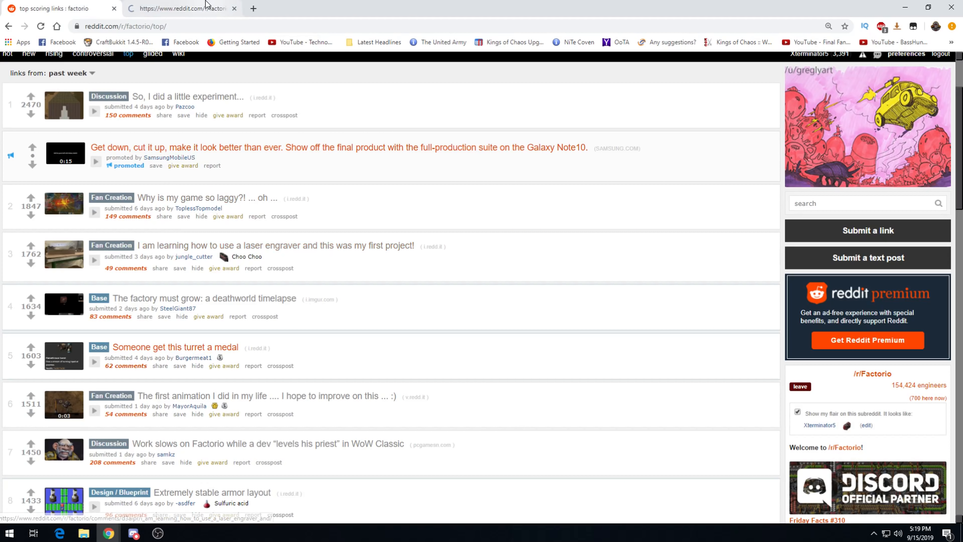
- View the laser engraver post's photo and its first comments
click(275, 246)
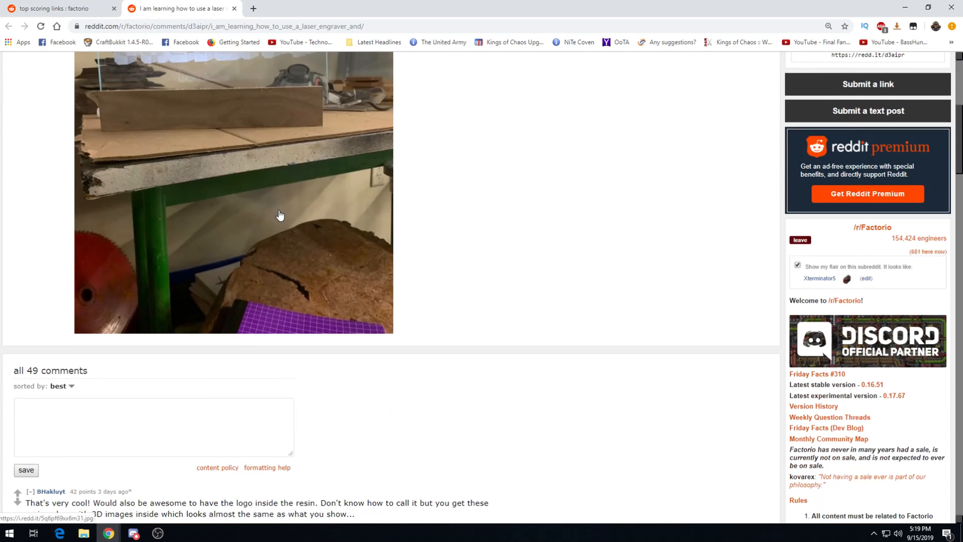
scroll(down, 3)
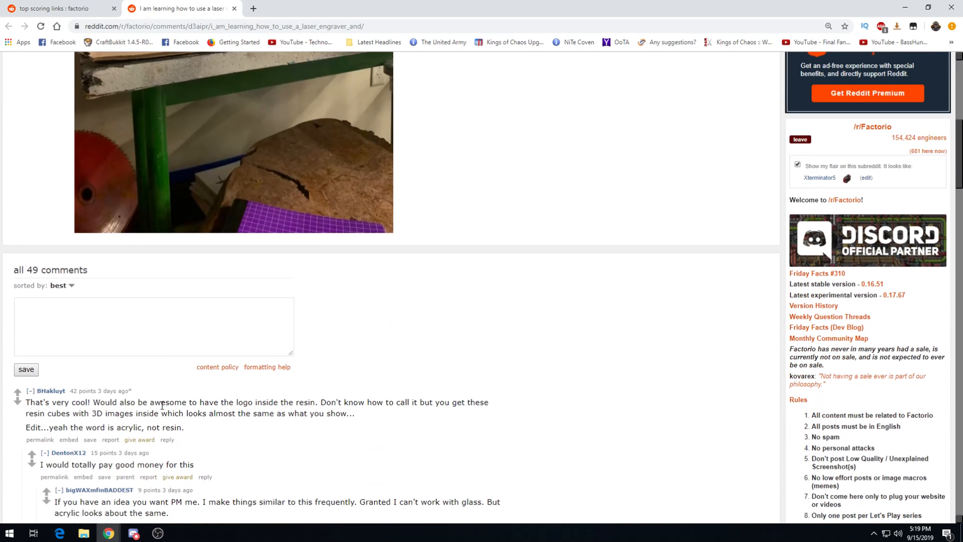
mouse_move(377, 418)
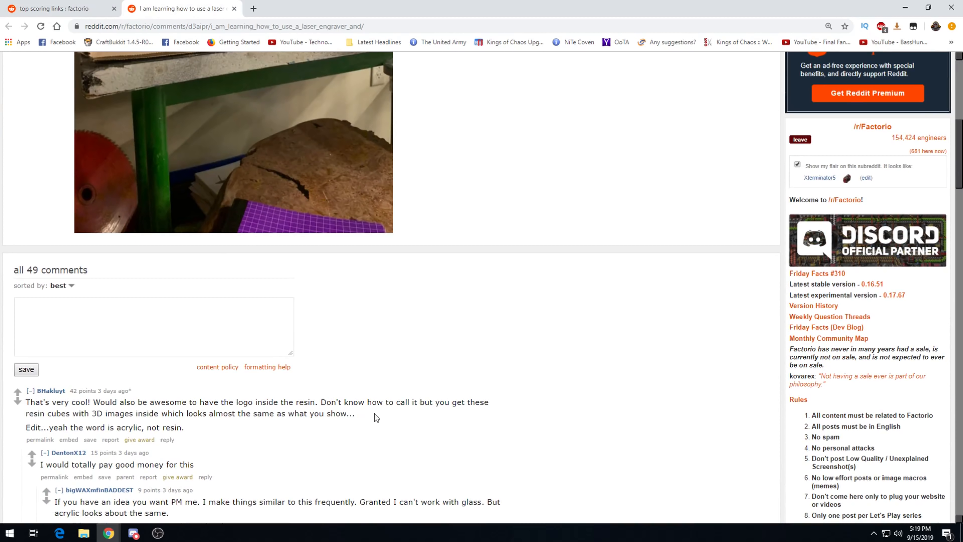
mouse_move(102, 424)
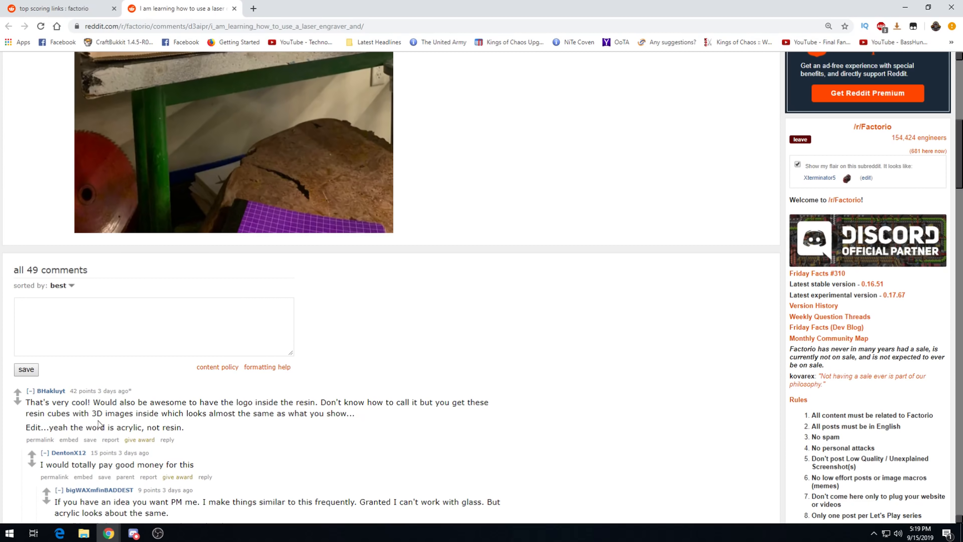
mouse_move(225, 422)
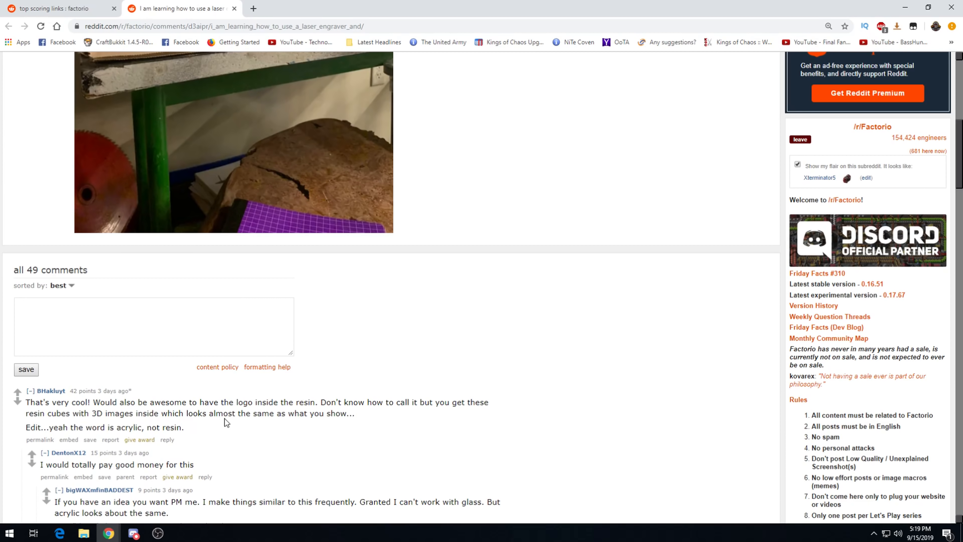
mouse_move(312, 94)
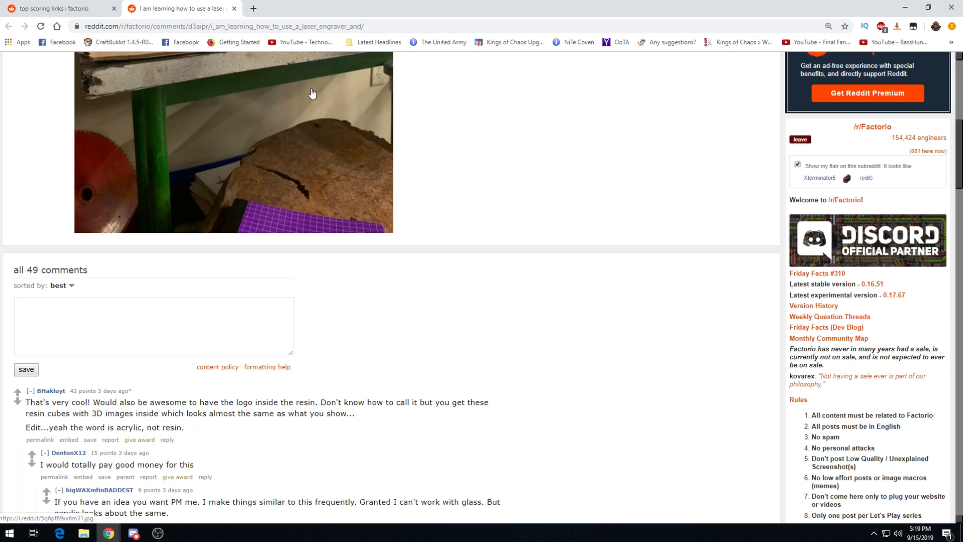
scroll(up, 3)
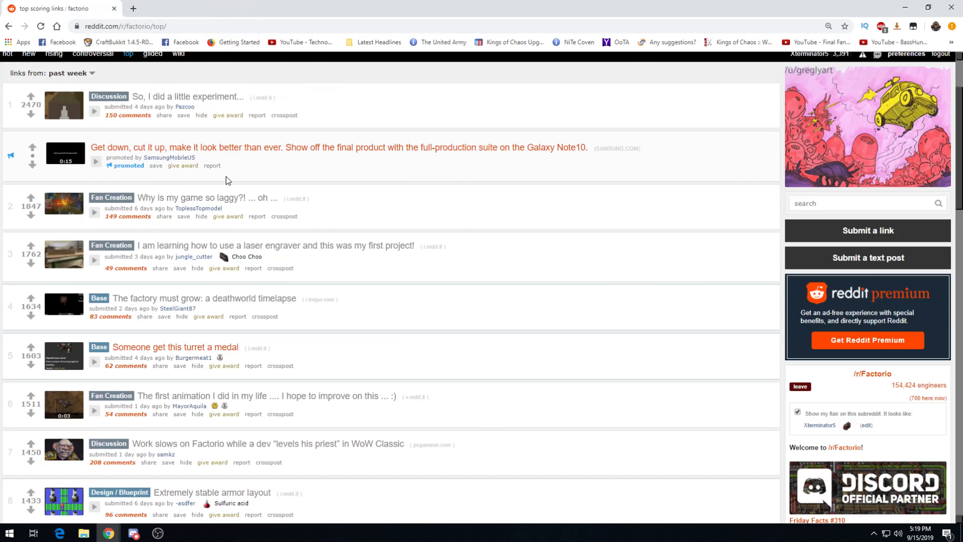
mouse_move(177, 325)
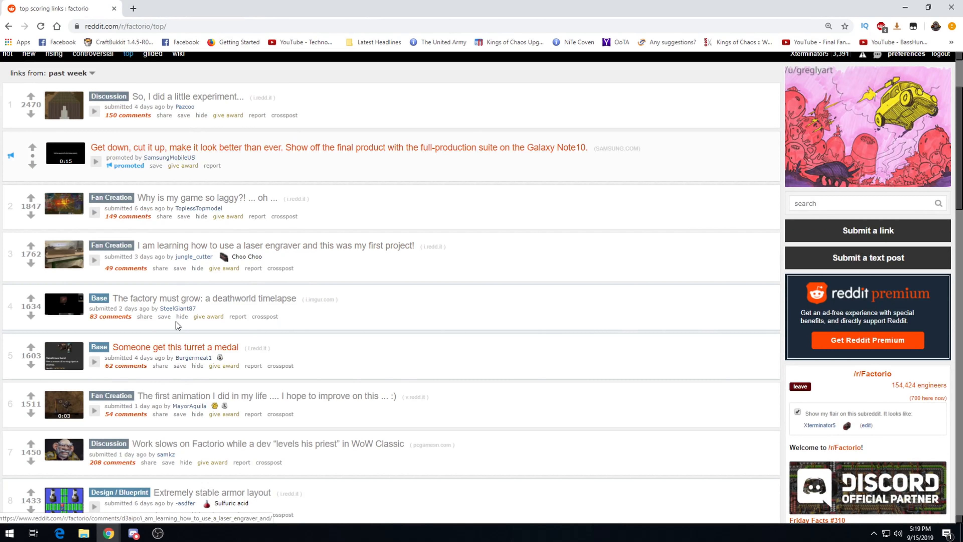
- Scroll the week's top posts list back up to its top
scroll(up, 3)
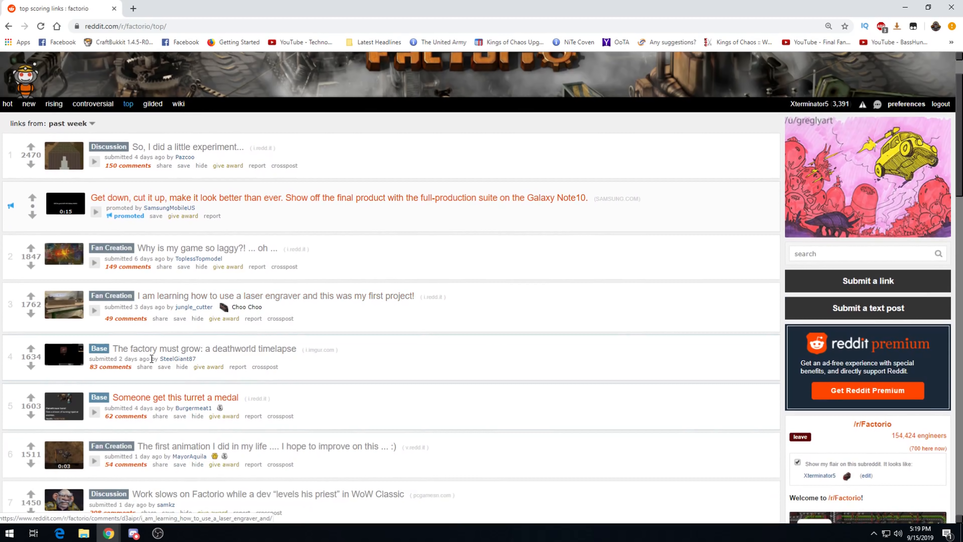
mouse_move(146, 345)
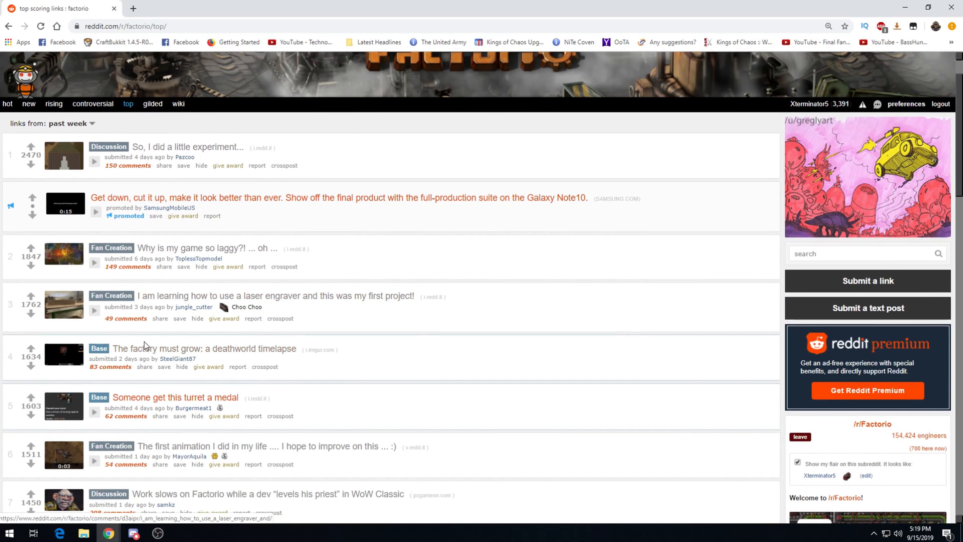
middle_click(204, 348)
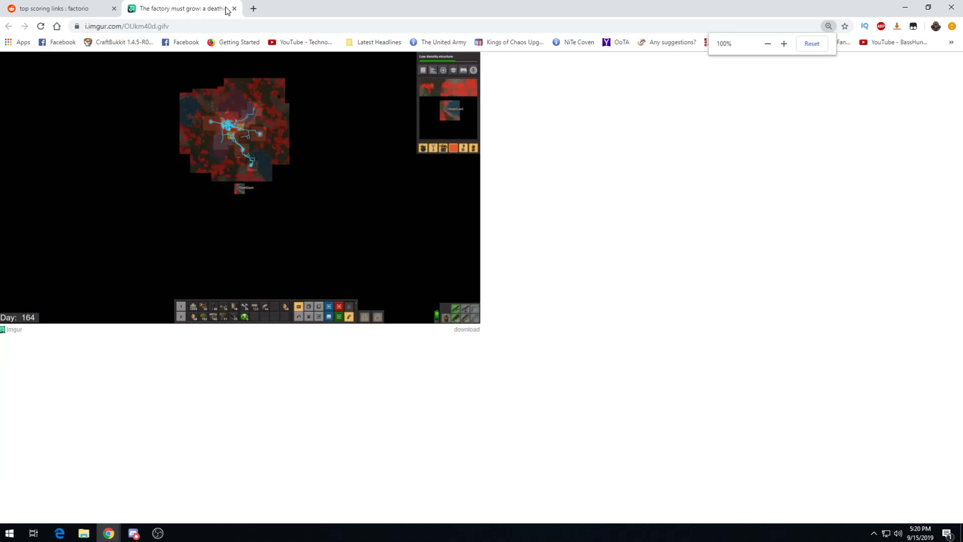
click(233, 8)
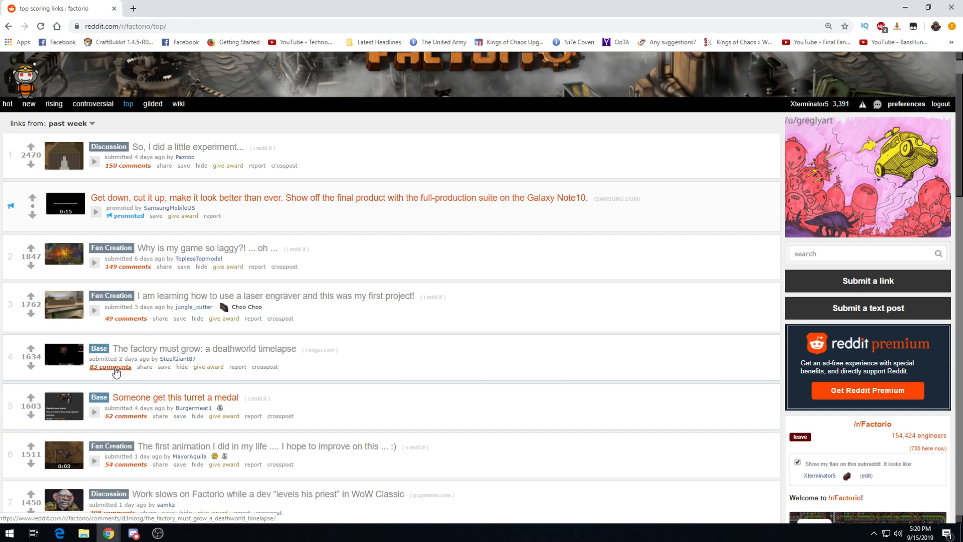
- View the deathworld timelapse comments with the author's base consumption stats
click(110, 367)
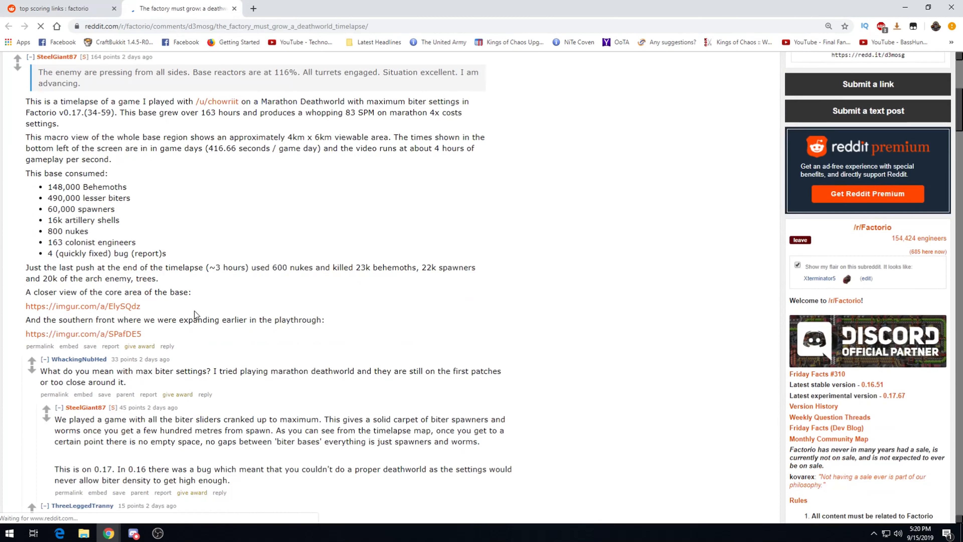
scroll(up, 3)
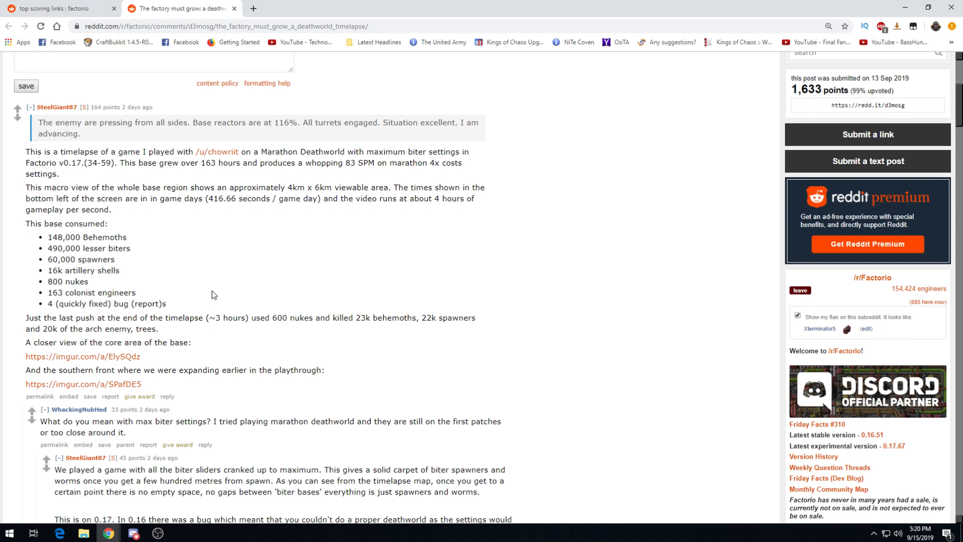
mouse_move(215, 304)
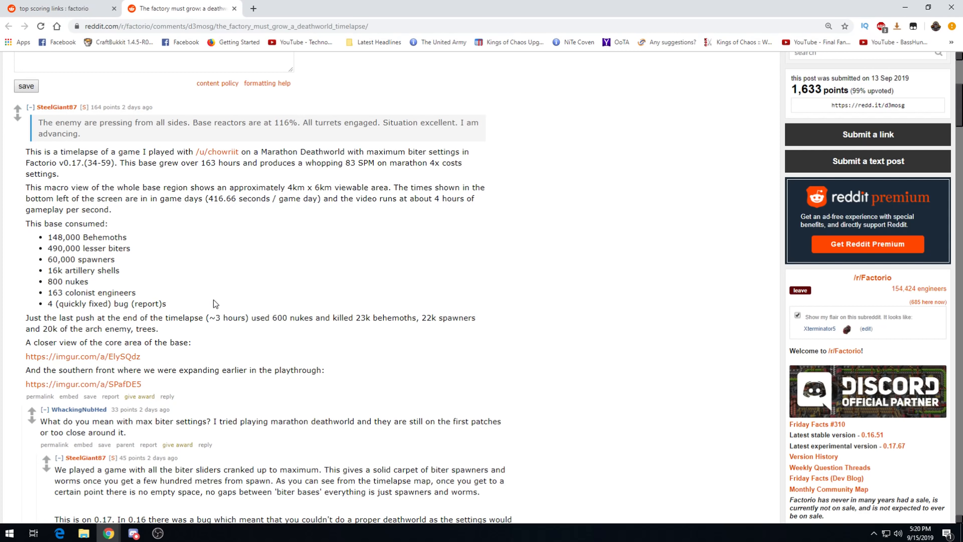
mouse_move(297, 180)
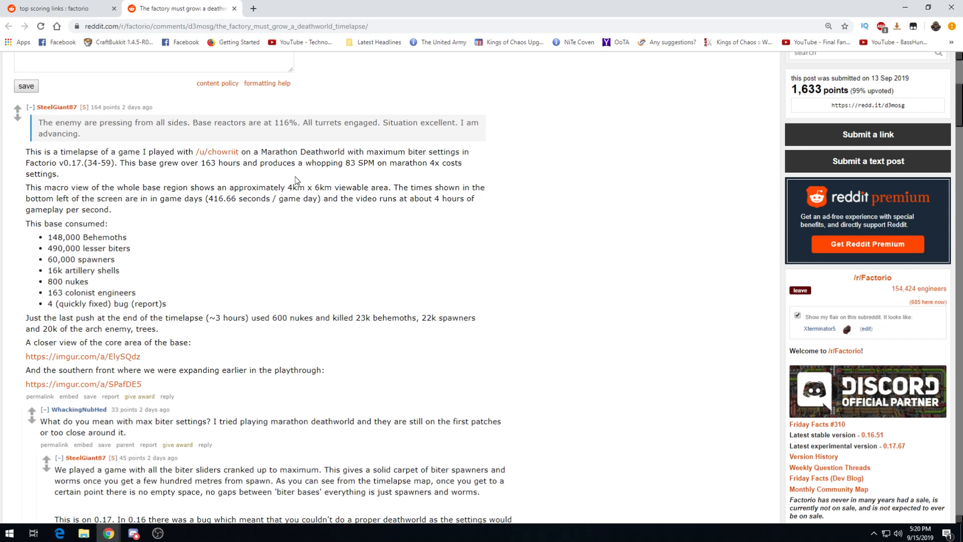
mouse_move(72, 183)
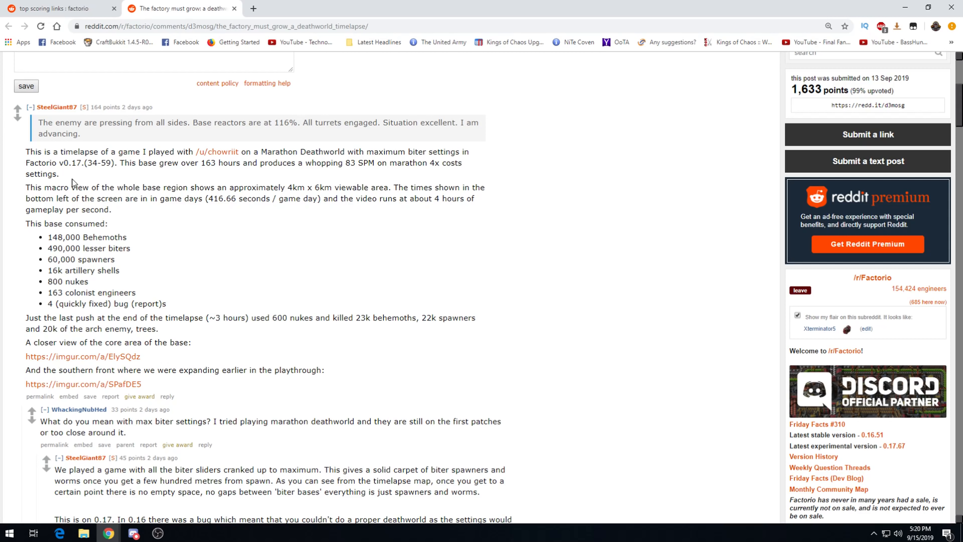
mouse_move(139, 173)
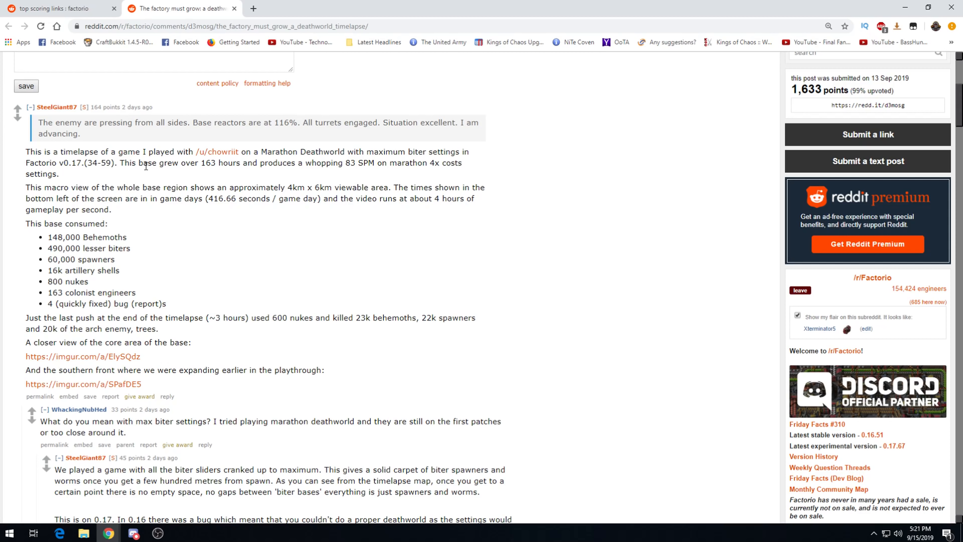
mouse_move(149, 241)
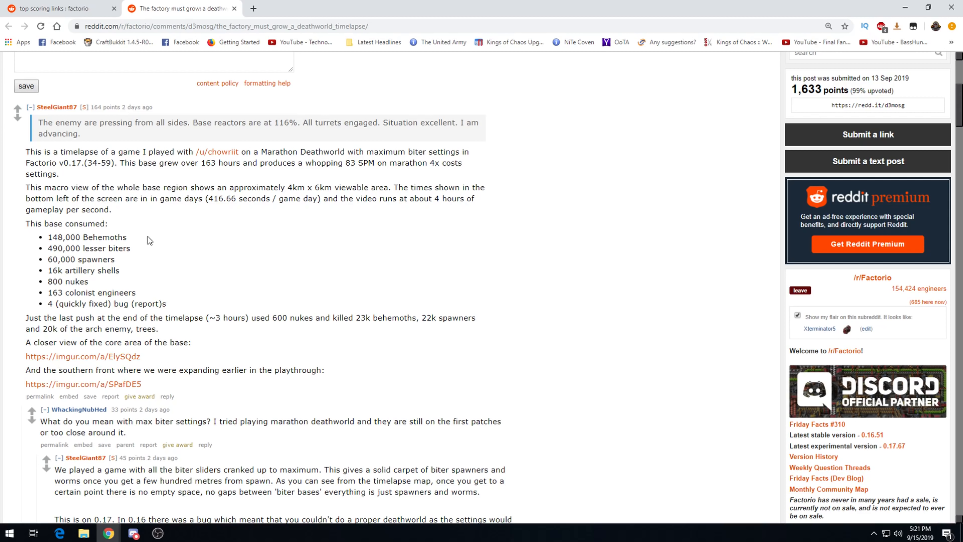
mouse_move(128, 249)
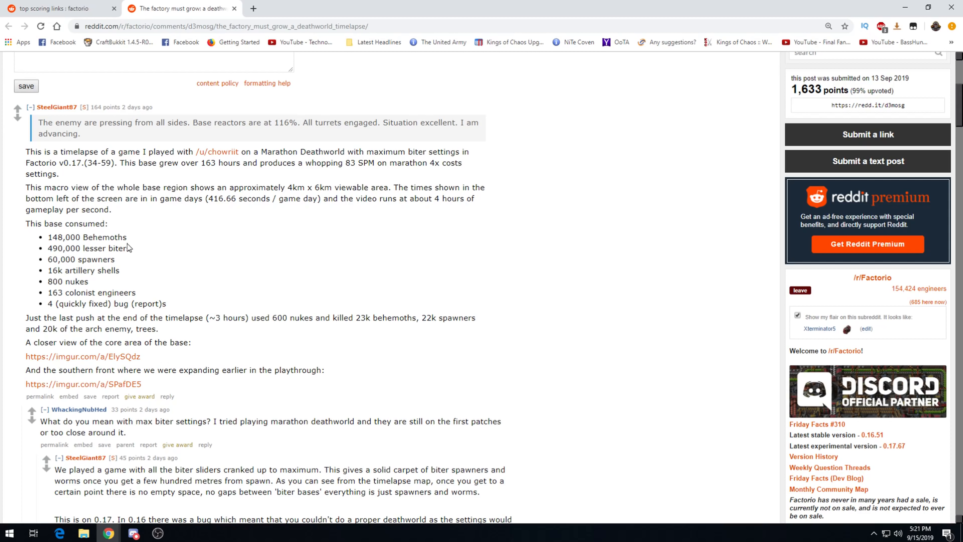
mouse_move(139, 238)
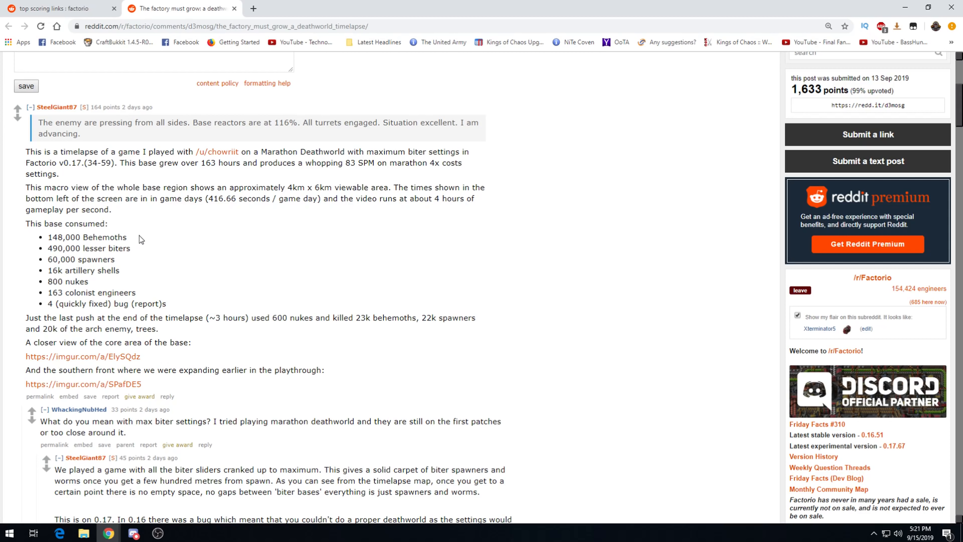
mouse_move(71, 244)
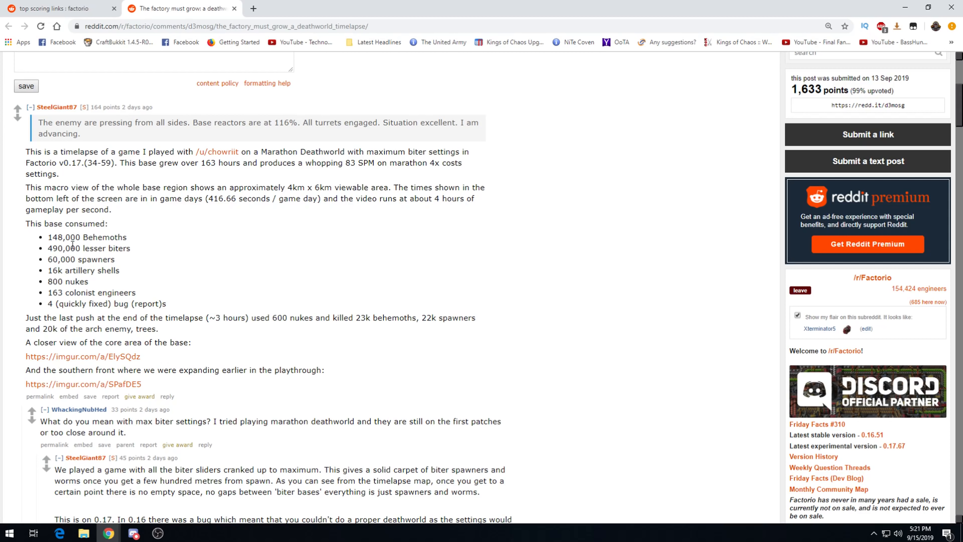
mouse_move(142, 235)
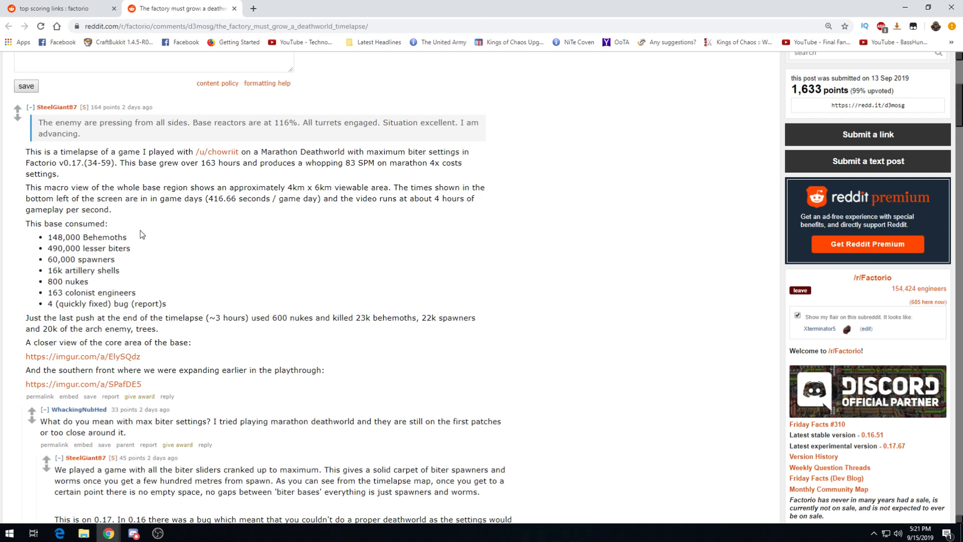
mouse_move(109, 255)
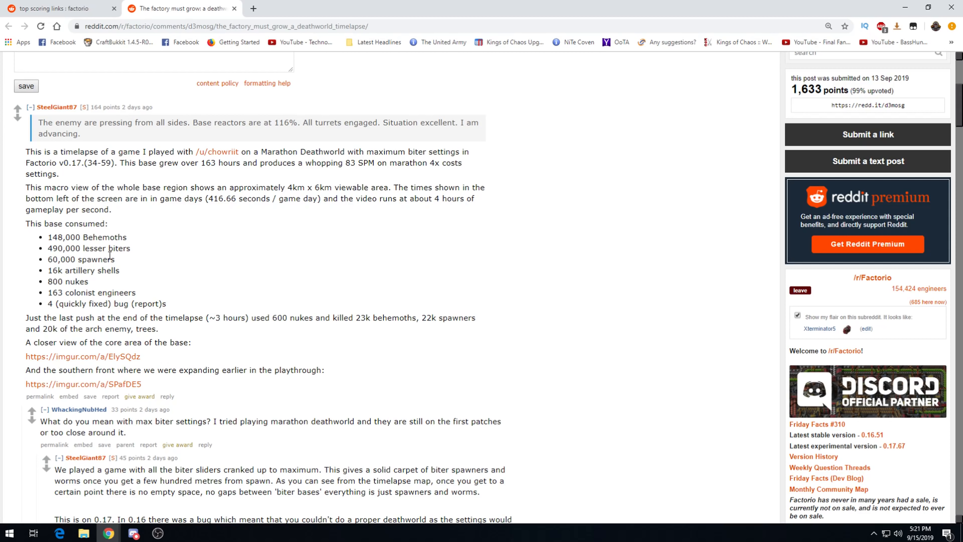
mouse_move(155, 267)
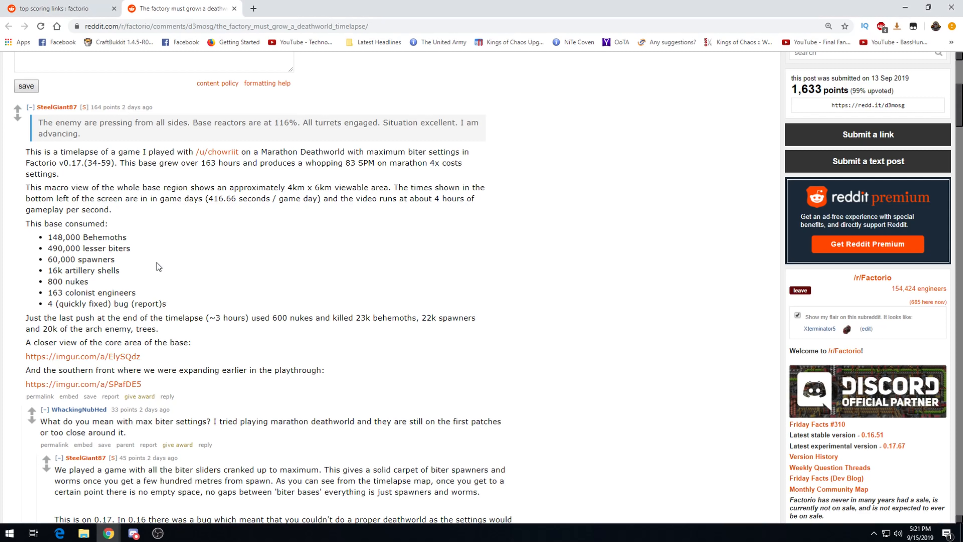
mouse_move(141, 281)
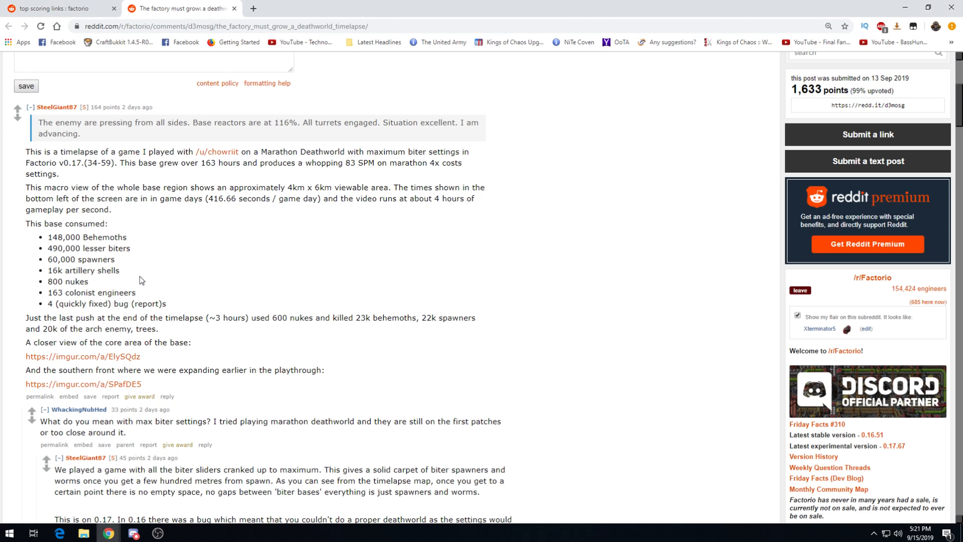
mouse_move(236, 17)
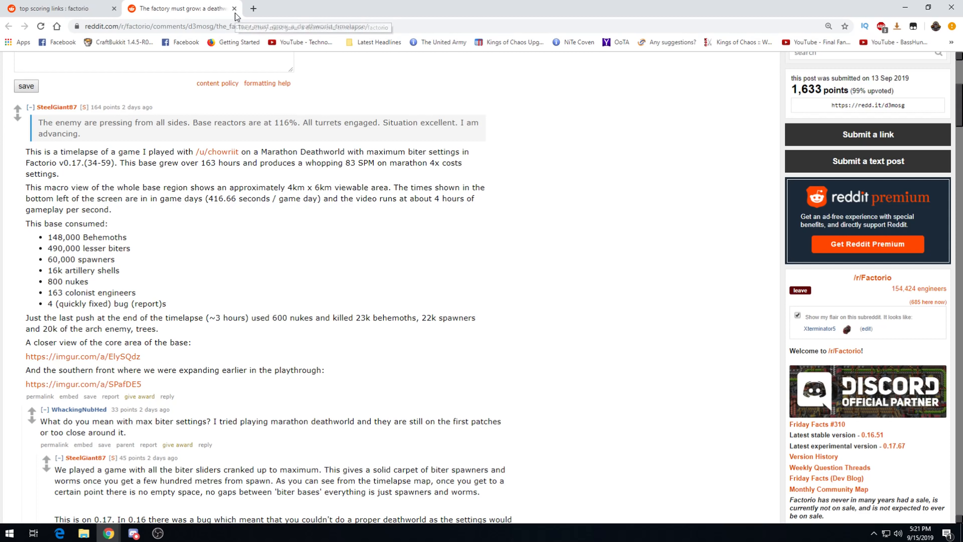
- Close the timelapse post and read the 'Someone get this turret a medal' post down to its comments
click(235, 8)
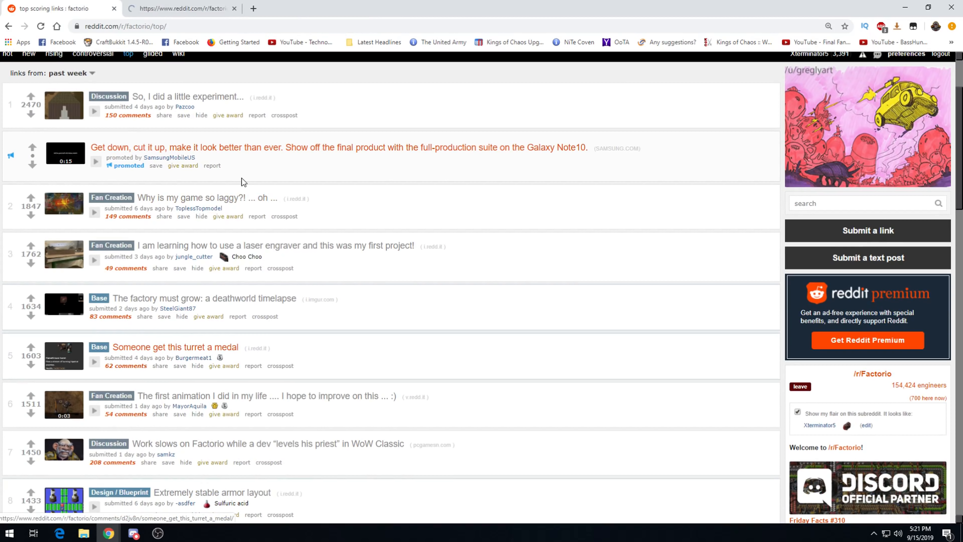
click(174, 347)
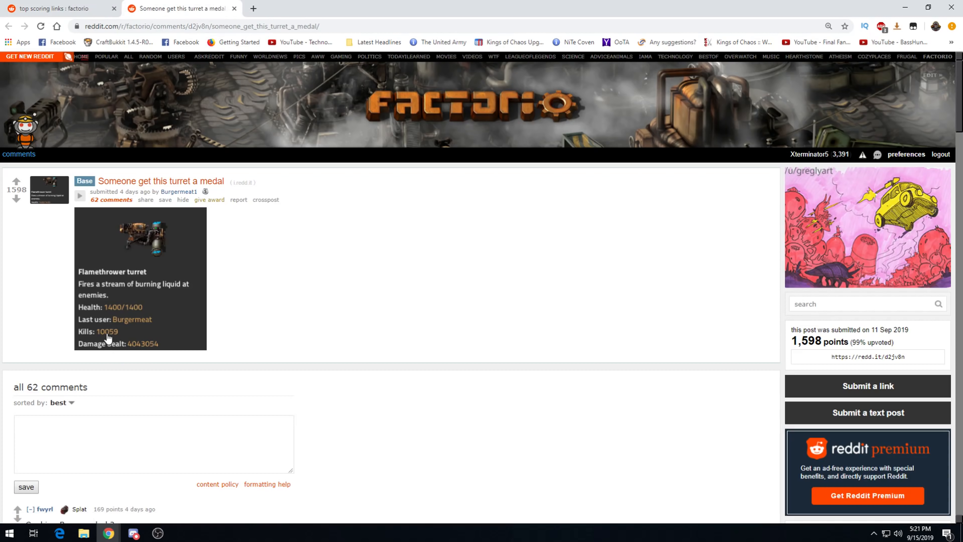
mouse_move(251, 343)
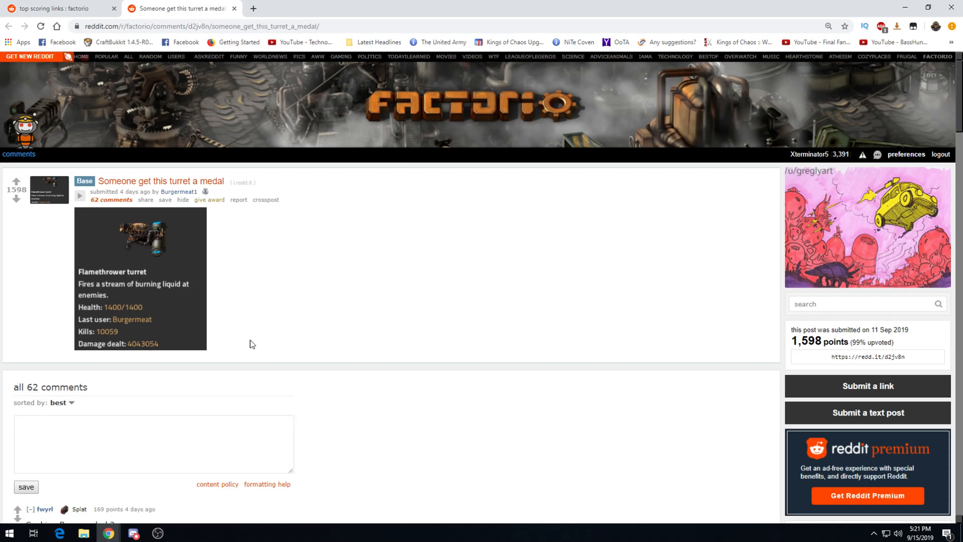
mouse_move(147, 348)
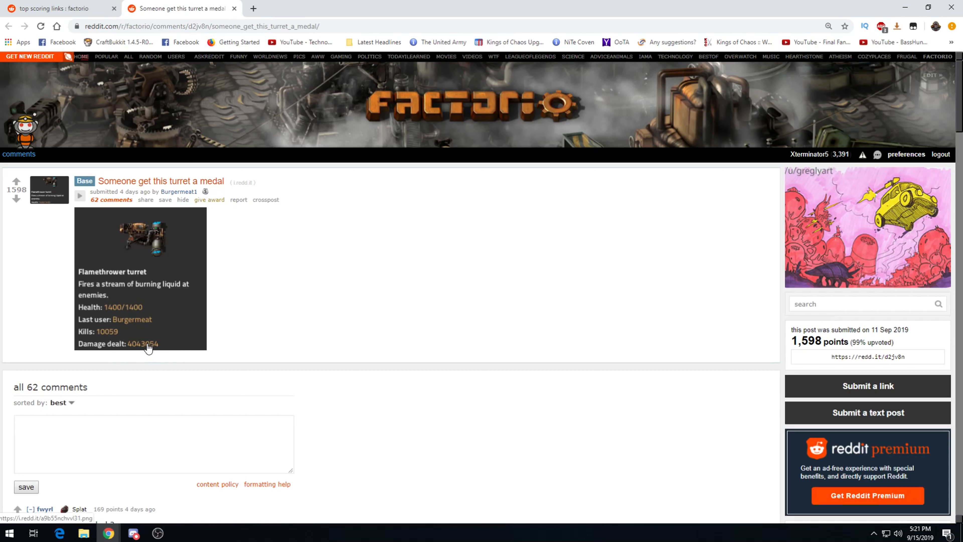
scroll(down, 3)
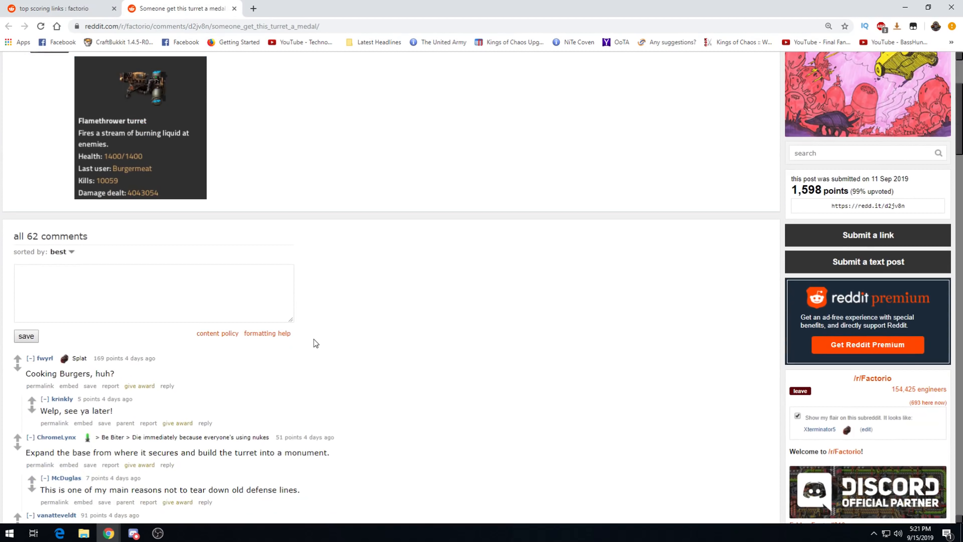
mouse_move(129, 374)
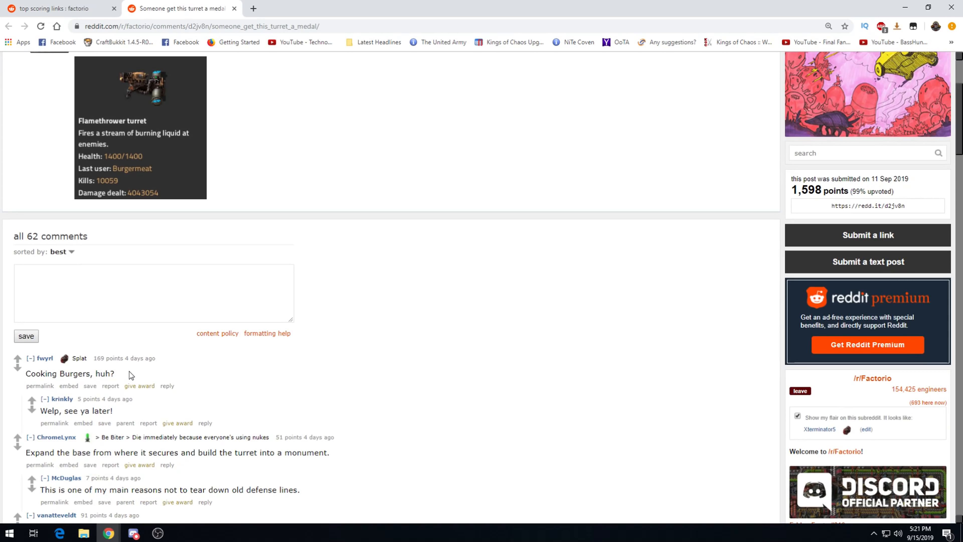
mouse_move(301, 347)
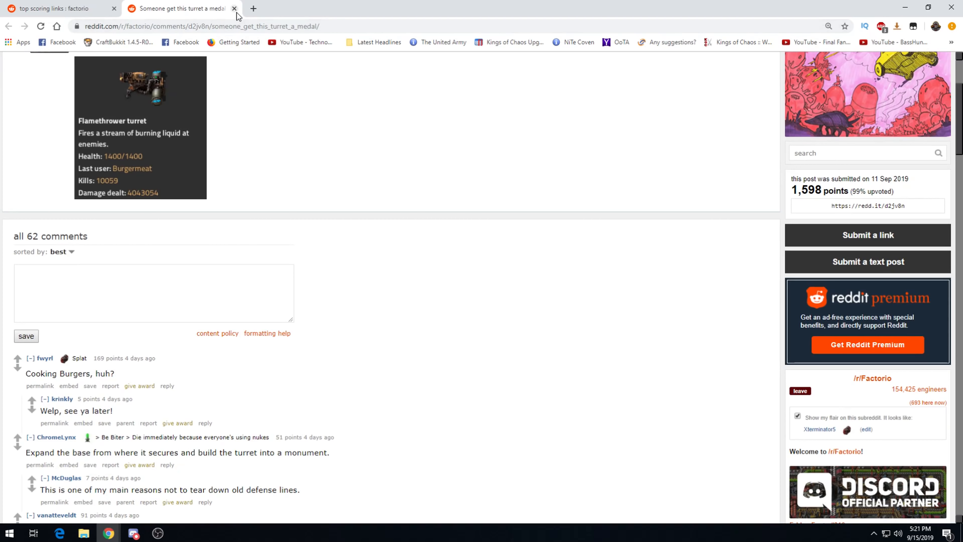
- Close the turret post and read the first-animation post down to its comments
click(235, 8)
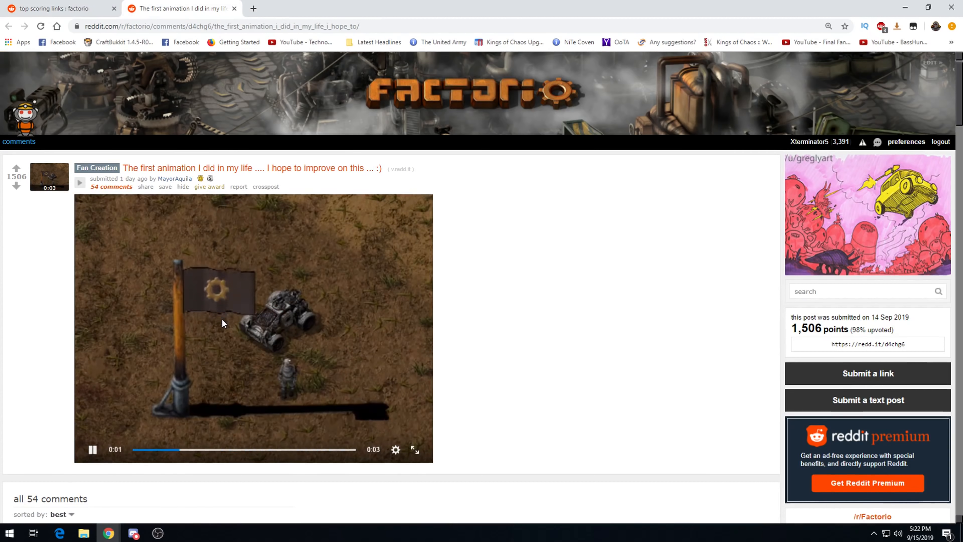
scroll(down, 3)
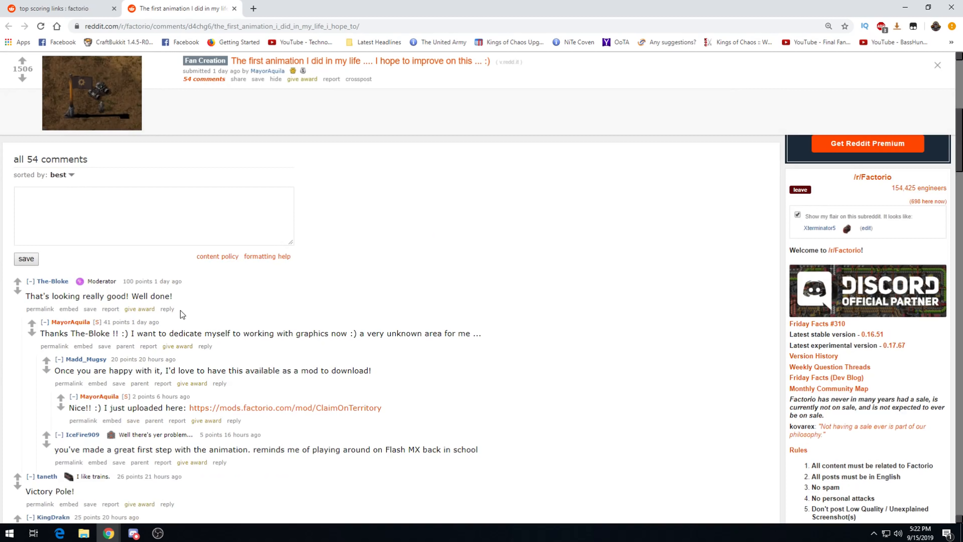
scroll(down, 3)
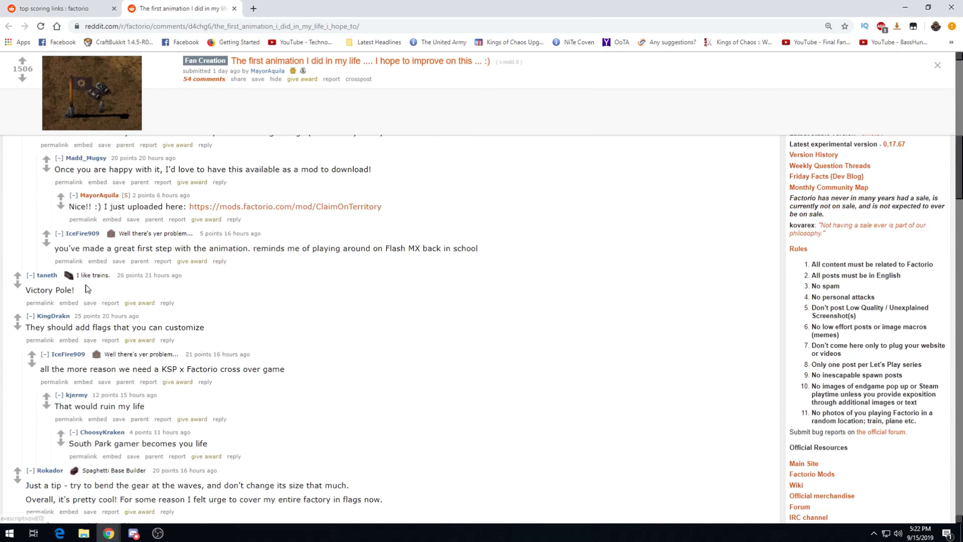
mouse_move(130, 290)
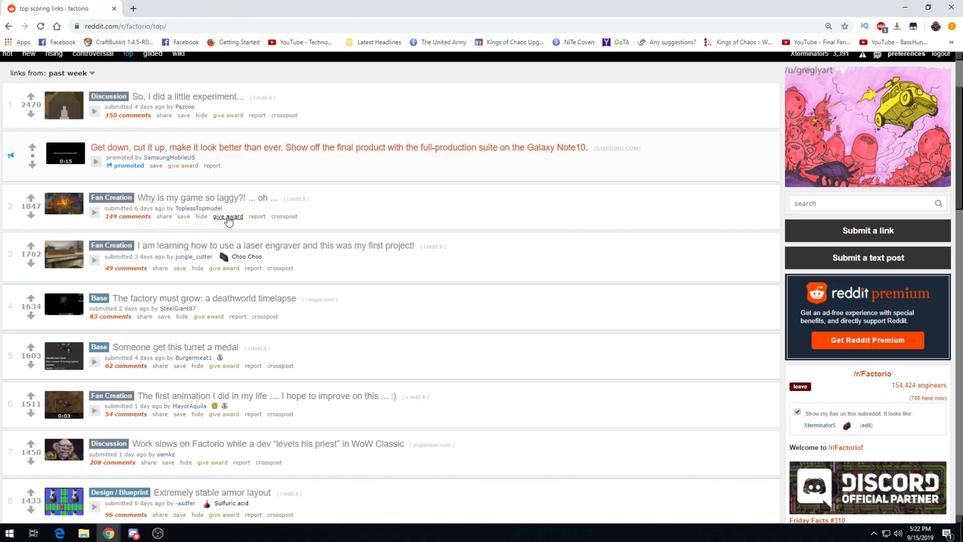
mouse_move(147, 358)
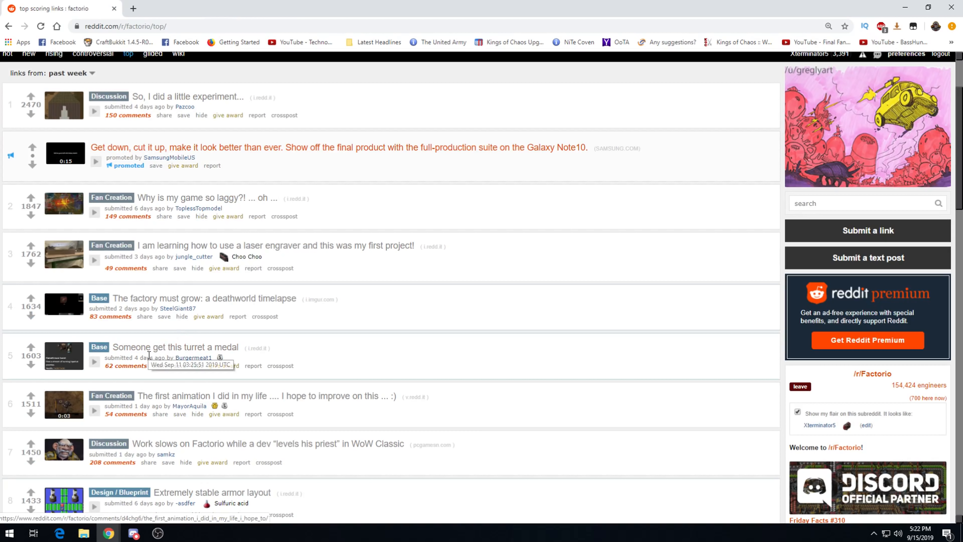
mouse_move(147, 476)
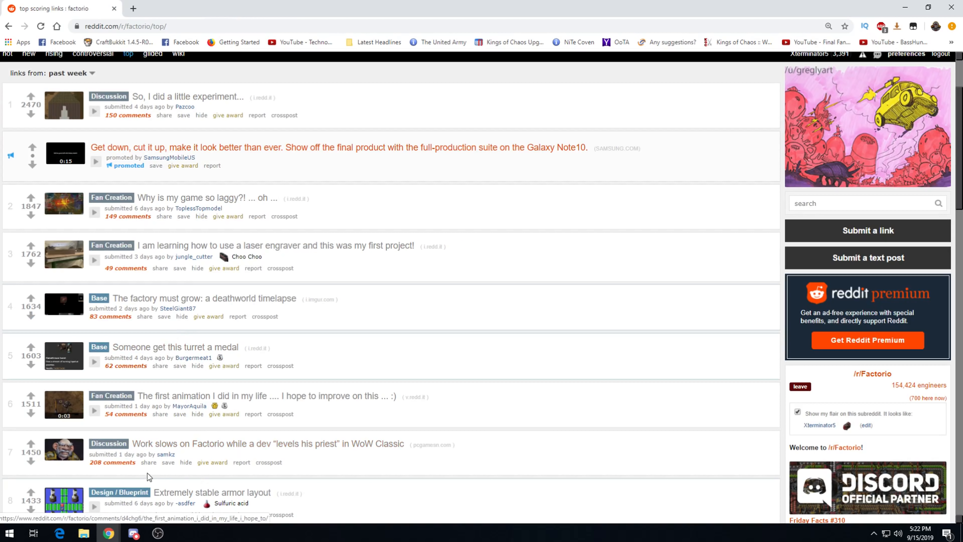
mouse_move(432, 445)
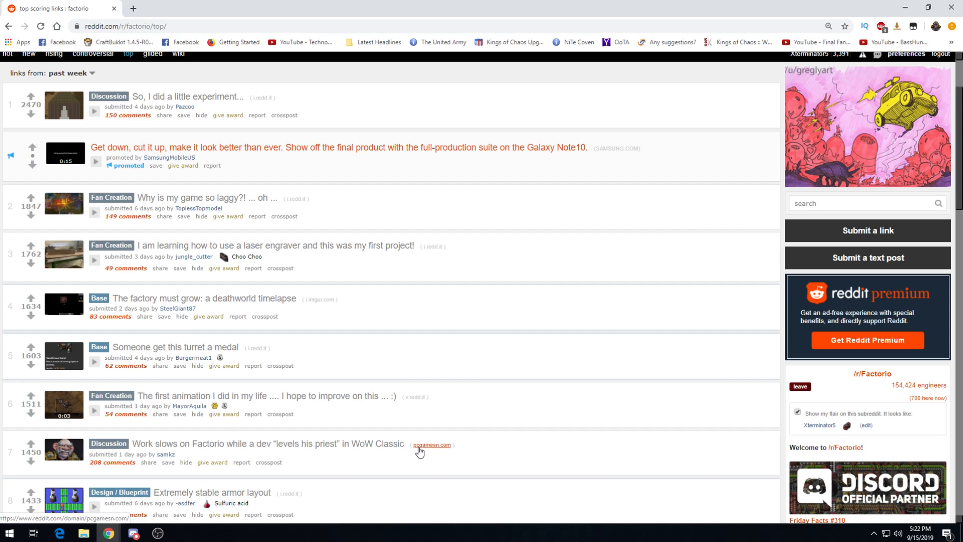
mouse_move(230, 475)
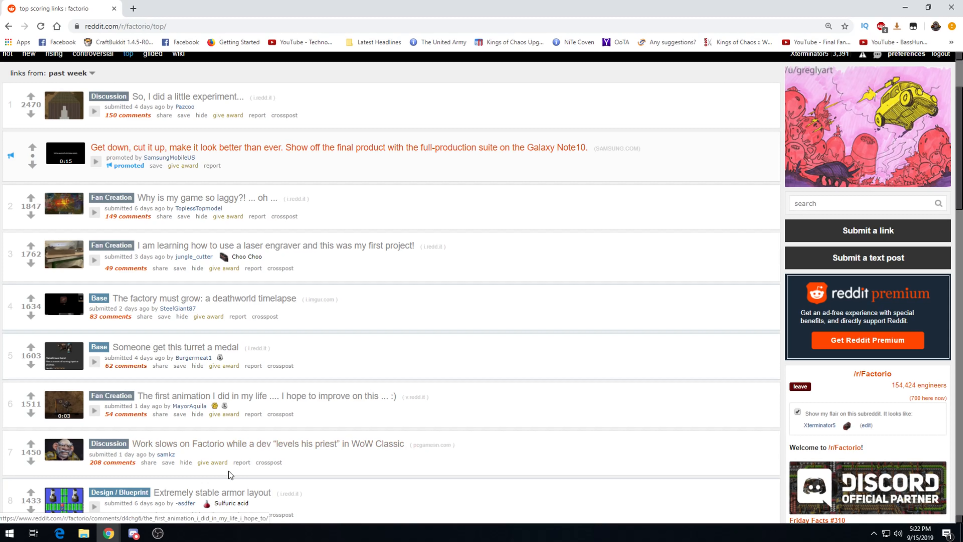
mouse_move(203, 456)
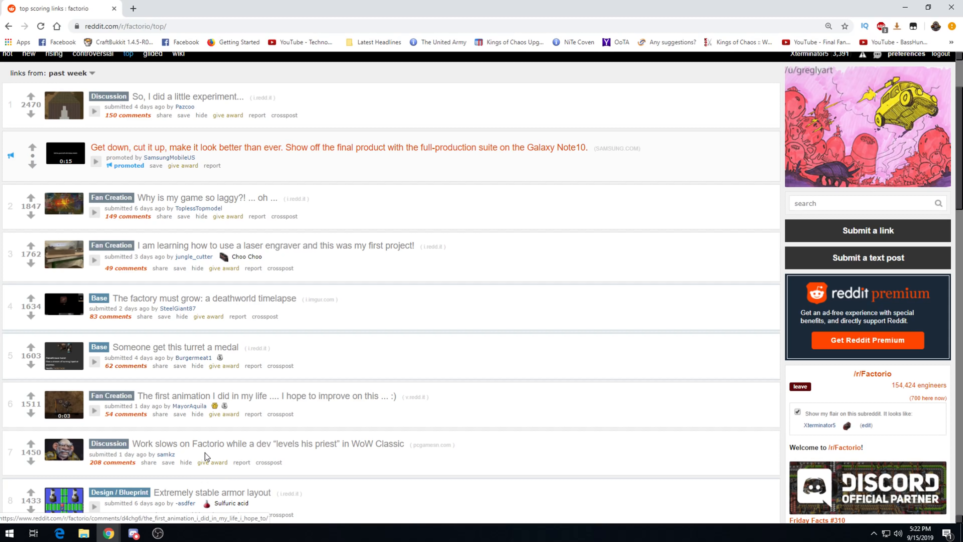
mouse_move(271, 460)
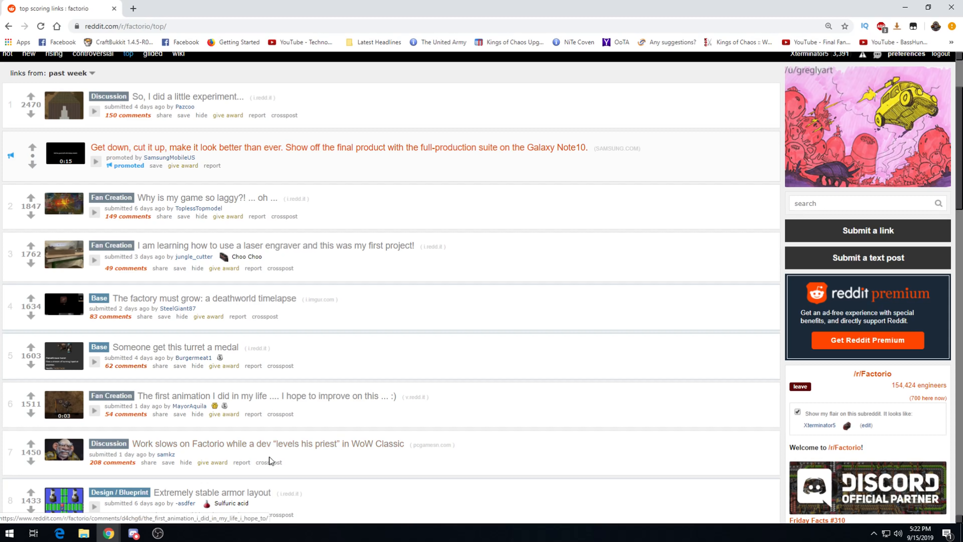
- View the comments of the 'Work slows on Factorio' WoW Classic discussion post
click(268, 443)
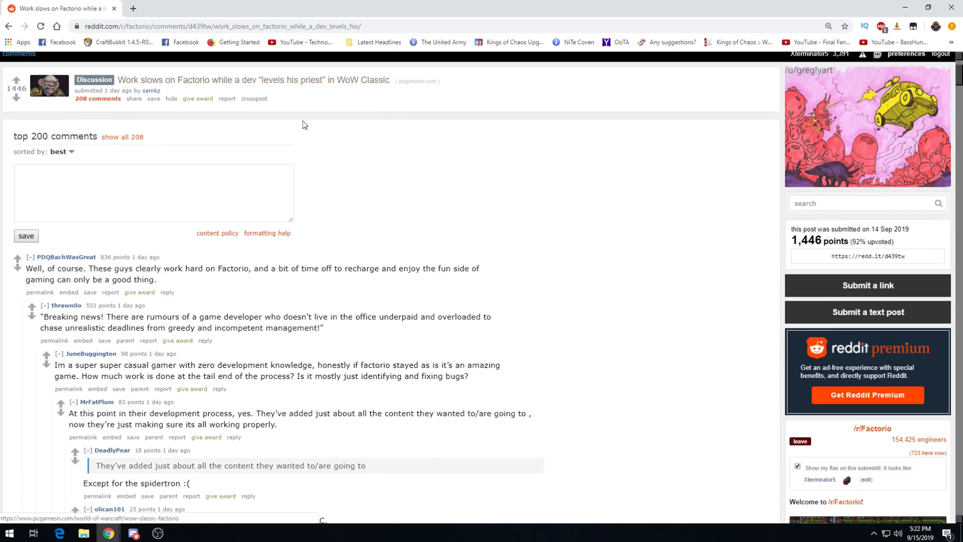
mouse_move(23, 299)
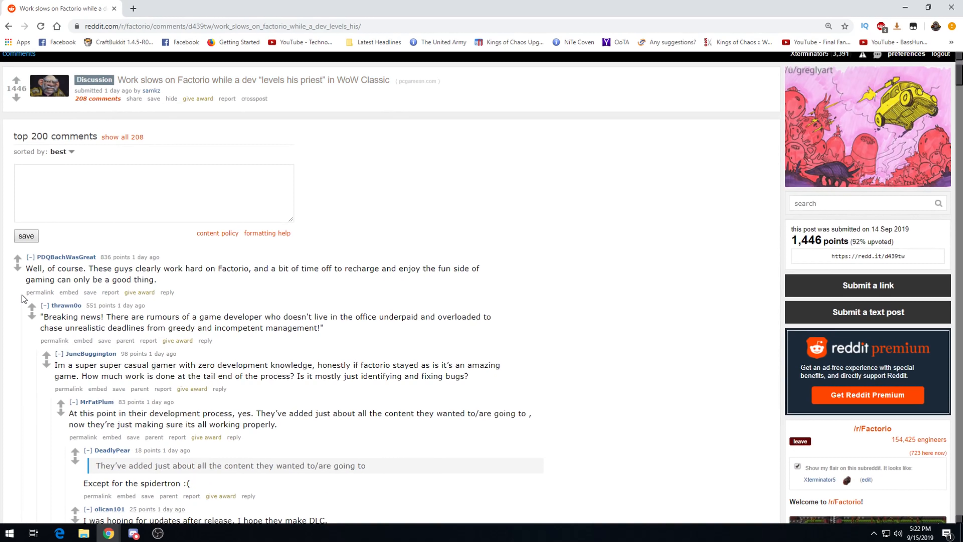
mouse_move(68, 293)
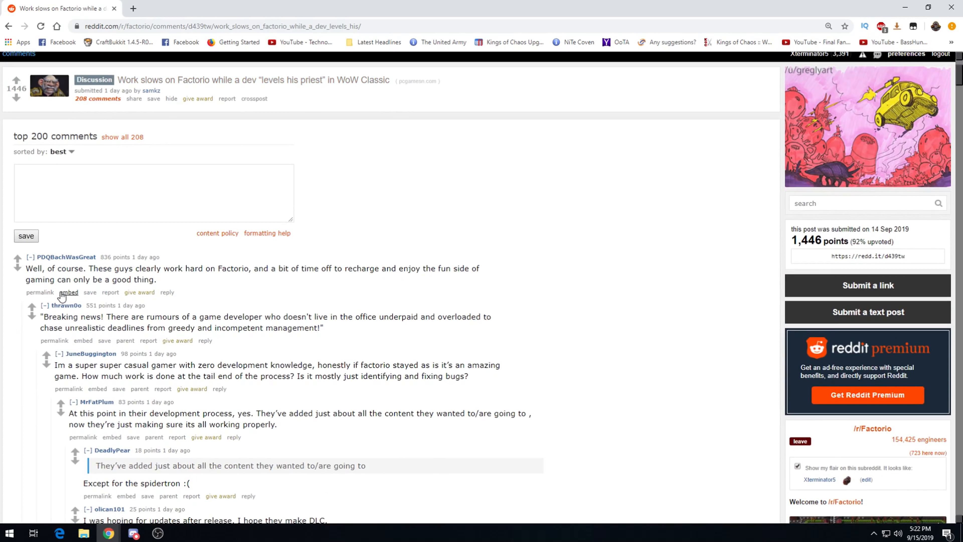
mouse_move(167, 292)
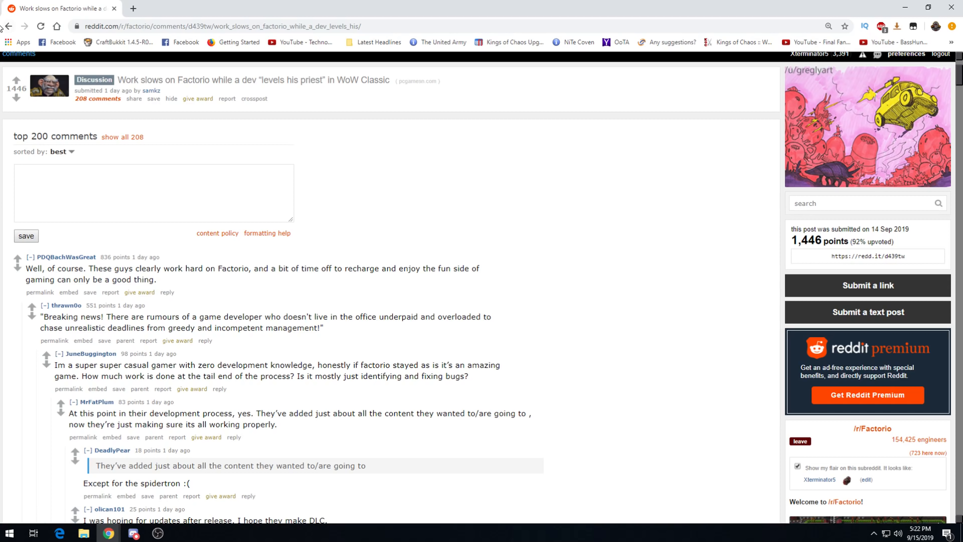
mouse_move(7, 25)
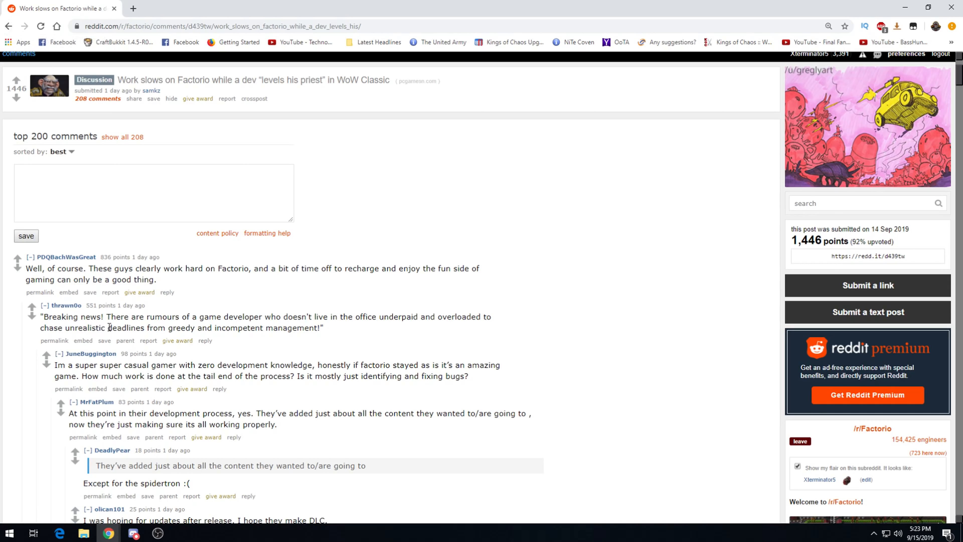
mouse_move(63, 291)
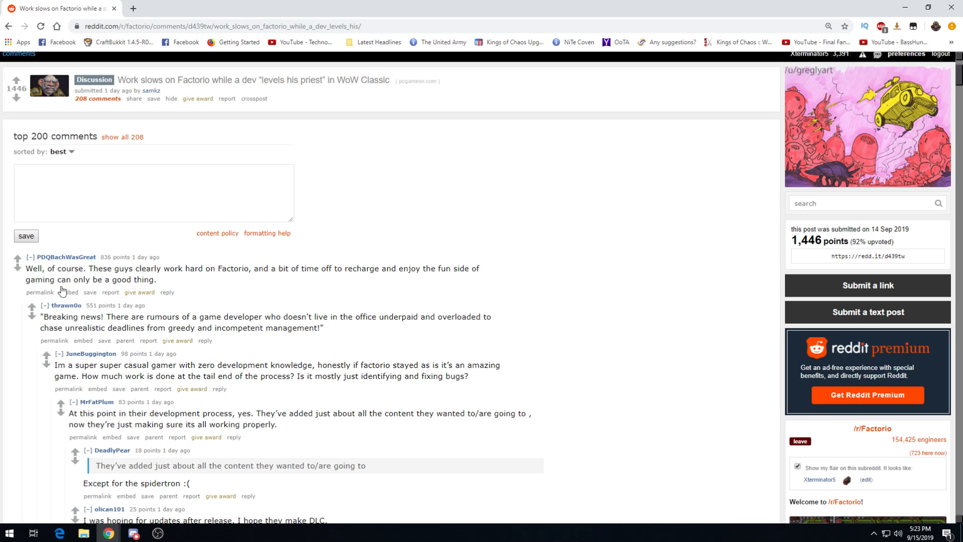
mouse_move(8, 26)
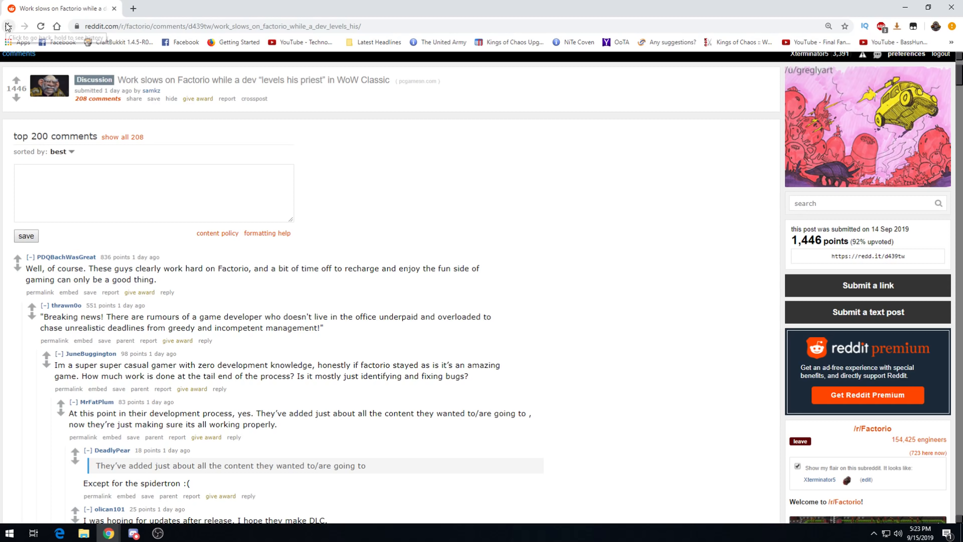
mouse_move(6, 25)
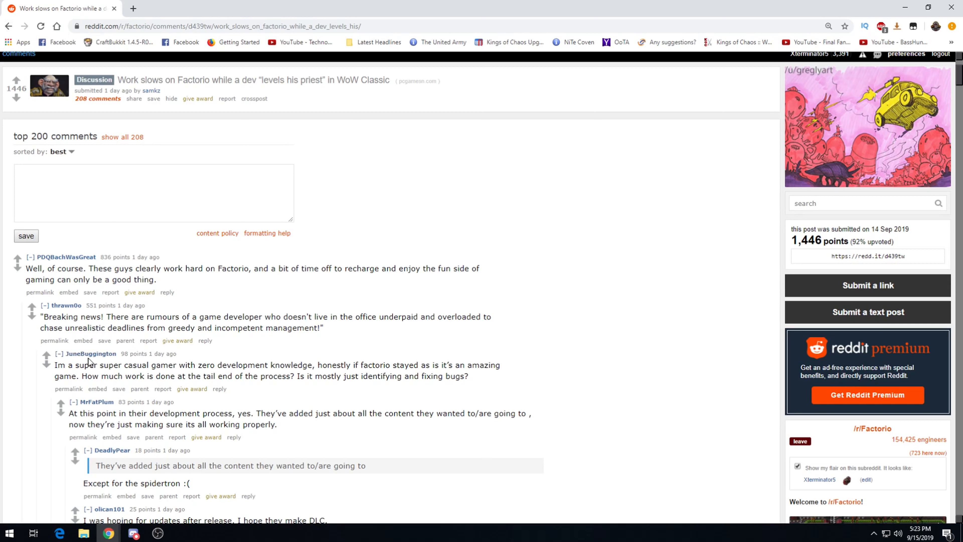
mouse_move(164, 372)
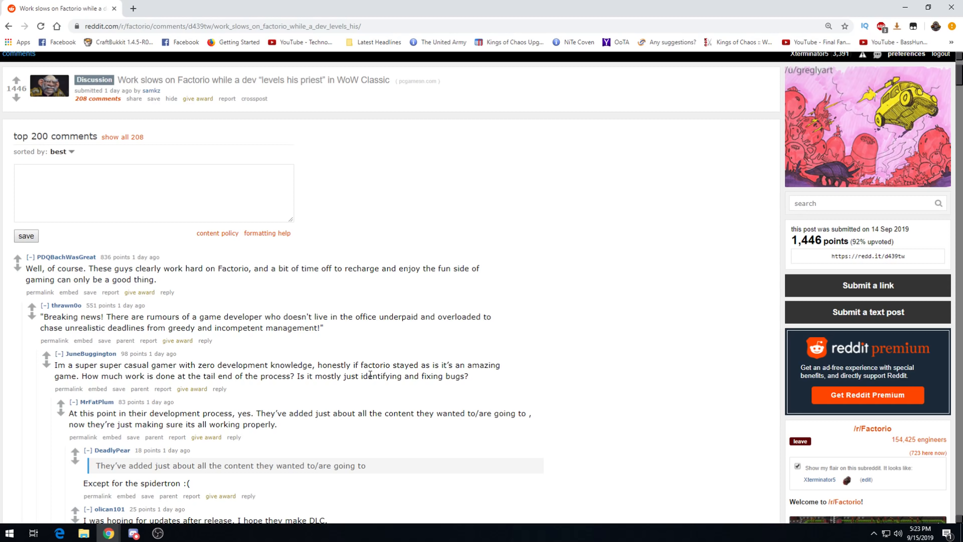
mouse_move(116, 380)
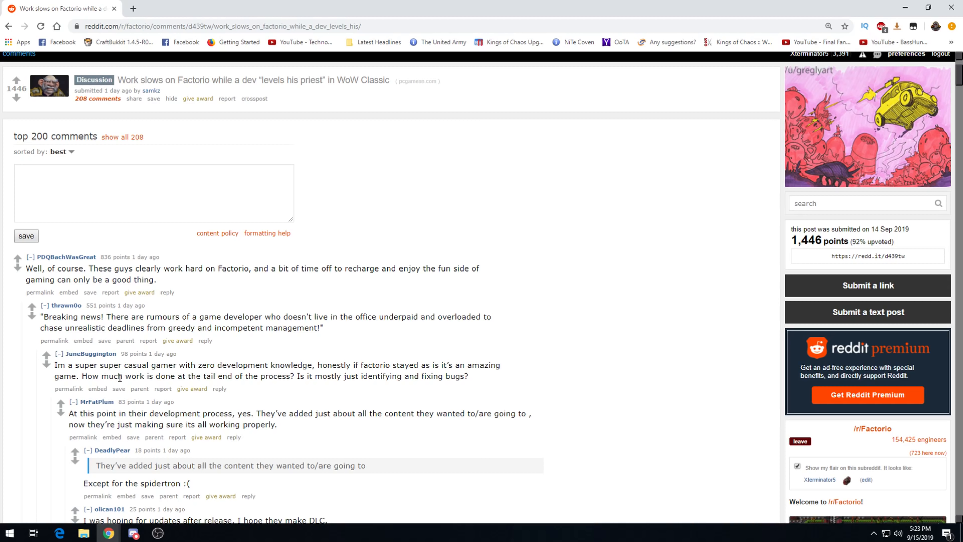
mouse_move(127, 365)
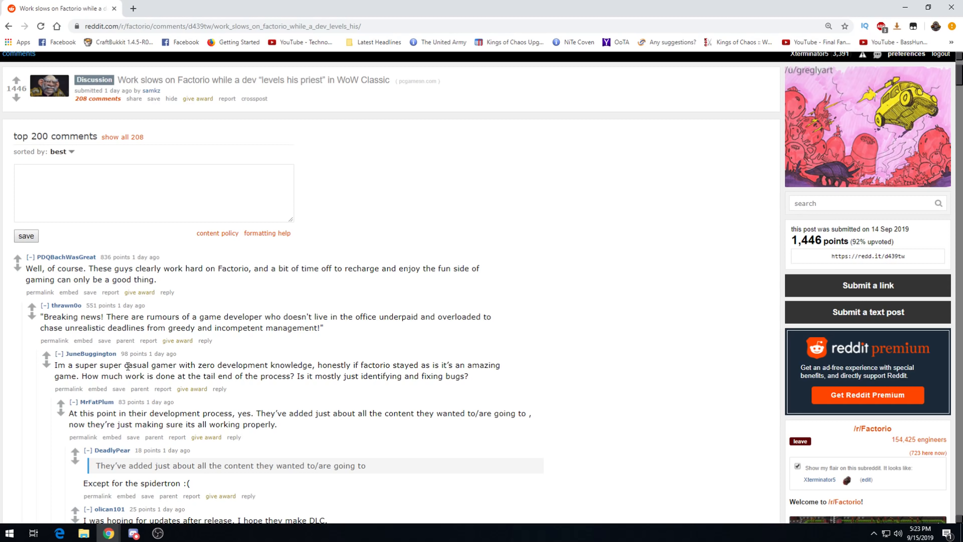
mouse_move(184, 417)
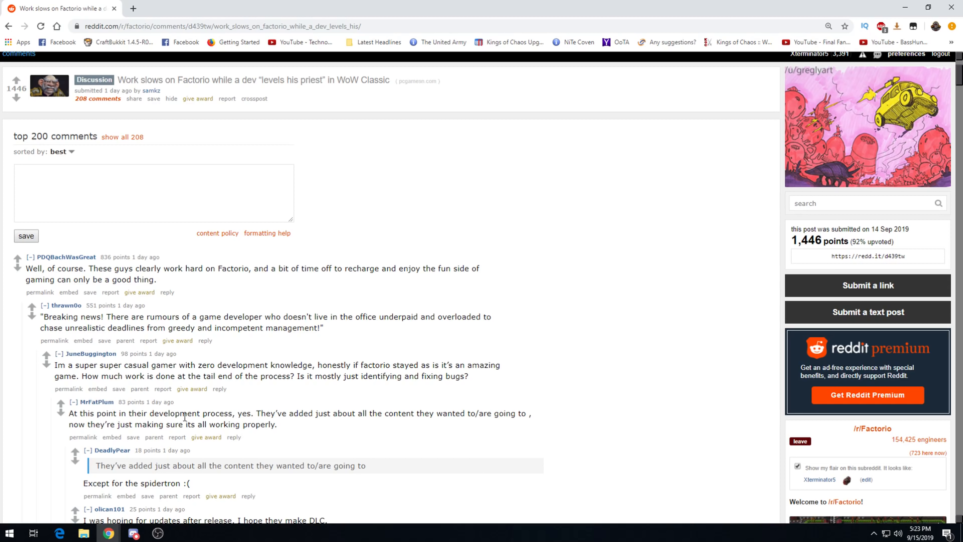
mouse_move(5, 27)
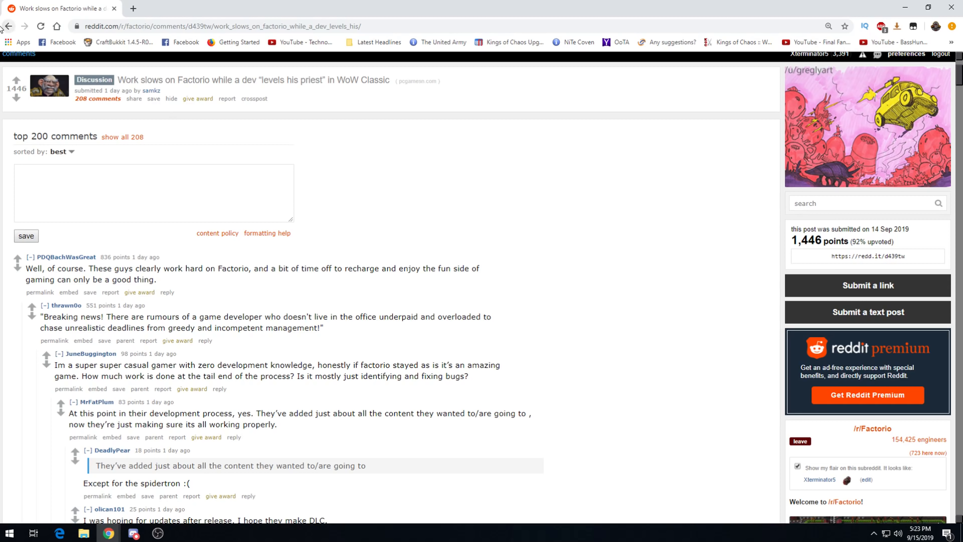
- Return to the top list and read the 'Extremely stable armor layout' post down to its comments
click(9, 25)
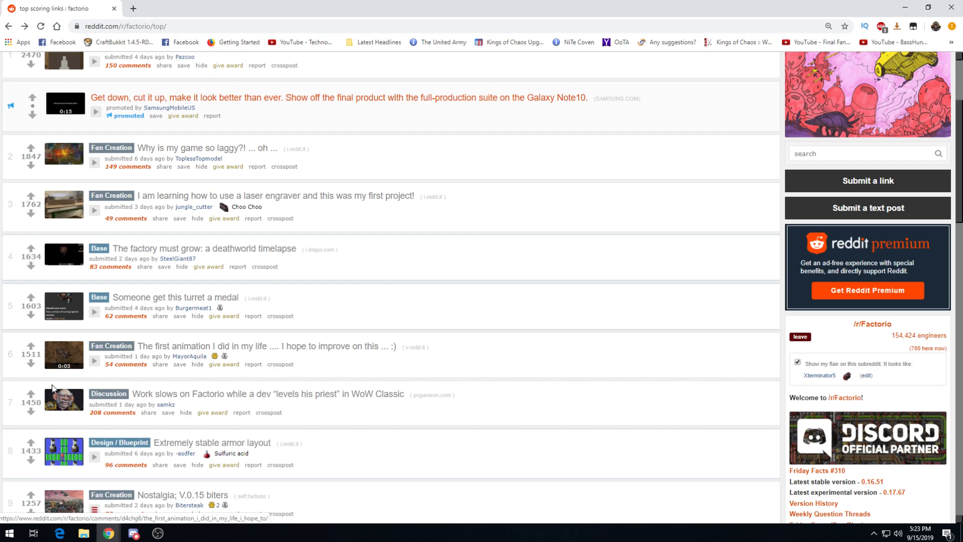
scroll(up, 3)
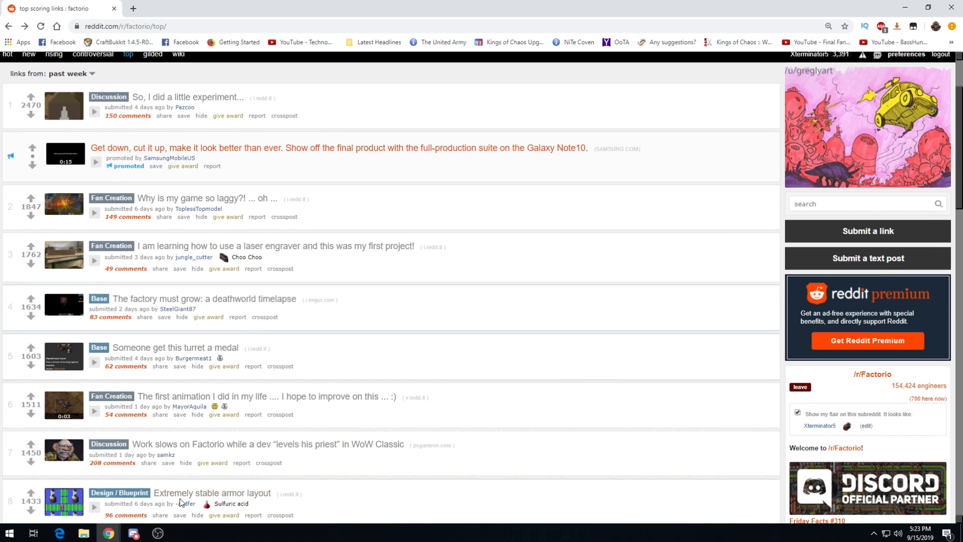
mouse_move(139, 512)
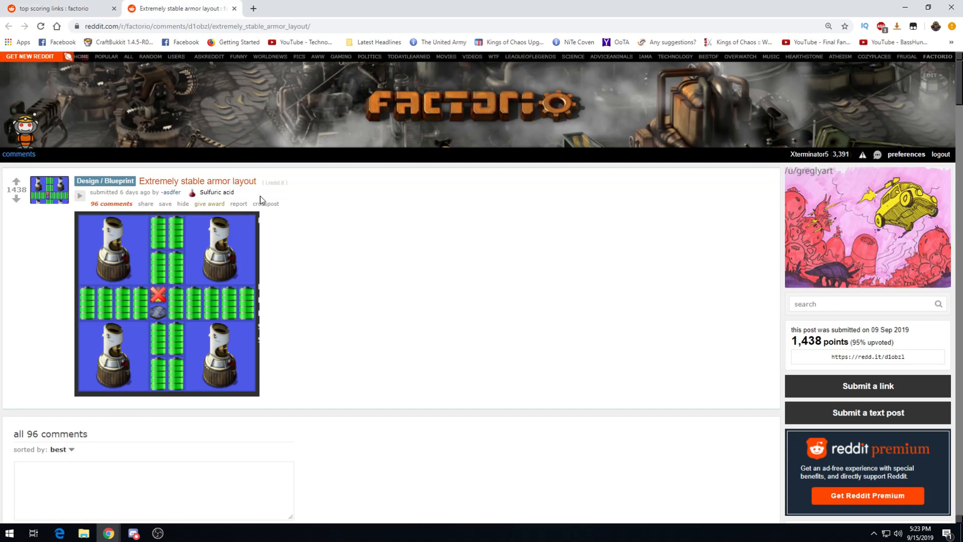
mouse_move(250, 343)
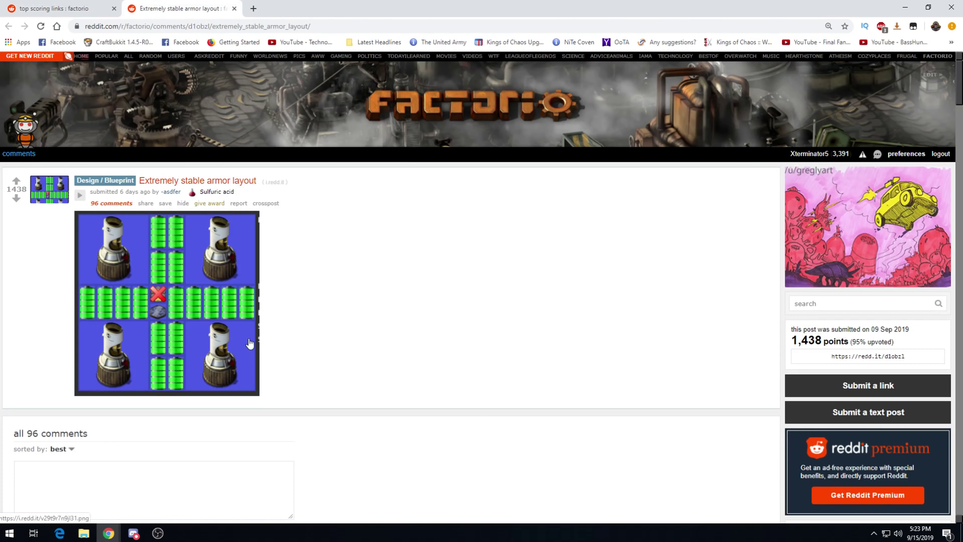
mouse_move(202, 237)
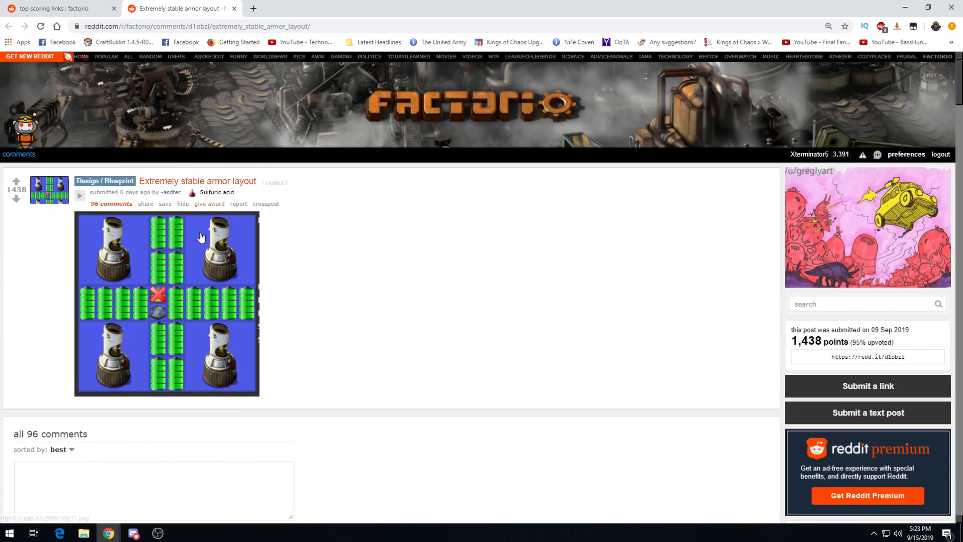
scroll(down, 3)
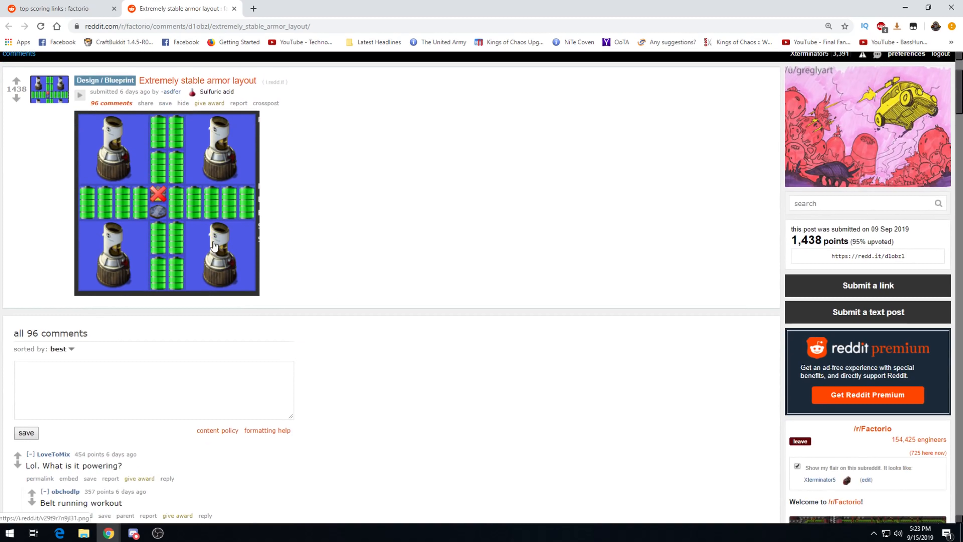
mouse_move(154, 280)
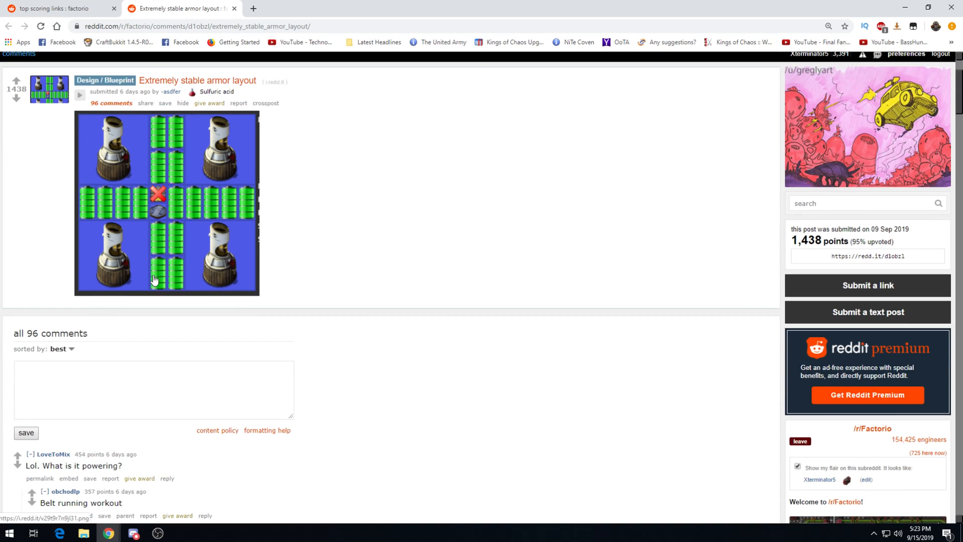
mouse_move(158, 195)
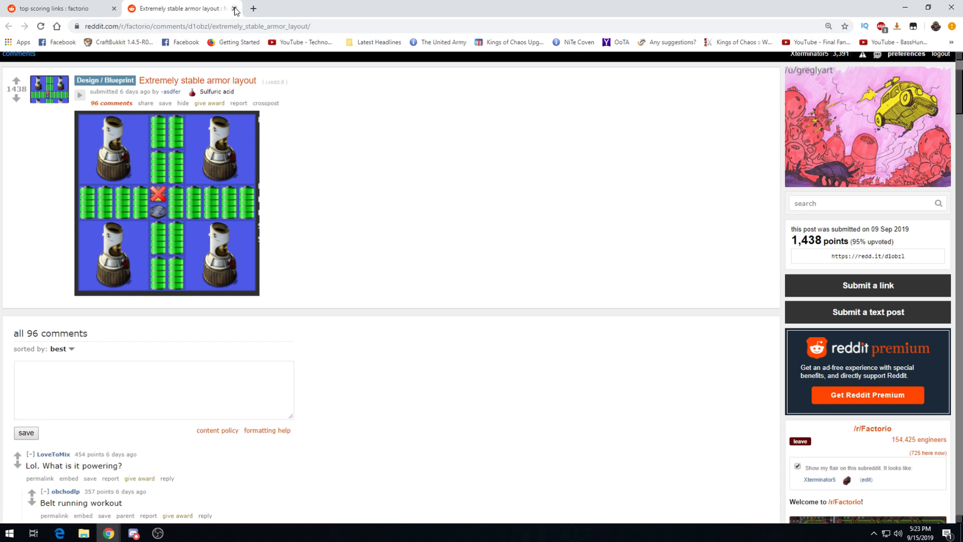
- Close the armor layout tab and open 'Nostalgia; V.0.15 biters' in a background tab
click(235, 8)
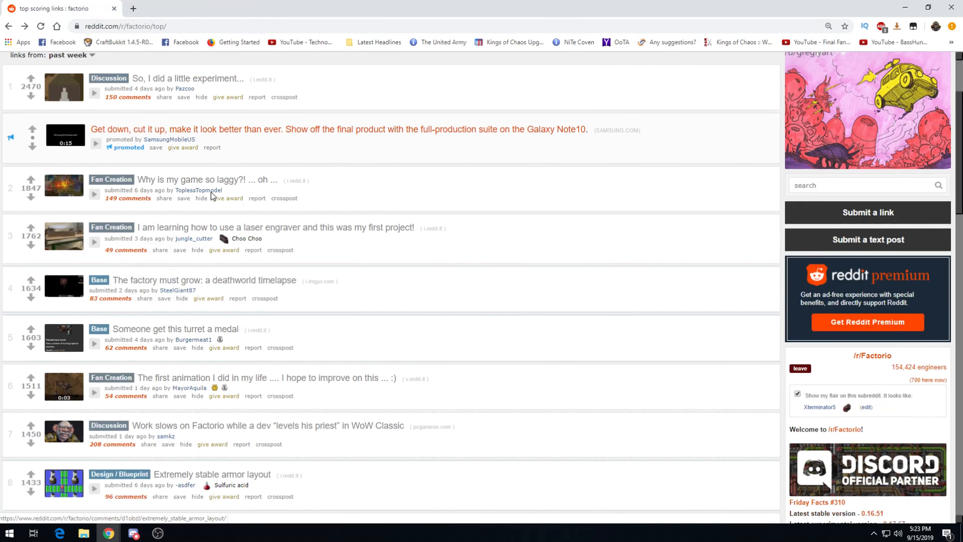
scroll(down, 3)
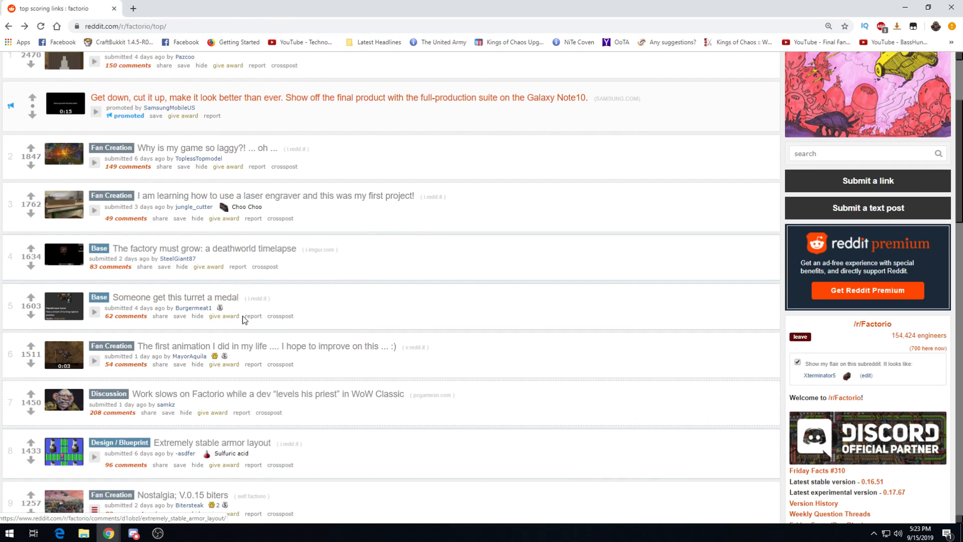
mouse_move(55, 320)
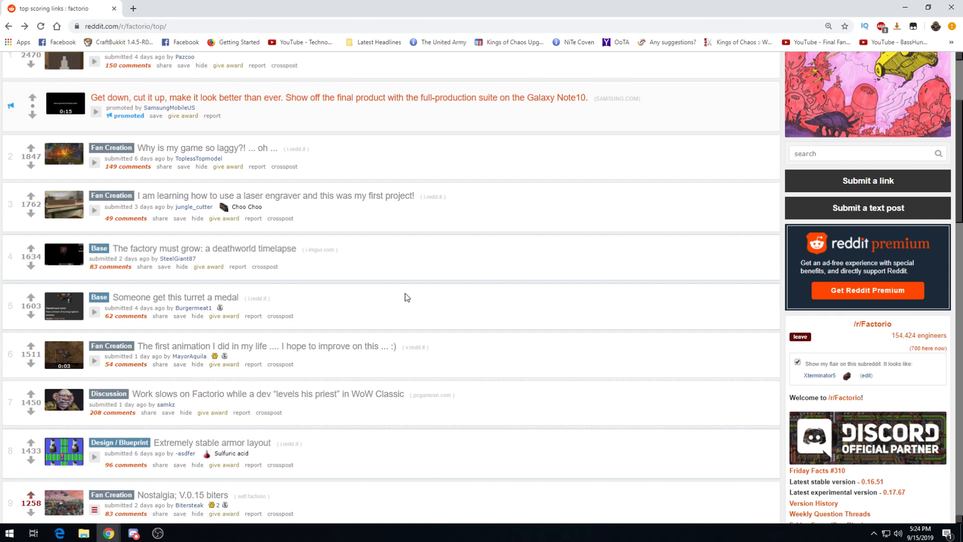
mouse_move(322, 318)
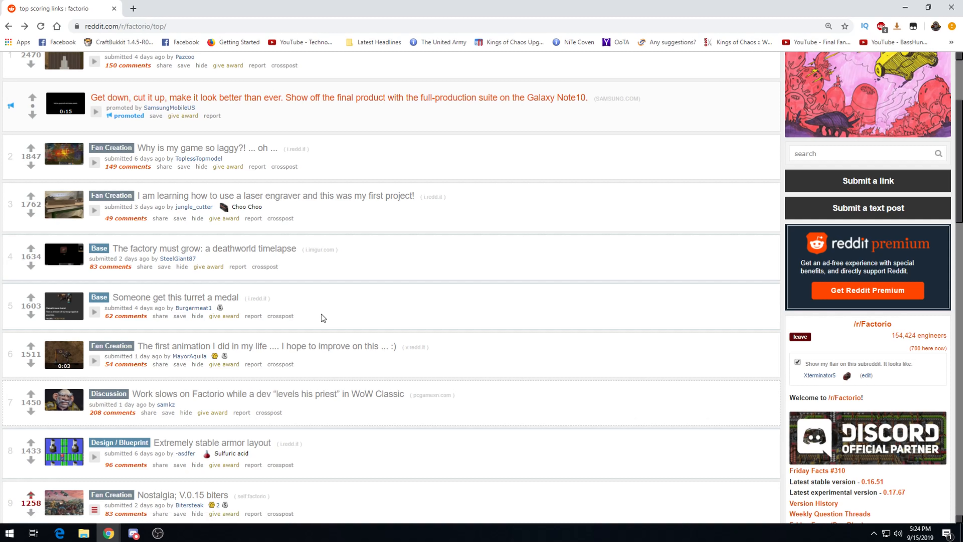
middle_click(181, 495)
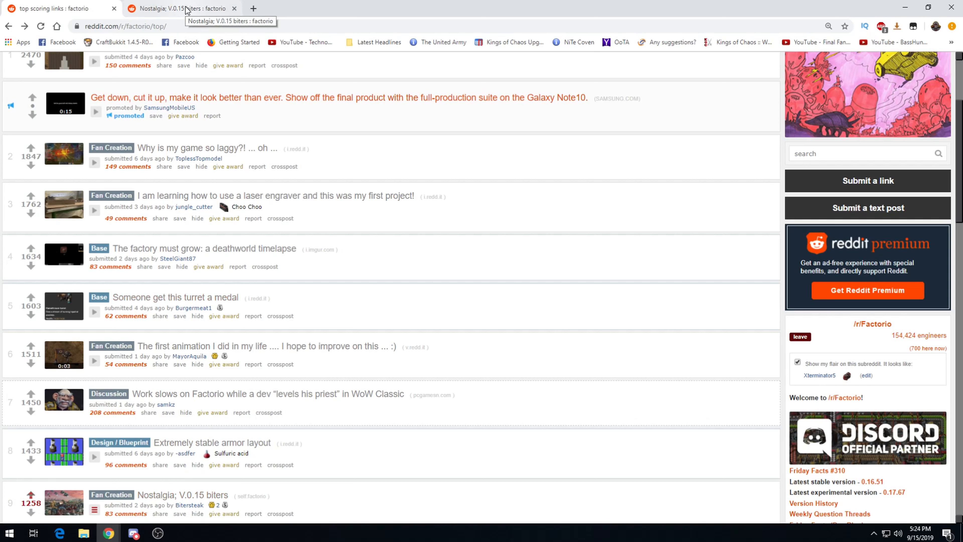
mouse_move(172, 173)
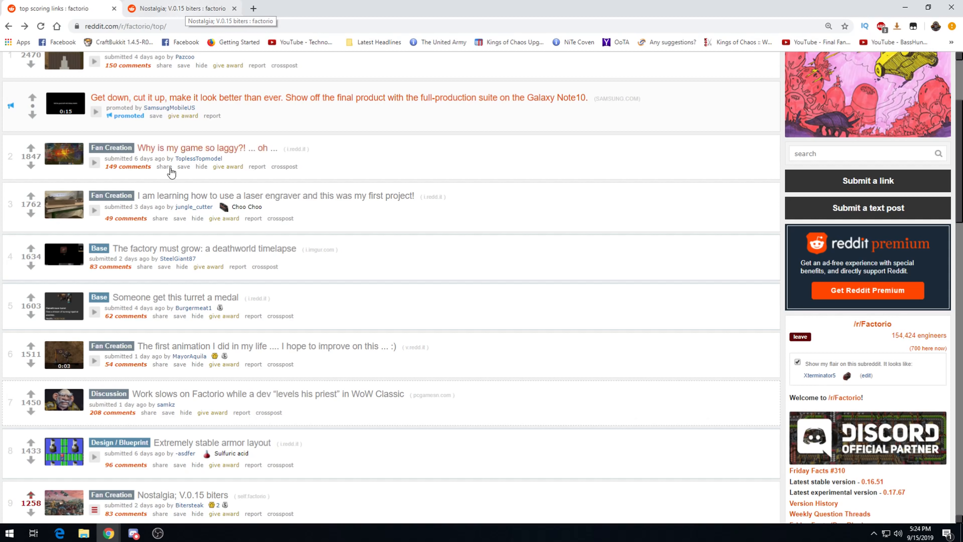
- View the Nostalgia; V.0.15 biters post with its tribute text and image link
click(183, 495)
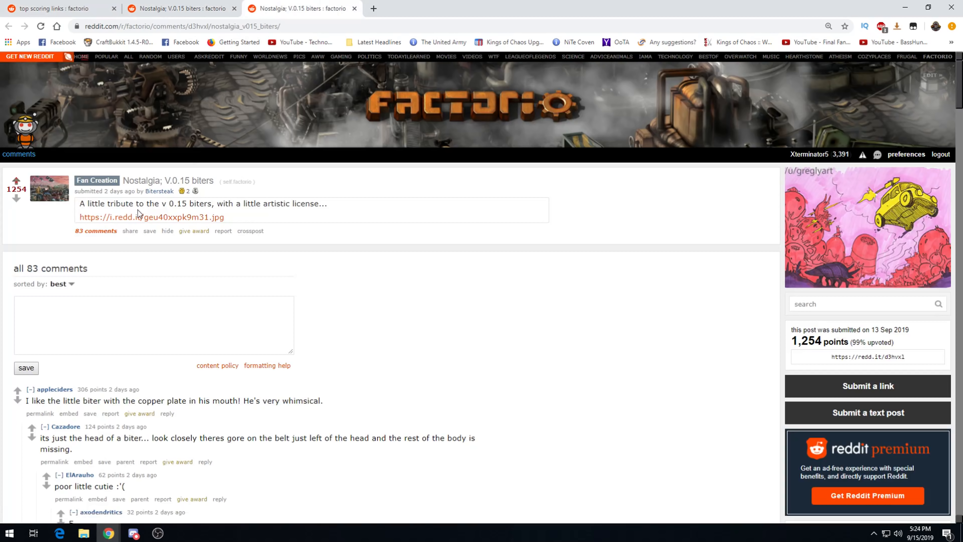
mouse_move(246, 204)
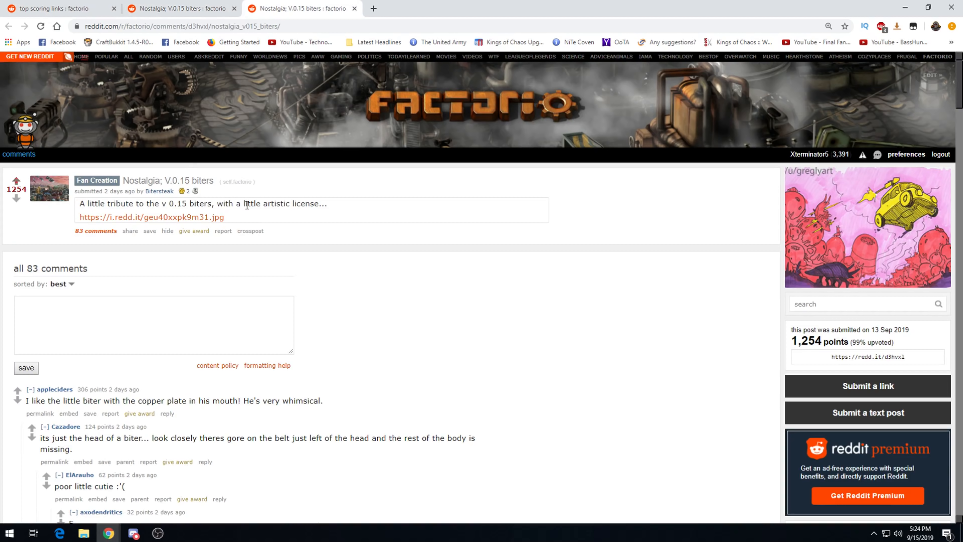
mouse_move(293, 220)
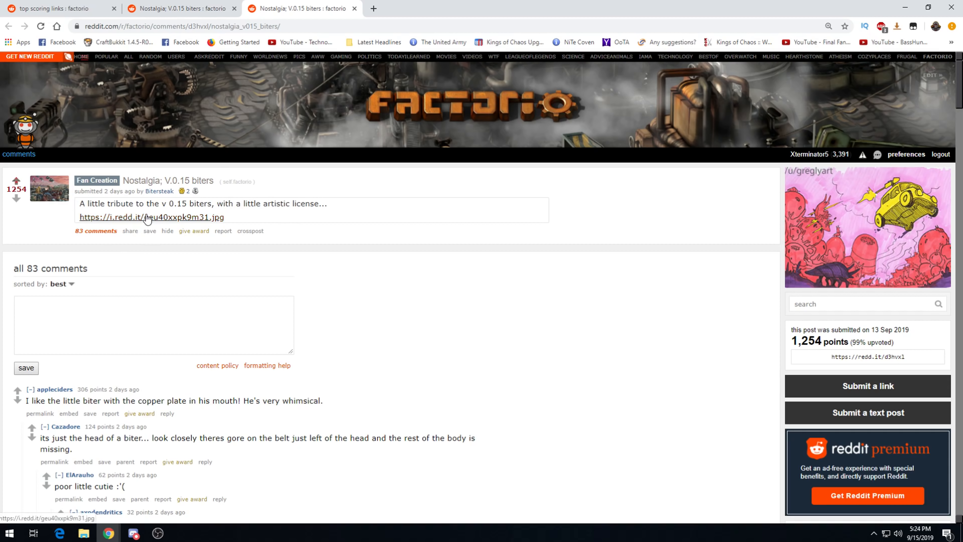
mouse_move(170, 222)
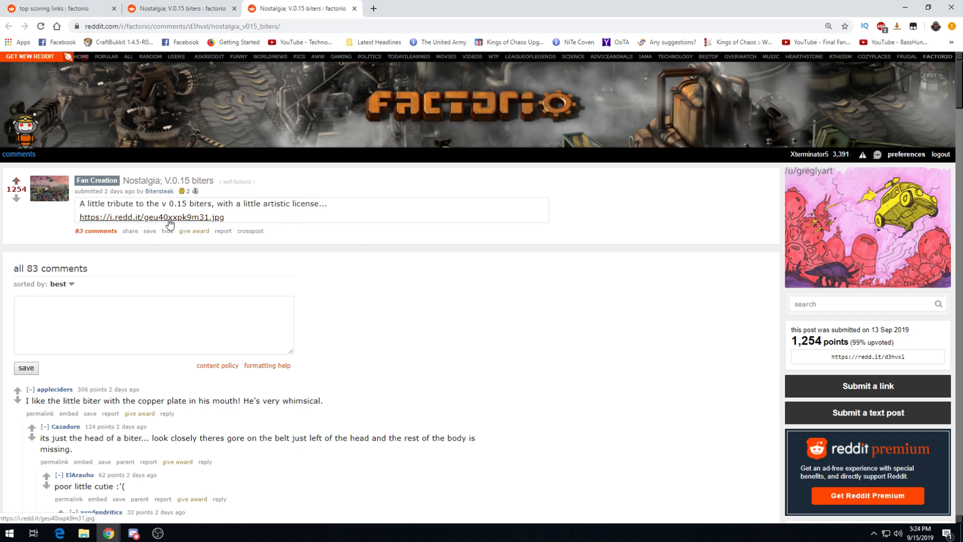
- View the linked i.redd.it biters artwork full size in its own tab
click(151, 217)
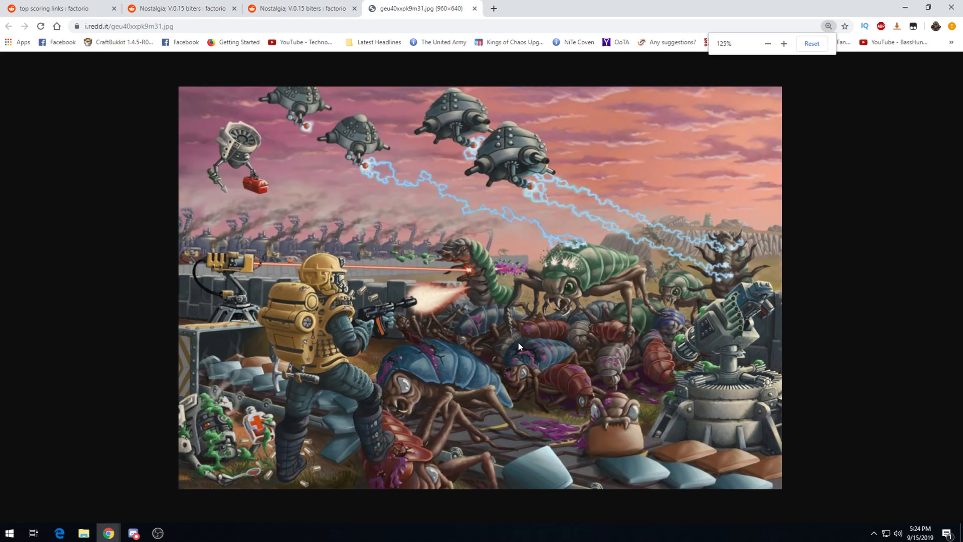
click(784, 44)
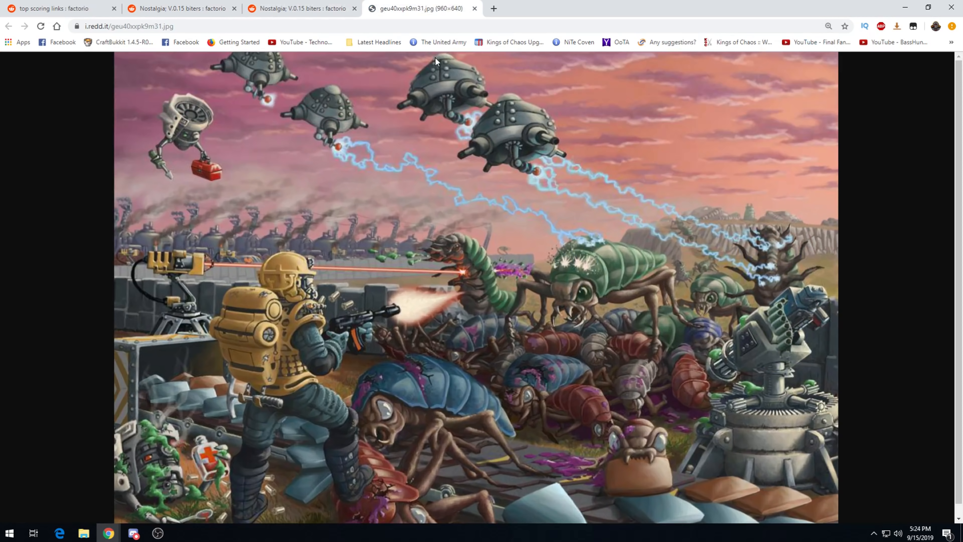
mouse_move(375, 258)
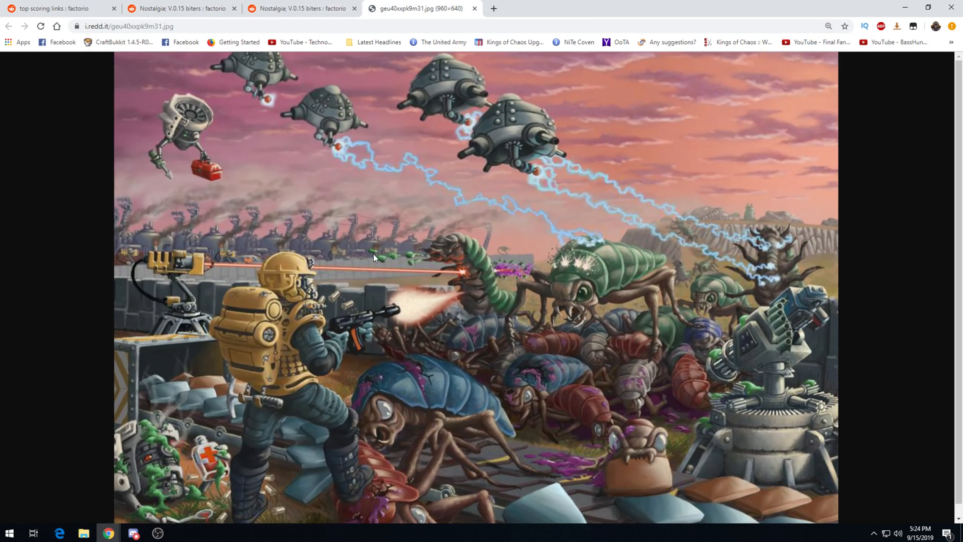
mouse_move(697, 235)
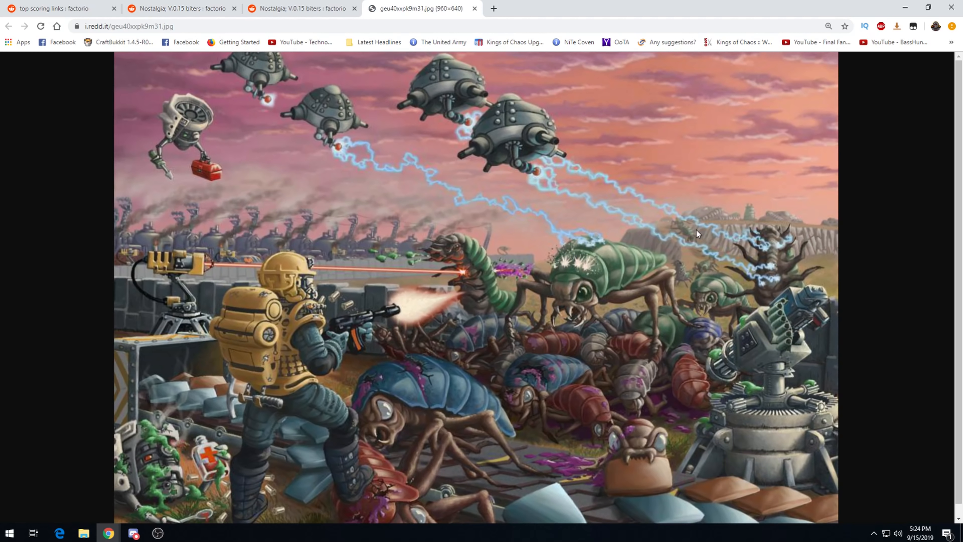
mouse_move(782, 218)
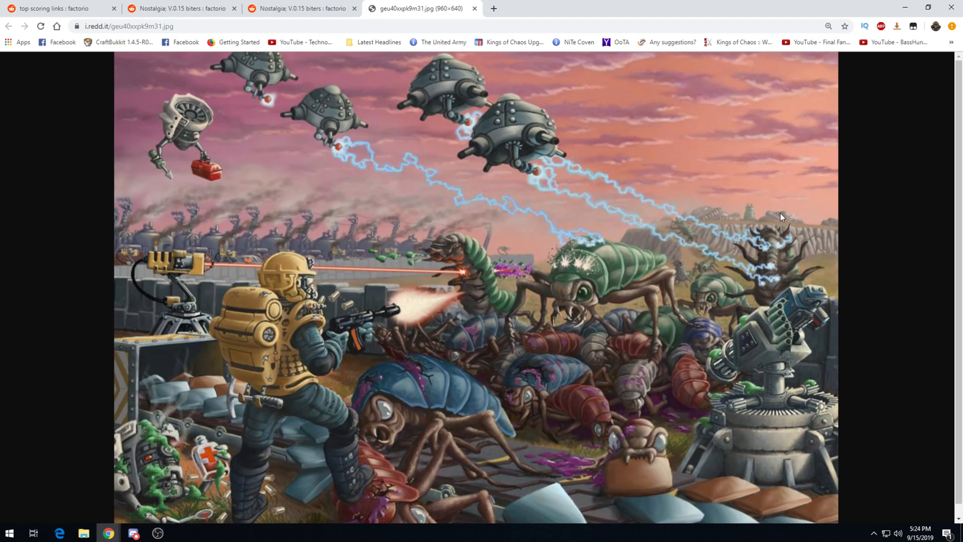
mouse_move(664, 225)
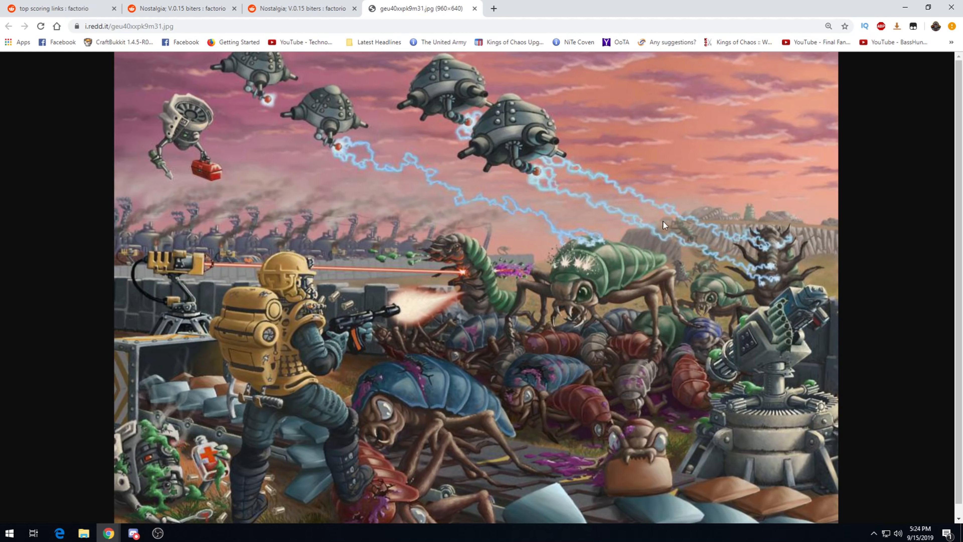
mouse_move(217, 287)
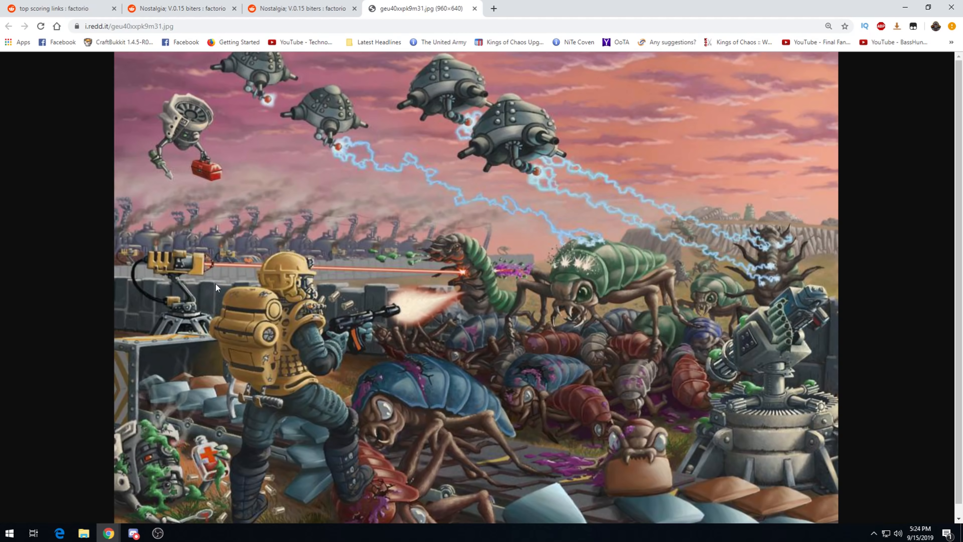
mouse_move(435, 236)
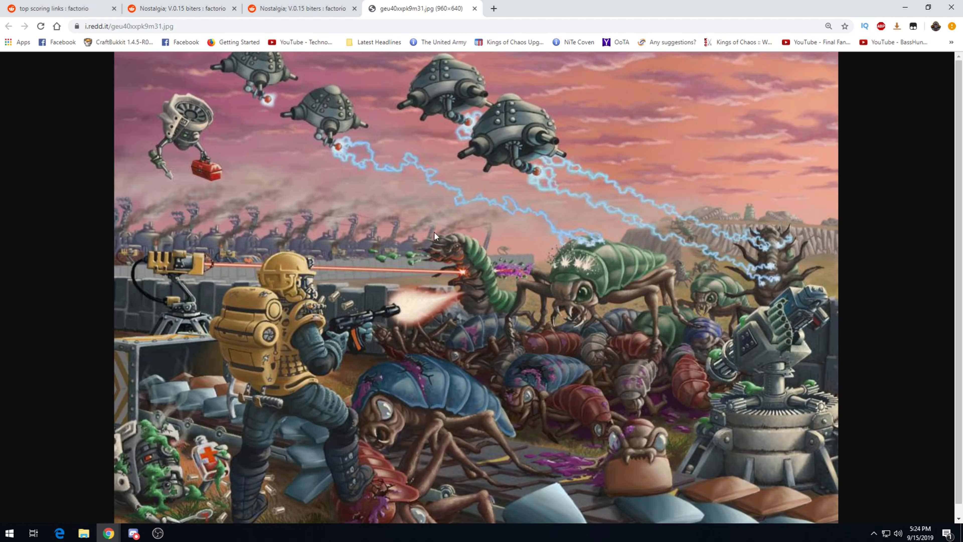
mouse_move(180, 273)
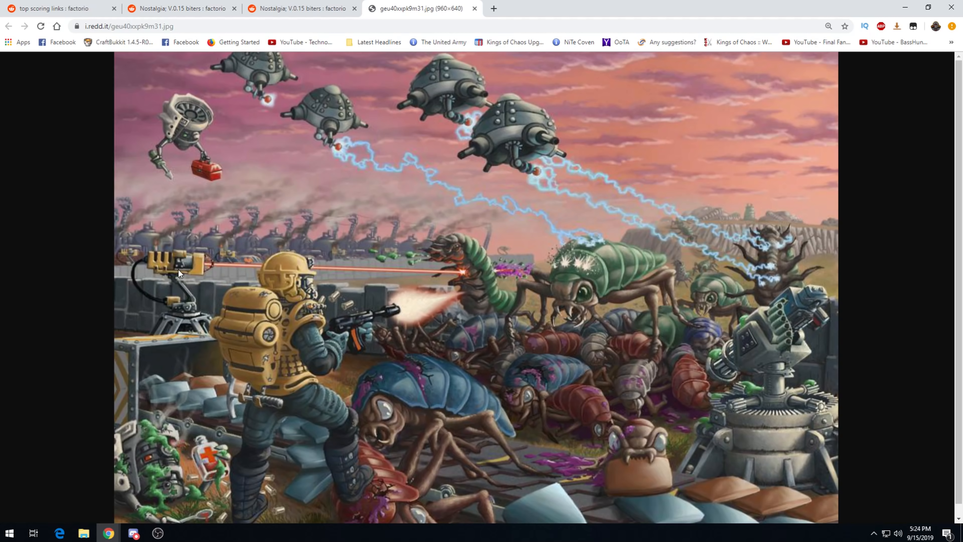
mouse_move(455, 281)
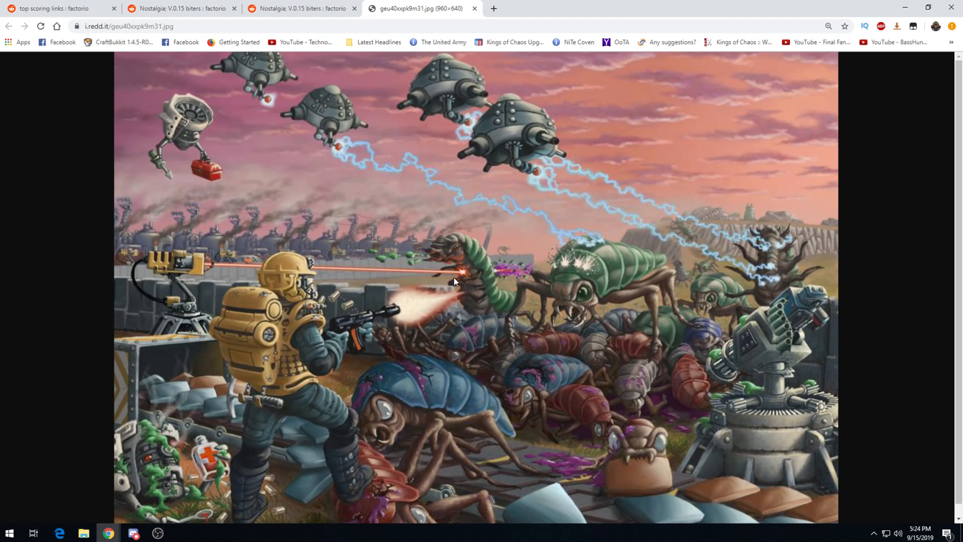
mouse_move(486, 273)
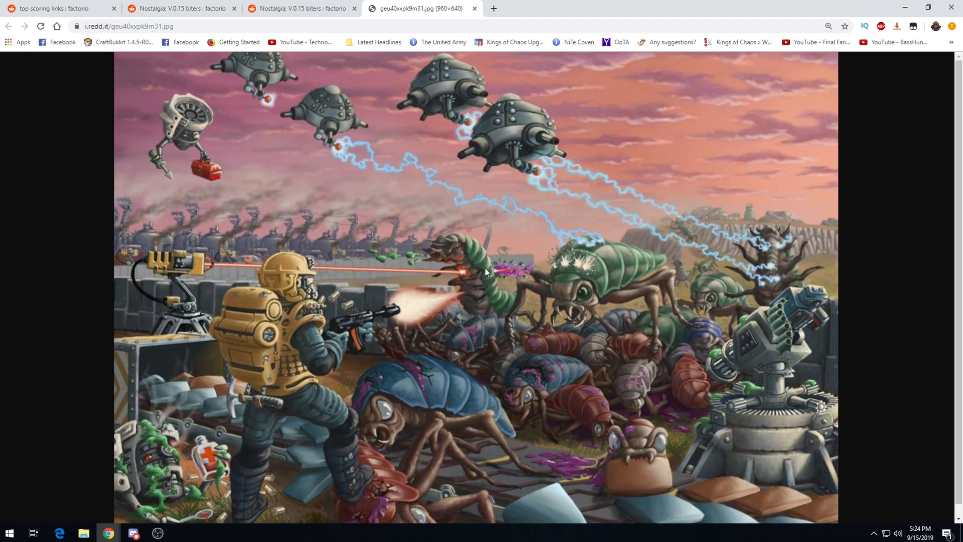
mouse_move(500, 273)
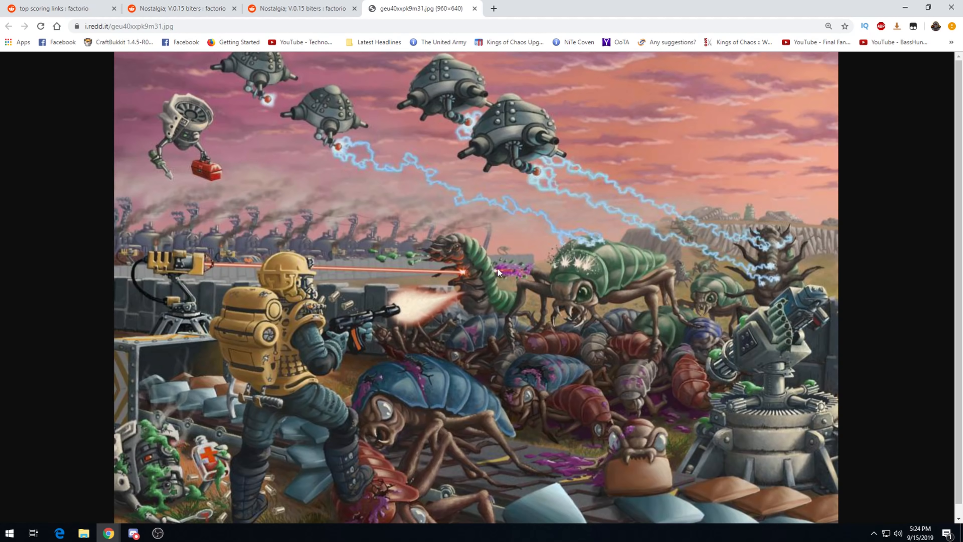
mouse_move(205, 265)
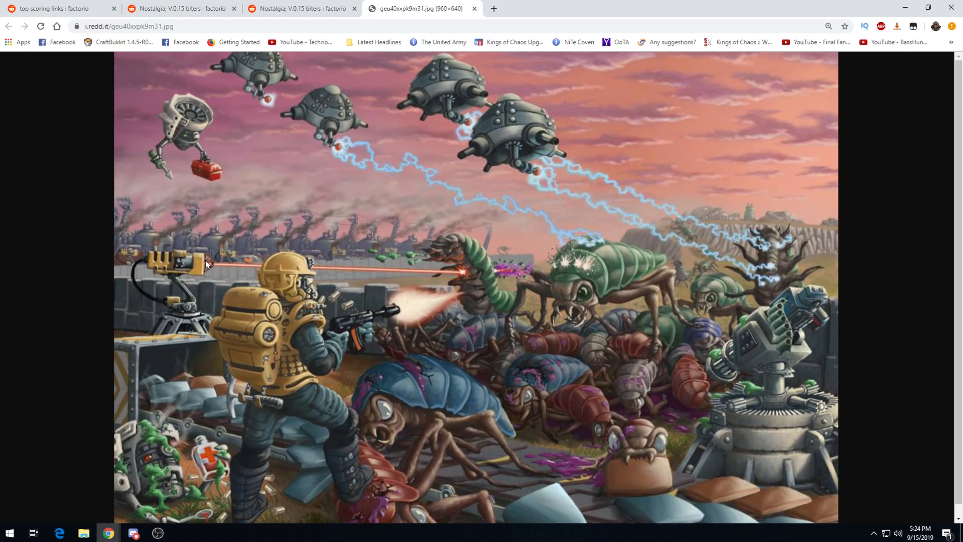
mouse_move(398, 312)
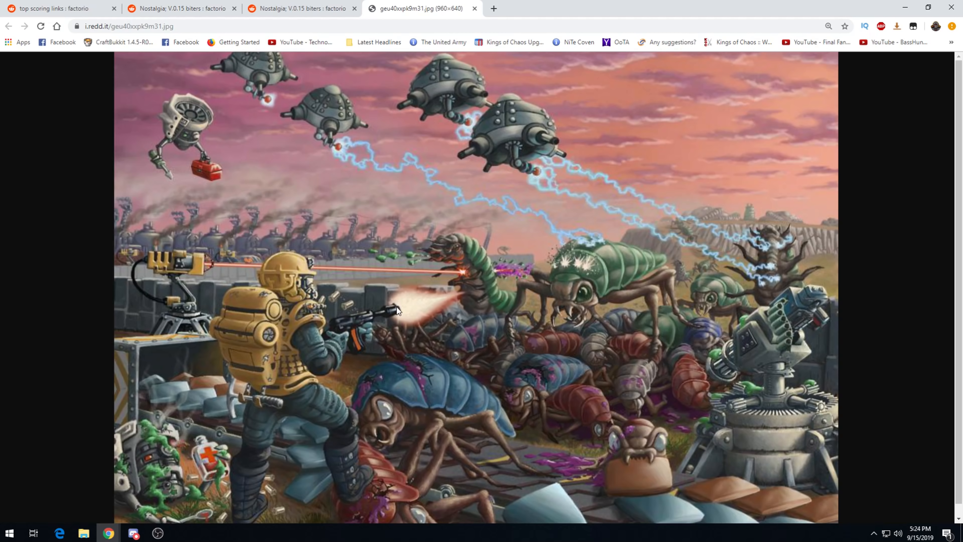
mouse_move(581, 293)
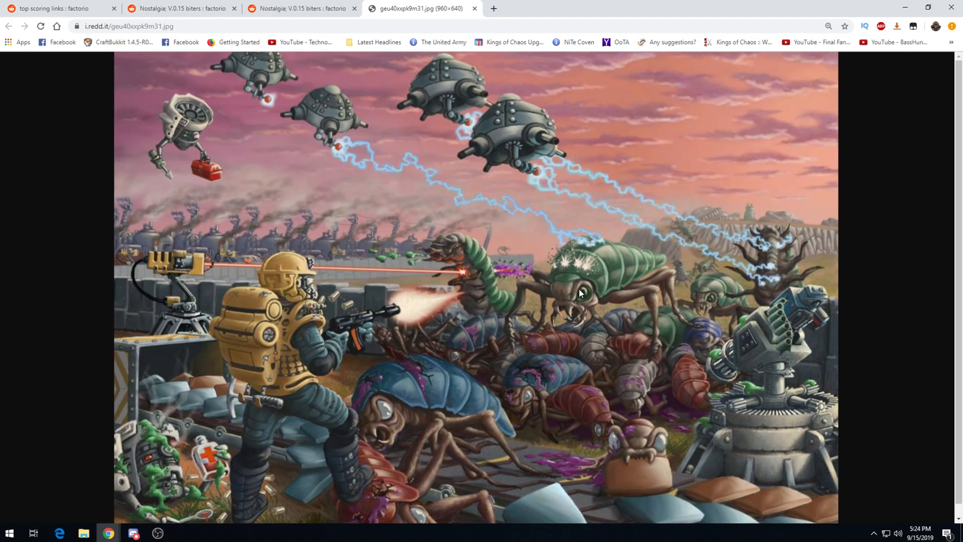
mouse_move(597, 281)
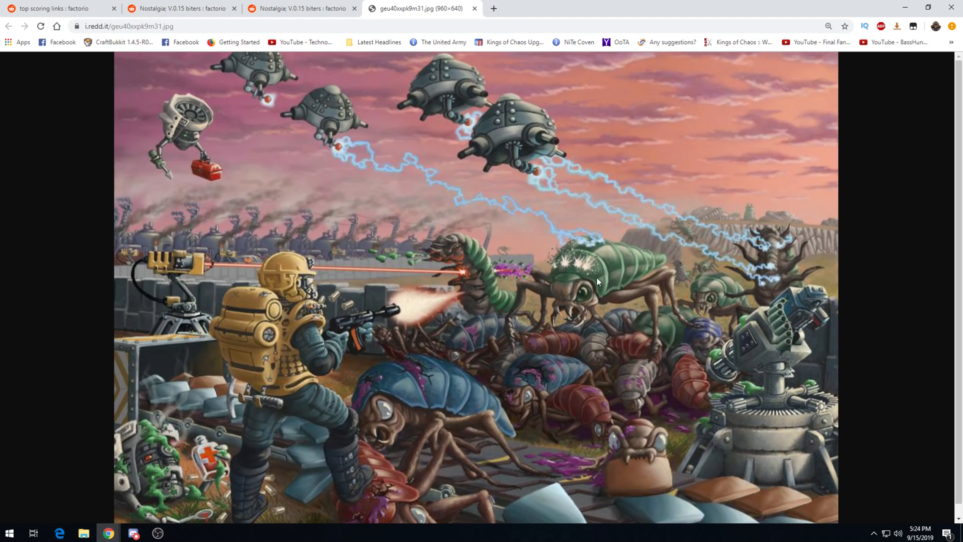
mouse_move(592, 449)
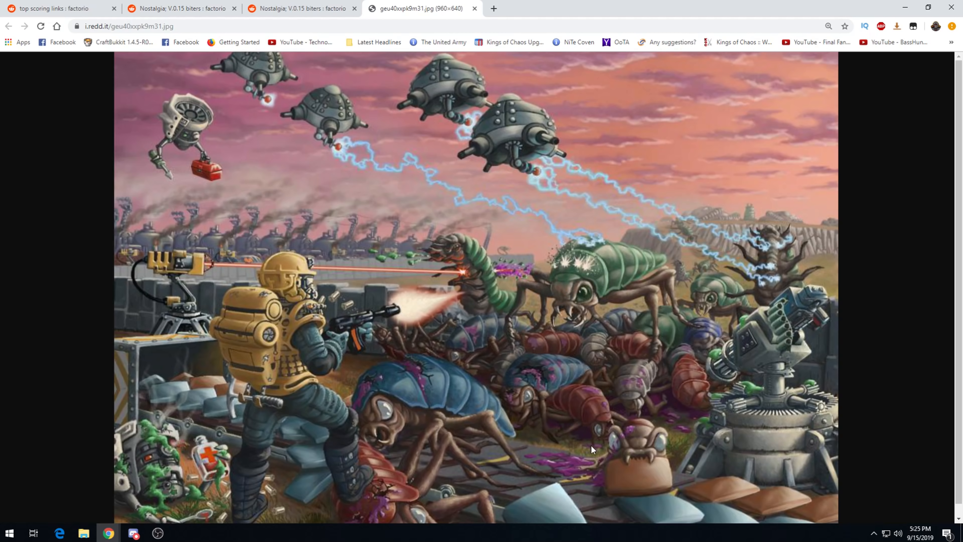
mouse_move(636, 482)
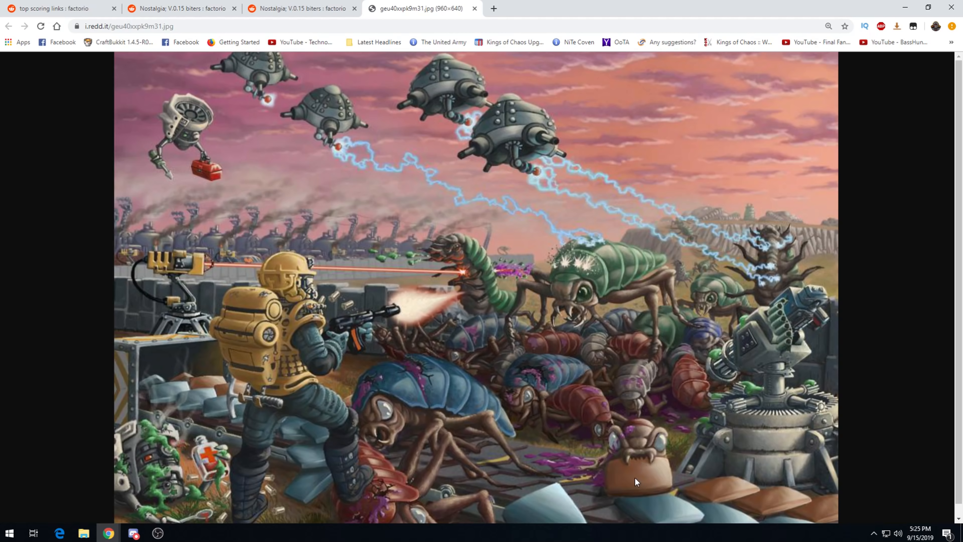
mouse_move(639, 488)
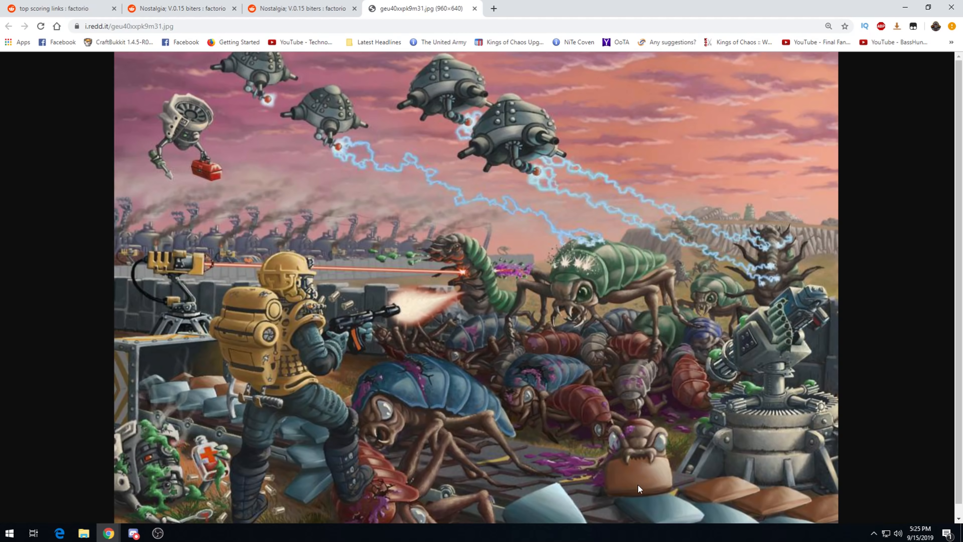
mouse_move(762, 274)
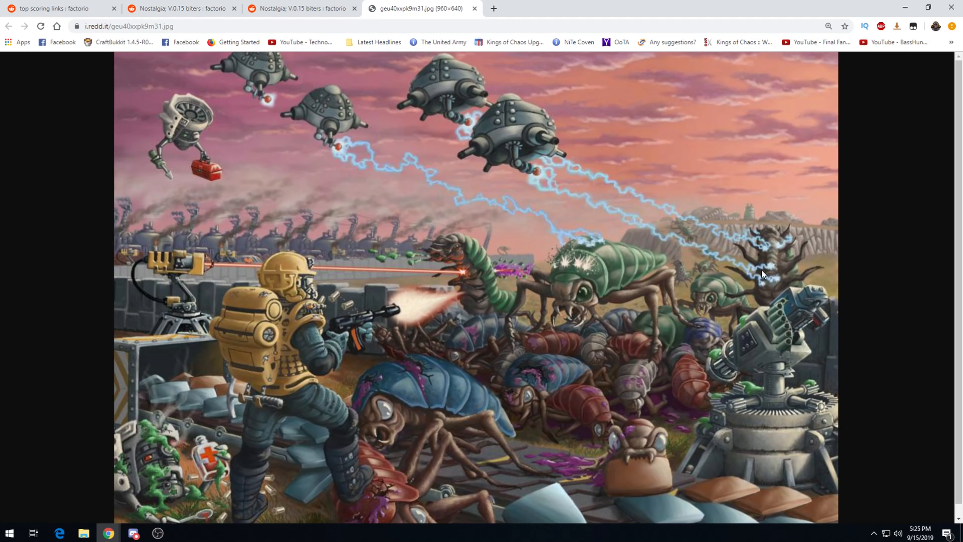
mouse_move(208, 163)
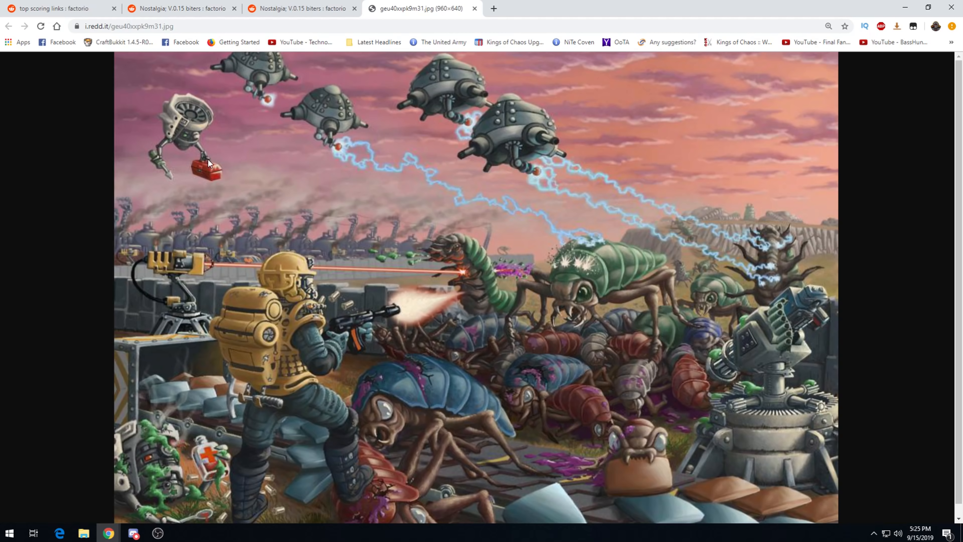
mouse_move(192, 183)
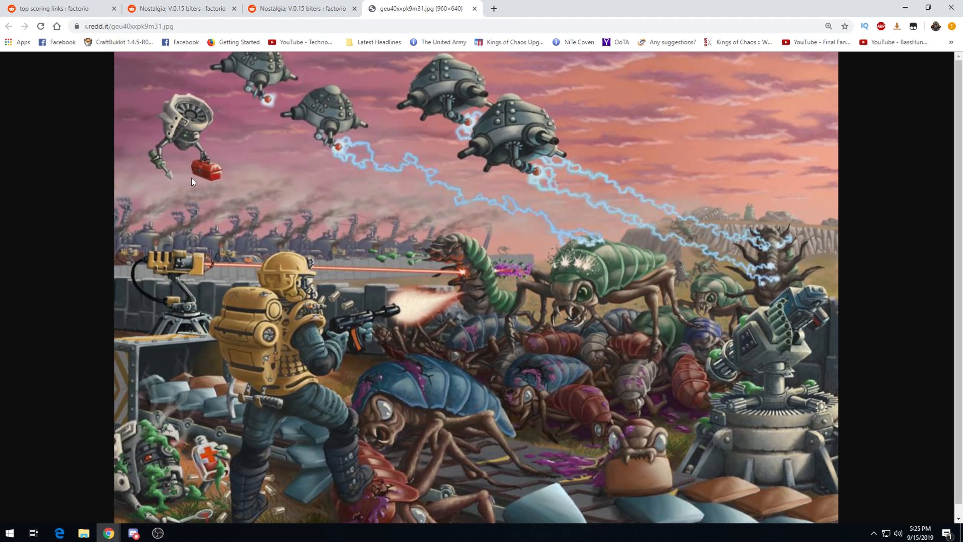
mouse_move(481, 451)
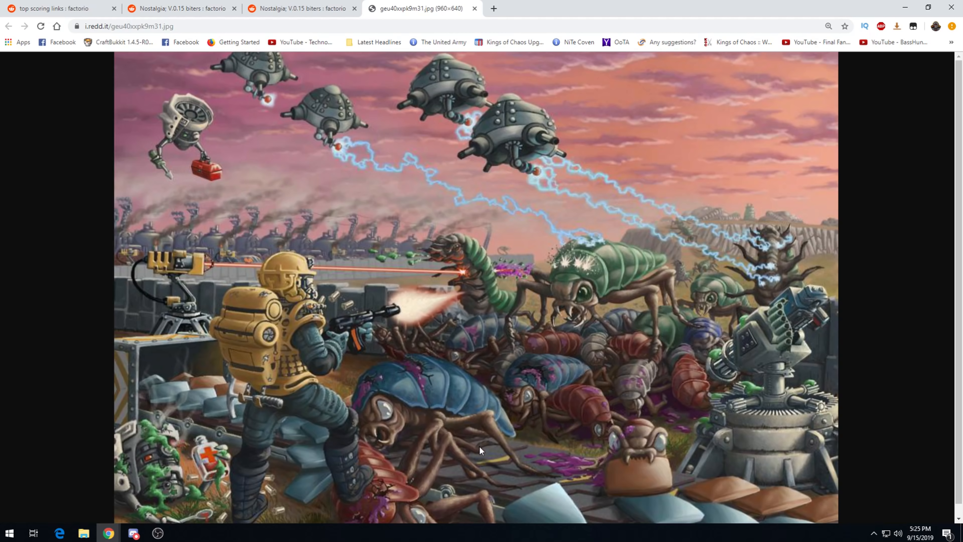
mouse_move(140, 493)
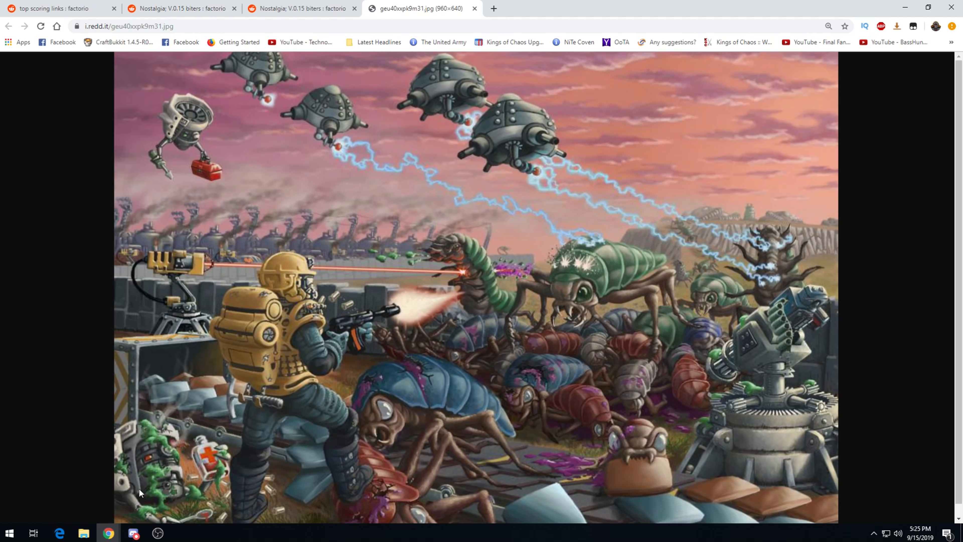
mouse_move(221, 398)
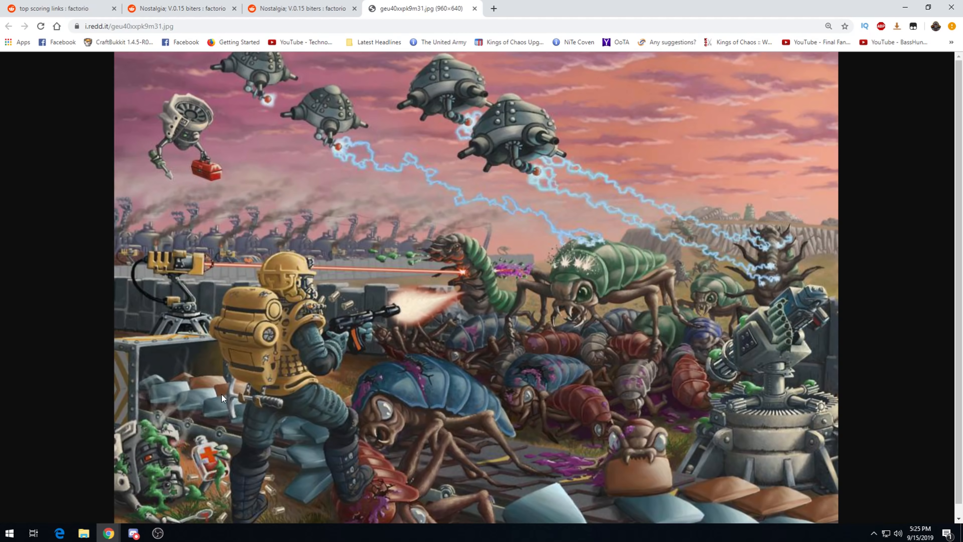
mouse_move(137, 362)
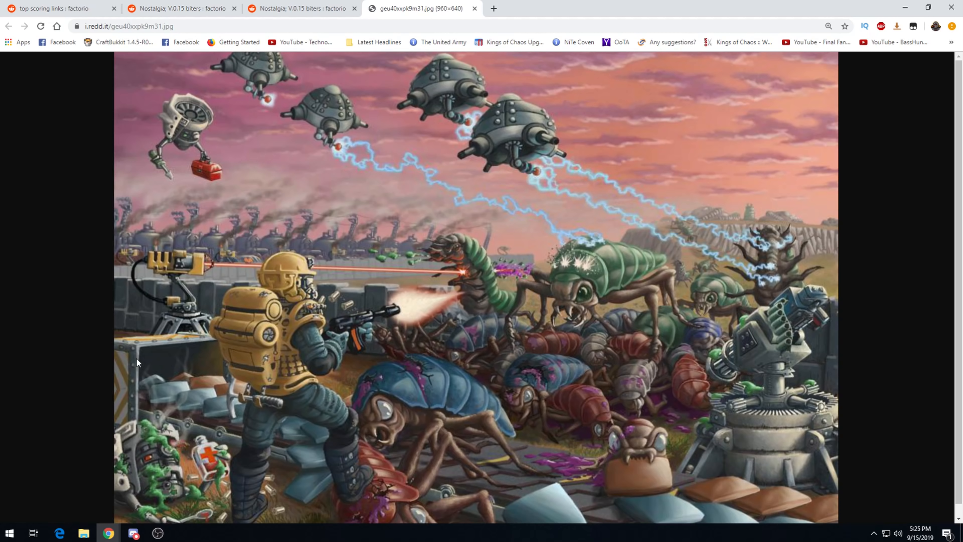
mouse_move(246, 436)
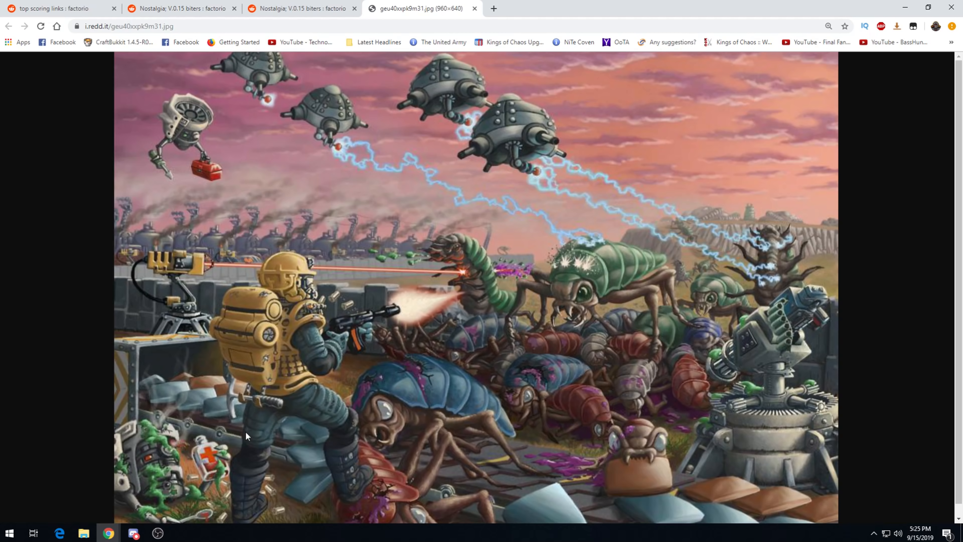
mouse_move(302, 326)
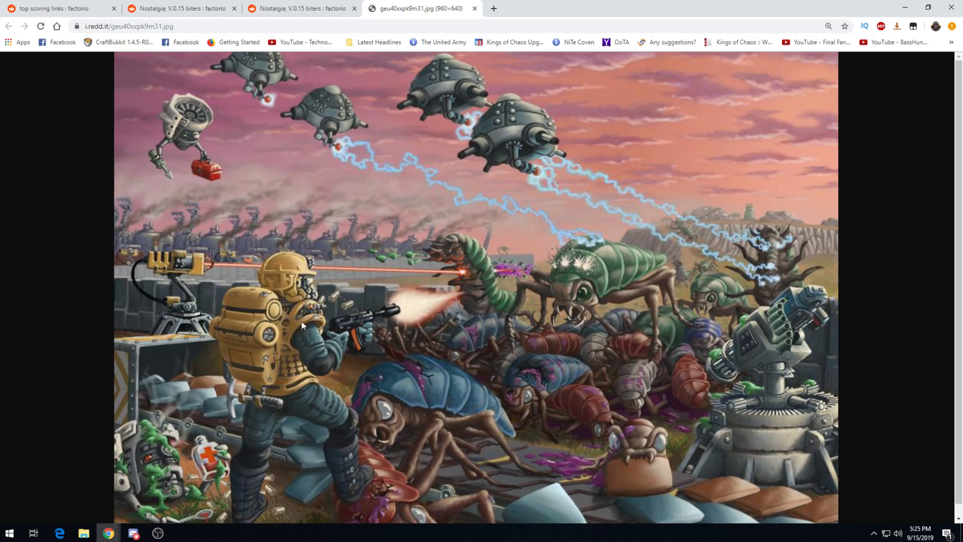
mouse_move(712, 379)
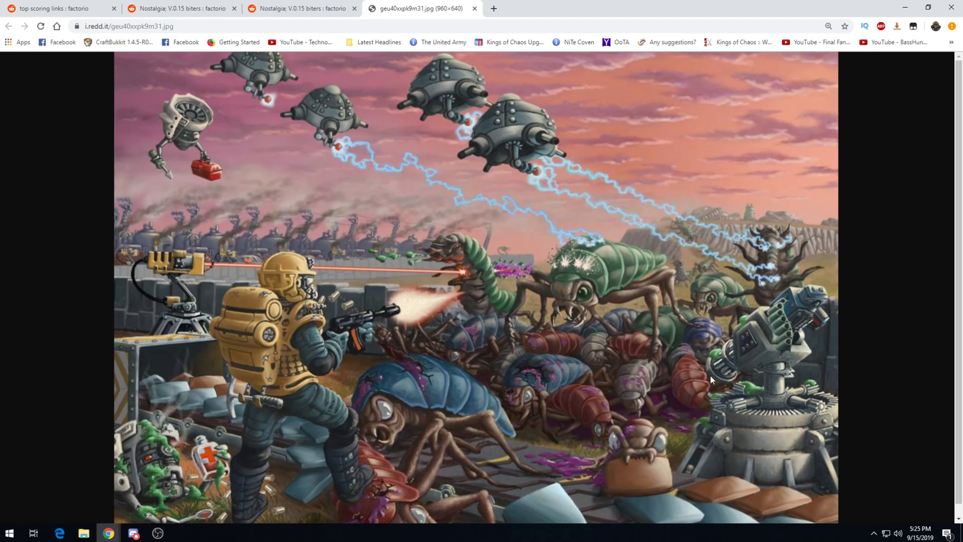
mouse_move(513, 328)
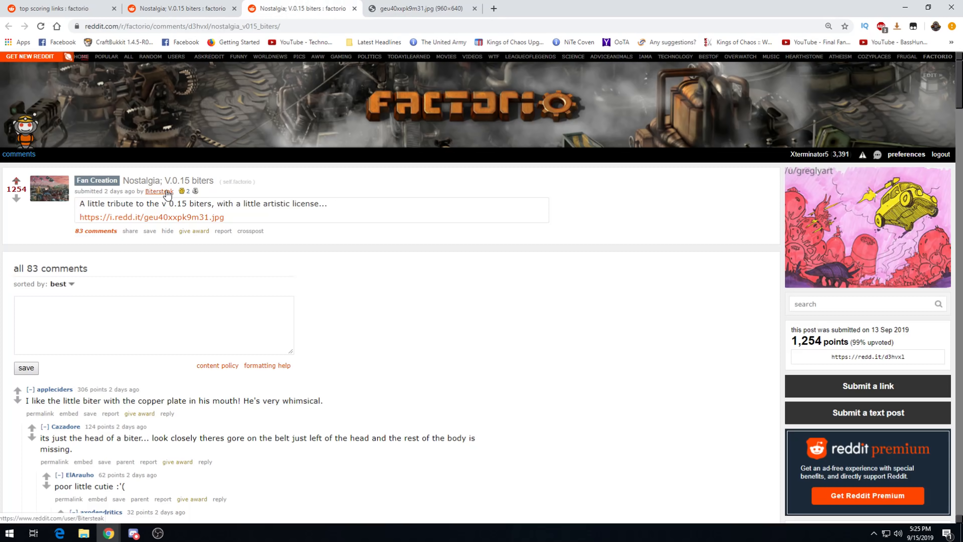
click(418, 8)
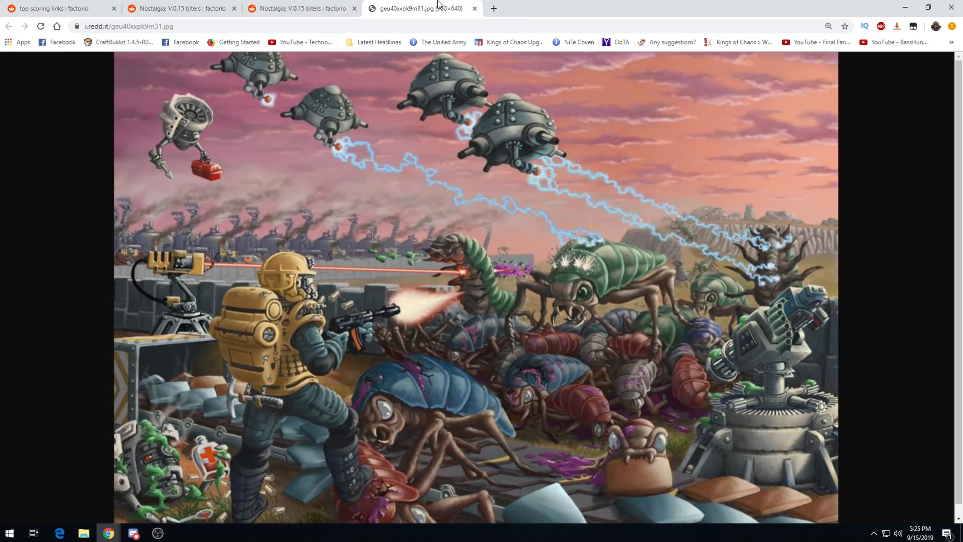
mouse_move(507, 195)
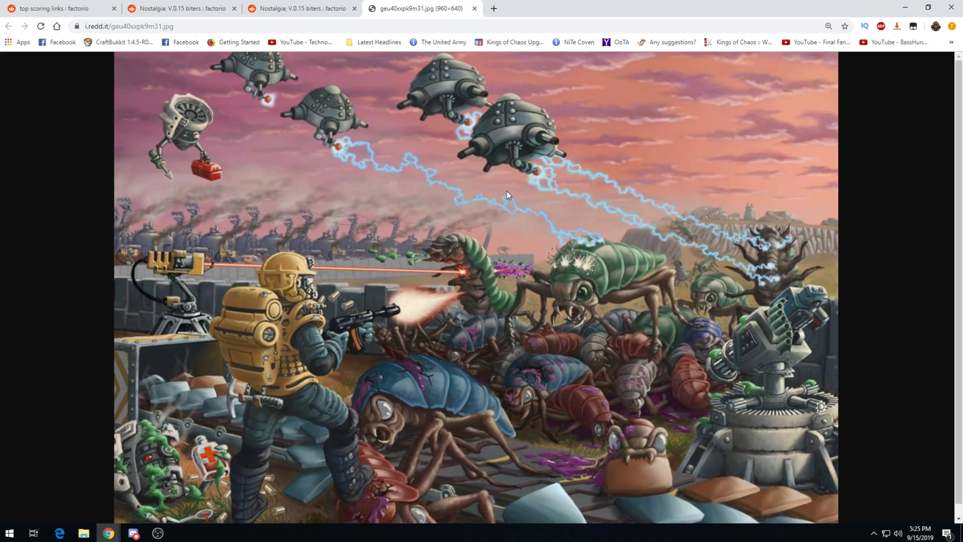
mouse_move(394, 72)
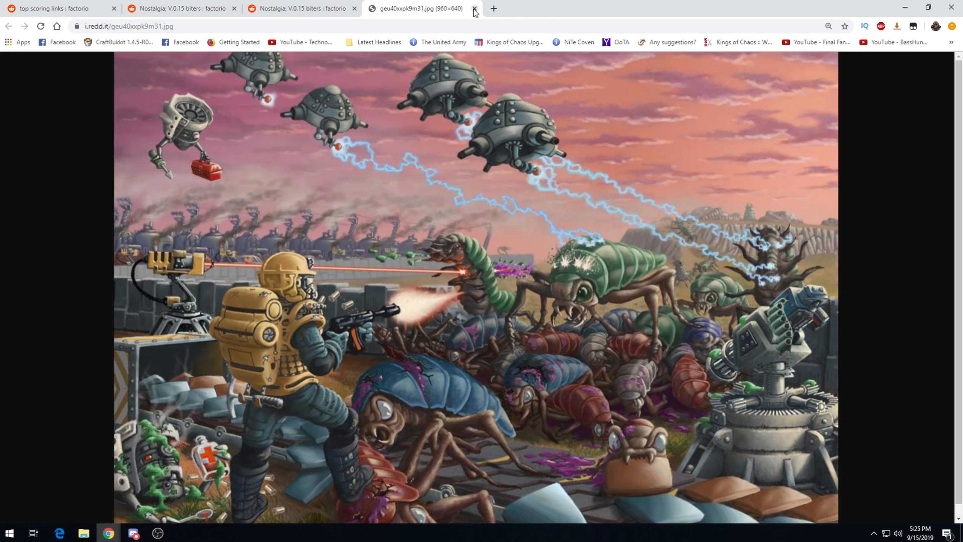
click(475, 9)
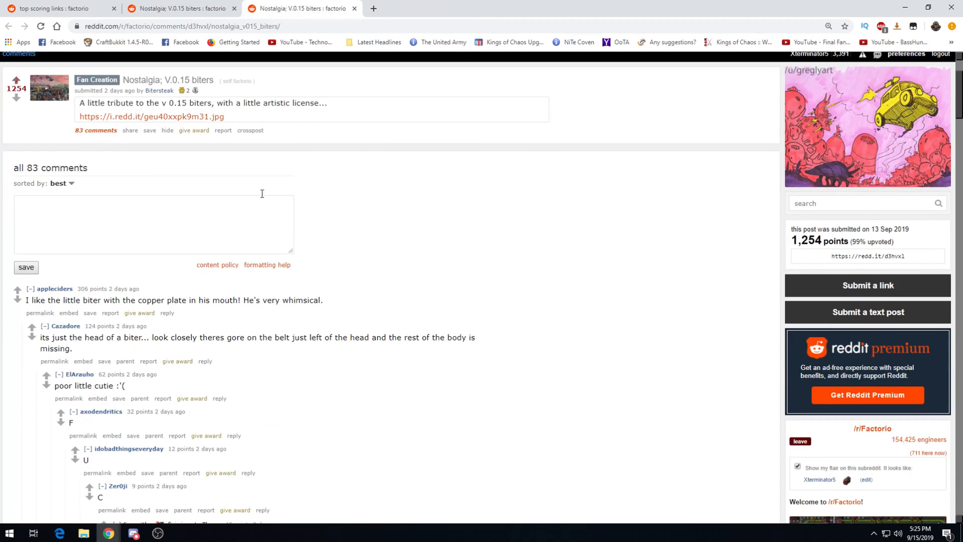
scroll(down, 3)
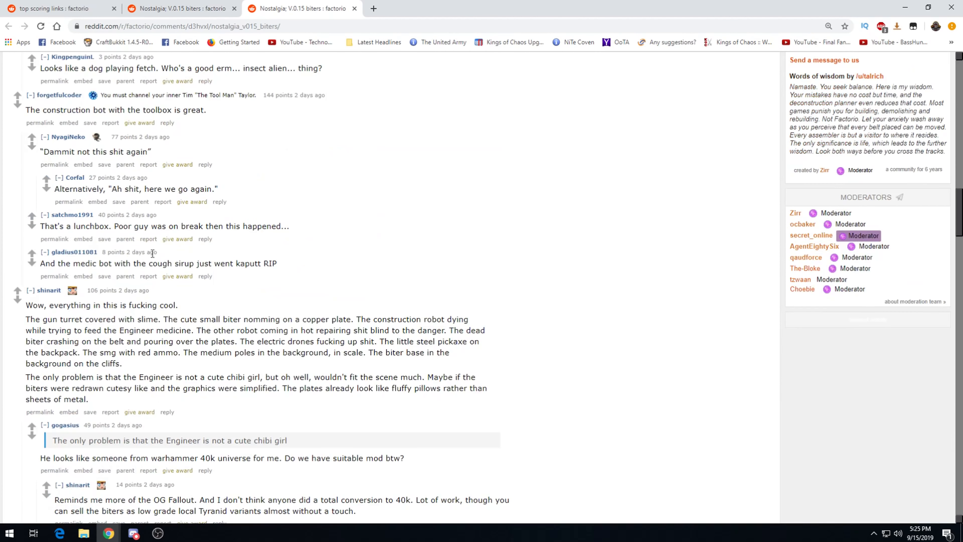
mouse_move(57, 121)
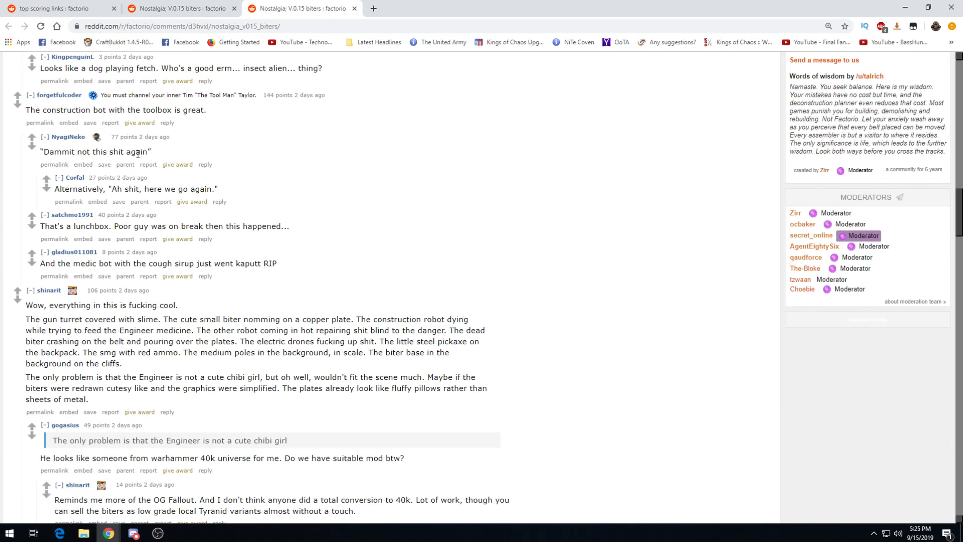
mouse_move(148, 188)
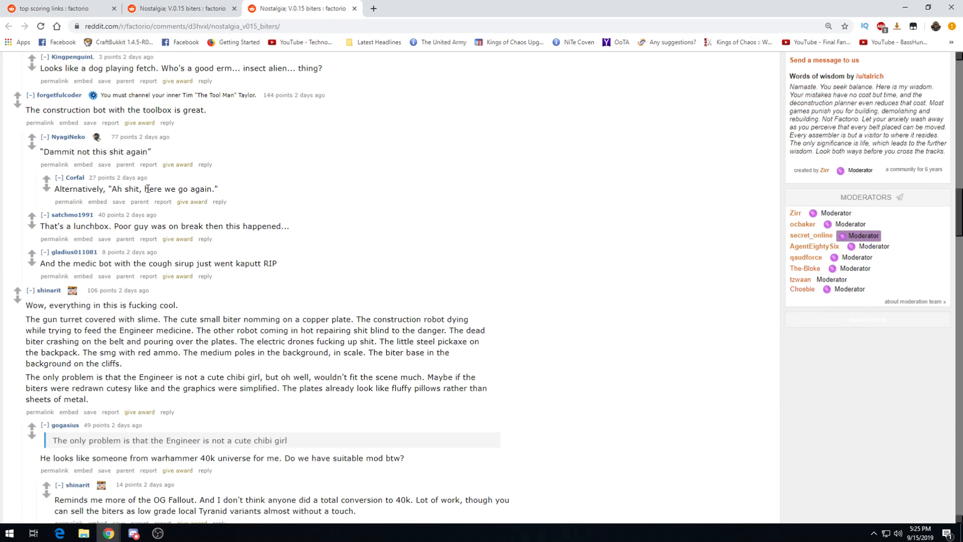
mouse_move(329, 155)
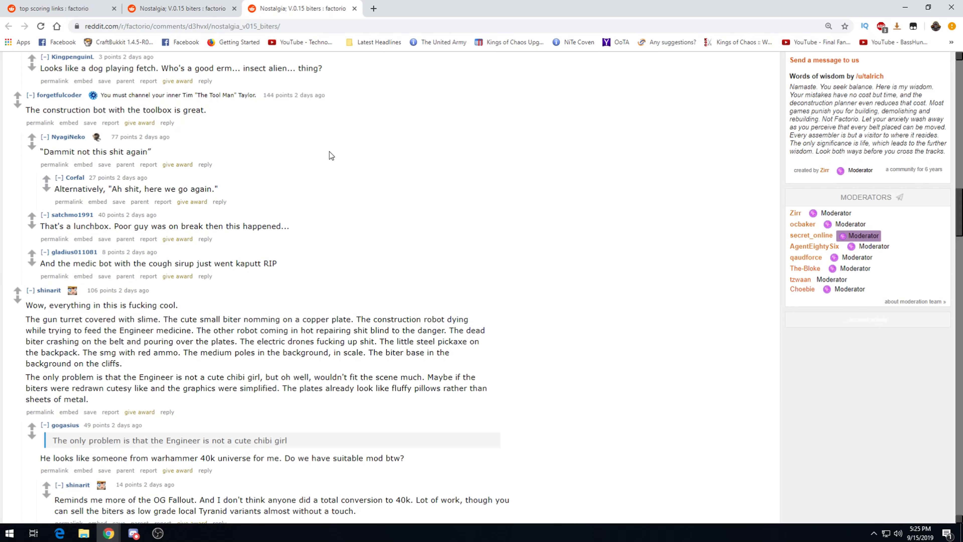
mouse_move(126, 239)
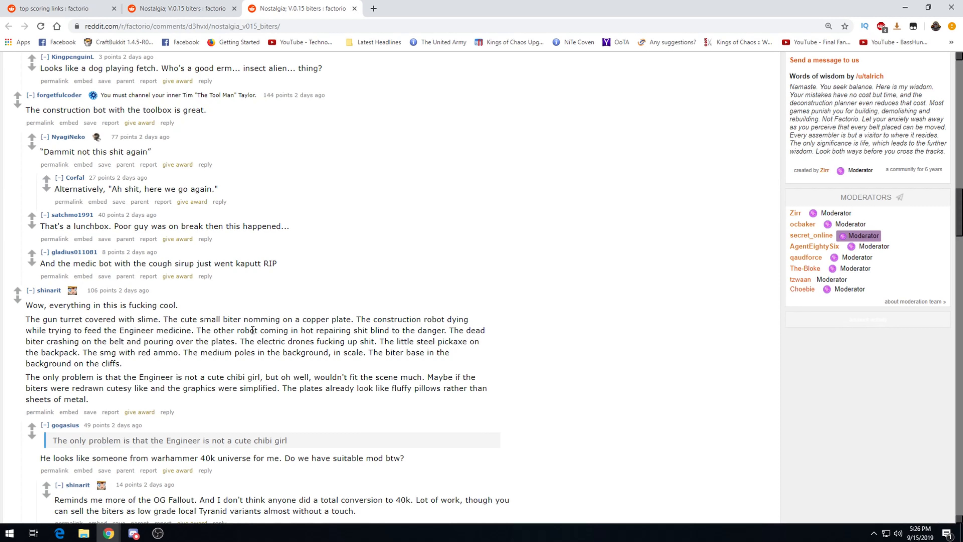
mouse_move(66, 343)
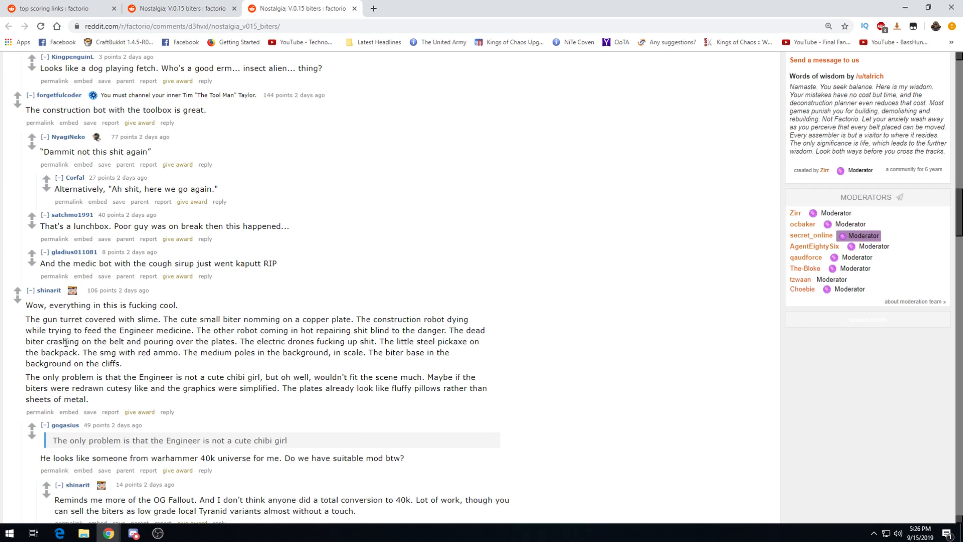
mouse_move(173, 332)
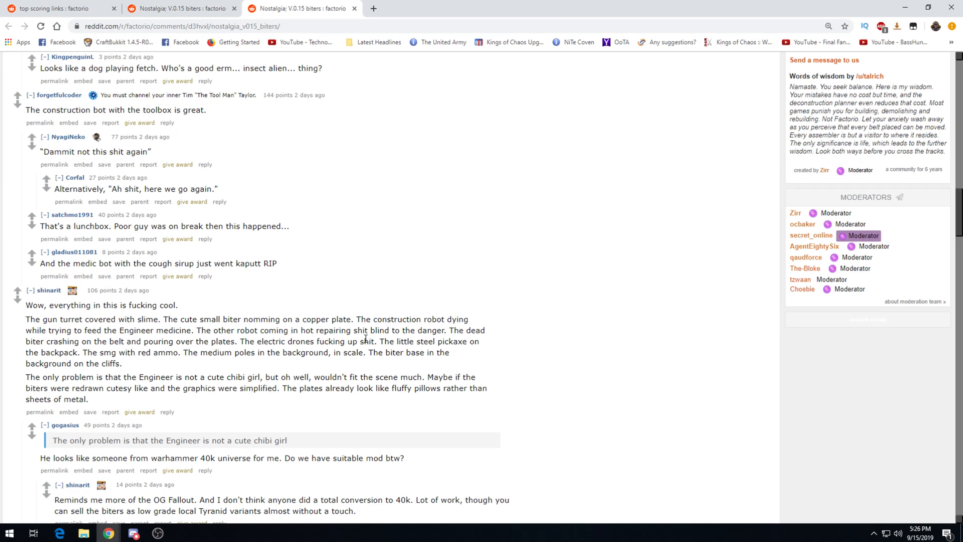
mouse_move(190, 374)
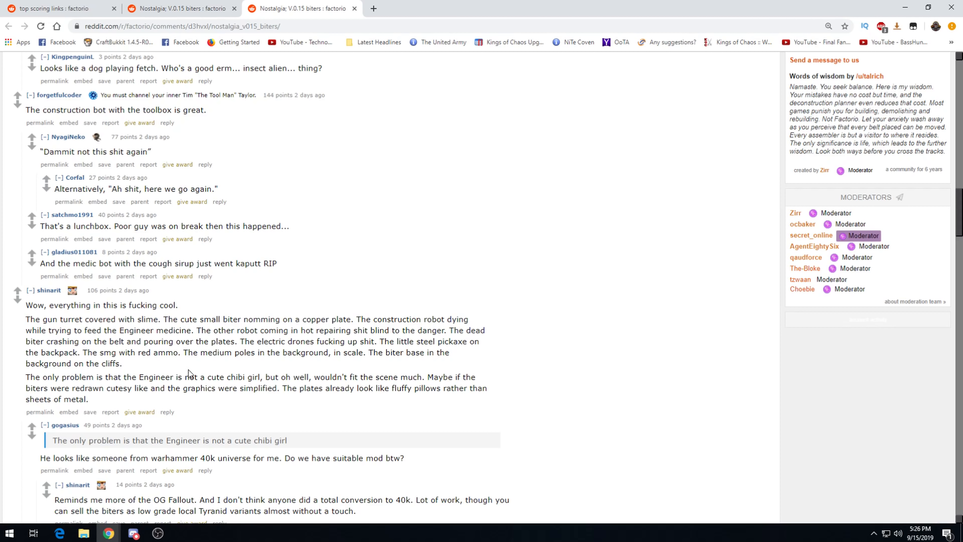
mouse_move(180, 370)
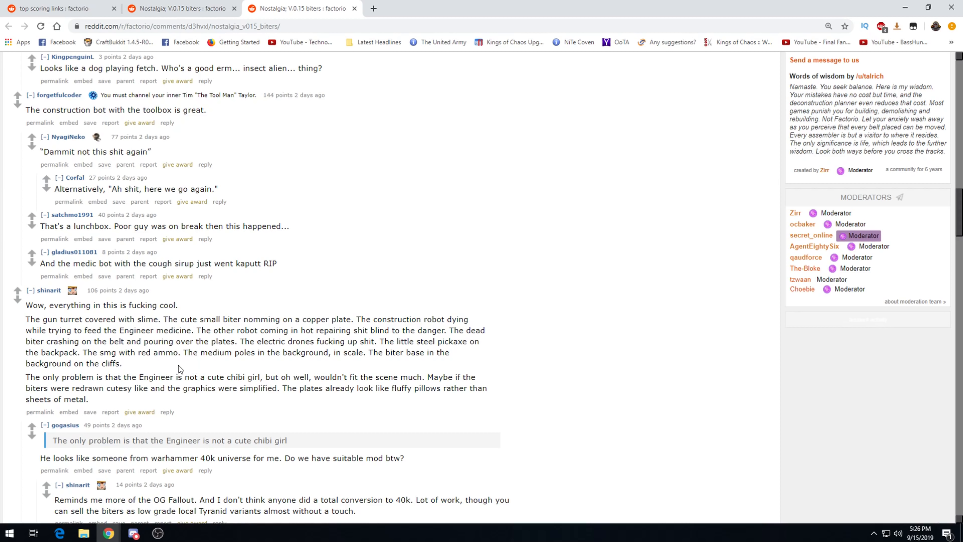
mouse_move(292, 357)
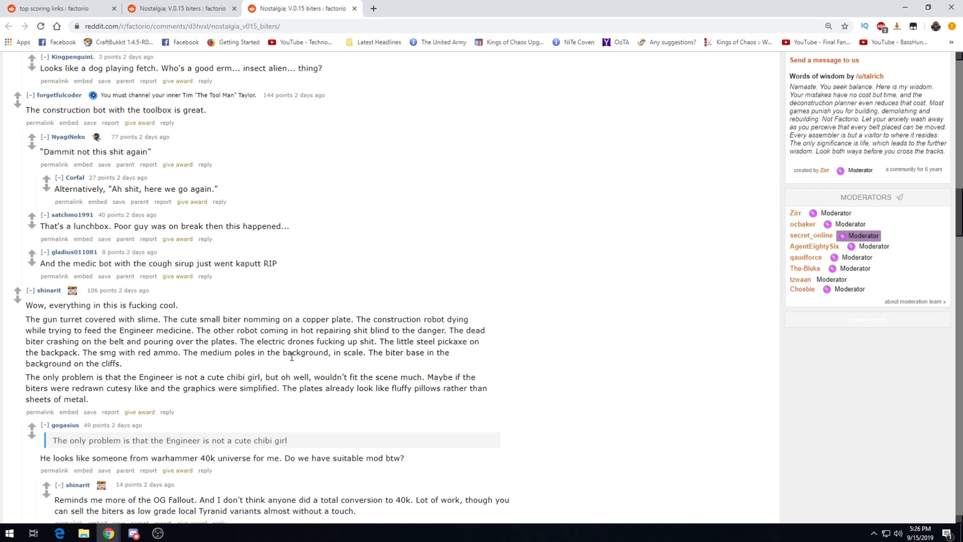
mouse_move(372, 344)
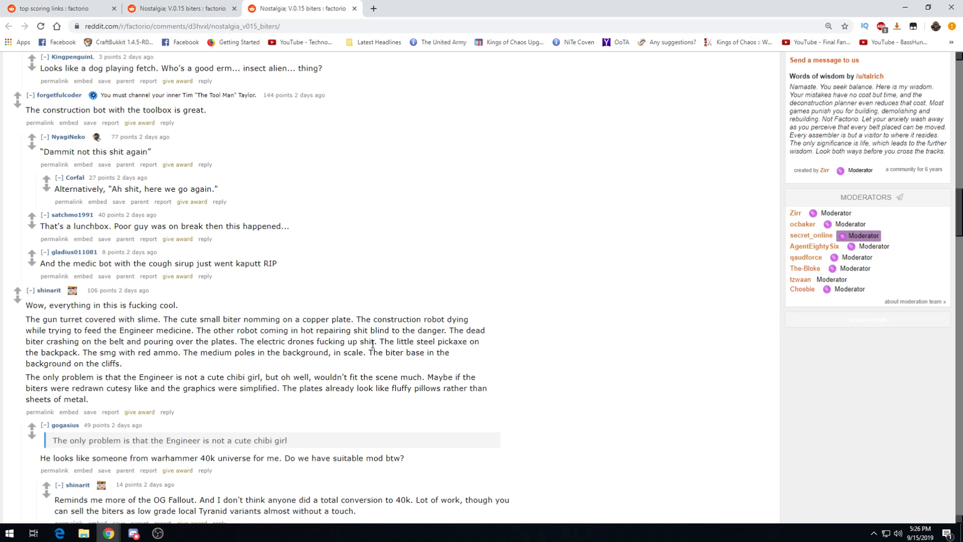
mouse_move(114, 361)
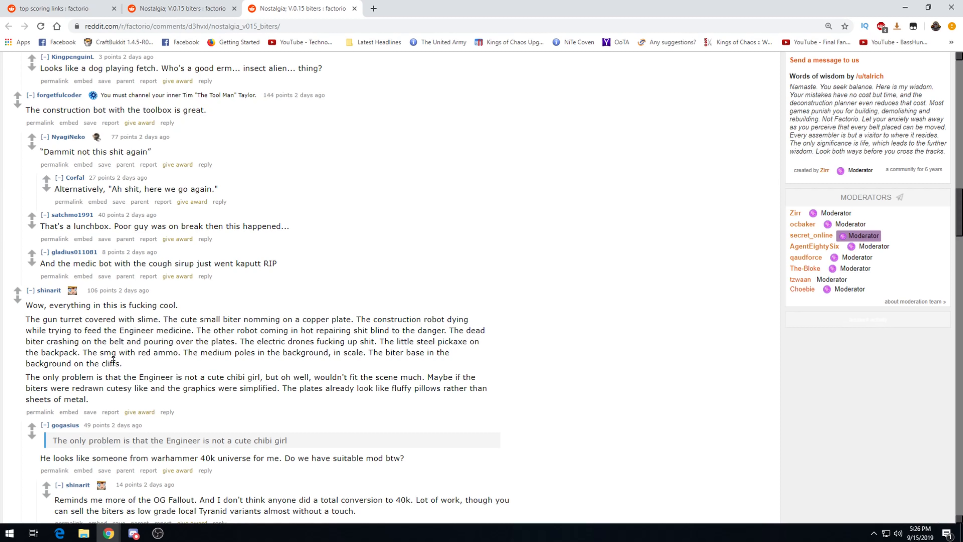
mouse_move(319, 359)
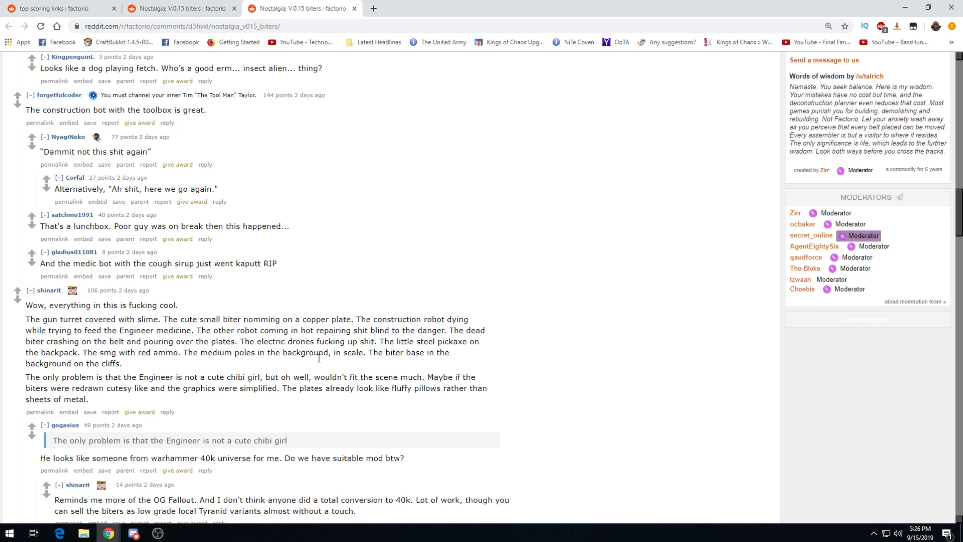
mouse_move(151, 356)
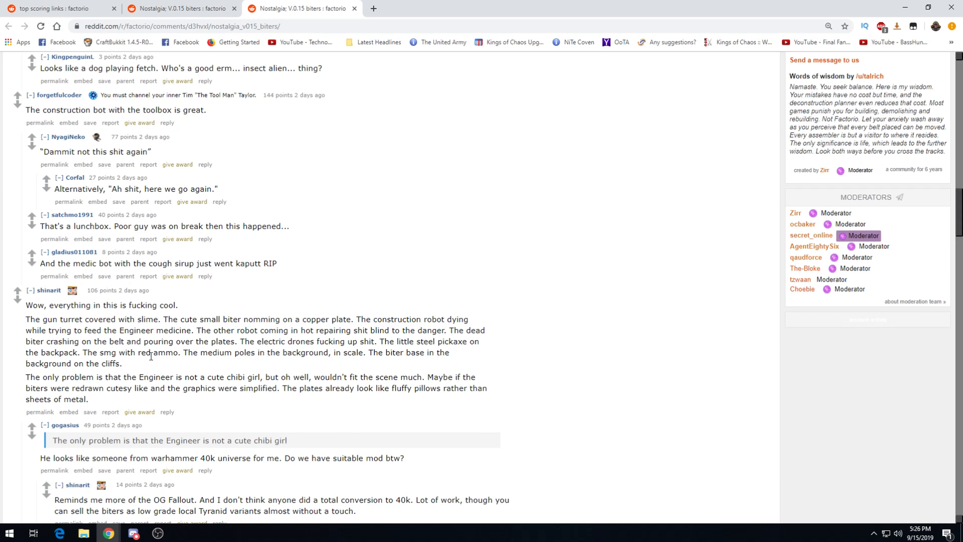
mouse_move(400, 16)
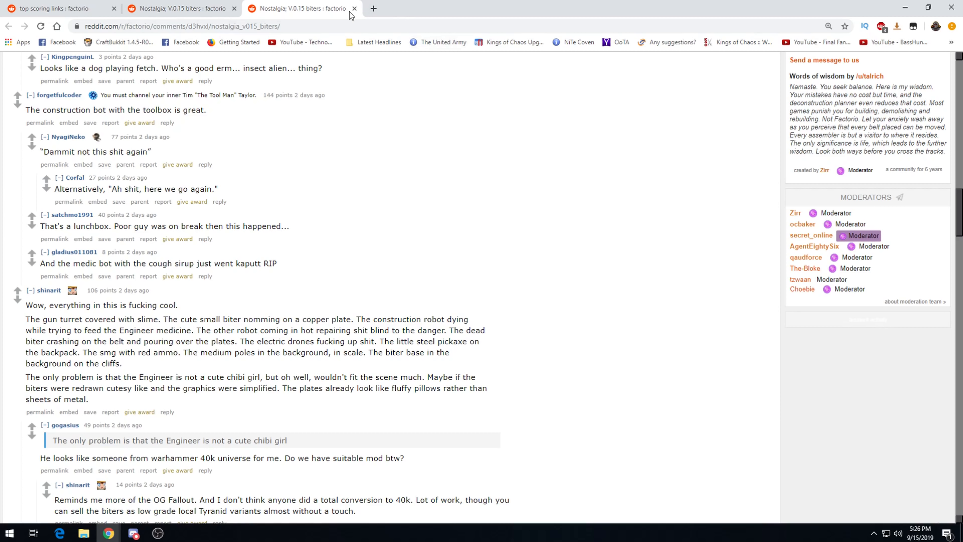
- Close both Nostalgia tabs and bring up the Dragon curve heat pipe post in a new tab
click(353, 8)
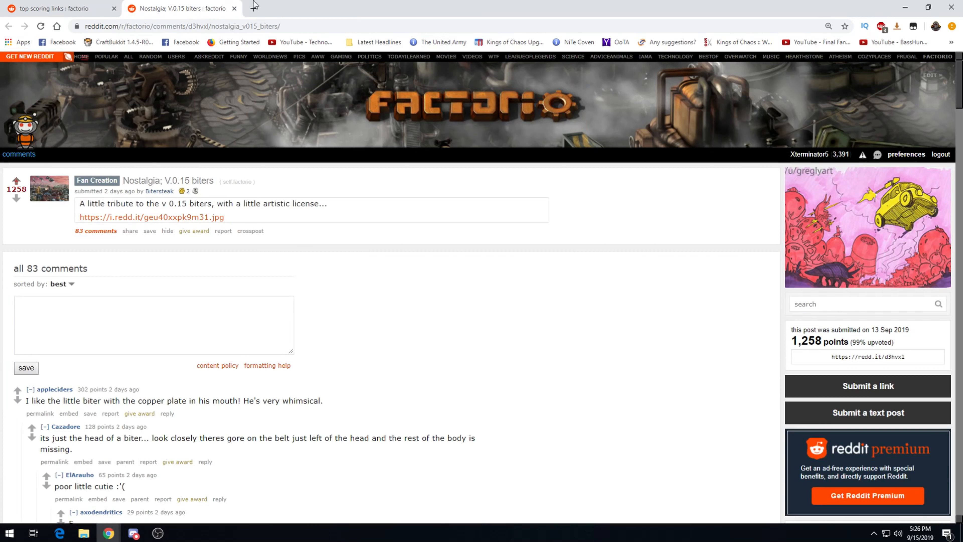
click(234, 8)
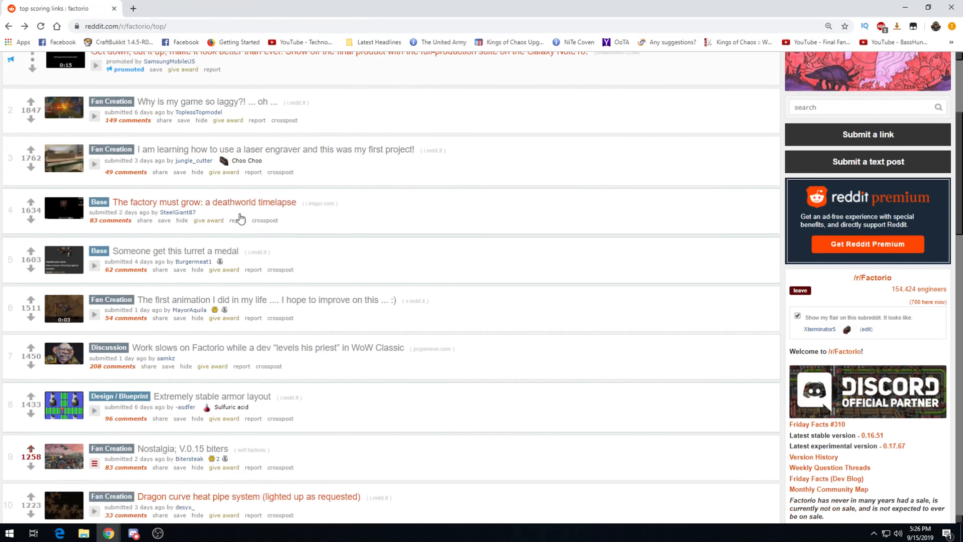
scroll(down, 3)
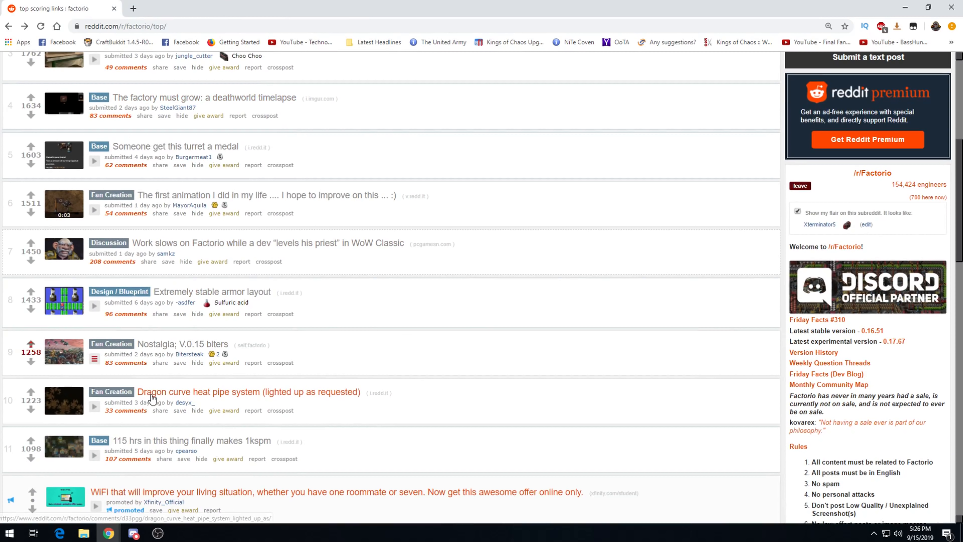
middle_click(202, 391)
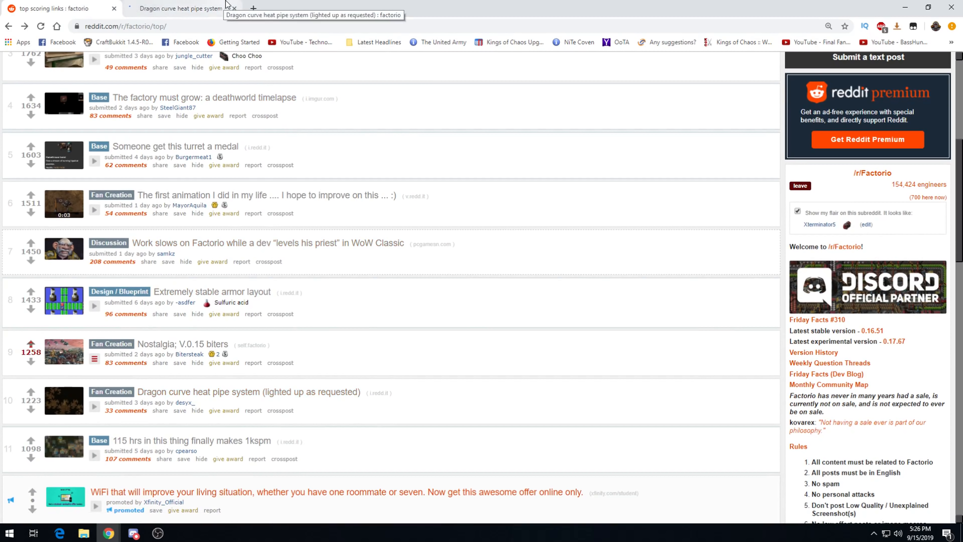
click(180, 8)
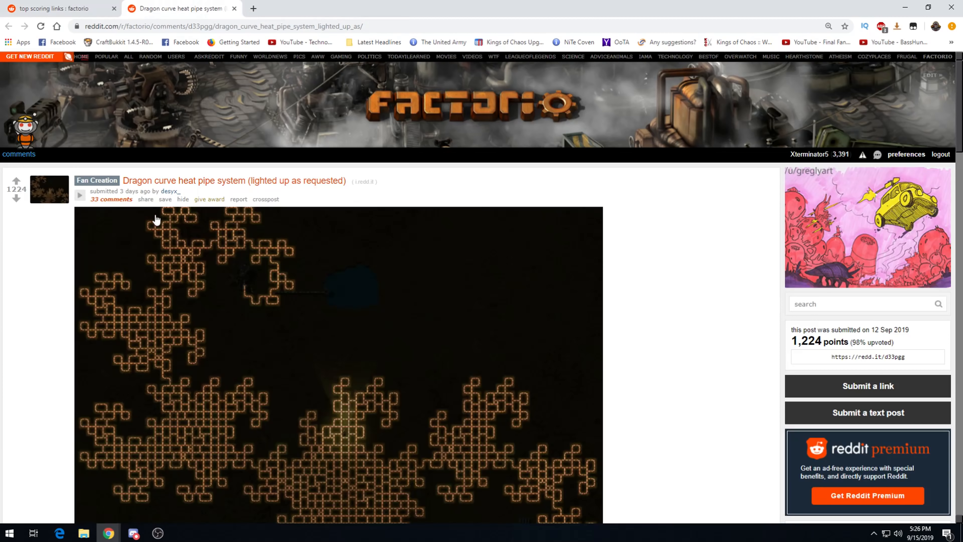
- Scroll through the Dragon curve fractal image down to its comment thread
scroll(down, 3)
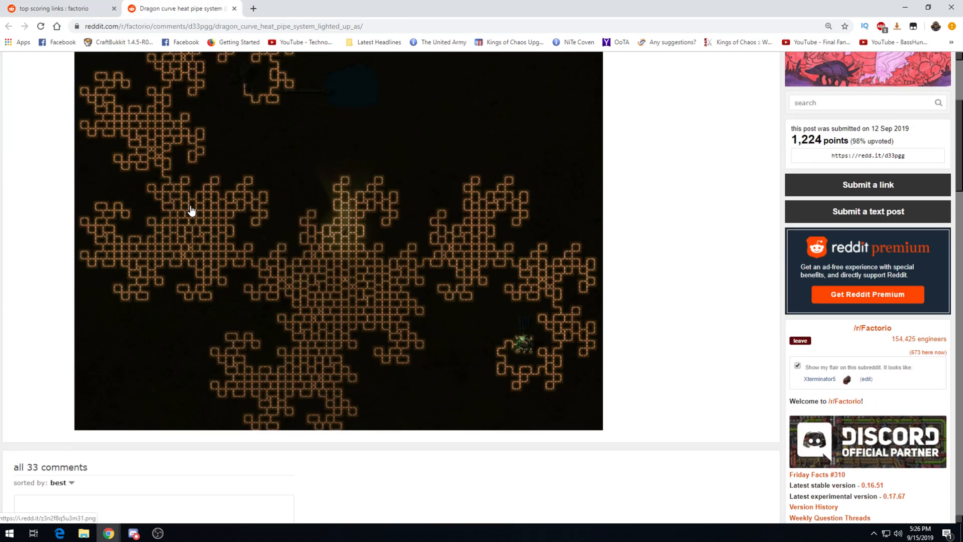
scroll(down, 3)
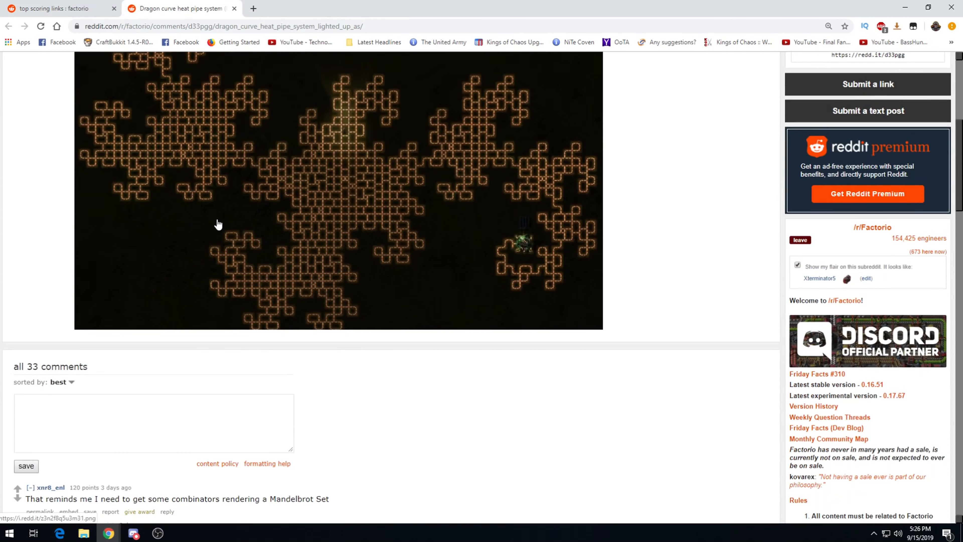
scroll(down, 3)
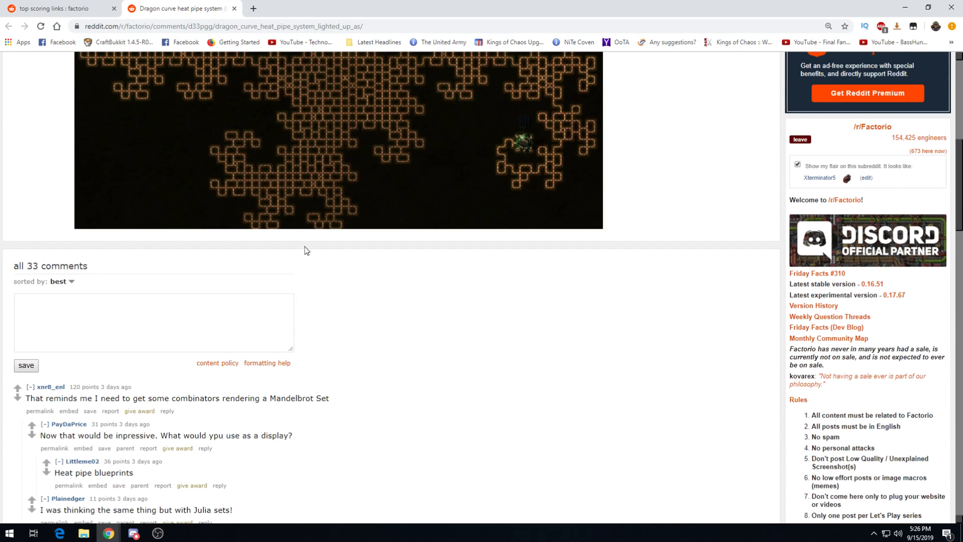
scroll(down, 3)
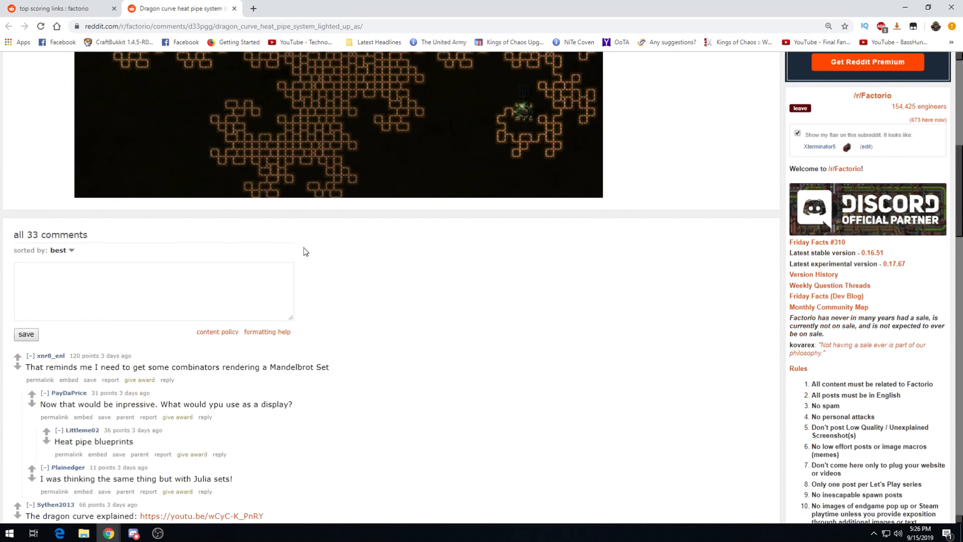
scroll(down, 3)
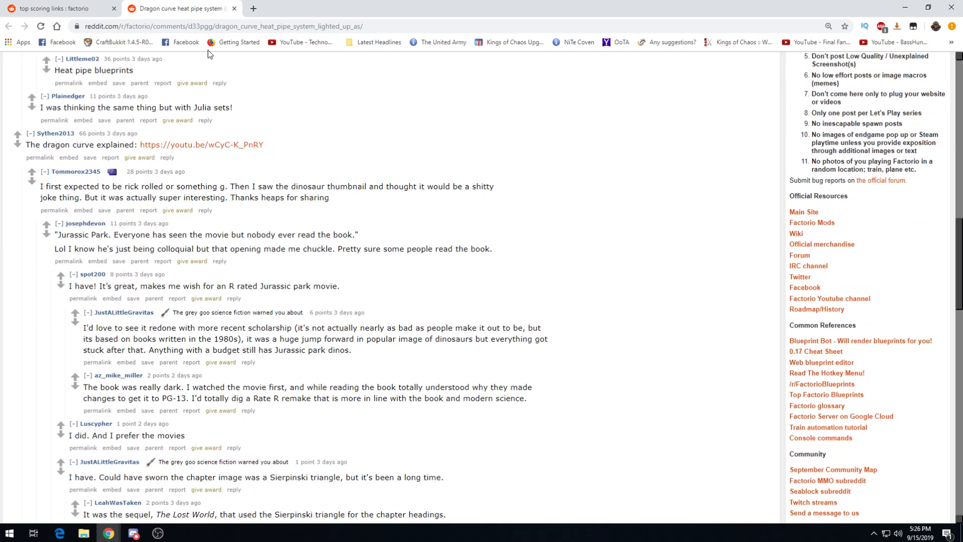
- View the 115 hrs 1kspm base image full-size, close it, and return to the top posts list
click(233, 8)
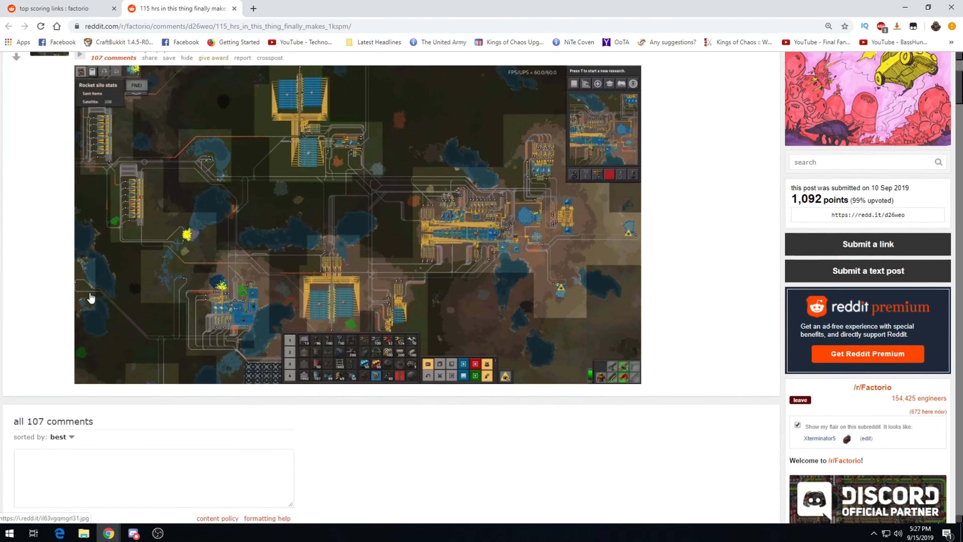
scroll(up, 3)
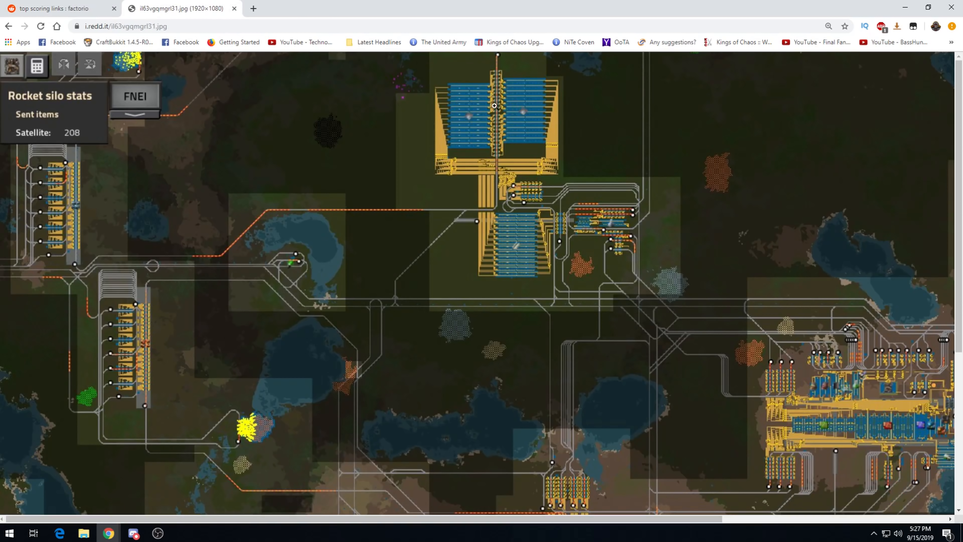
mouse_move(509, 277)
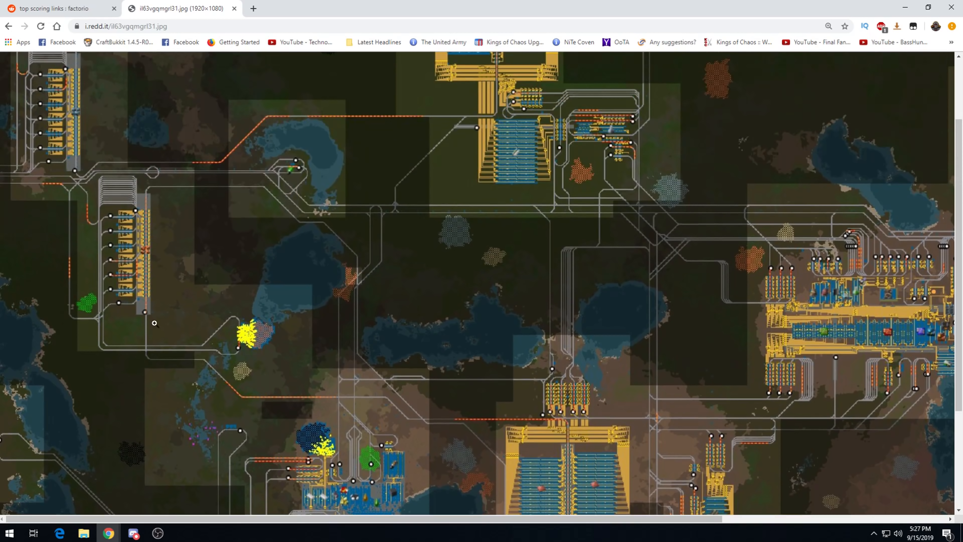
mouse_move(148, 257)
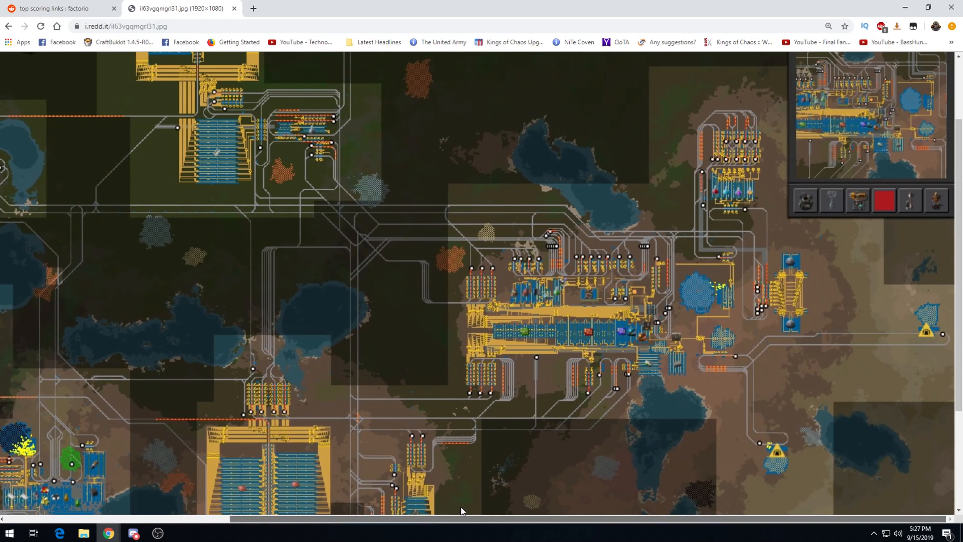
mouse_move(552, 463)
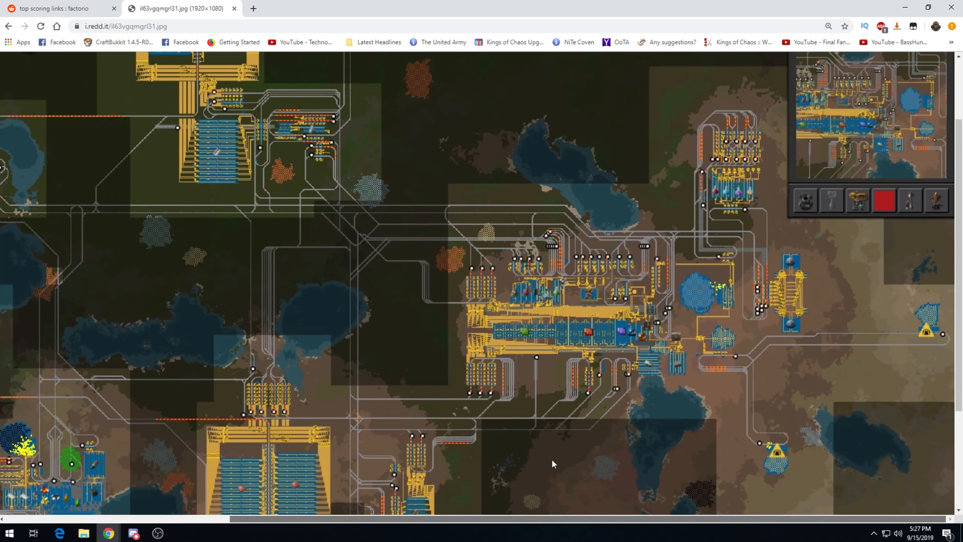
mouse_move(682, 106)
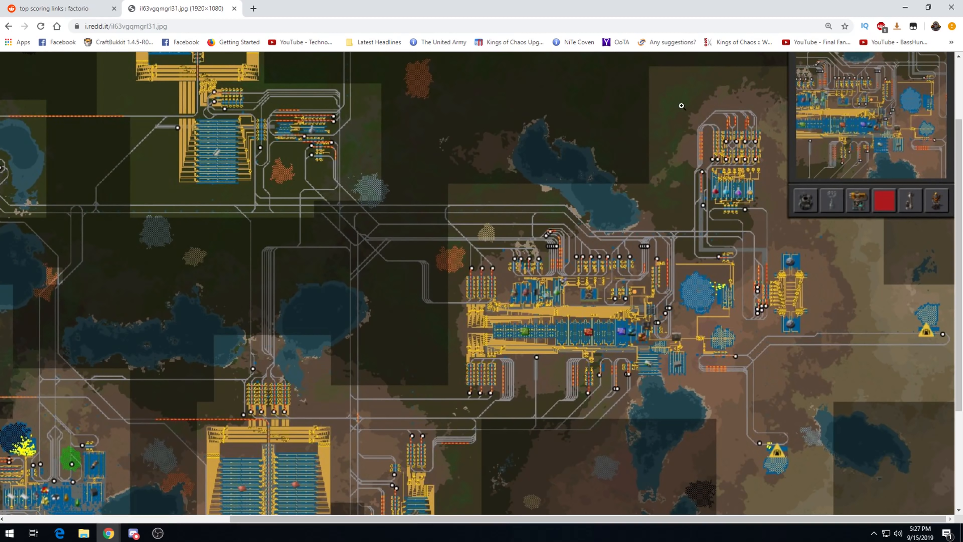
mouse_move(292, 19)
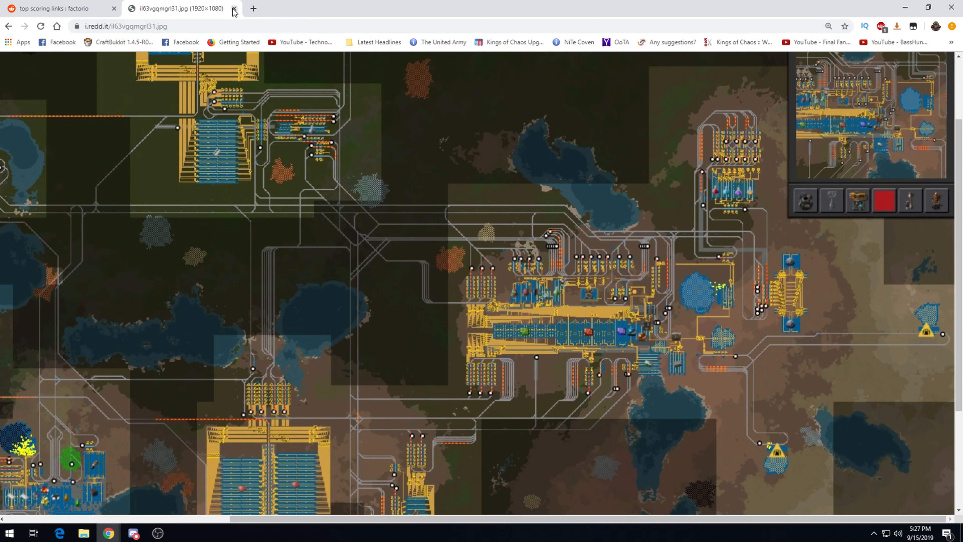
click(233, 8)
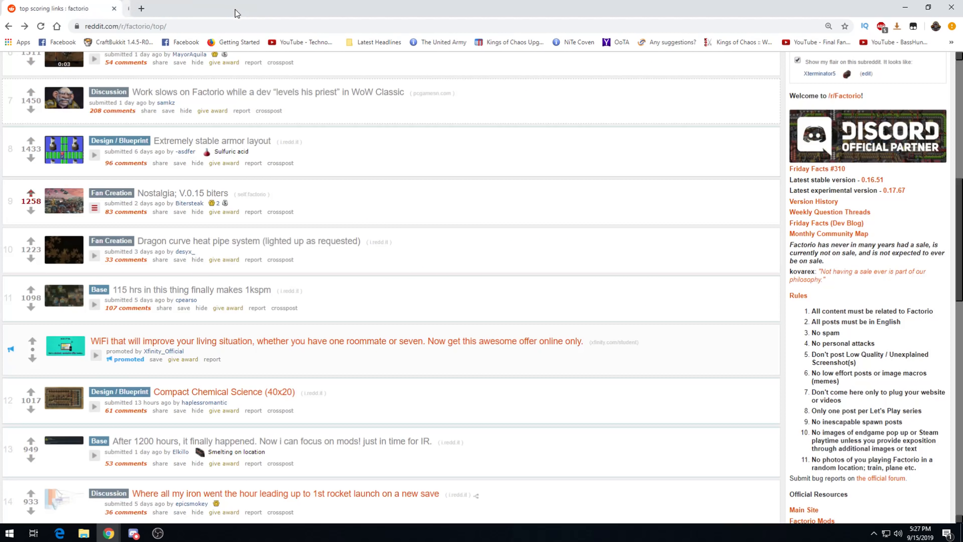
scroll(down, 3)
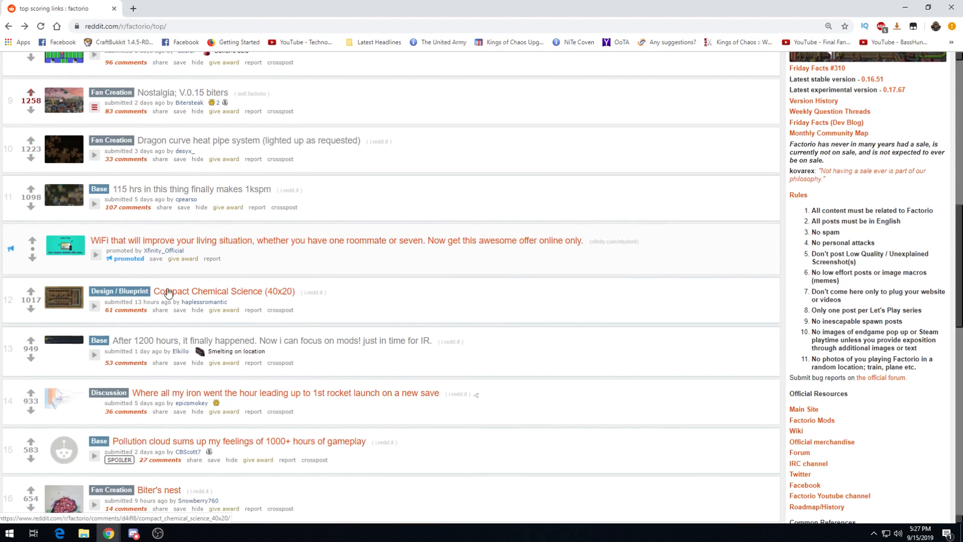
- Upvote the Compact Chemical Science (40x20) post to 1018
click(224, 291)
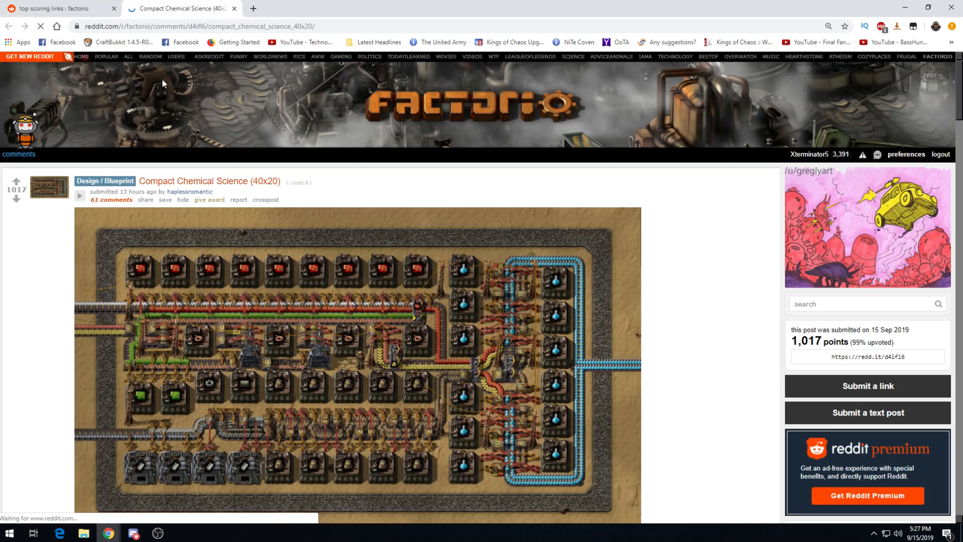
scroll(down, 3)
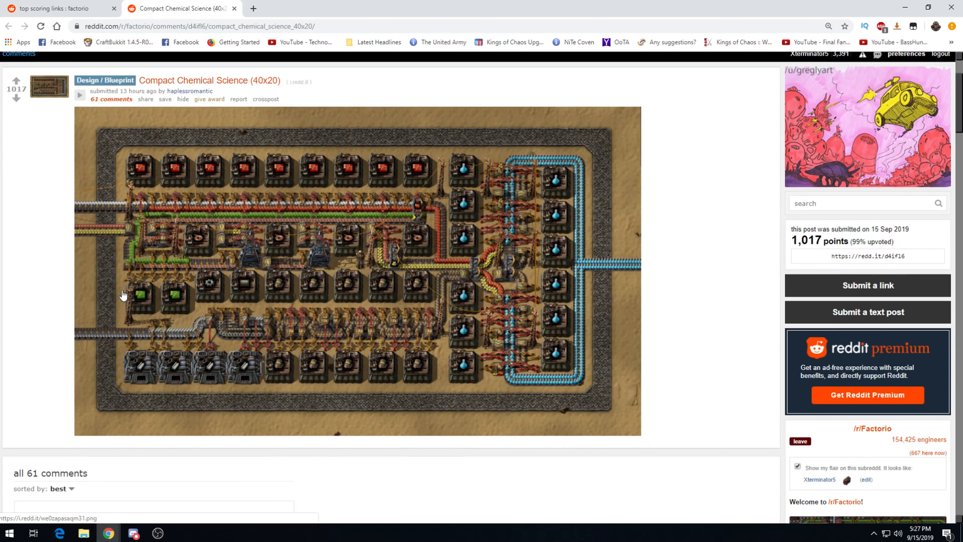
mouse_move(133, 289)
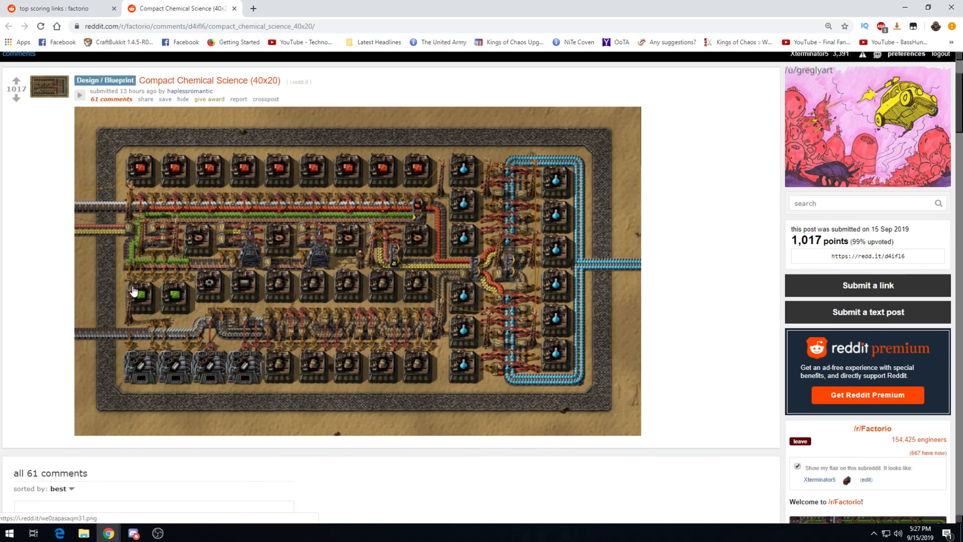
click(16, 80)
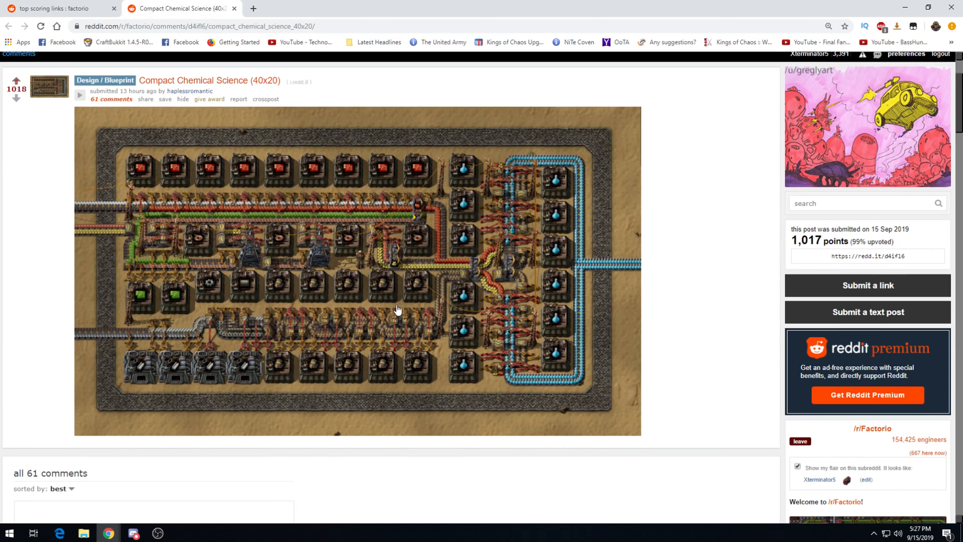
scroll(down, 3)
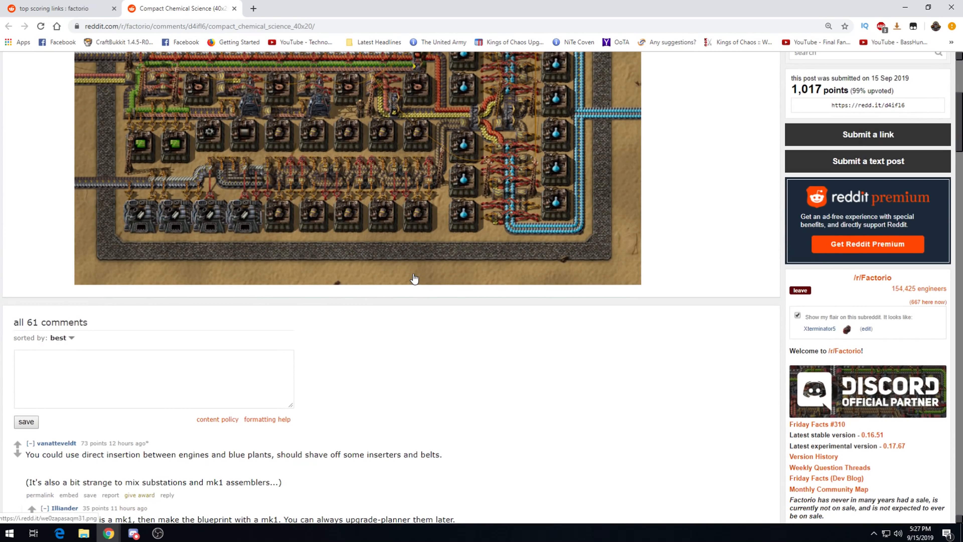
mouse_move(268, 463)
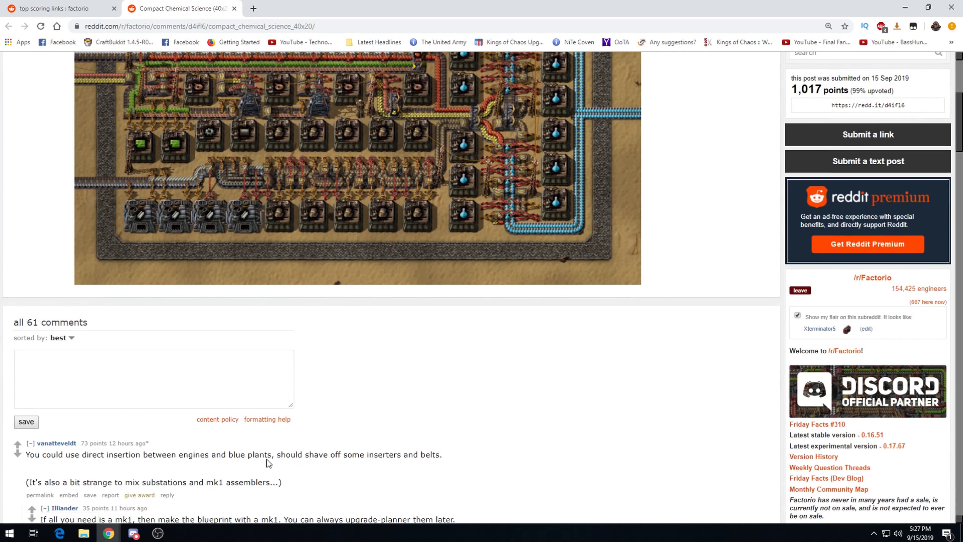
mouse_move(159, 469)
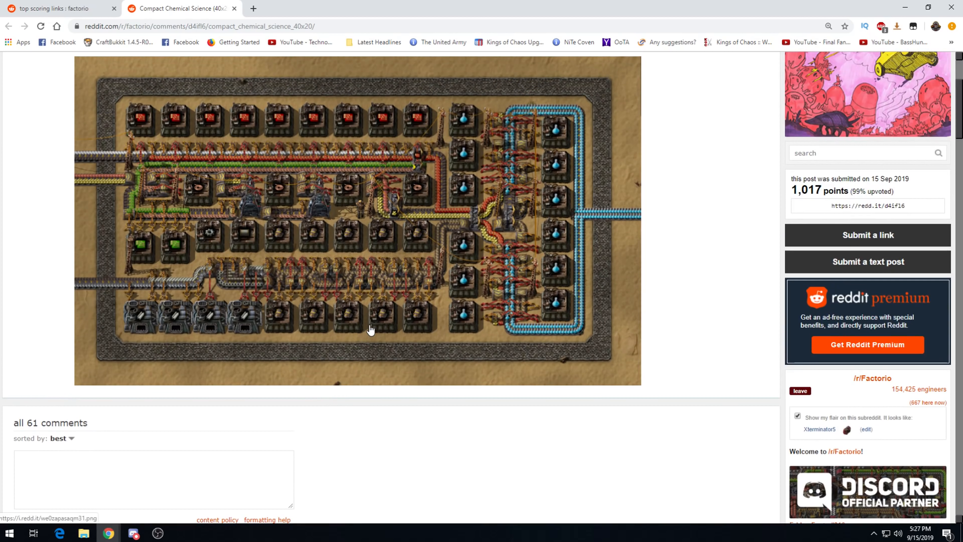
- Read through the blueprint image and comments of the Compact Chemical Science post
scroll(down, 3)
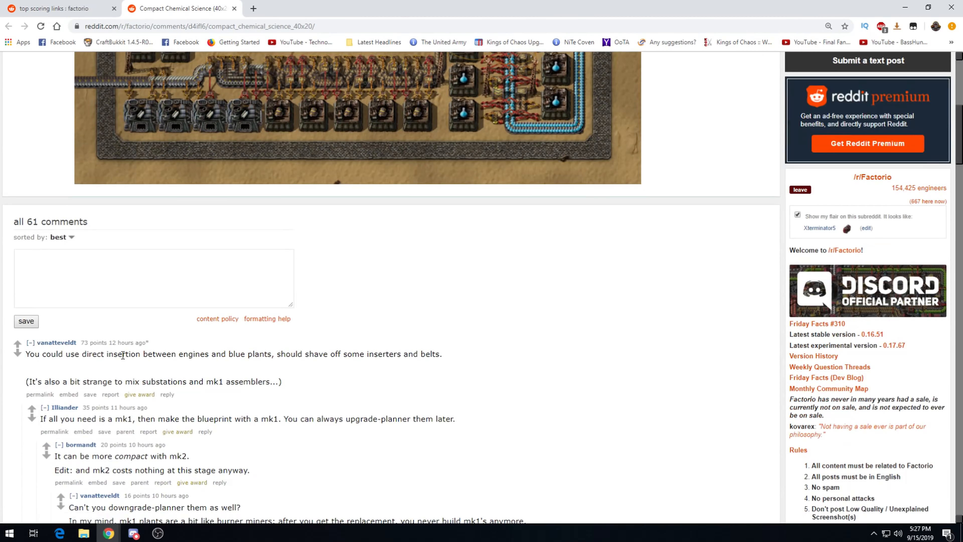
mouse_move(206, 354)
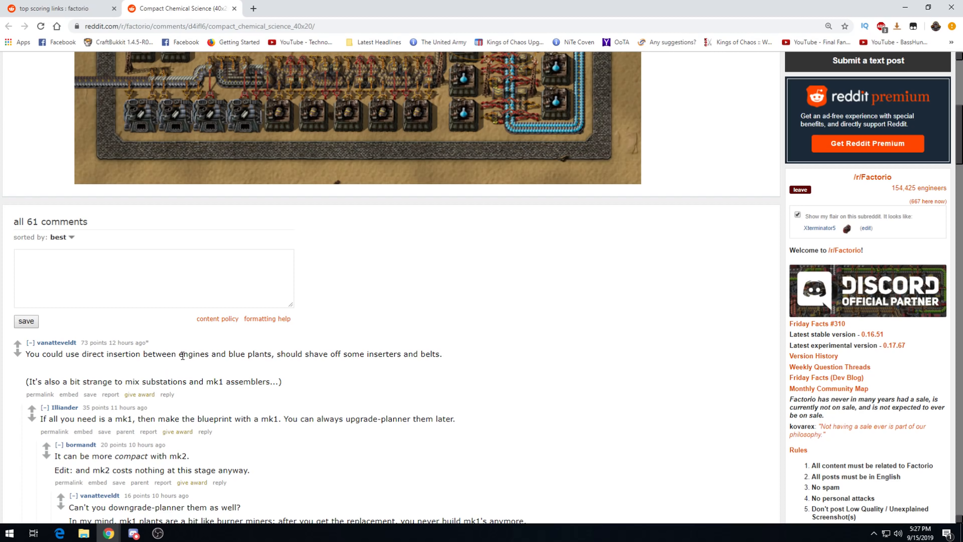
scroll(up, 3)
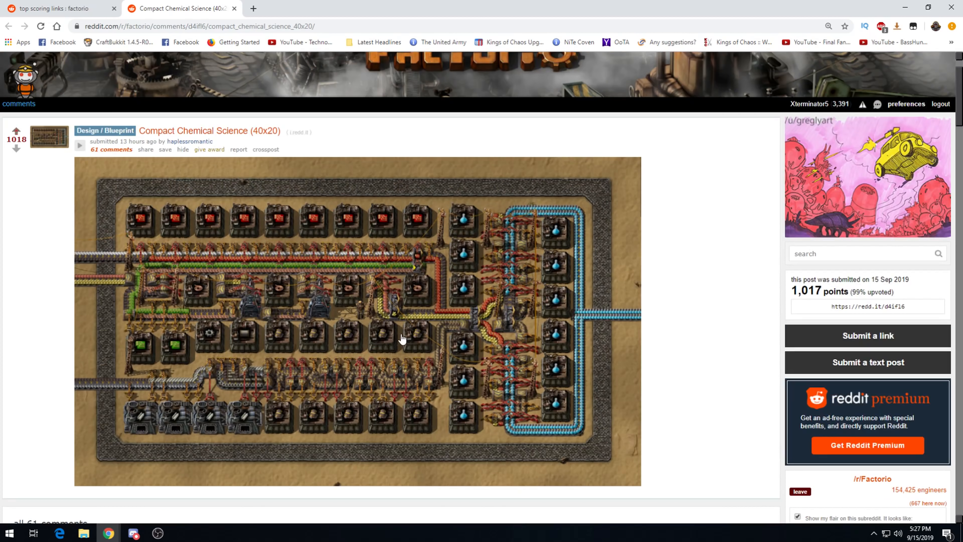
mouse_move(301, 397)
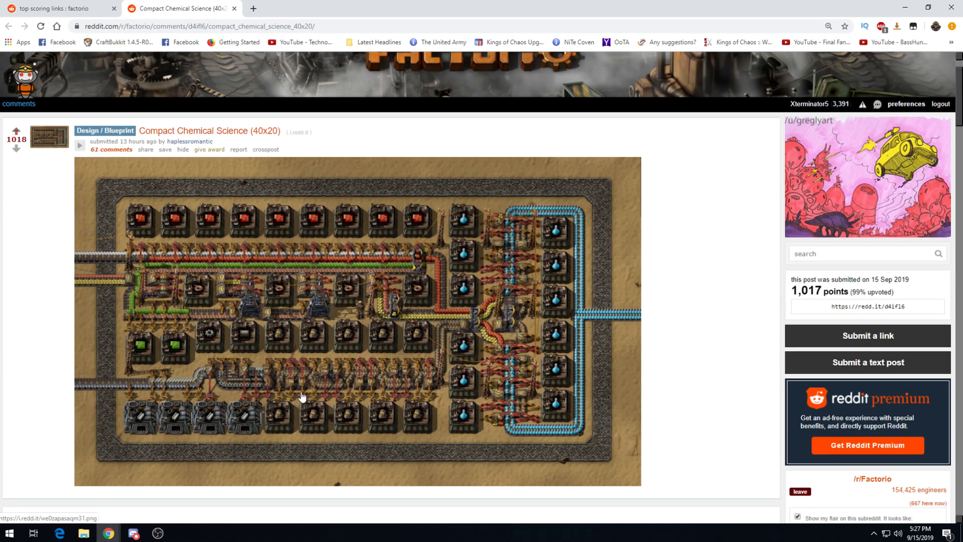
mouse_move(309, 388)
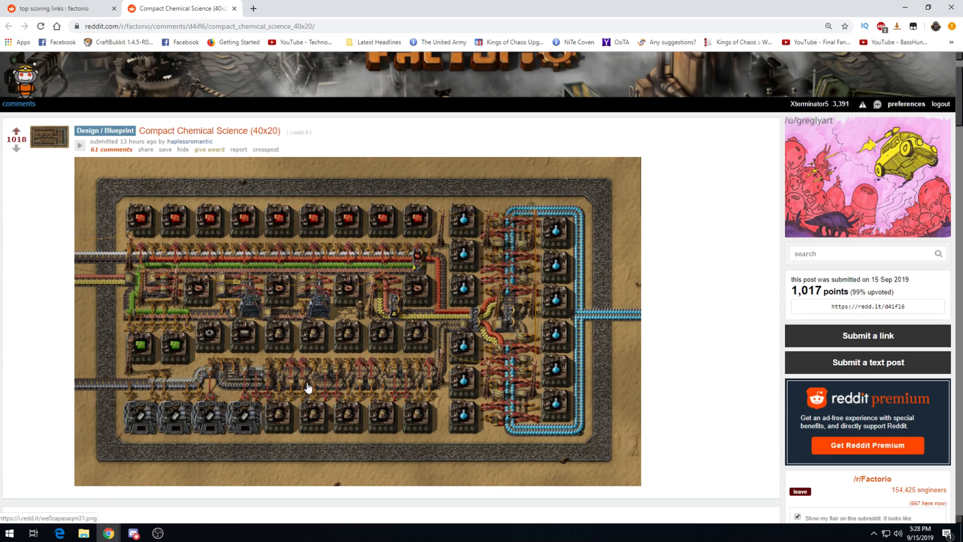
mouse_move(364, 381)
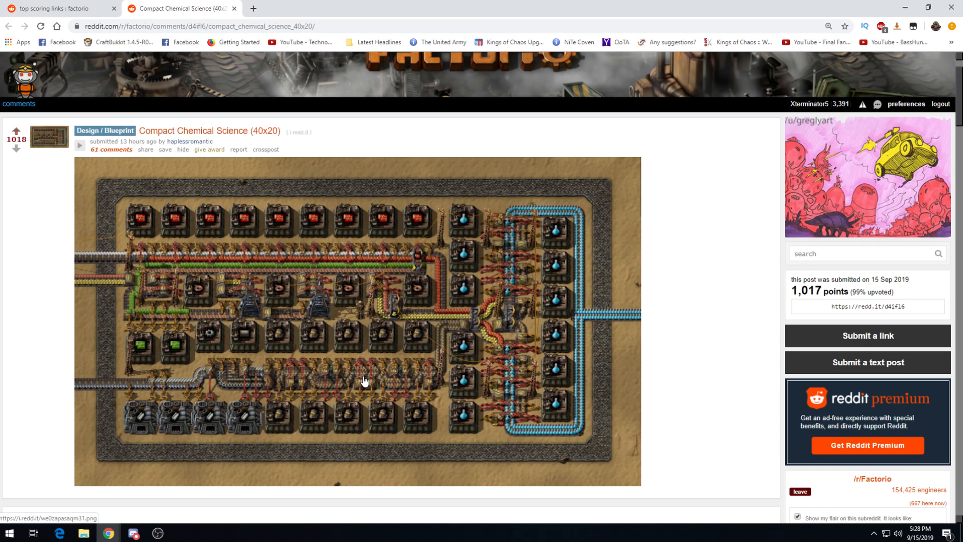
mouse_move(381, 402)
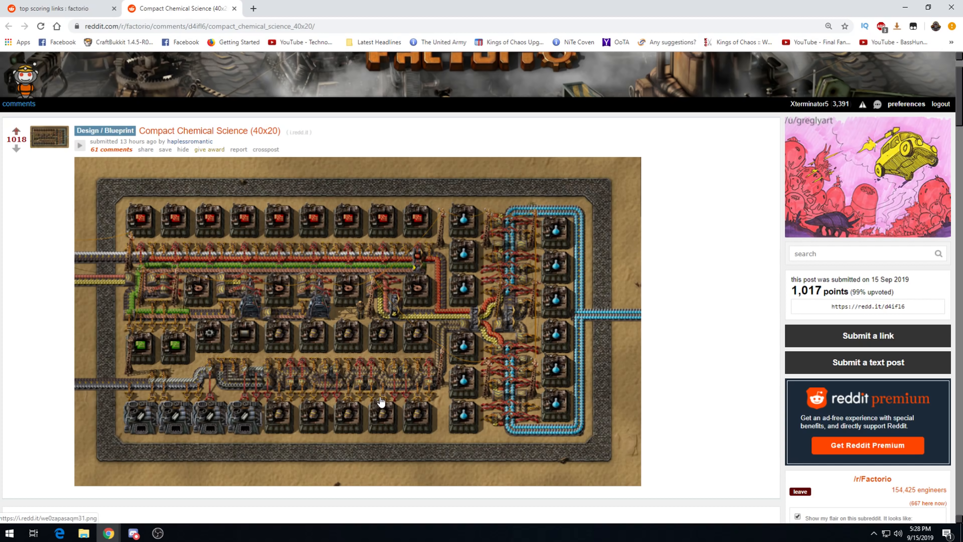
scroll(down, 3)
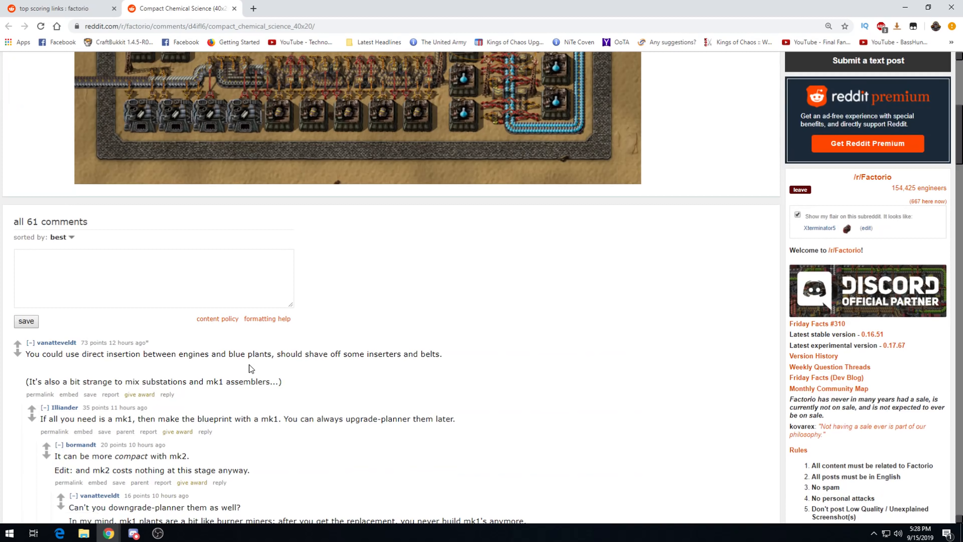
mouse_move(297, 285)
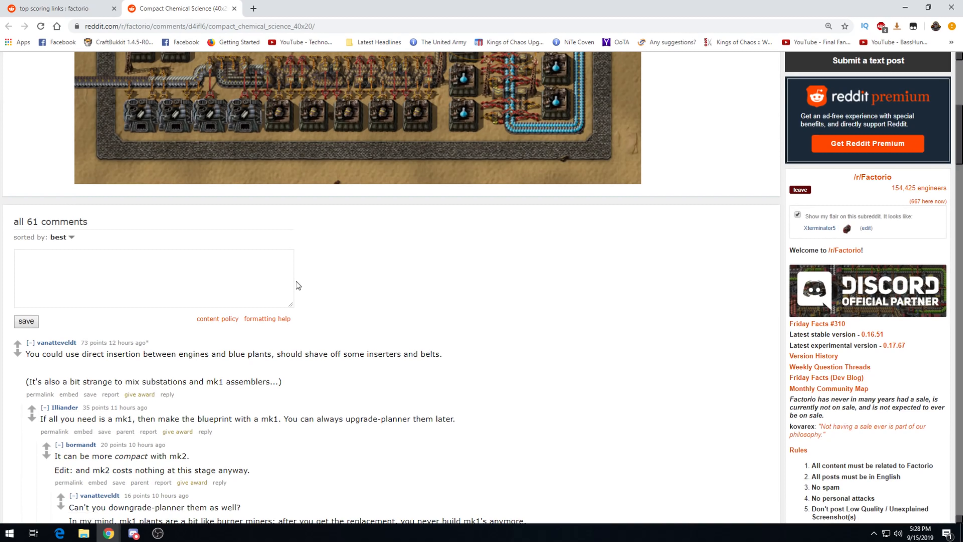
scroll(up, 3)
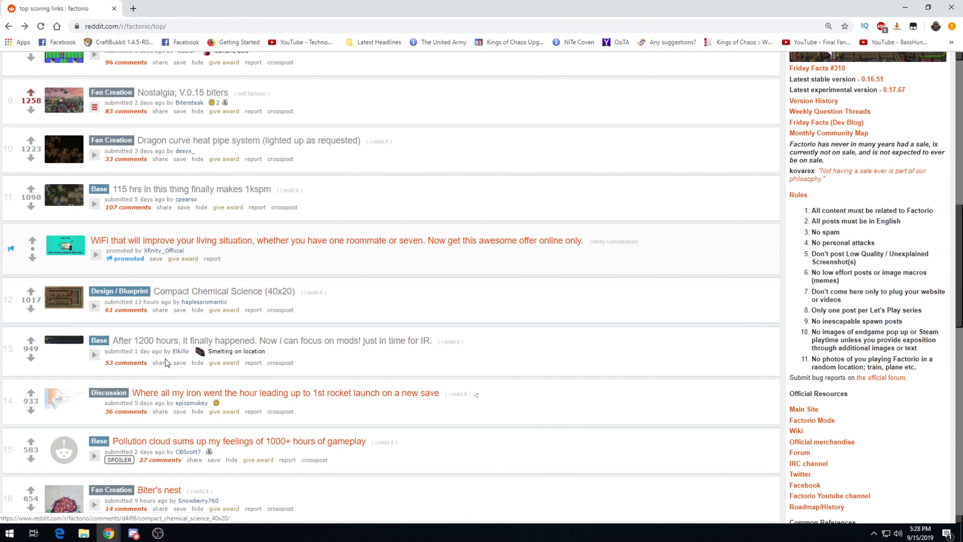
- Read the After 1200 hours achievements post and its comments, then close it
click(224, 290)
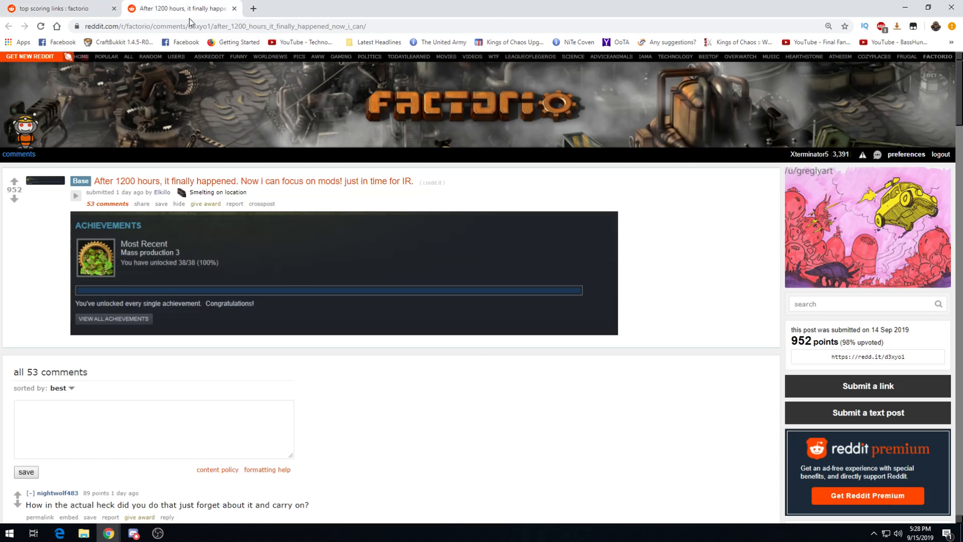
mouse_move(186, 266)
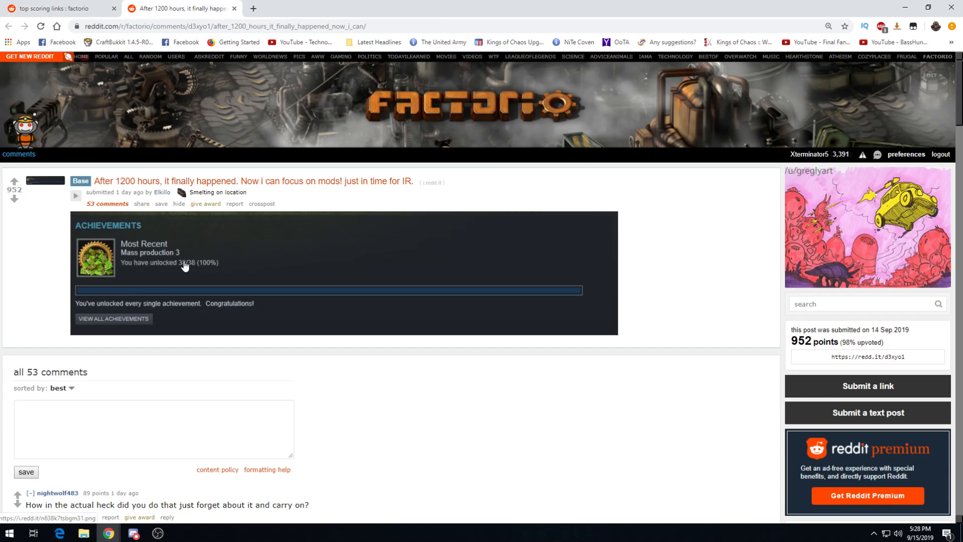
mouse_move(147, 260)
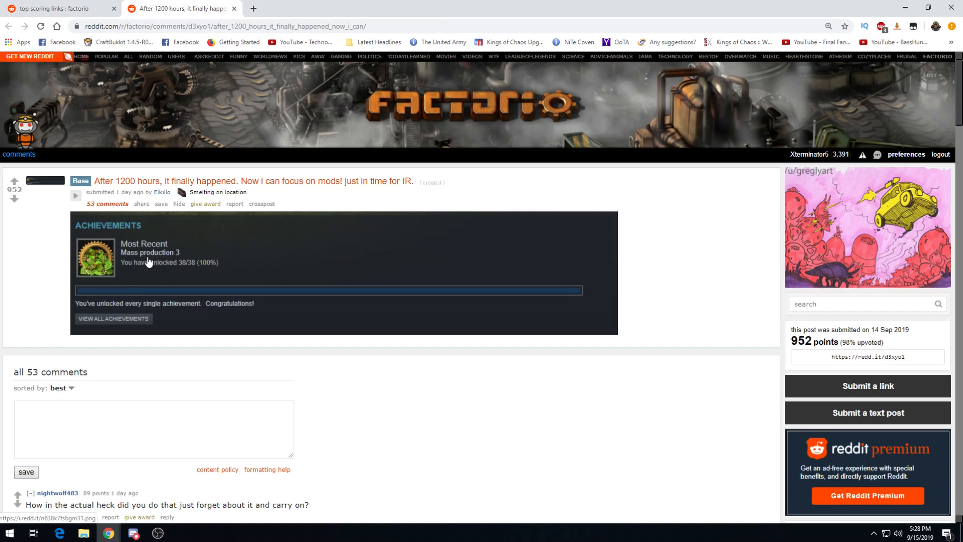
mouse_move(159, 245)
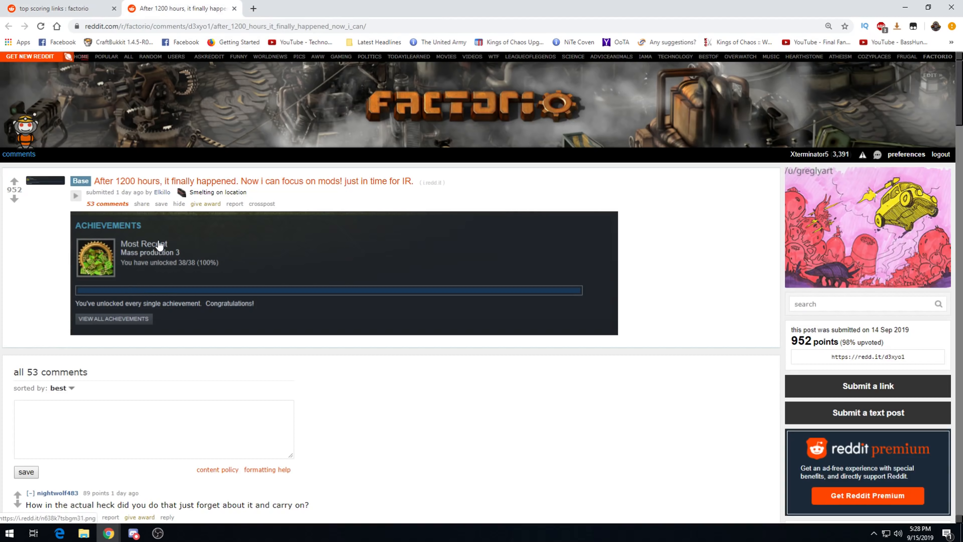
scroll(down, 3)
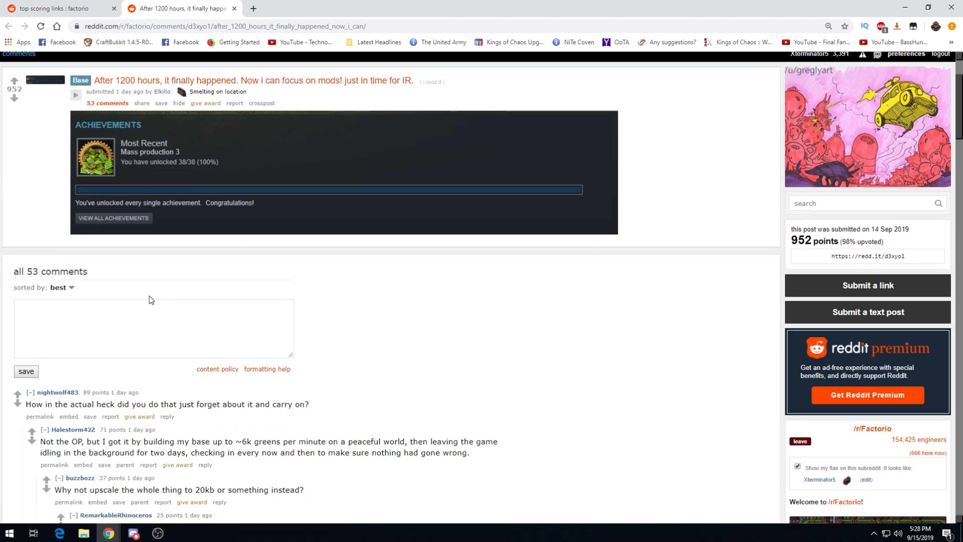
mouse_move(104, 400)
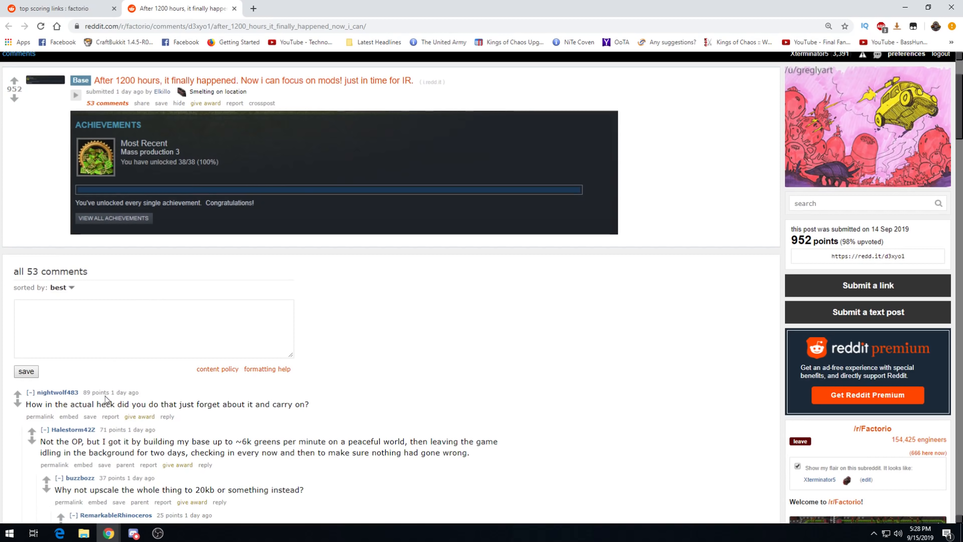
scroll(down, 3)
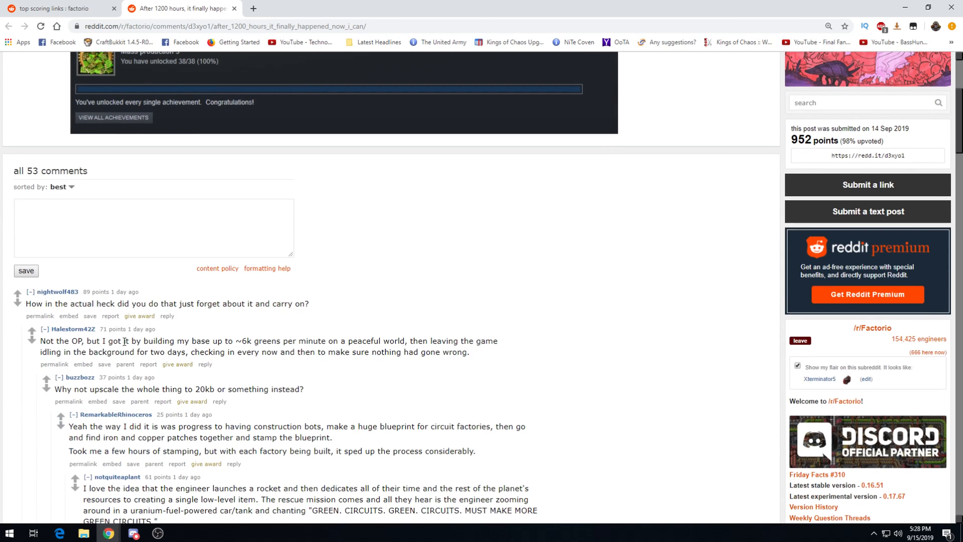
mouse_move(246, 350)
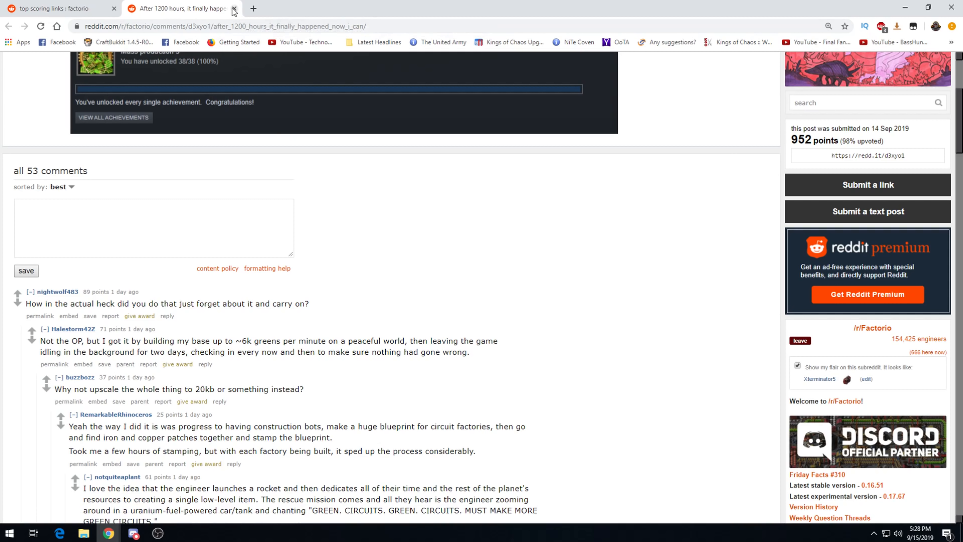
click(233, 11)
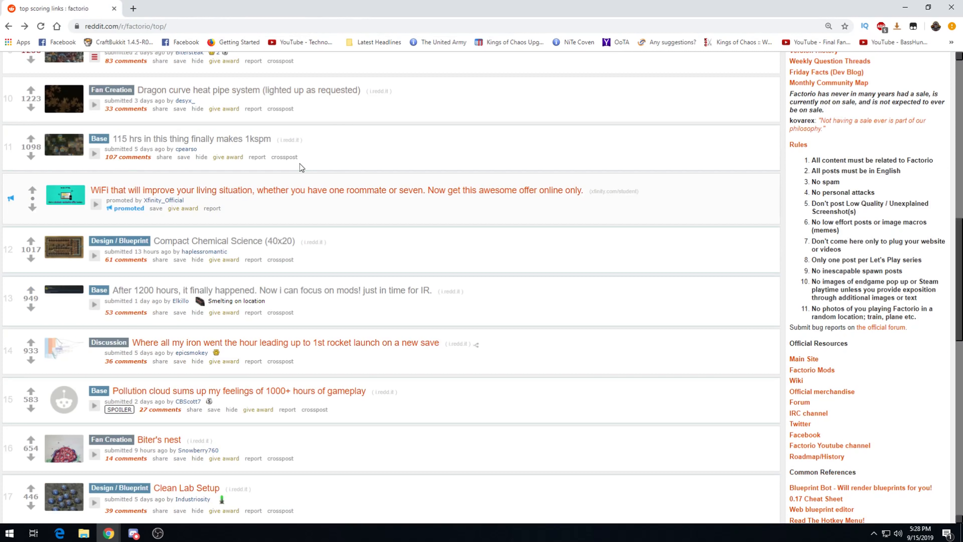
mouse_move(96, 5)
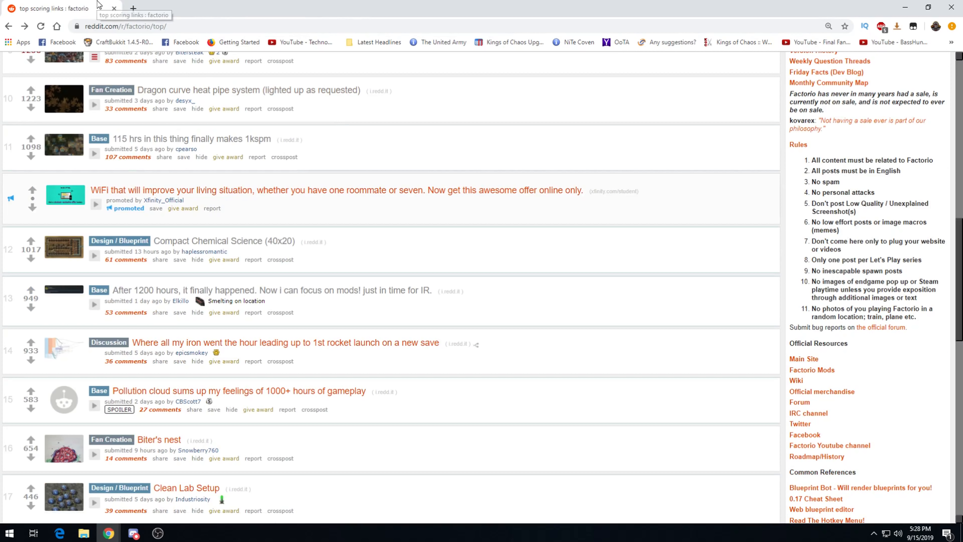
mouse_move(162, 343)
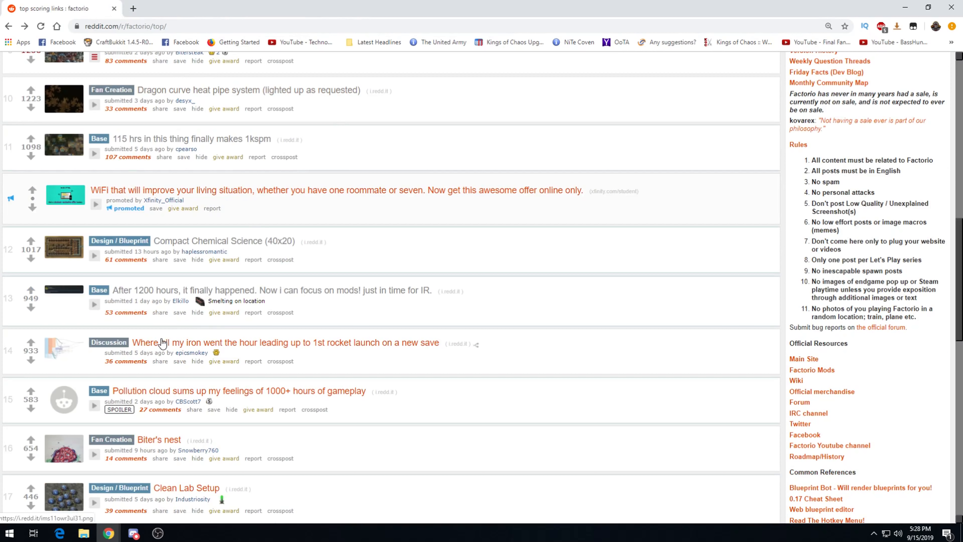
mouse_move(180, 315)
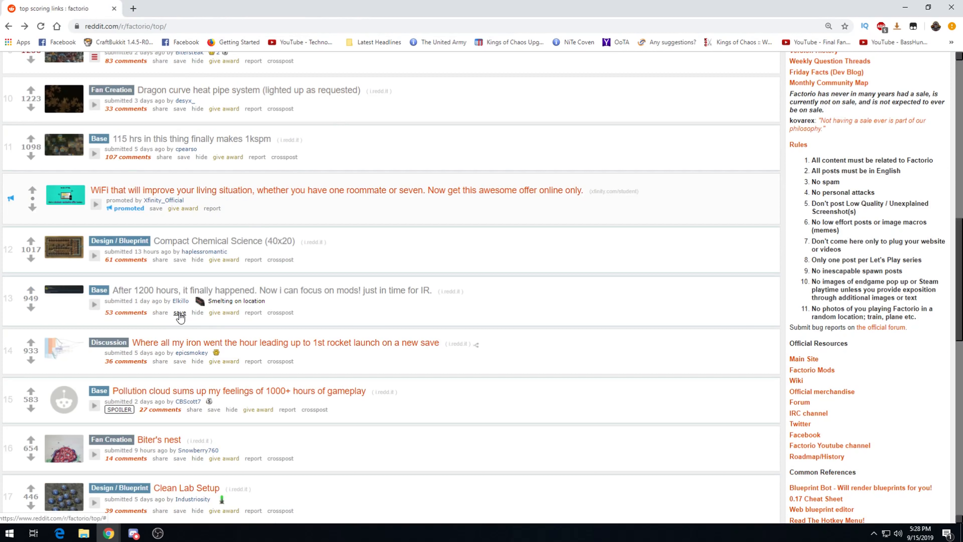
mouse_move(145, 295)
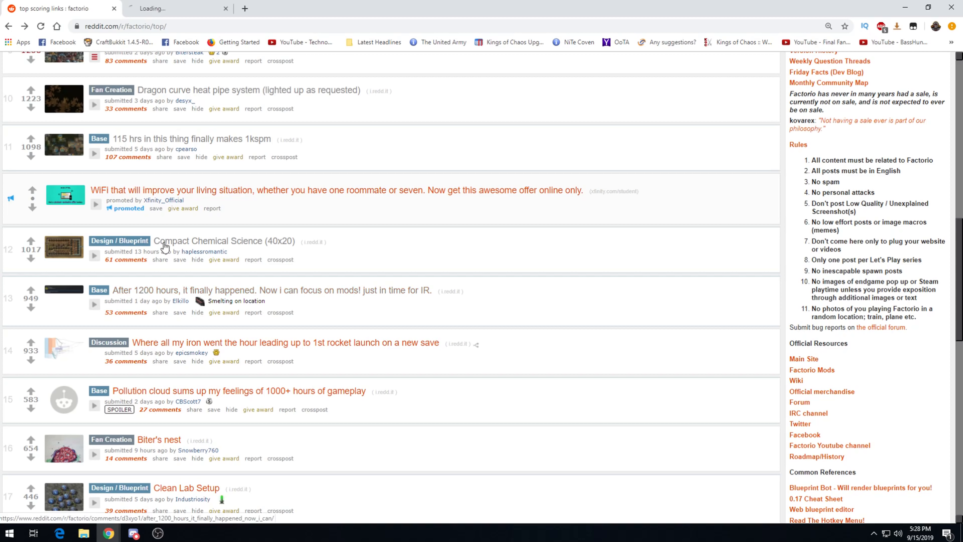
- Upvote the 1200-hour achievement post to 957 and close its tab
click(178, 290)
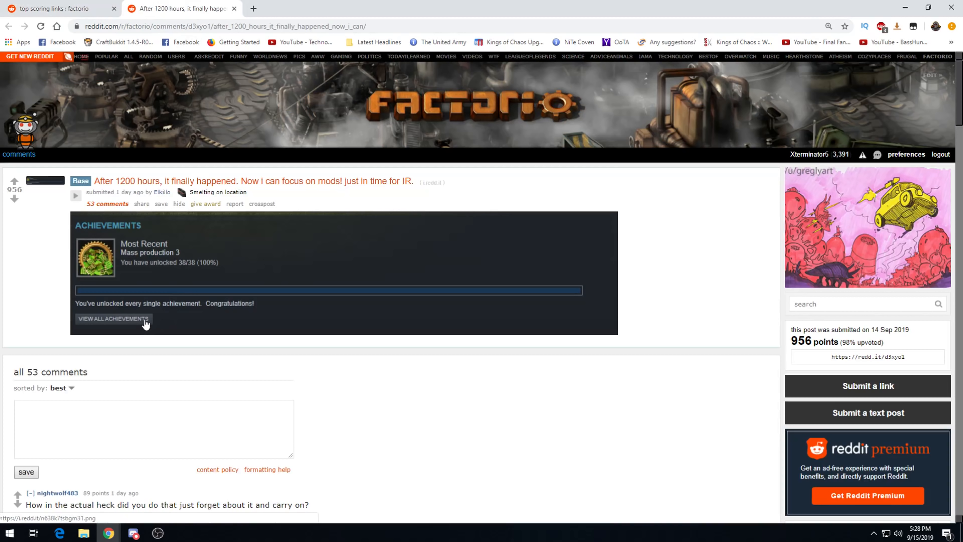
click(13, 181)
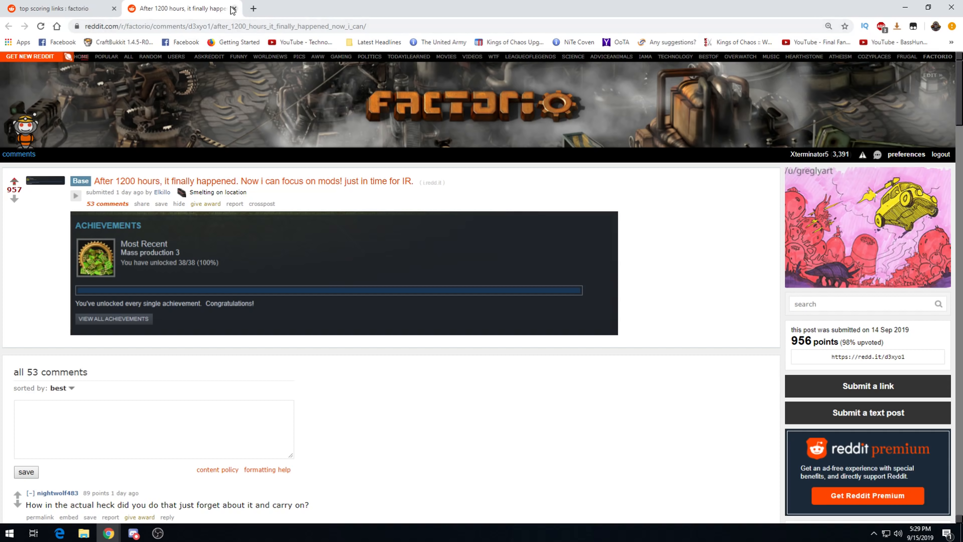
click(232, 9)
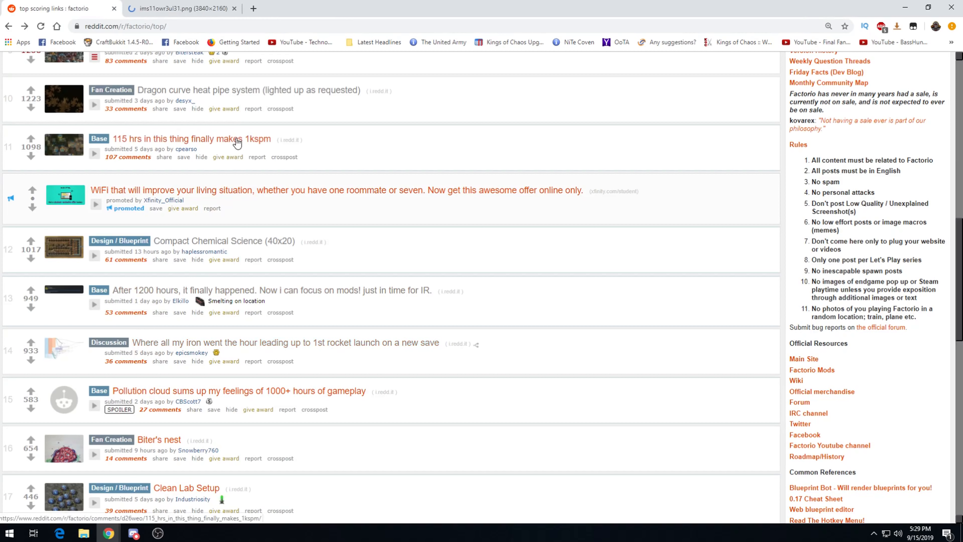
mouse_move(178, 9)
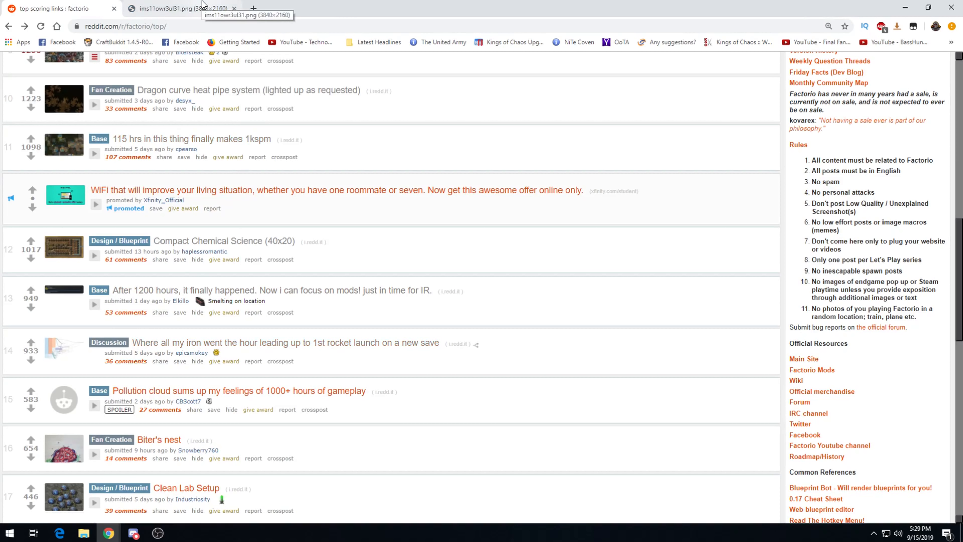
- View the "Where all my iron went" Sankey chart image in its own tab
click(178, 9)
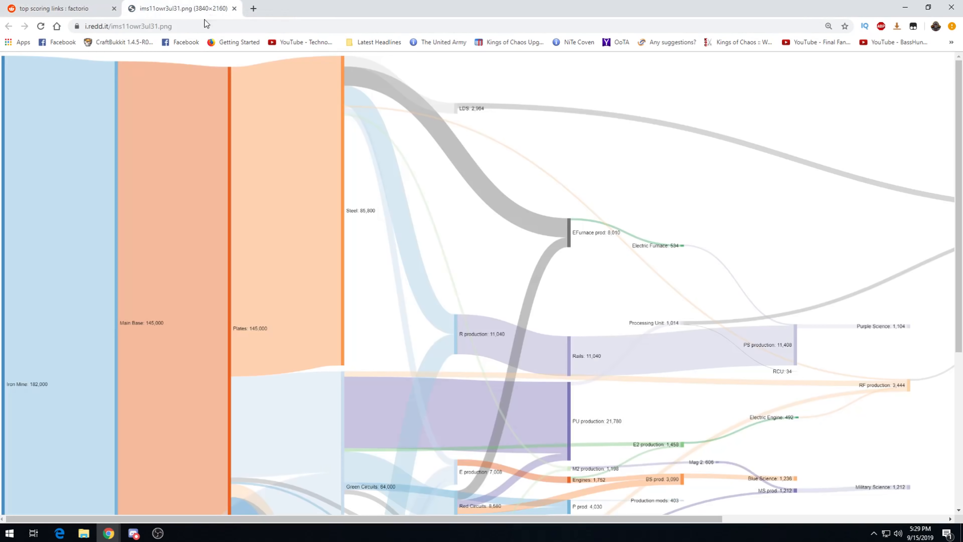
scroll(down, 3)
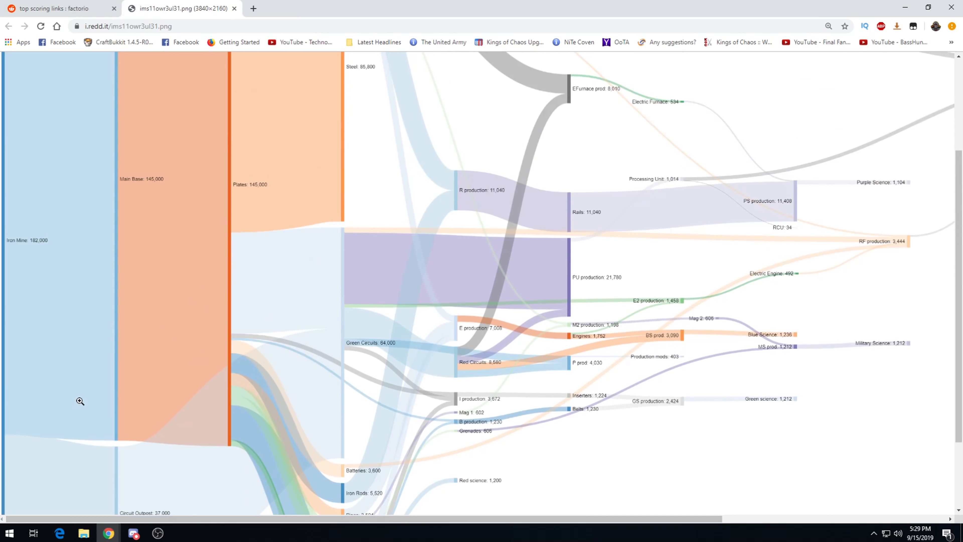
scroll(up, 3)
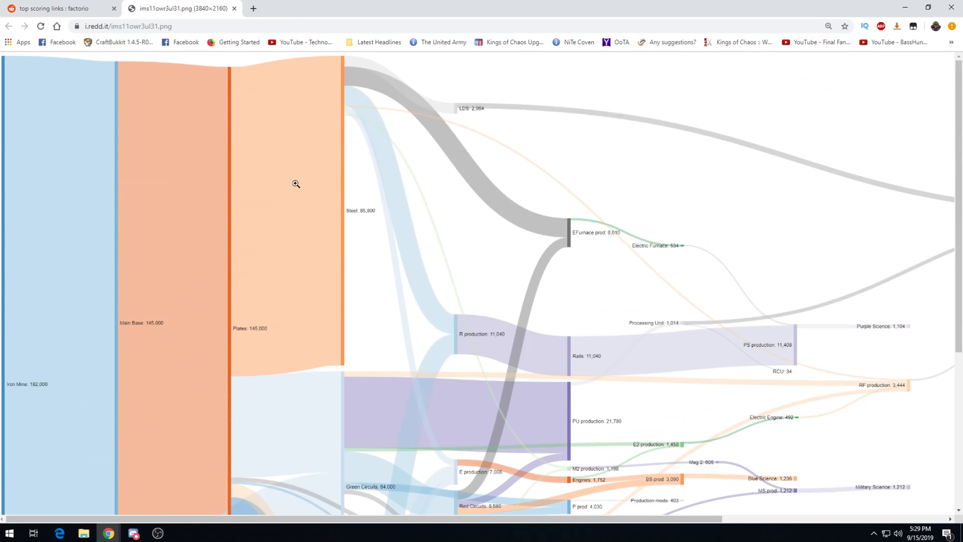
scroll(down, 3)
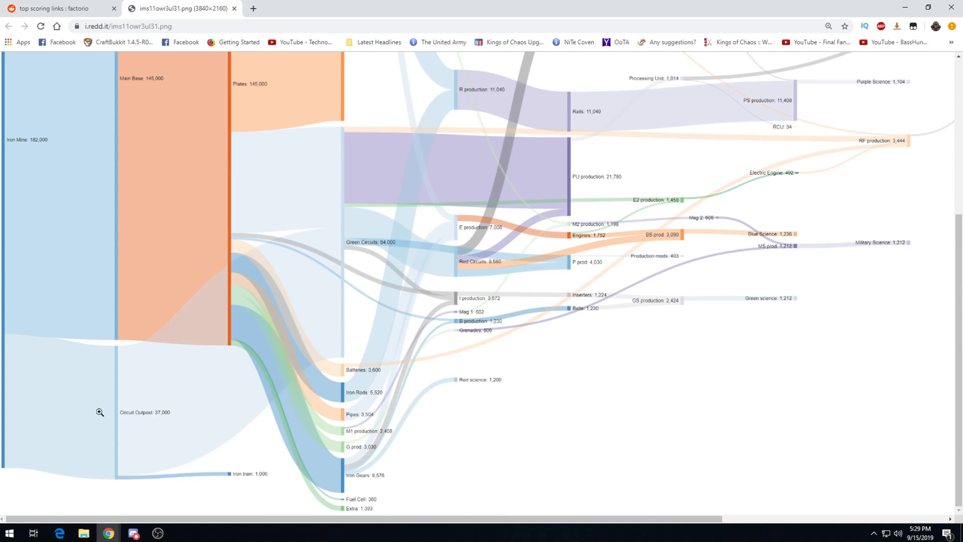
mouse_move(249, 479)
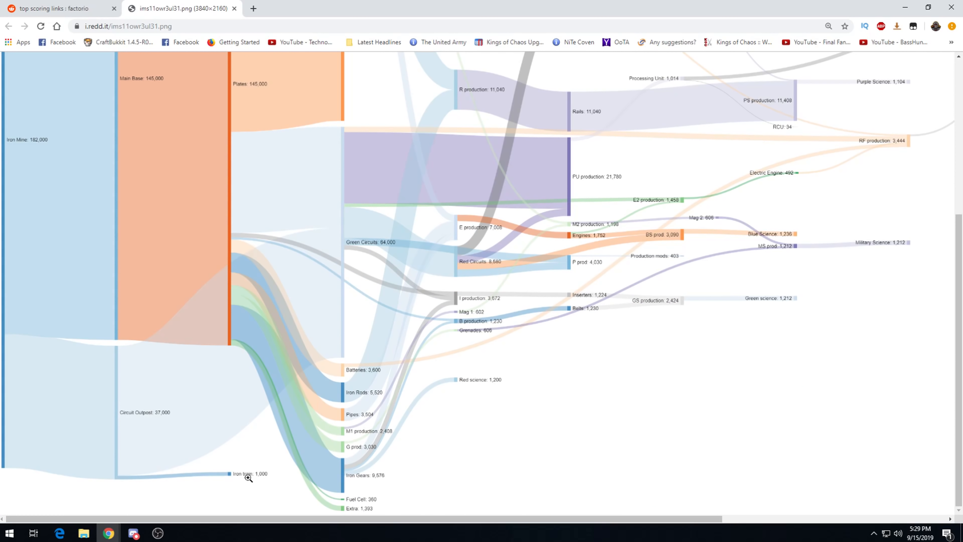
mouse_move(349, 359)
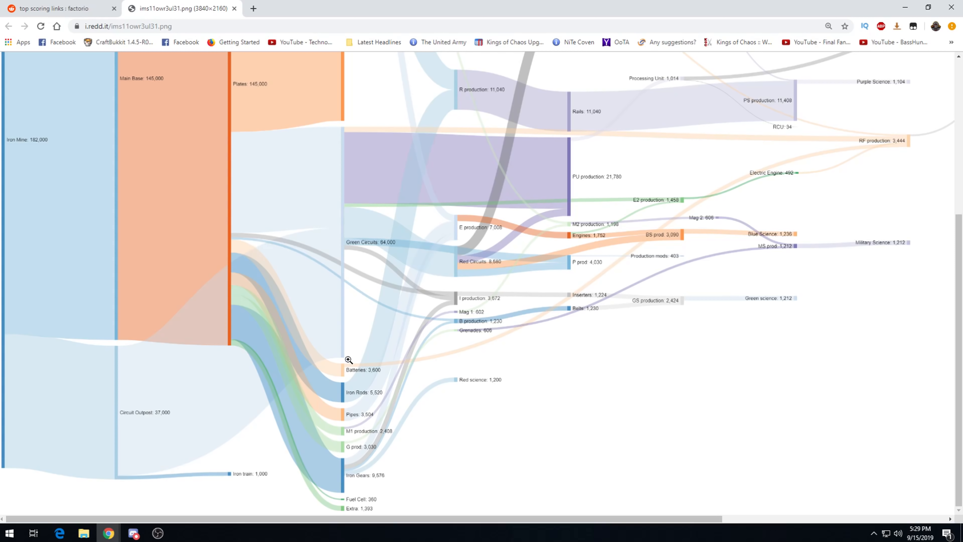
scroll(up, 3)
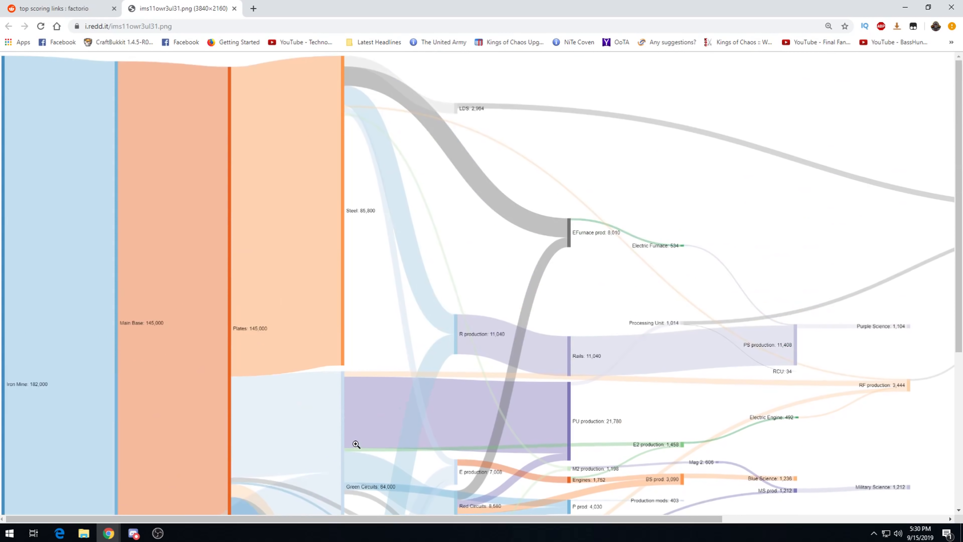
mouse_move(568, 435)
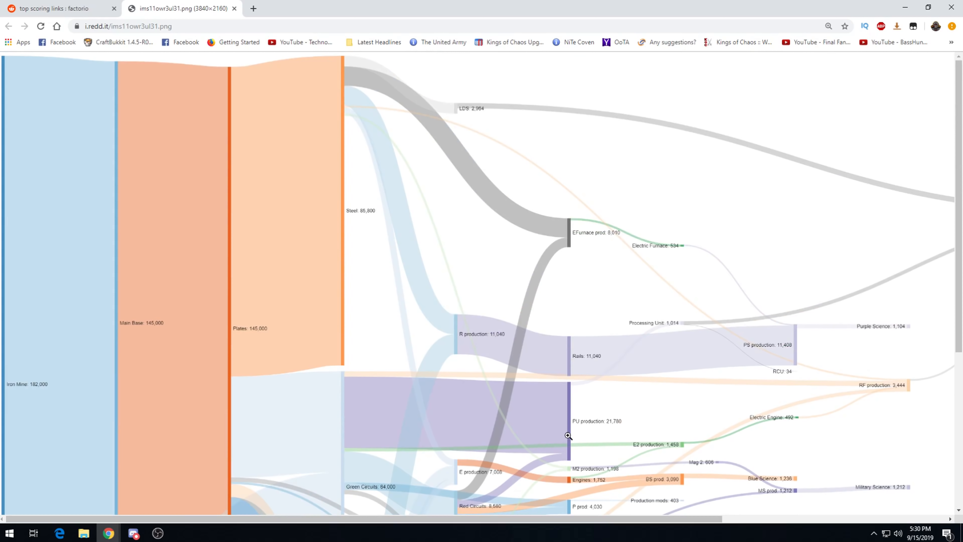
mouse_move(371, 227)
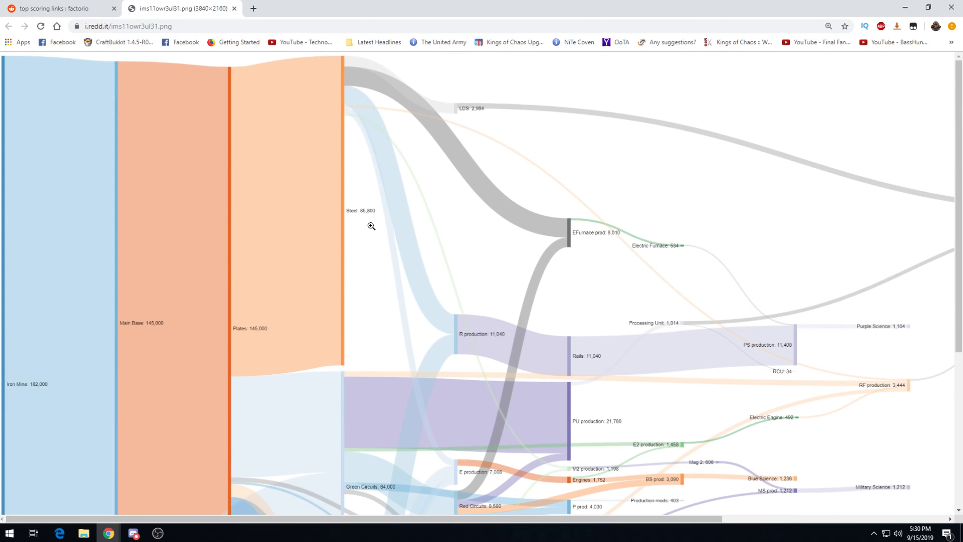
mouse_move(433, 302)
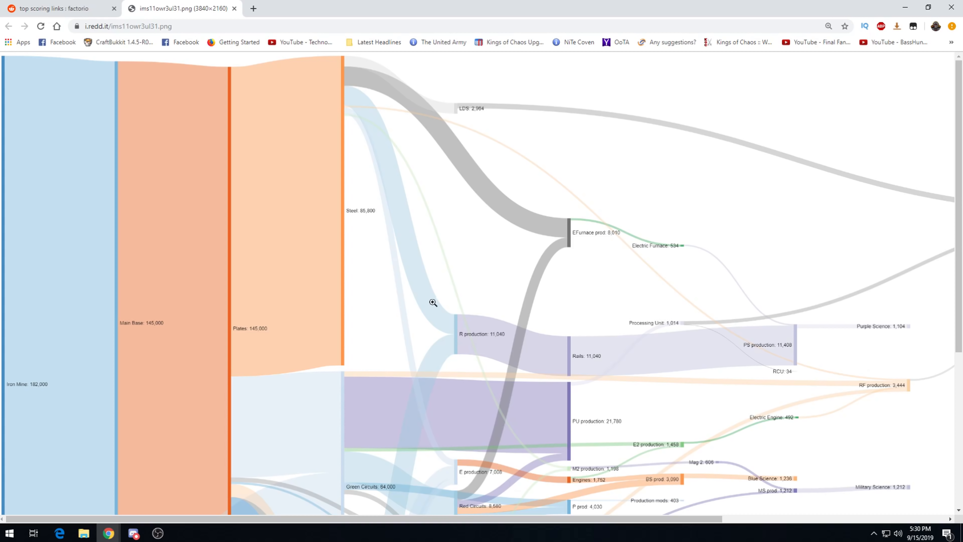
mouse_move(480, 353)
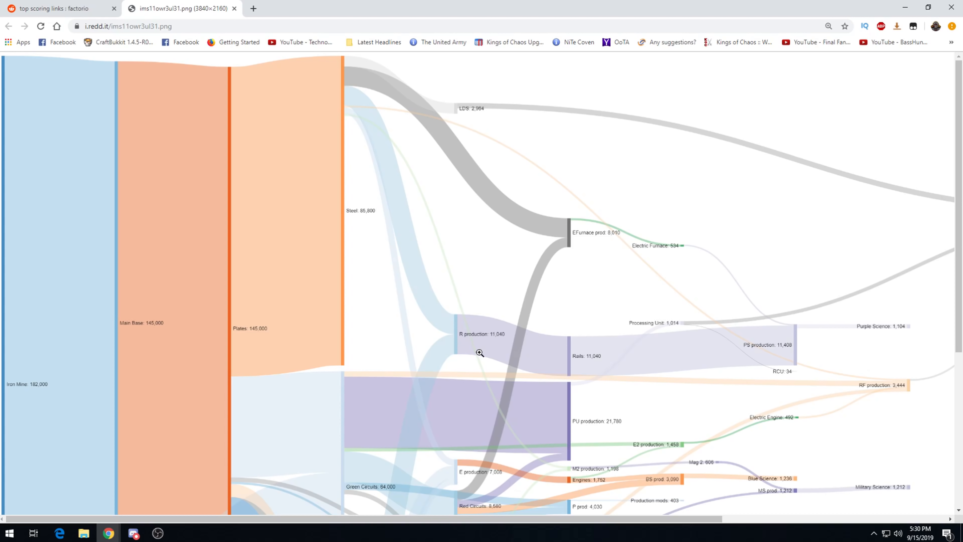
mouse_move(507, 336)
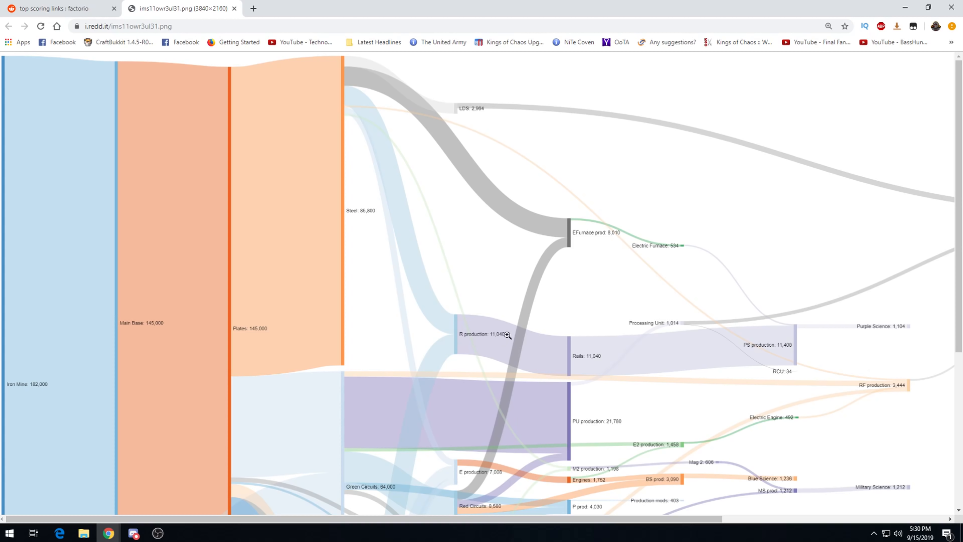
scroll(down, 3)
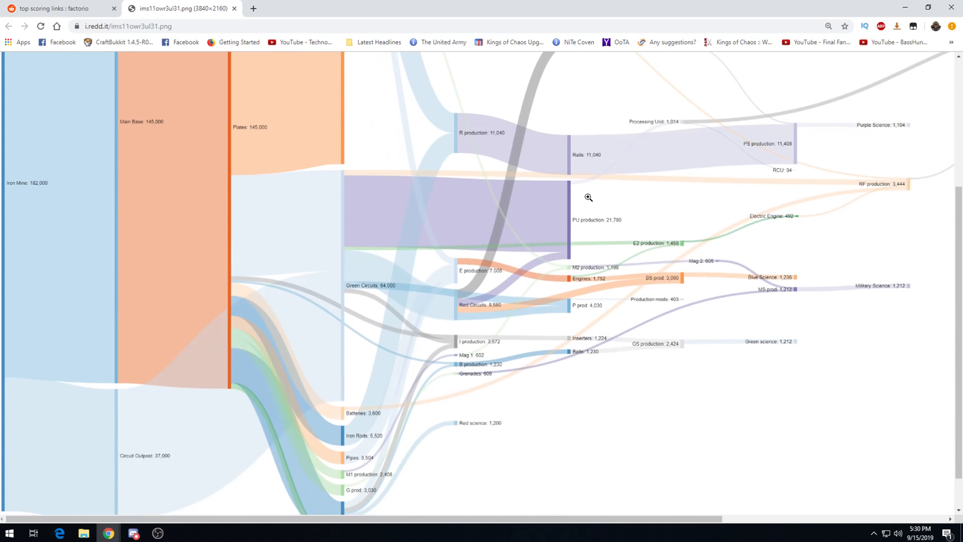
mouse_move(499, 294)
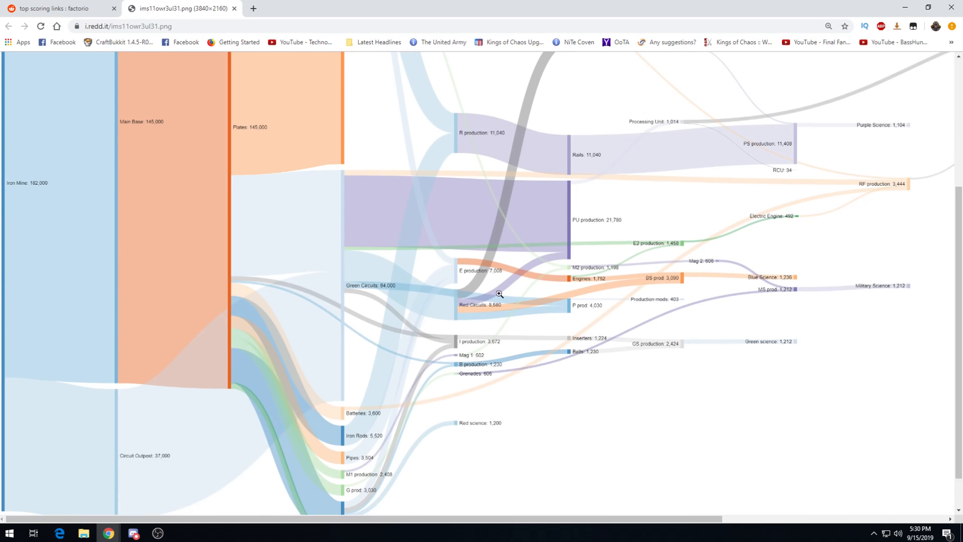
mouse_move(380, 356)
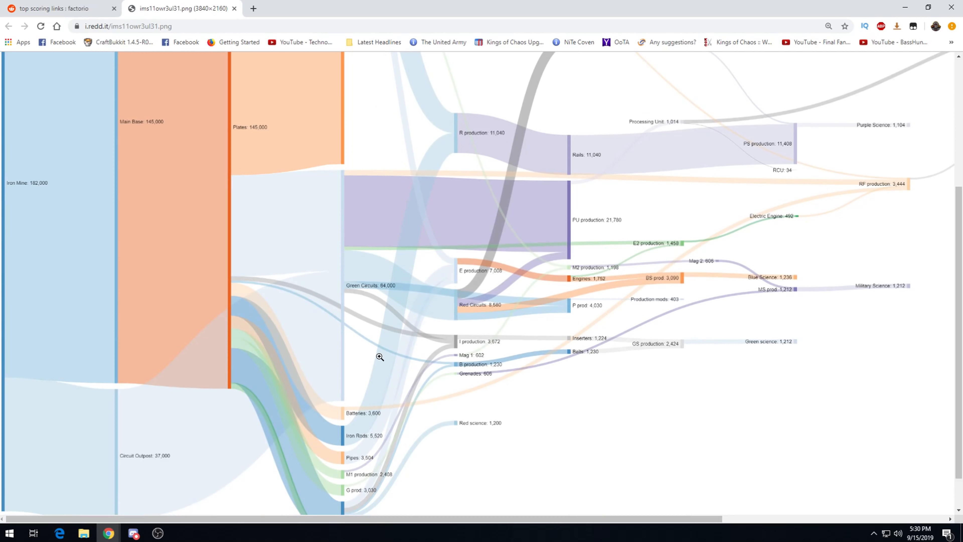
- Enlarge the iron flow chart and pan across to the Yellow Science branch
click(380, 357)
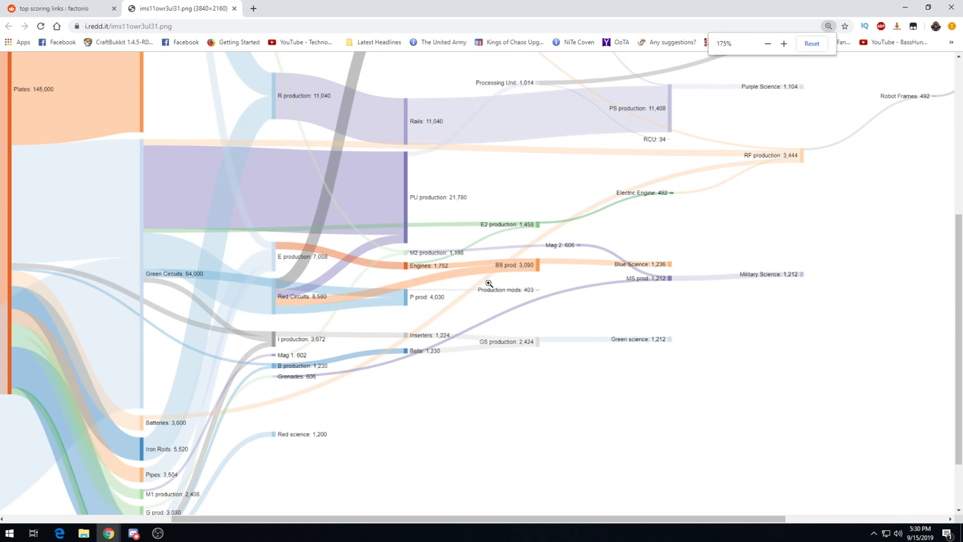
scroll(up, 3)
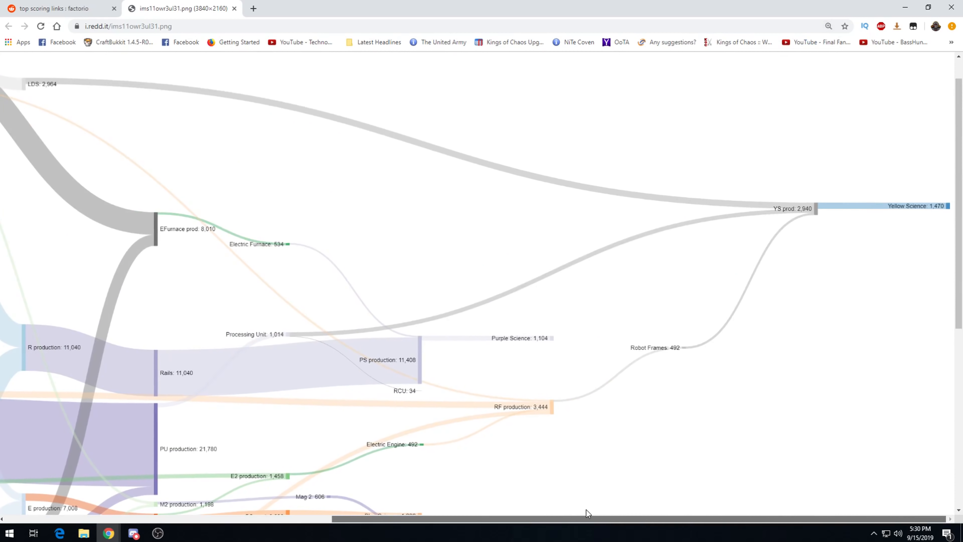
mouse_move(893, 216)
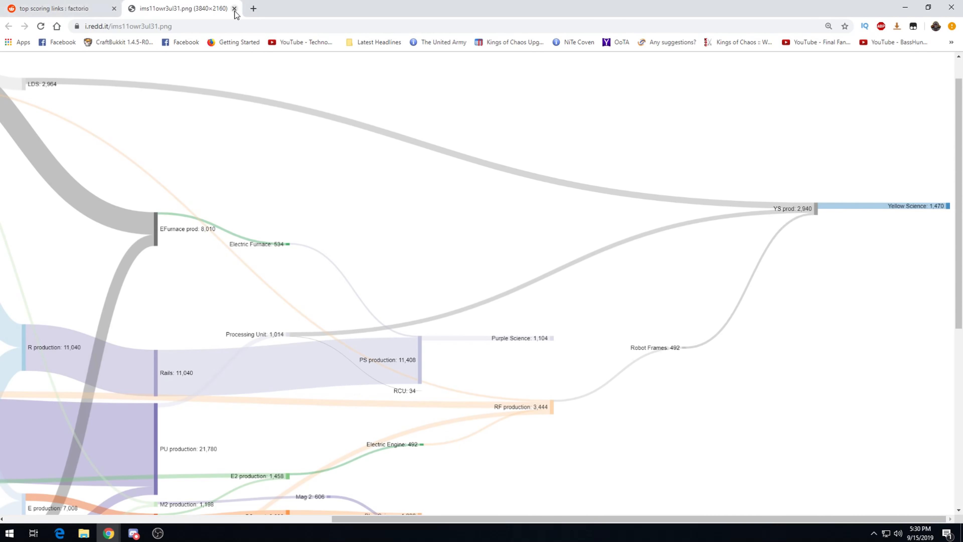
- Close the chart image and read through the Pollution cloud post's image and comments
click(235, 14)
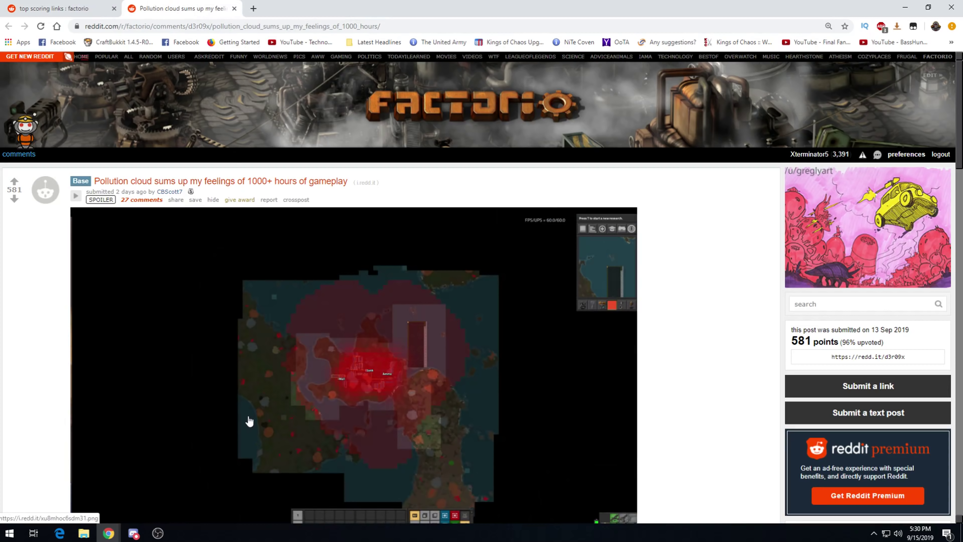
scroll(down, 3)
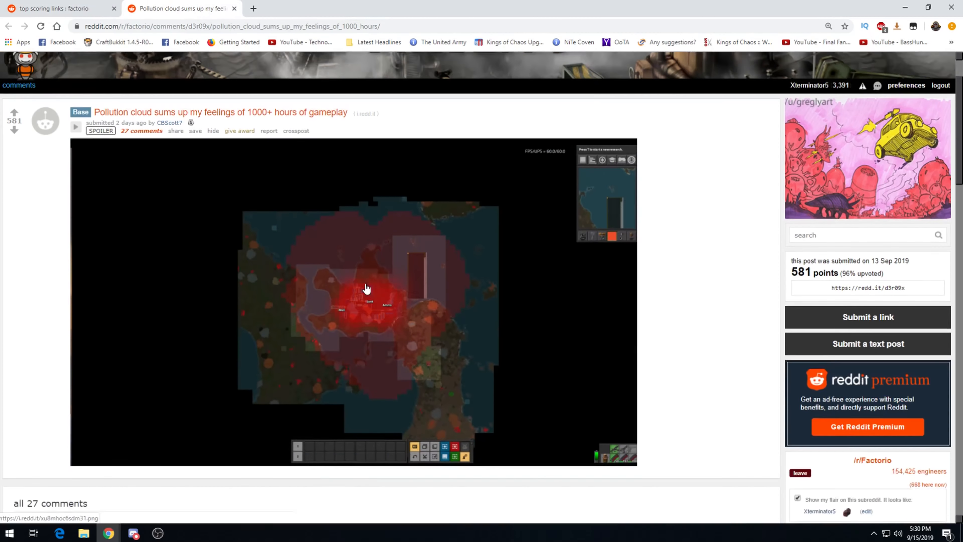
scroll(down, 3)
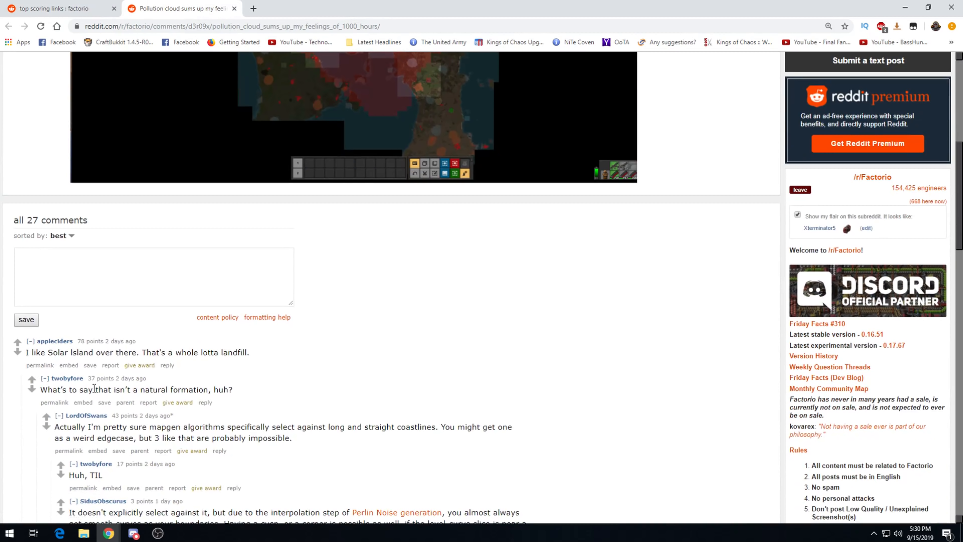
scroll(up, 3)
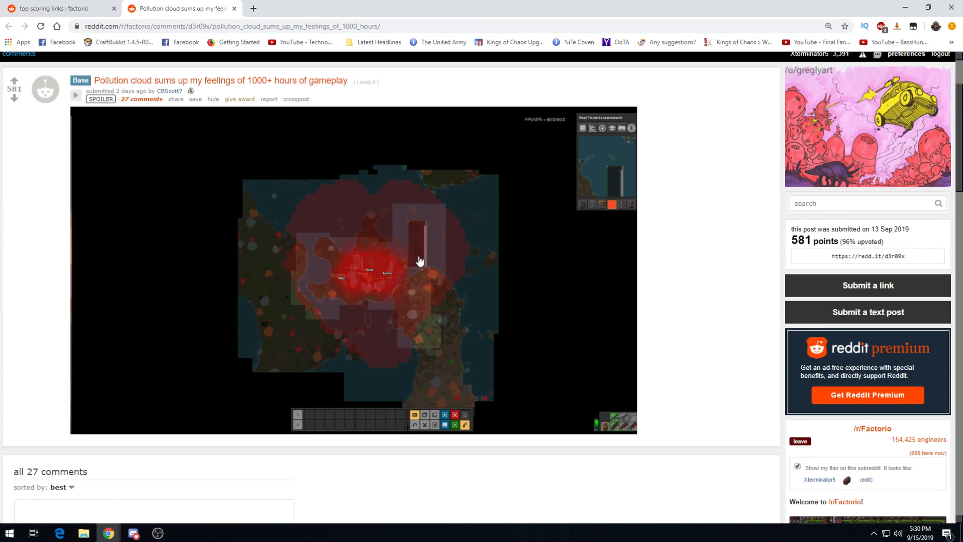
scroll(down, 3)
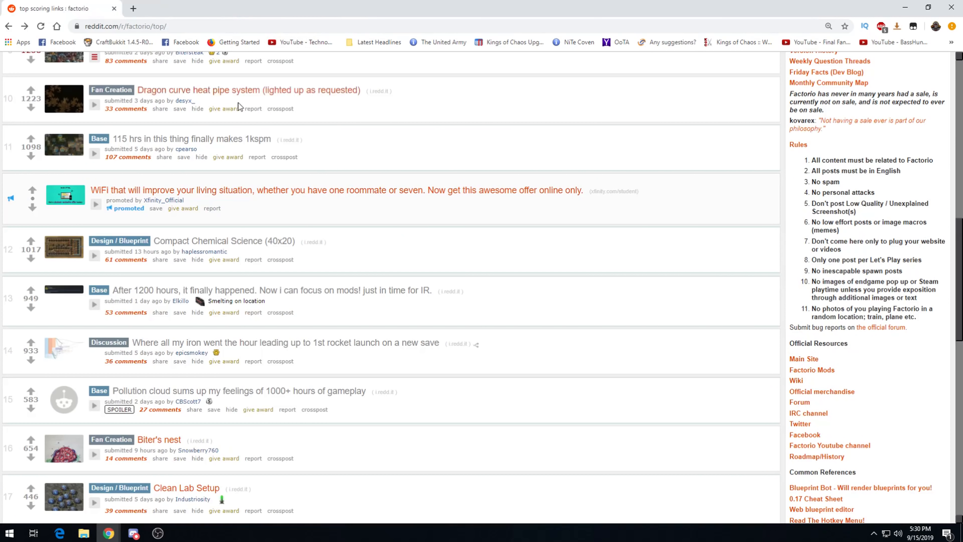
click(158, 440)
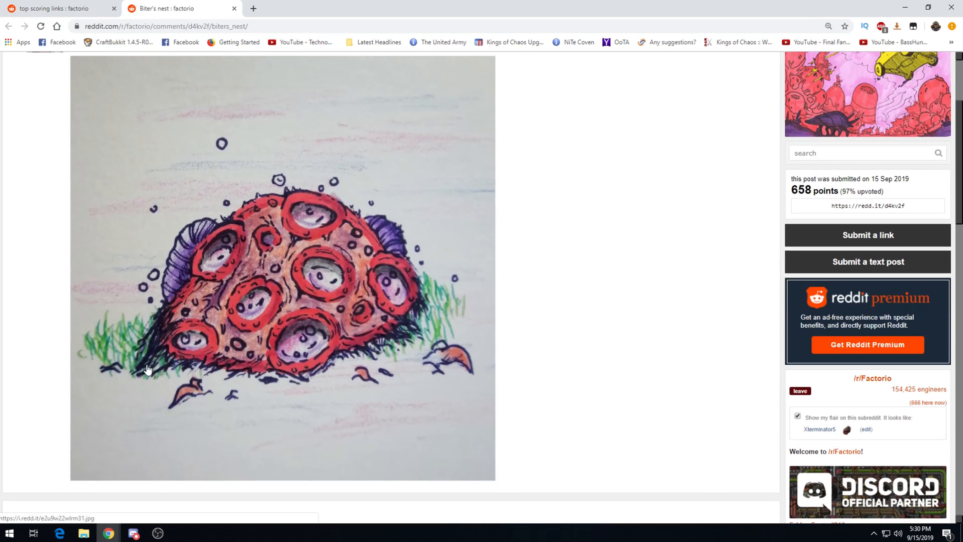
mouse_move(257, 309)
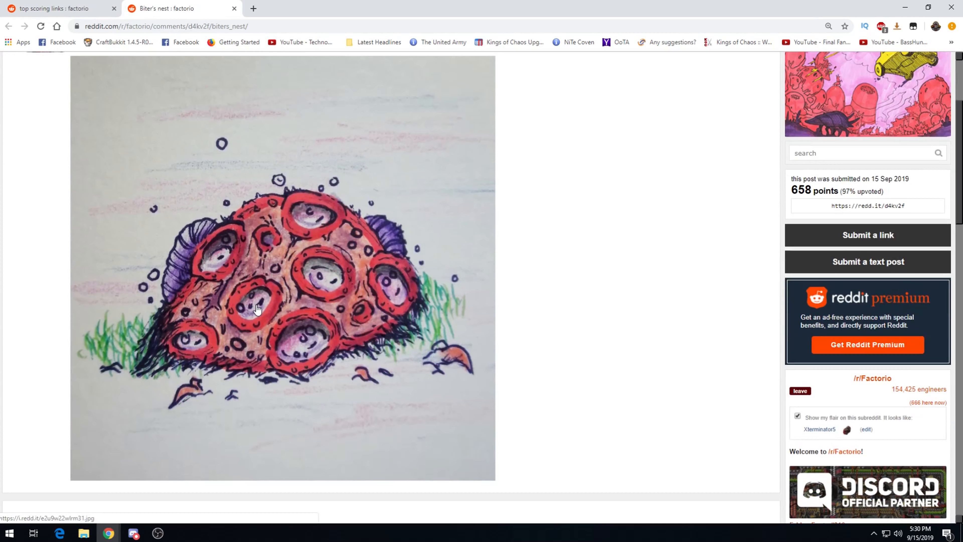
mouse_move(258, 319)
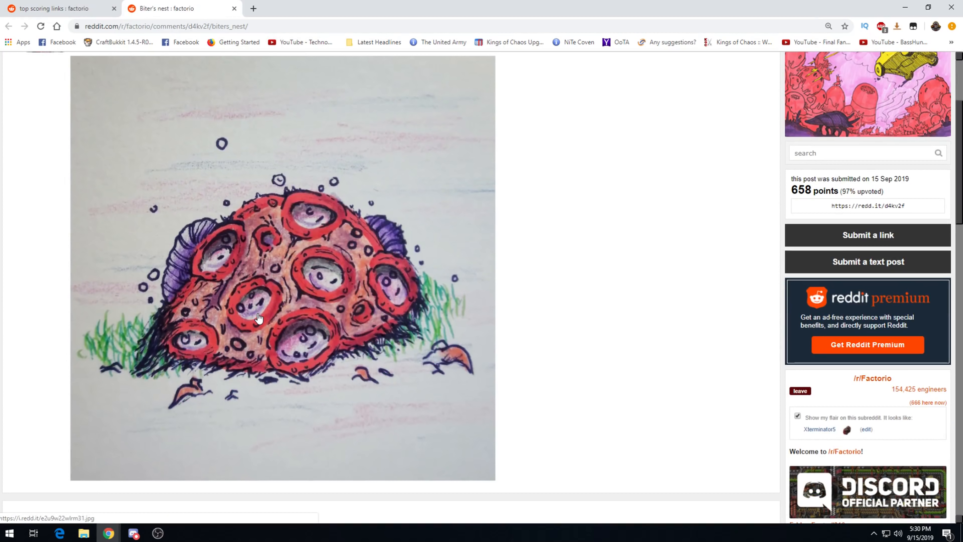
mouse_move(220, 394)
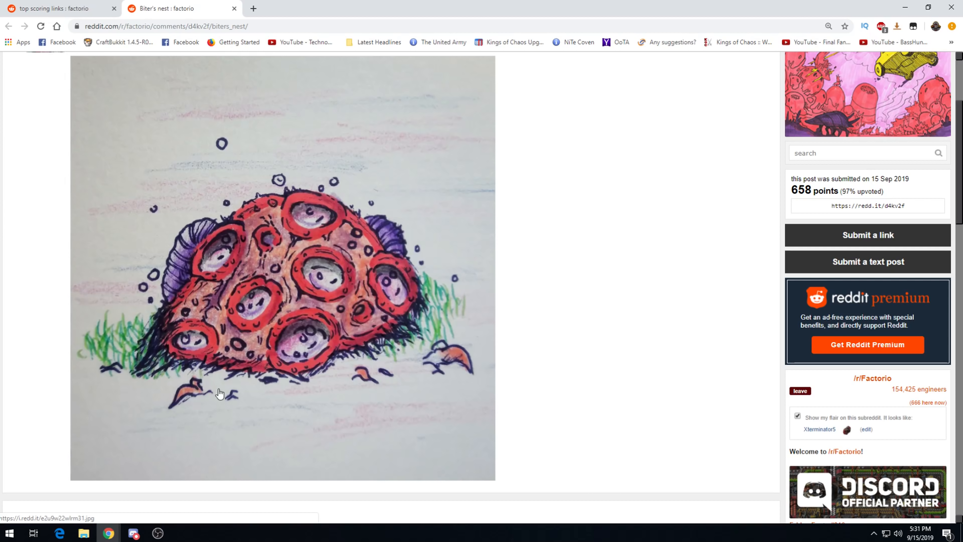
scroll(down, 3)
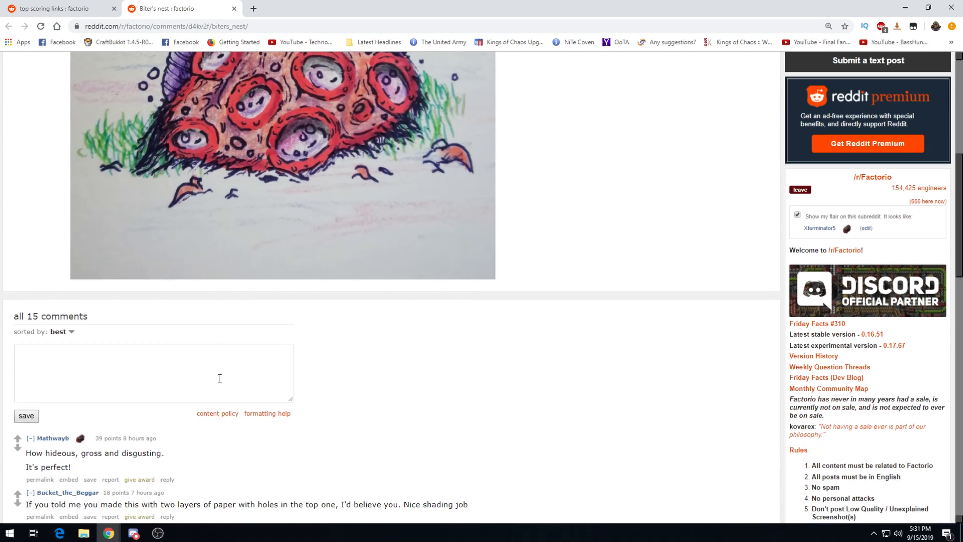
mouse_move(60, 467)
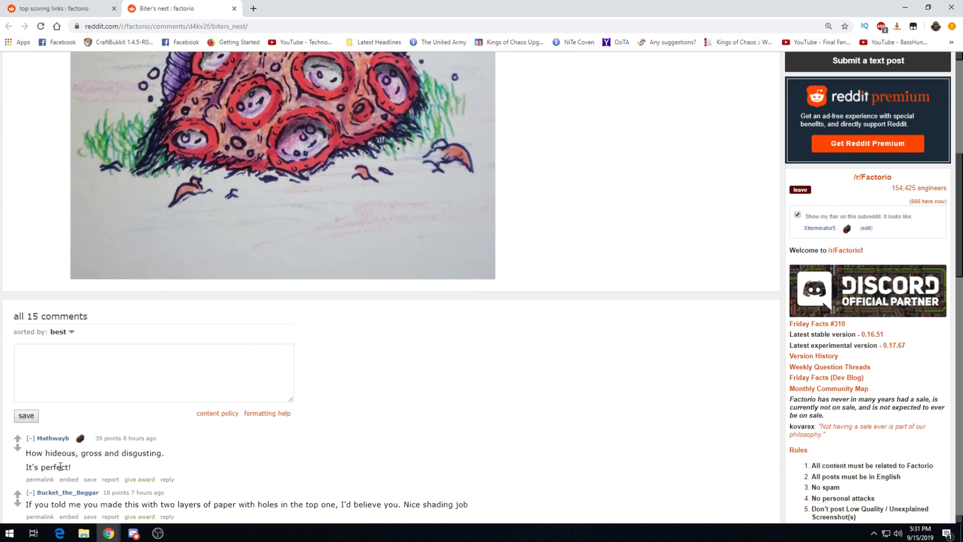
scroll(down, 3)
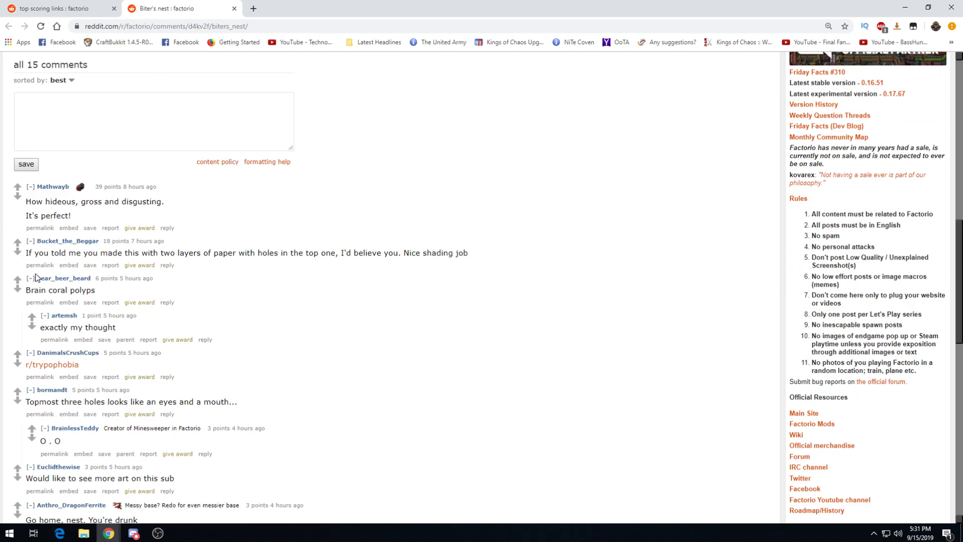
mouse_move(88, 262)
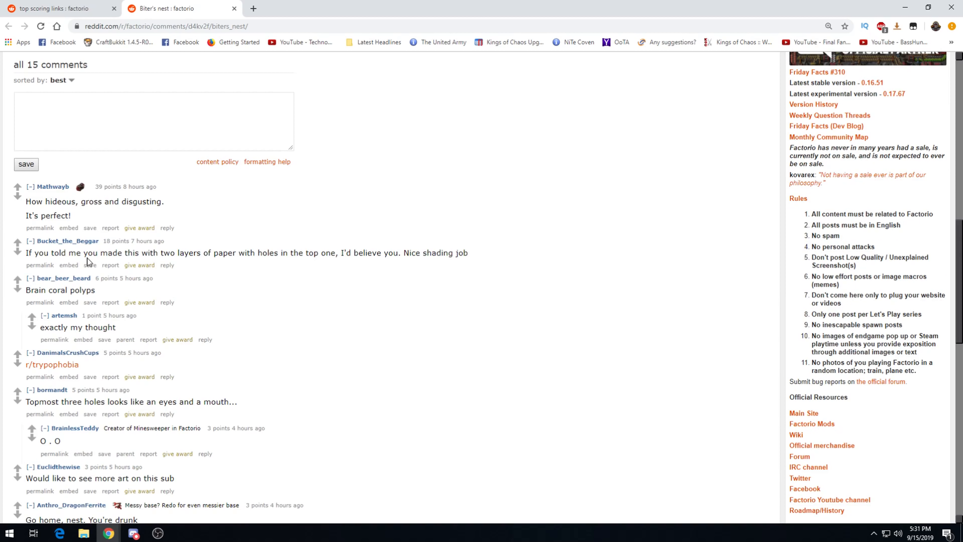
mouse_move(291, 254)
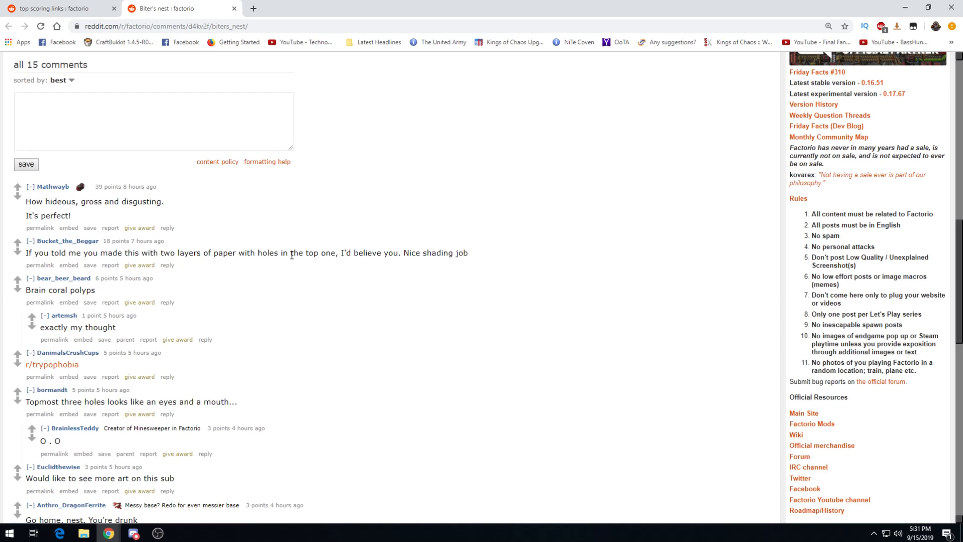
scroll(up, 3)
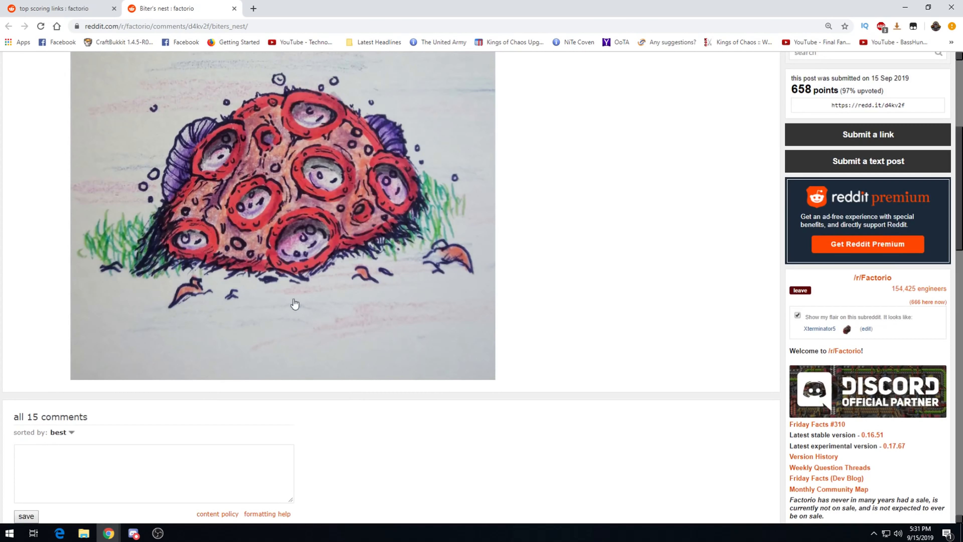
scroll(up, 3)
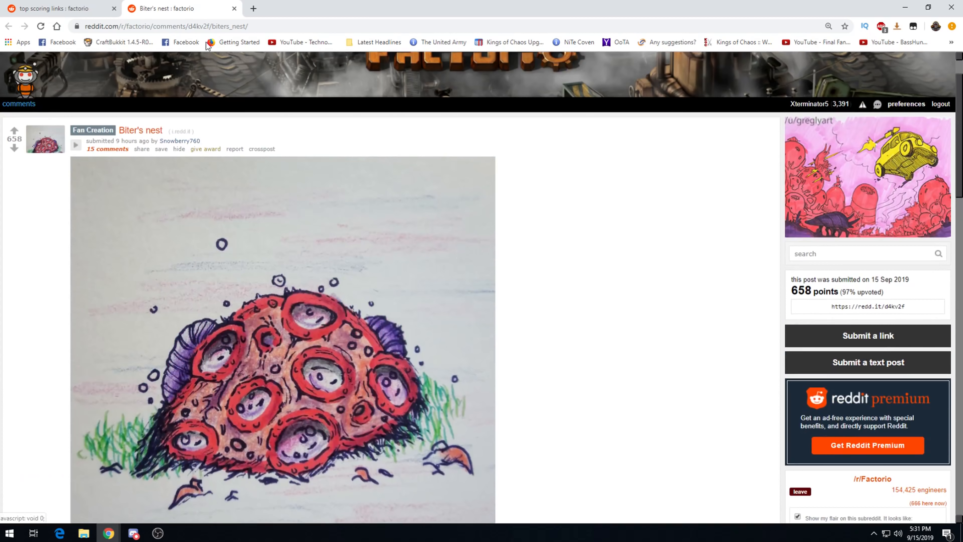
mouse_move(234, 9)
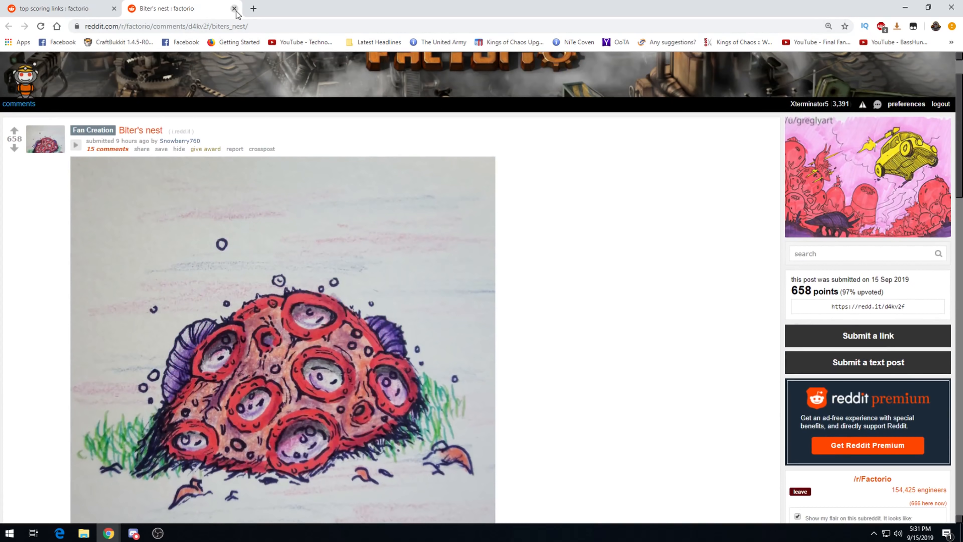
- Close the Biter's nest post and view the Clean Lab Setup post's lab image and comments
click(233, 8)
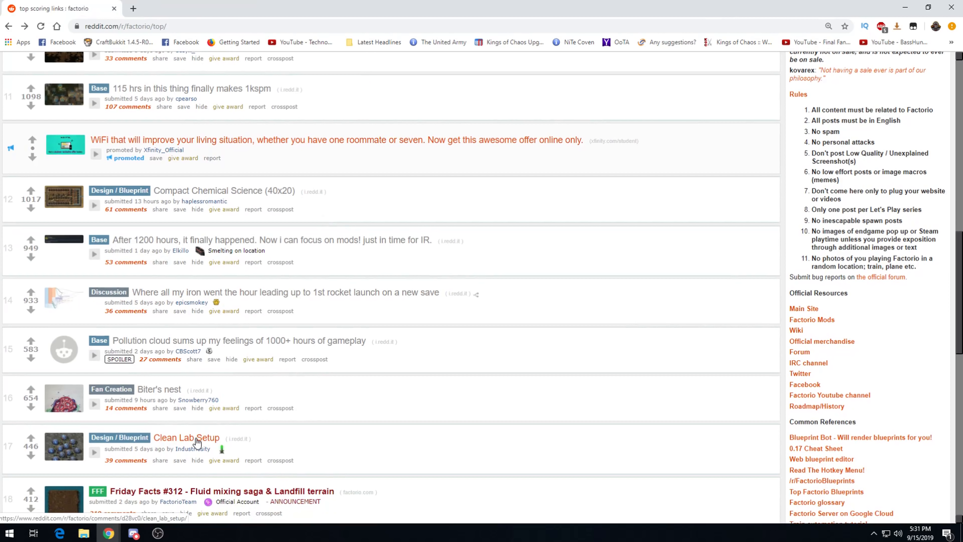
click(186, 437)
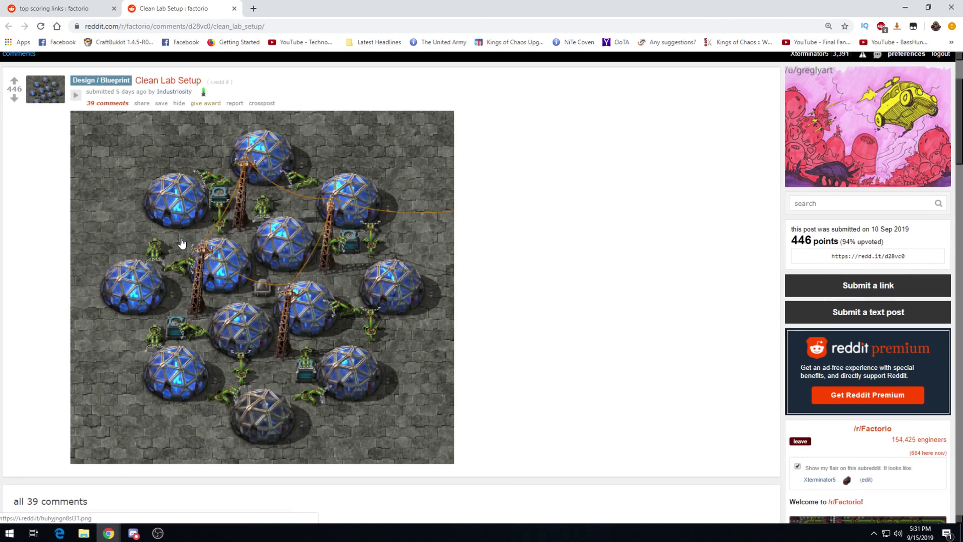
mouse_move(186, 258)
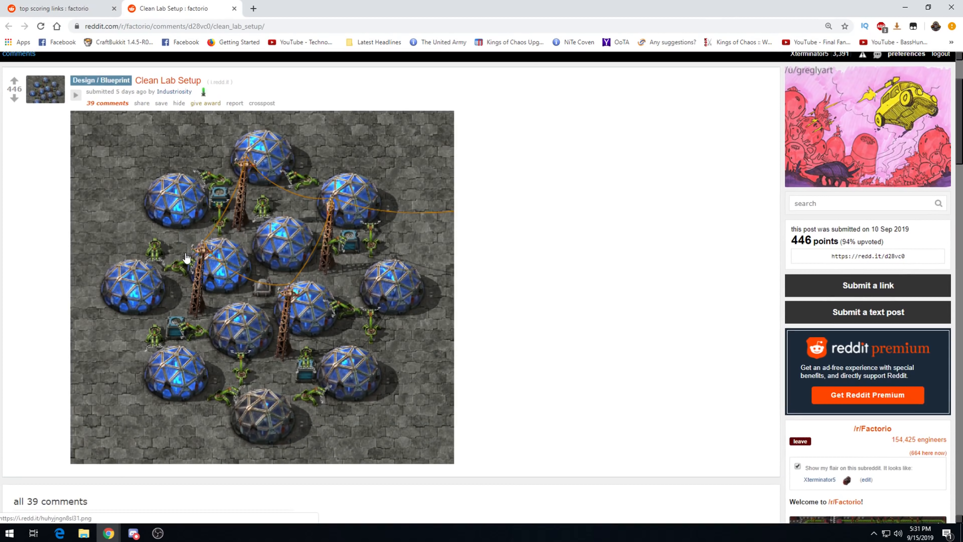
mouse_move(249, 171)
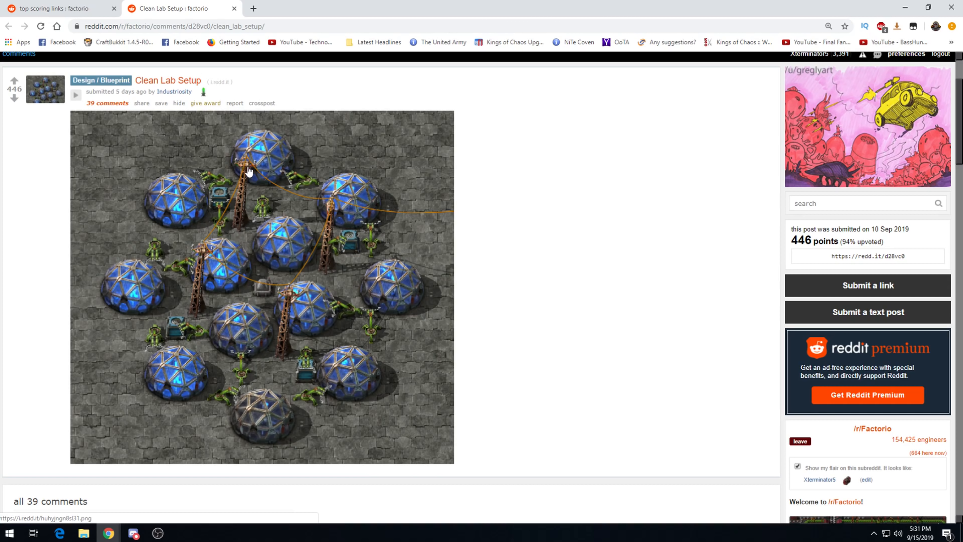
scroll(down, 3)
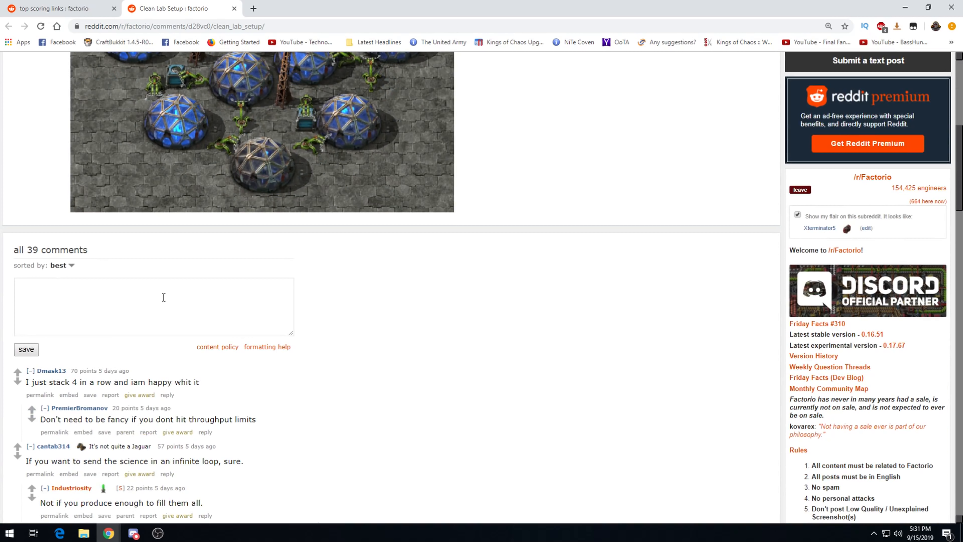
mouse_move(203, 403)
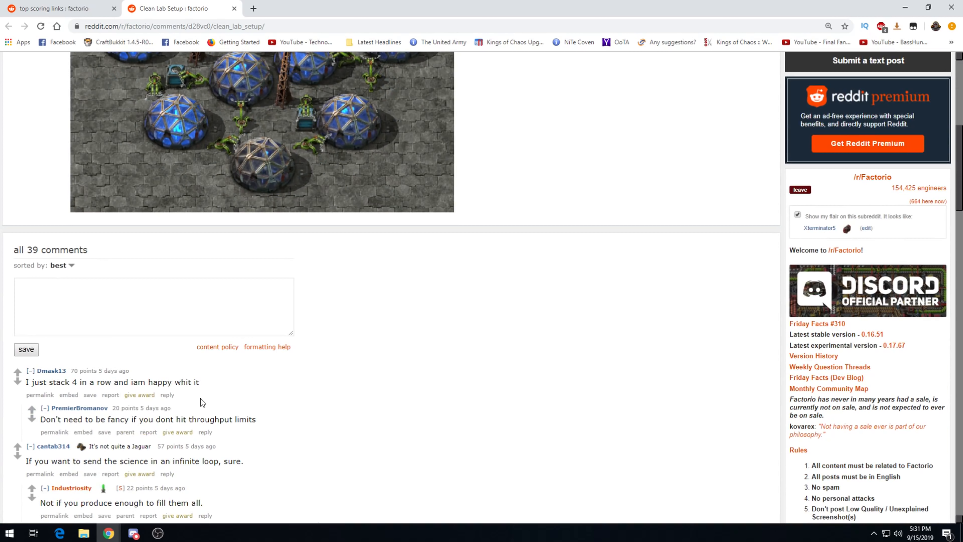
mouse_move(215, 366)
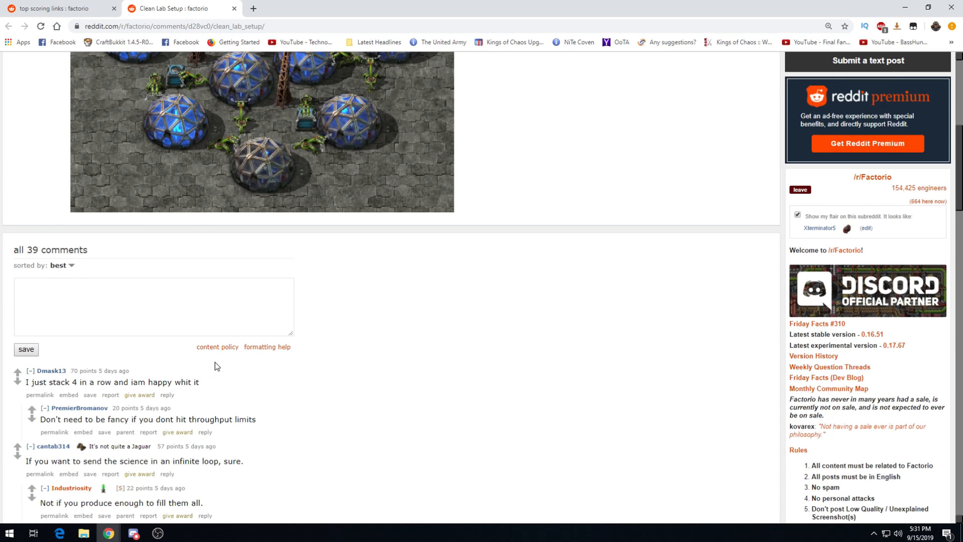
mouse_move(218, 361)
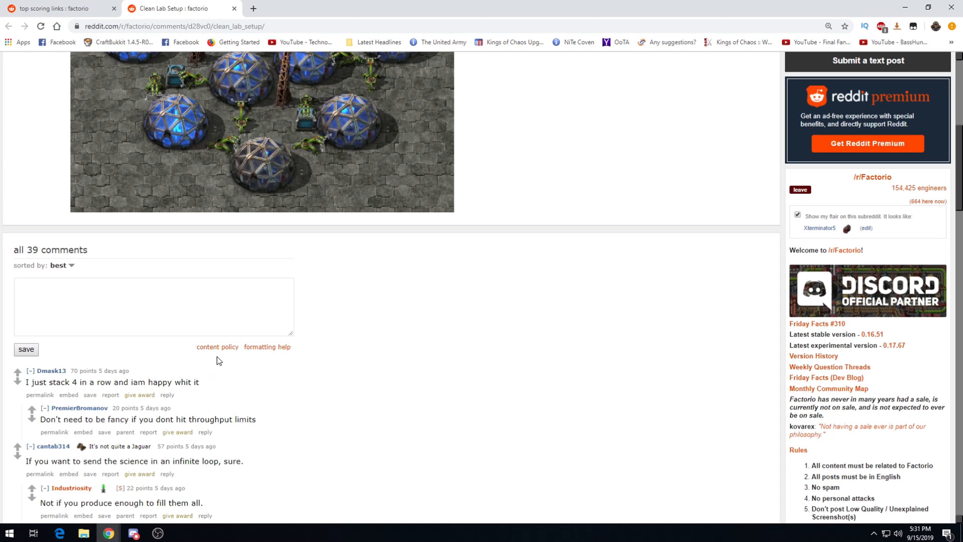
mouse_move(213, 218)
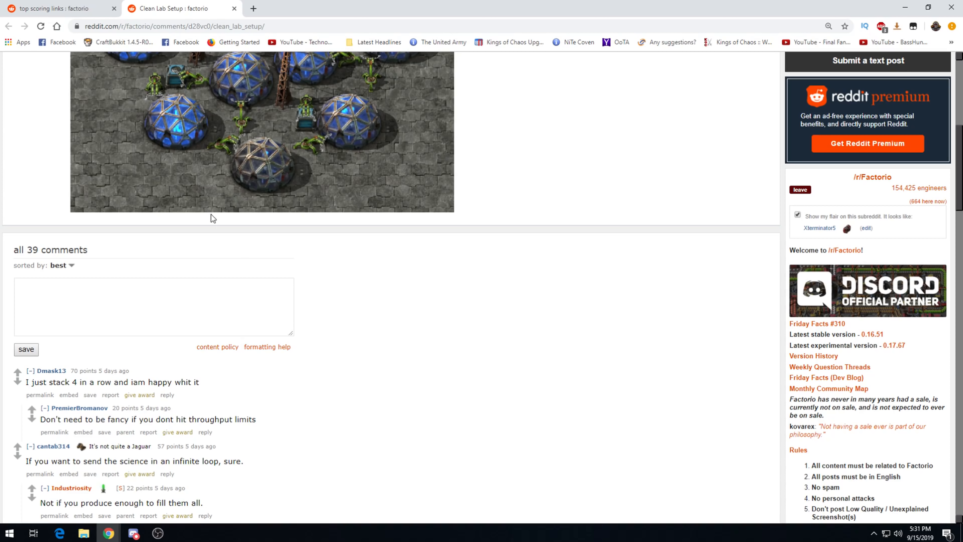
scroll(up, 3)
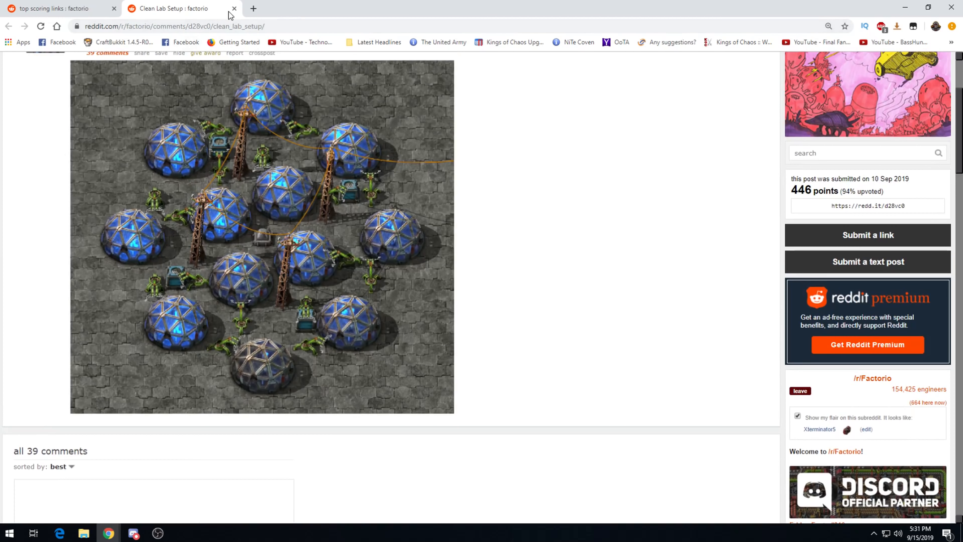
- Close the Clean Lab Setup post and open the Compact Military Science post
click(233, 8)
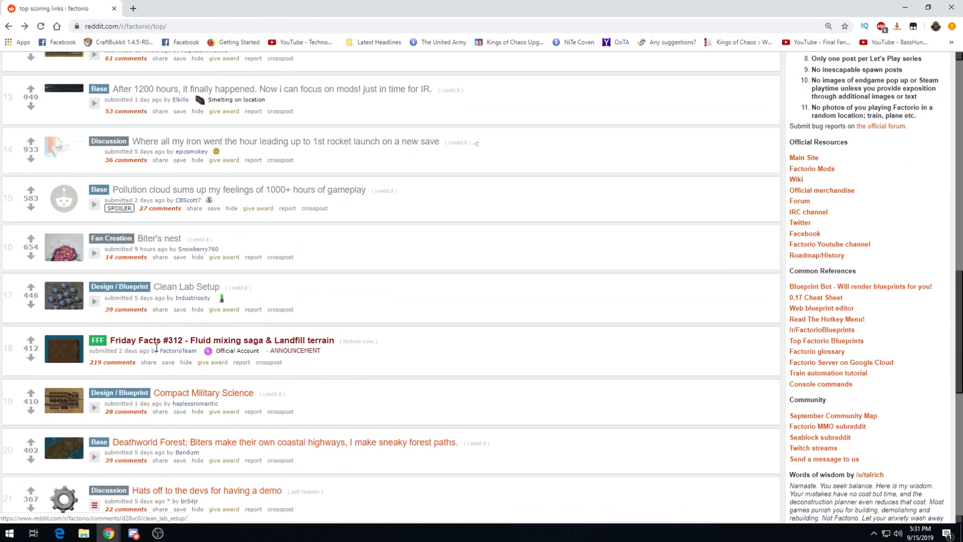
click(203, 392)
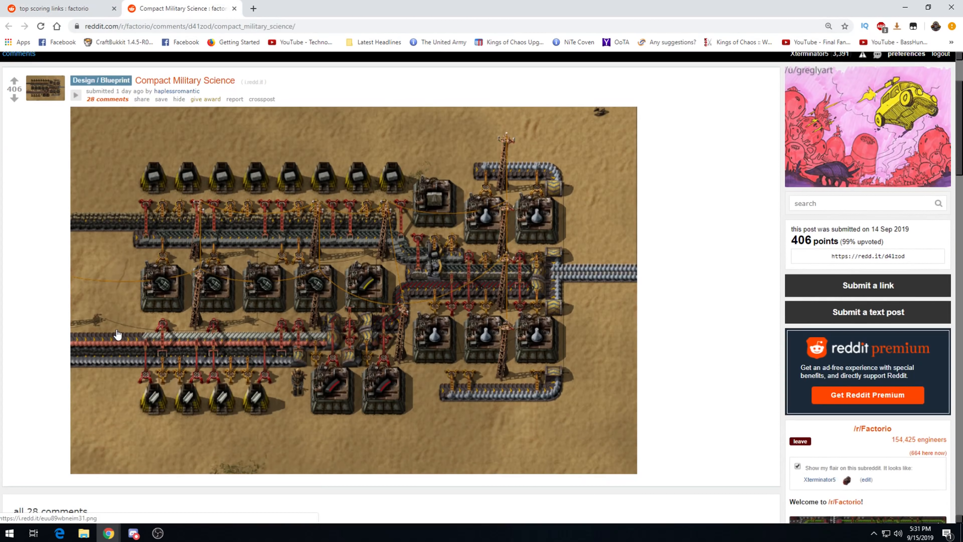
mouse_move(308, 204)
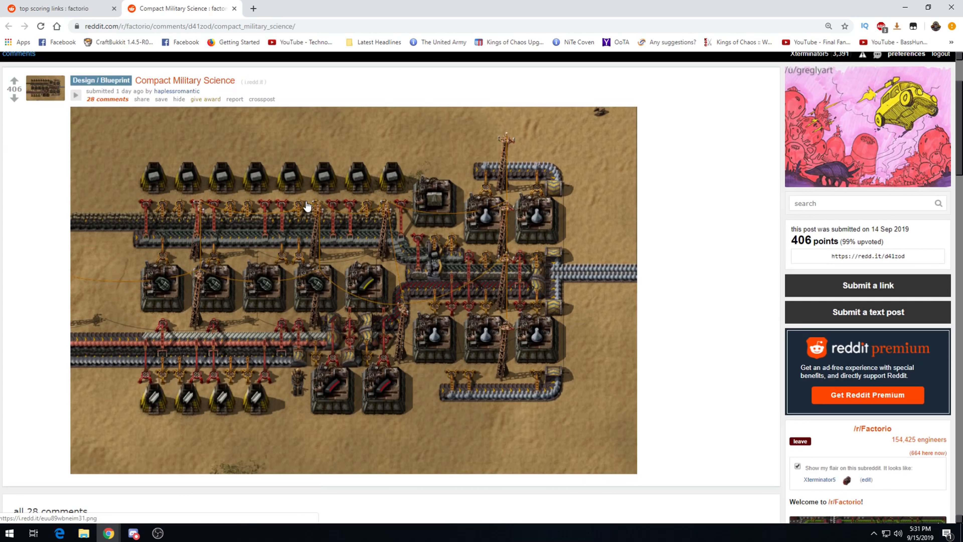
- Scroll through the military science blueprint image and first comments, then back up
scroll(down, 3)
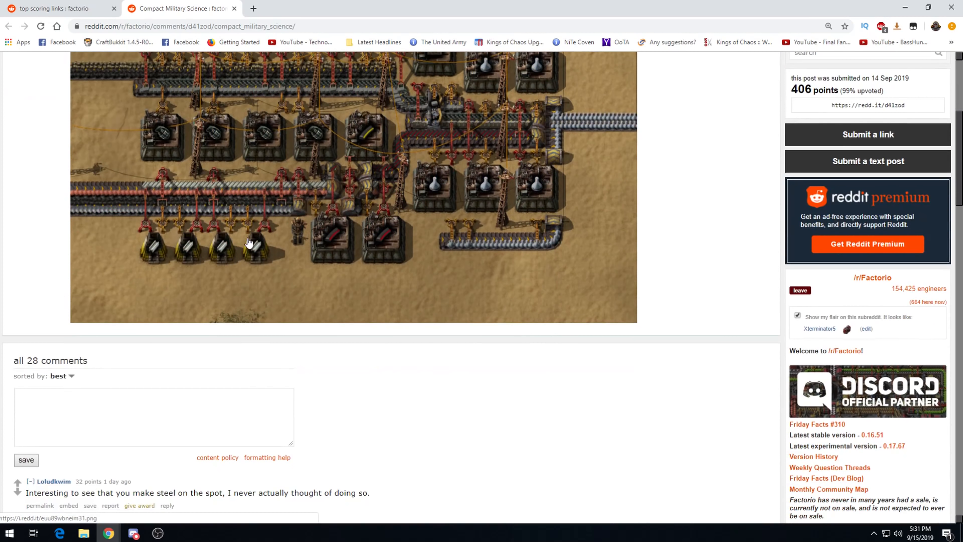
scroll(down, 3)
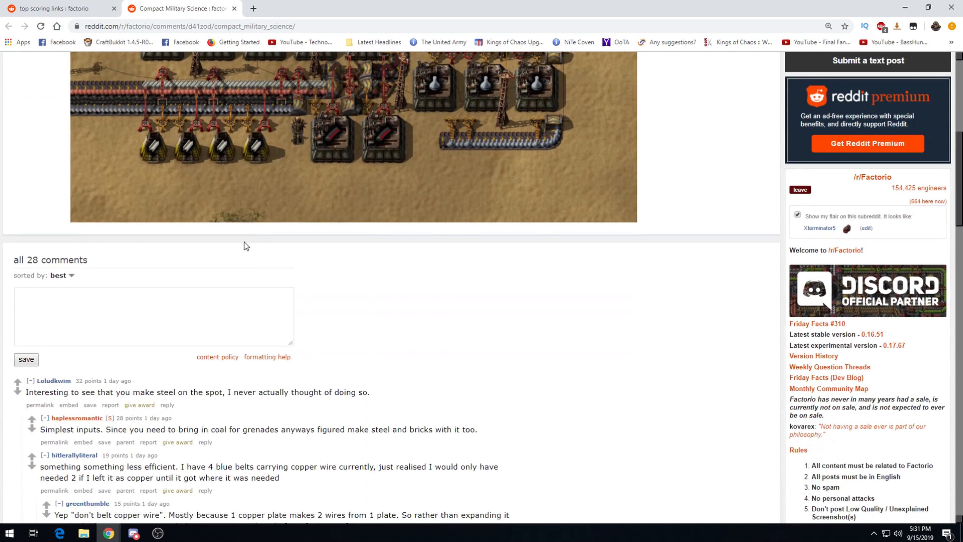
mouse_move(176, 402)
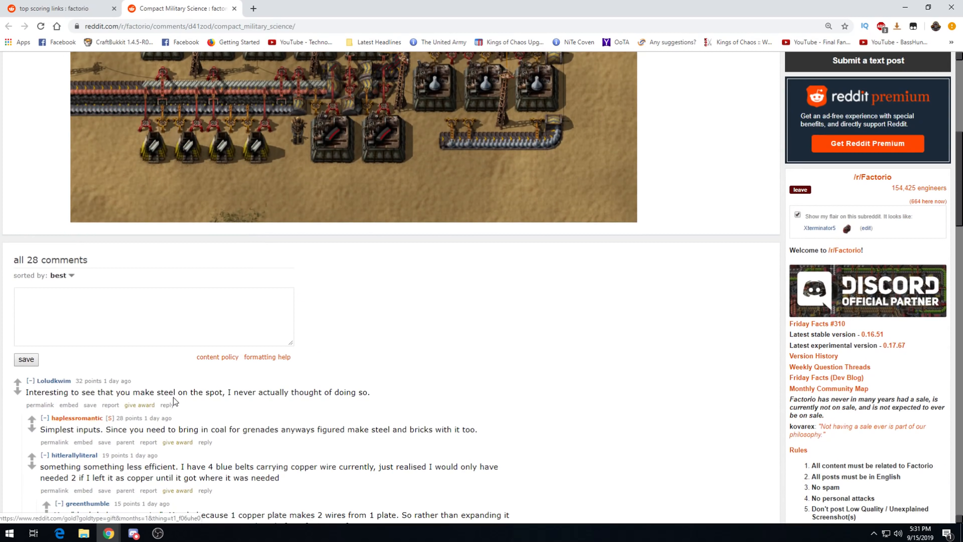
scroll(up, 3)
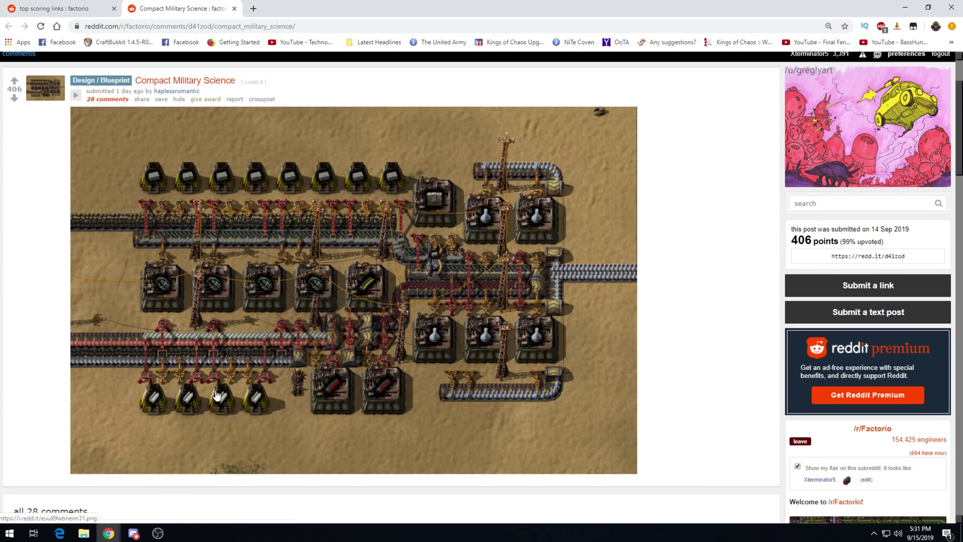
mouse_move(269, 410)
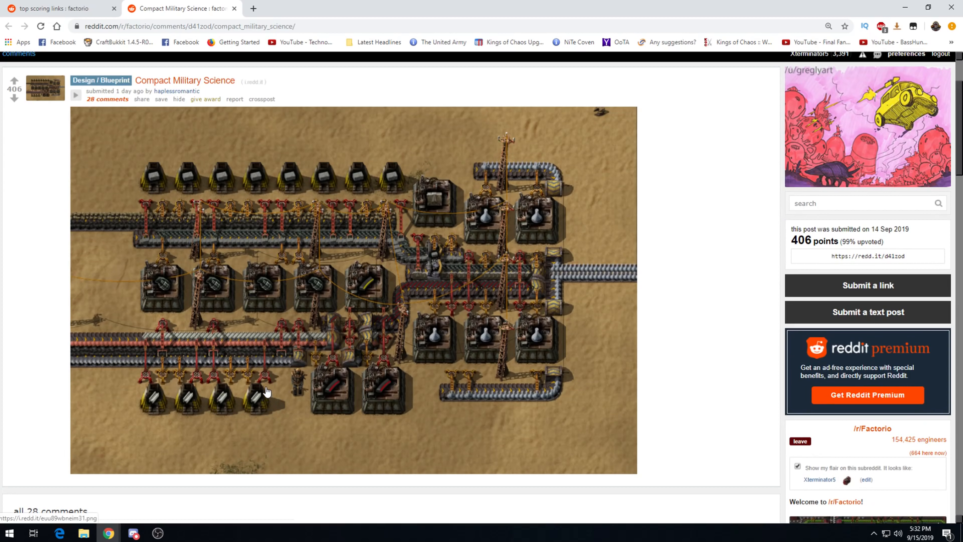
mouse_move(270, 377)
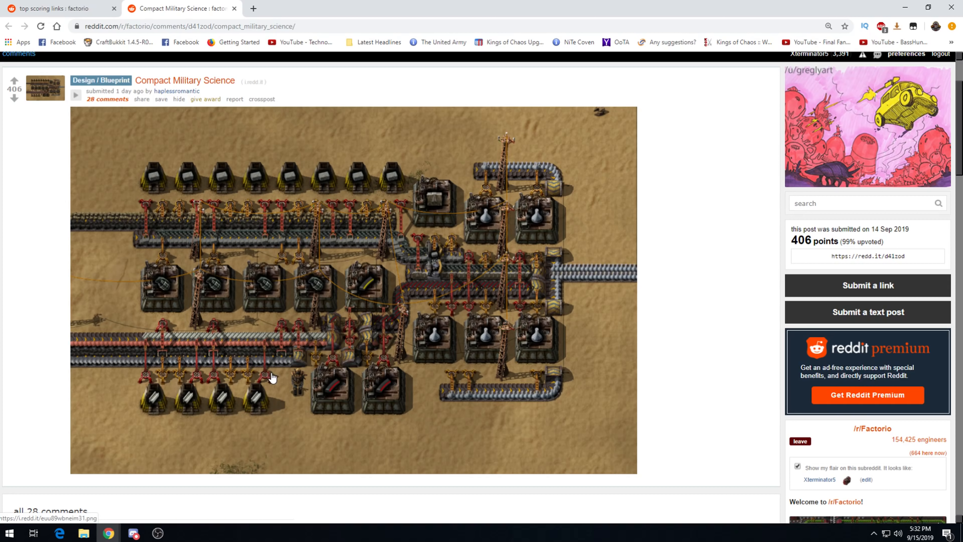
mouse_move(421, 251)
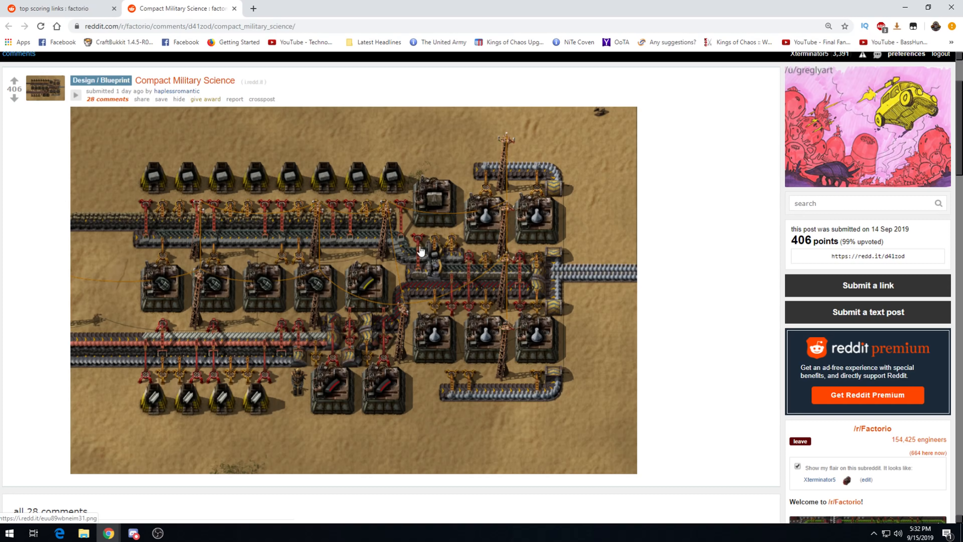
mouse_move(243, 305)
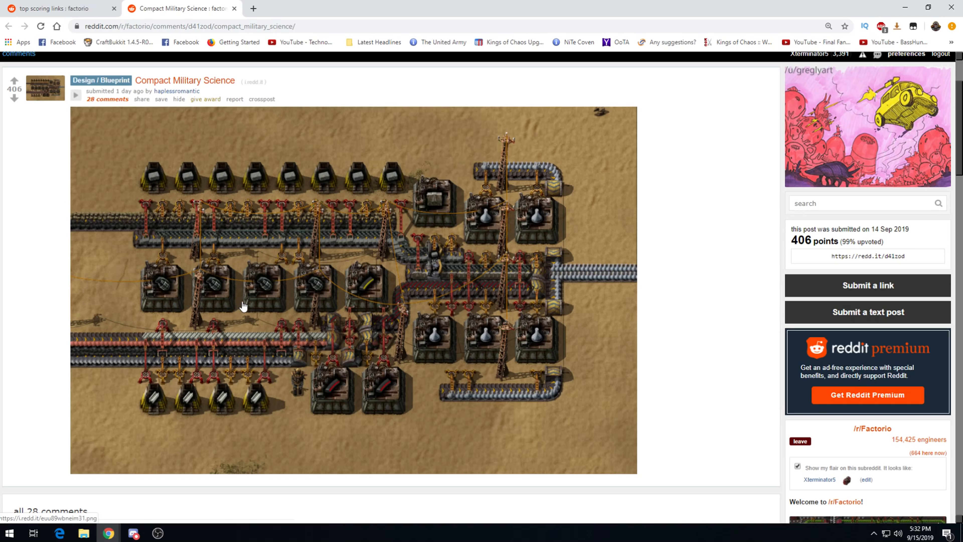
mouse_move(464, 352)
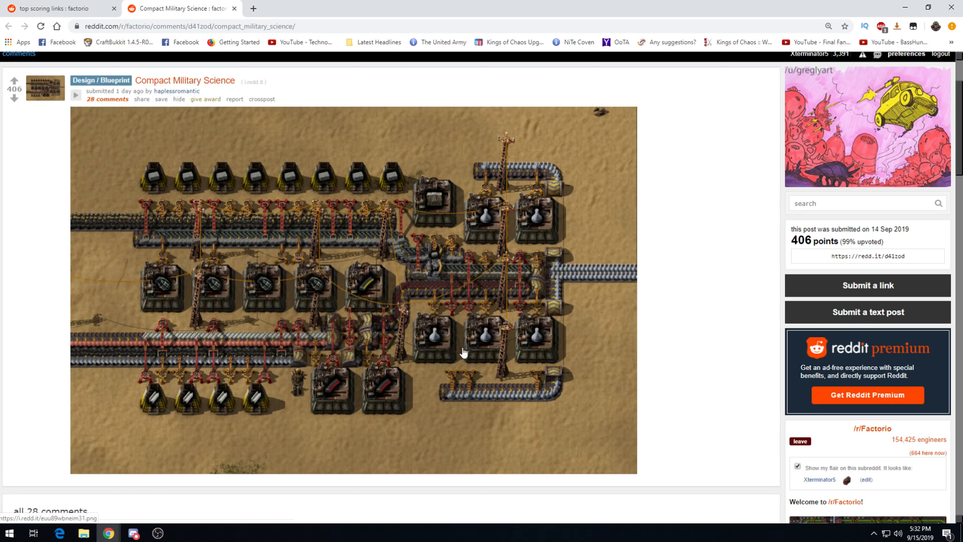
mouse_move(464, 200)
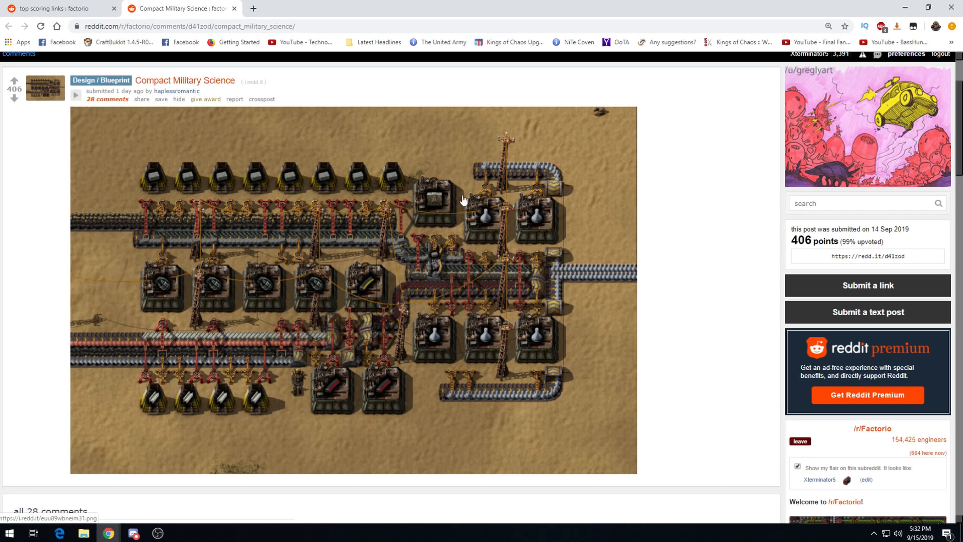
mouse_move(364, 421)
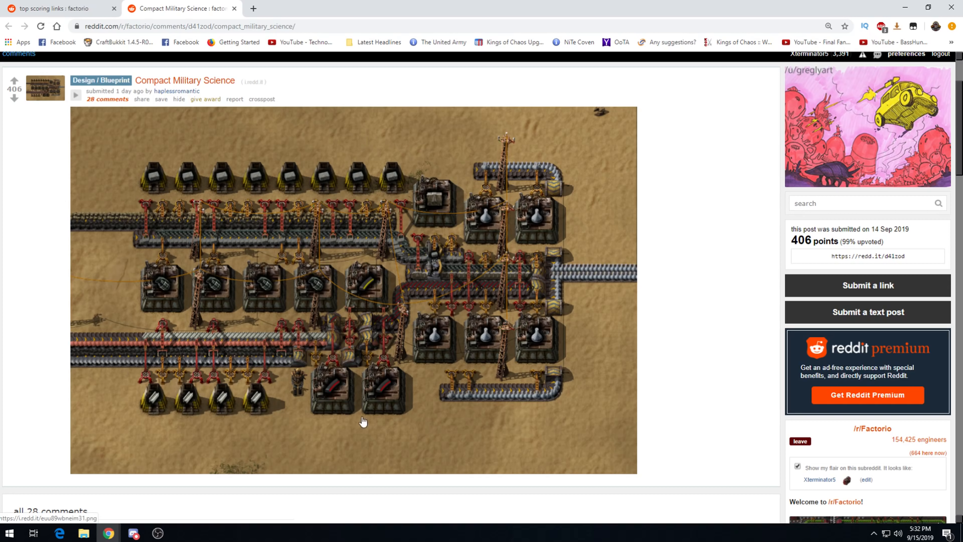
mouse_move(337, 201)
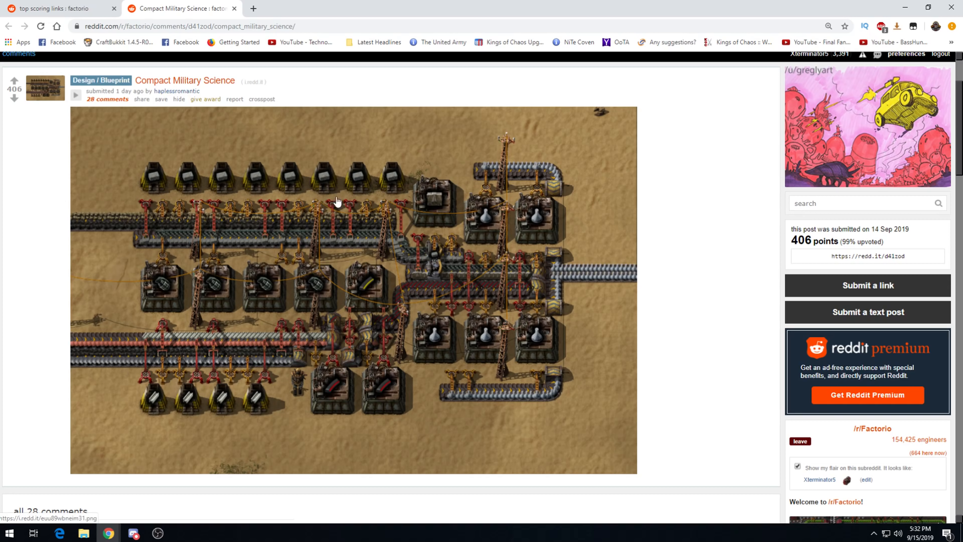
mouse_move(234, 11)
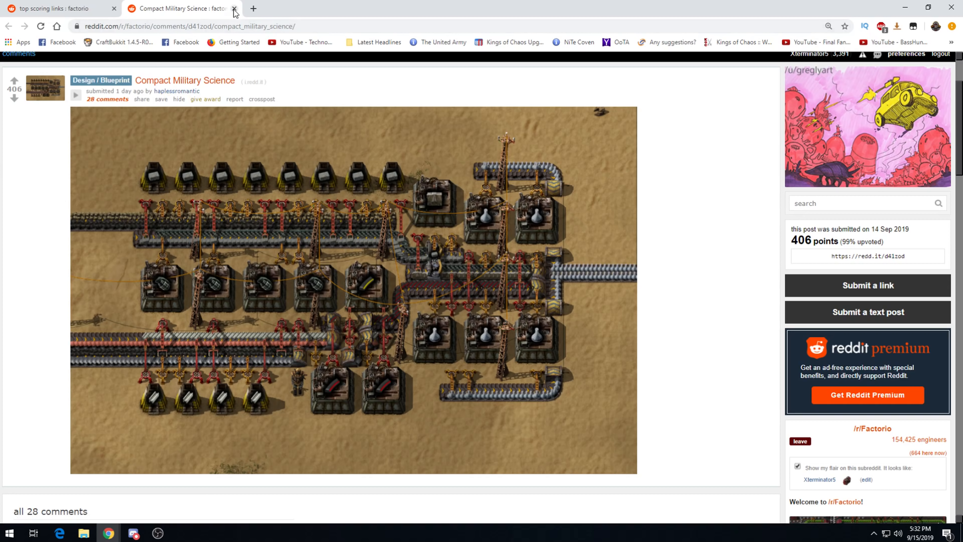
- Close the Compact Military Science post and open the Deathworld Forest post in a new tab
click(234, 8)
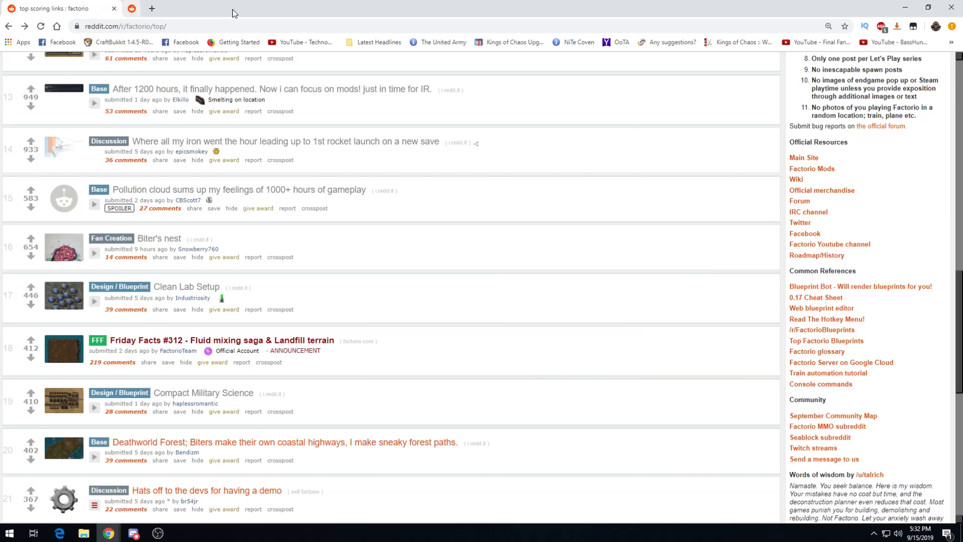
scroll(up, 3)
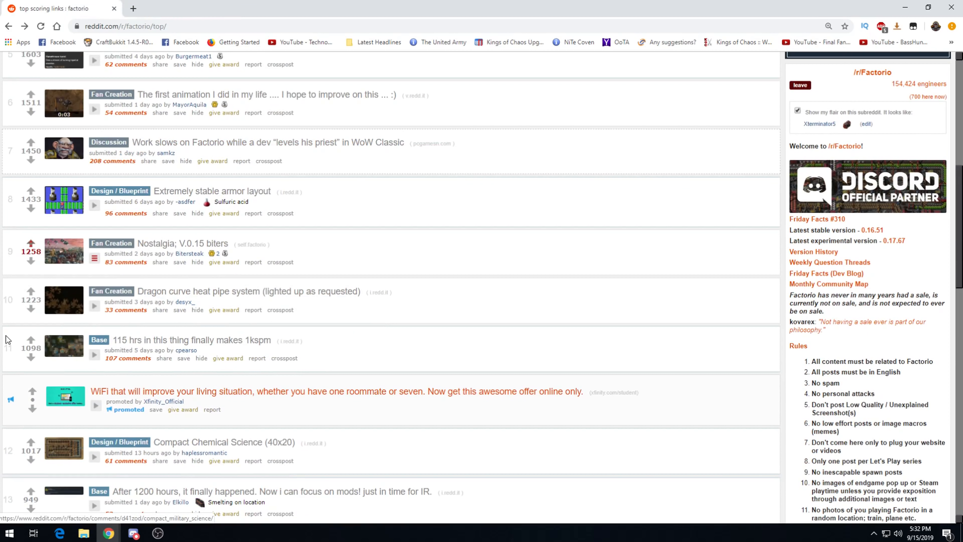
scroll(down, 3)
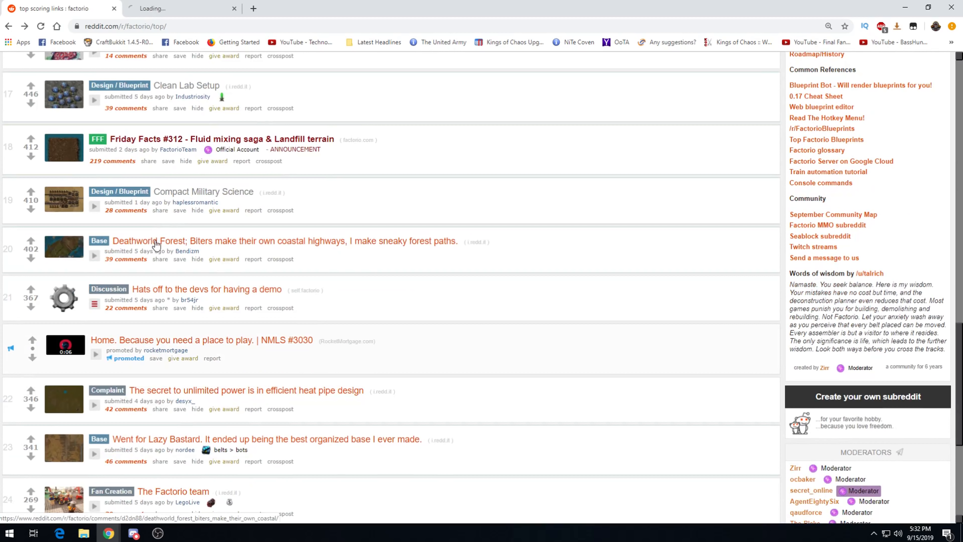
click(285, 241)
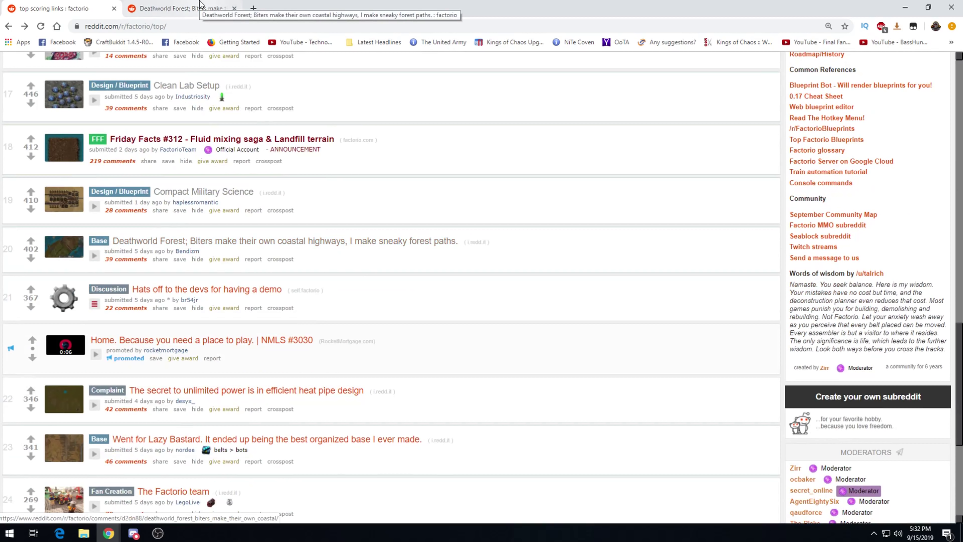
- Switch to the Deathworld Forest post and scroll past its image to the comments
click(285, 240)
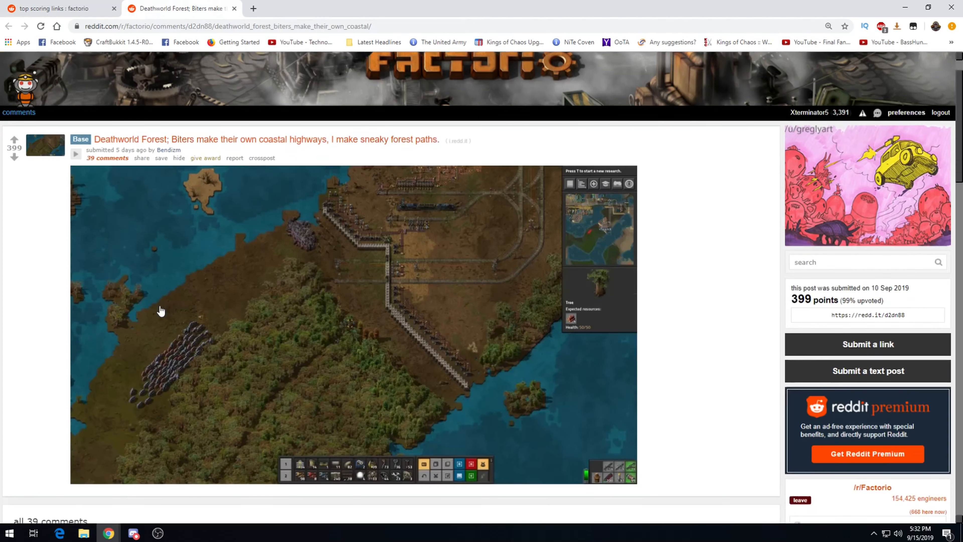
scroll(down, 3)
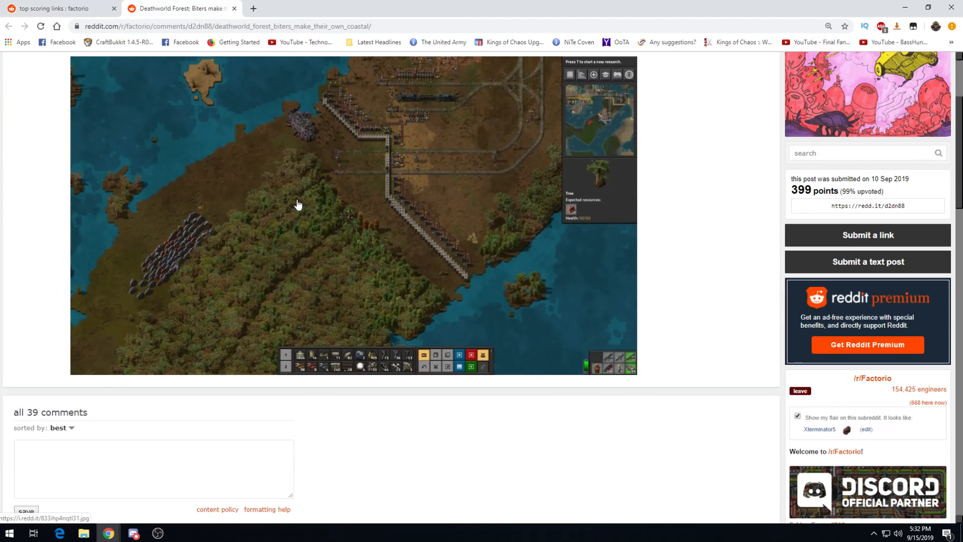
mouse_move(317, 253)
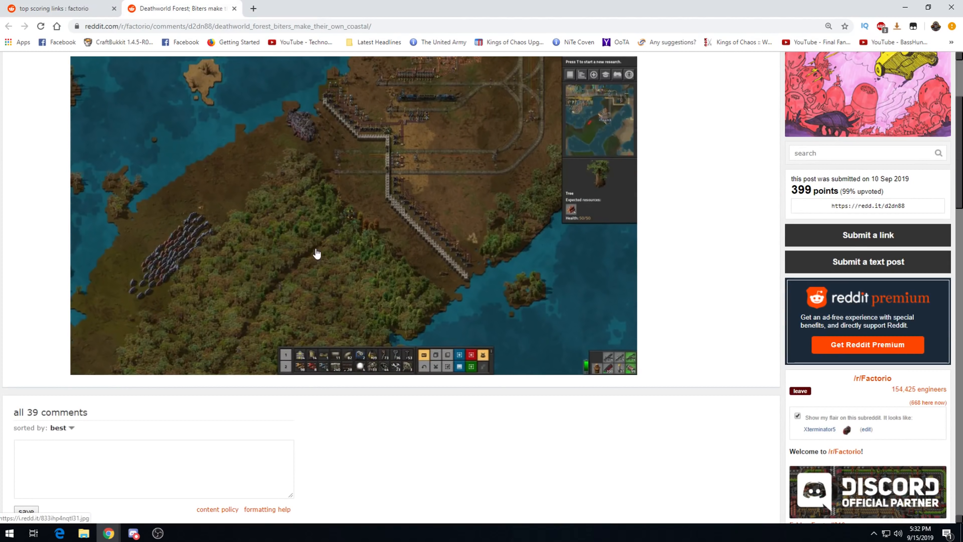
mouse_move(255, 326)
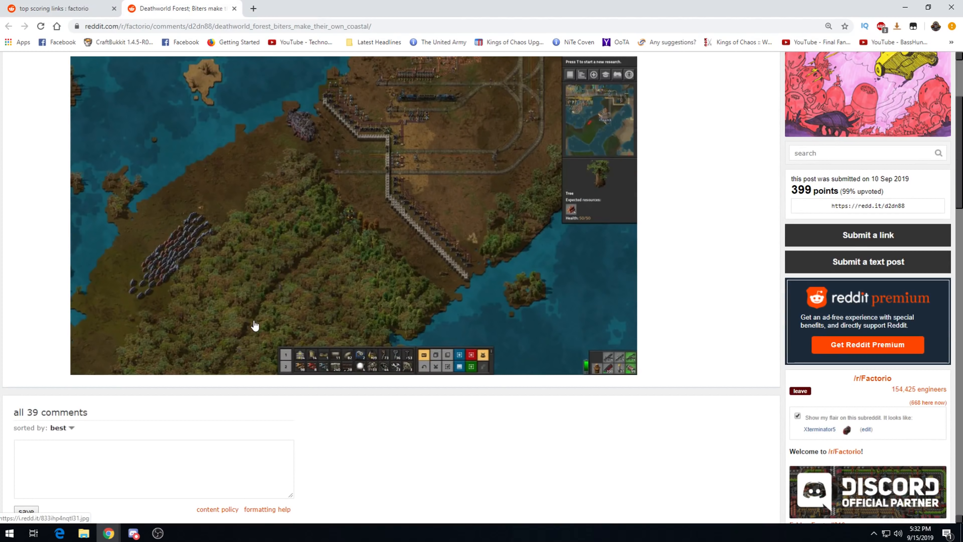
mouse_move(261, 266)
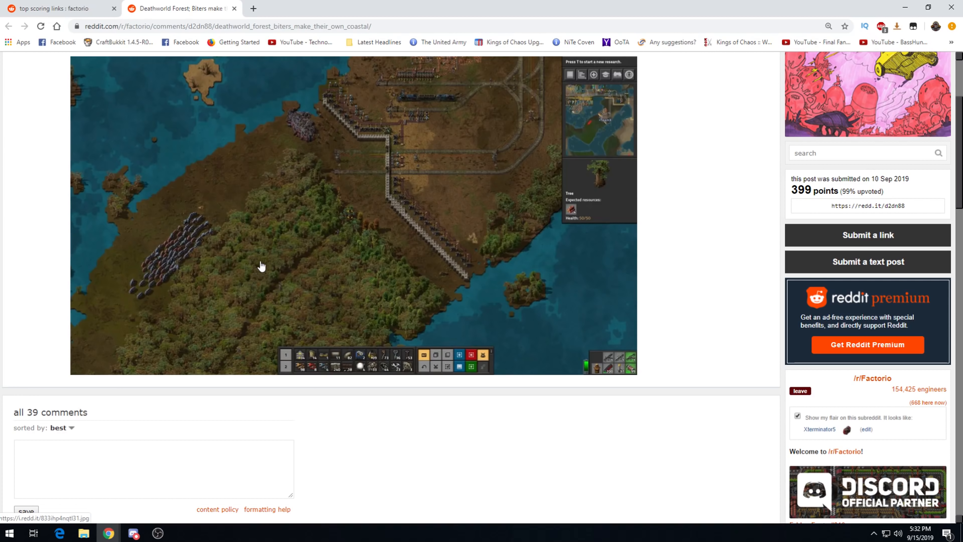
scroll(down, 3)
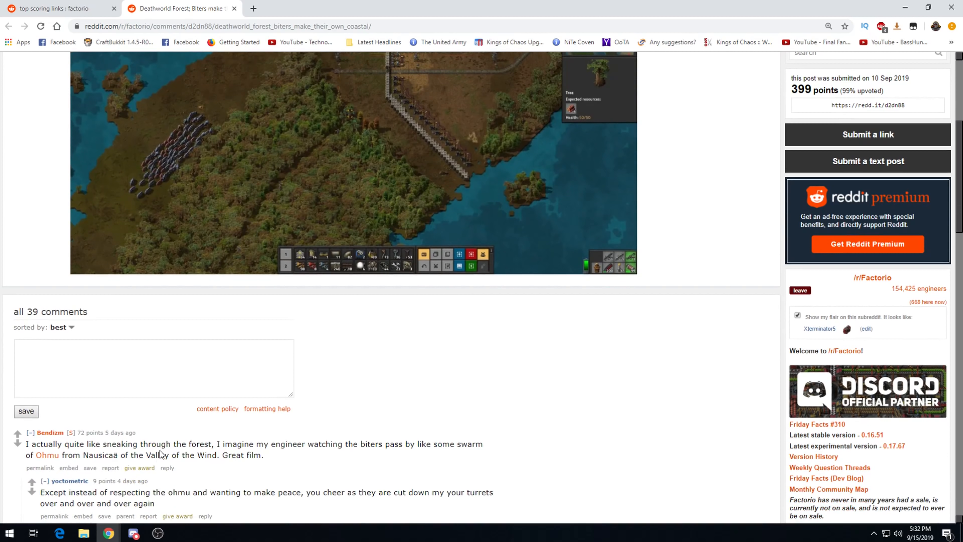
mouse_move(134, 478)
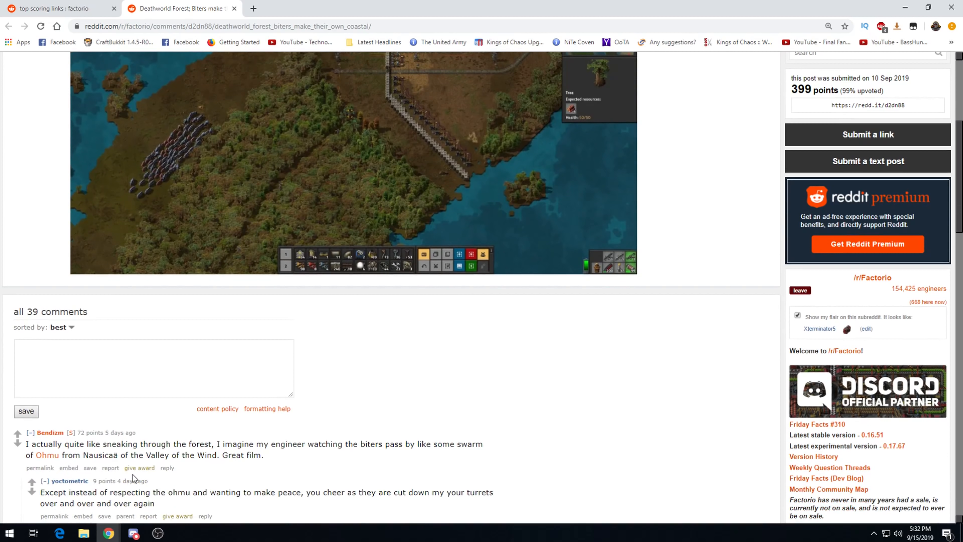
mouse_move(47, 455)
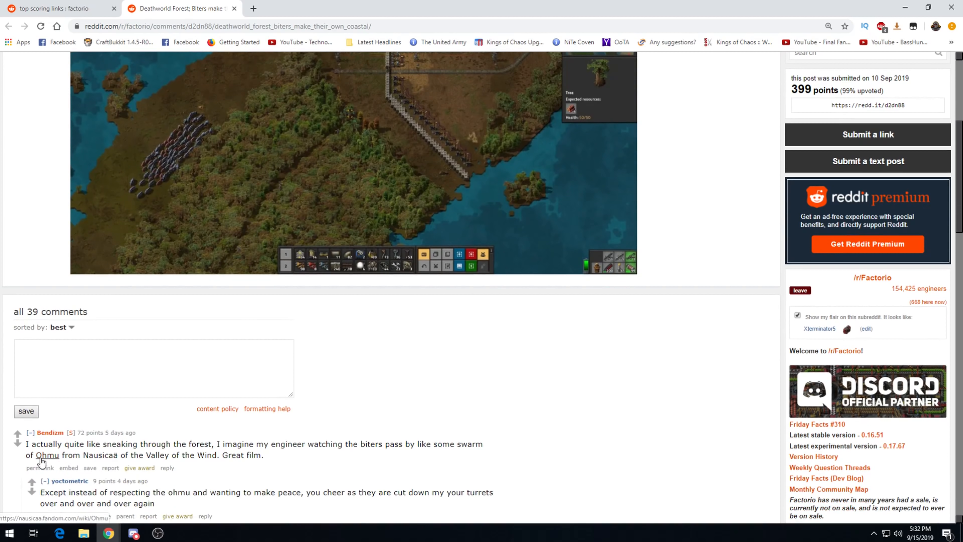
- Open the Ohmu wiki article linked in the top comment and read down it
click(47, 455)
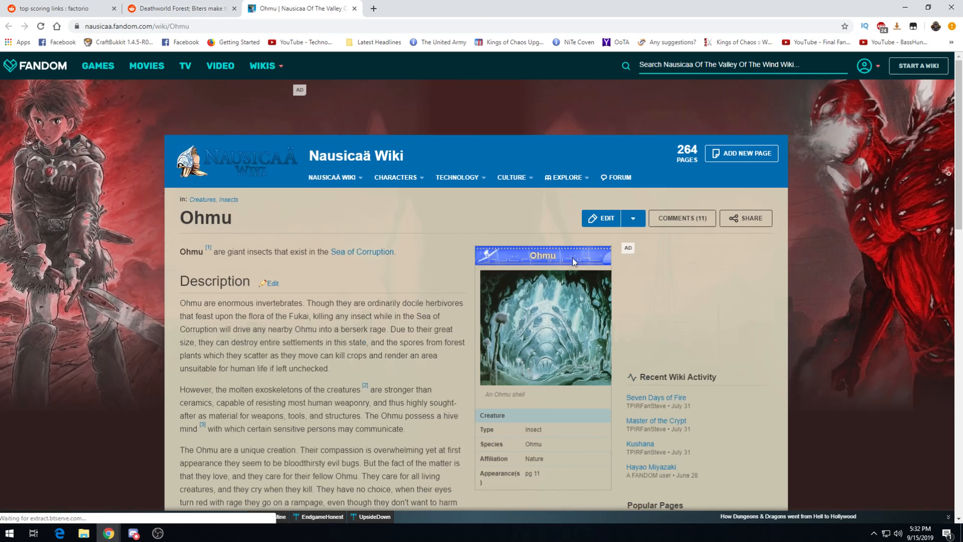
scroll(down, 3)
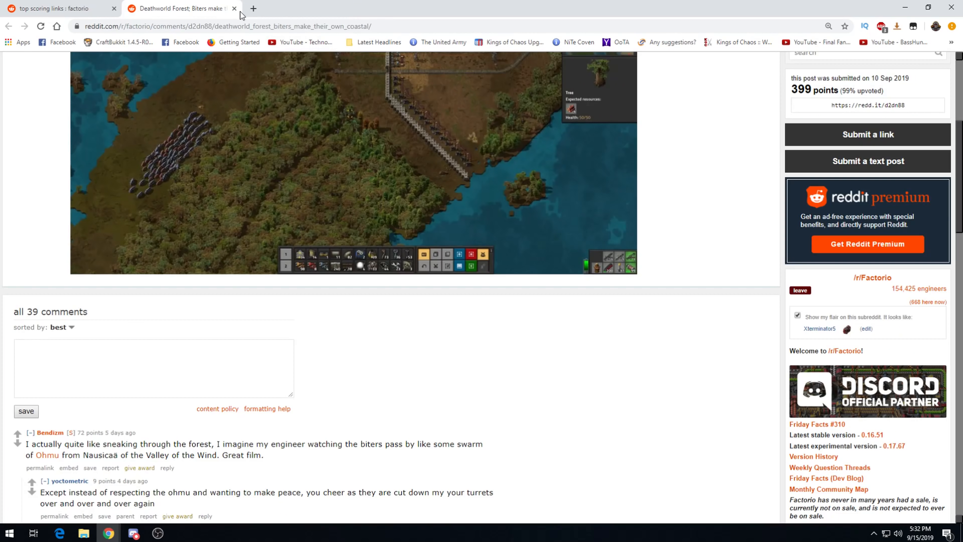
mouse_move(227, 329)
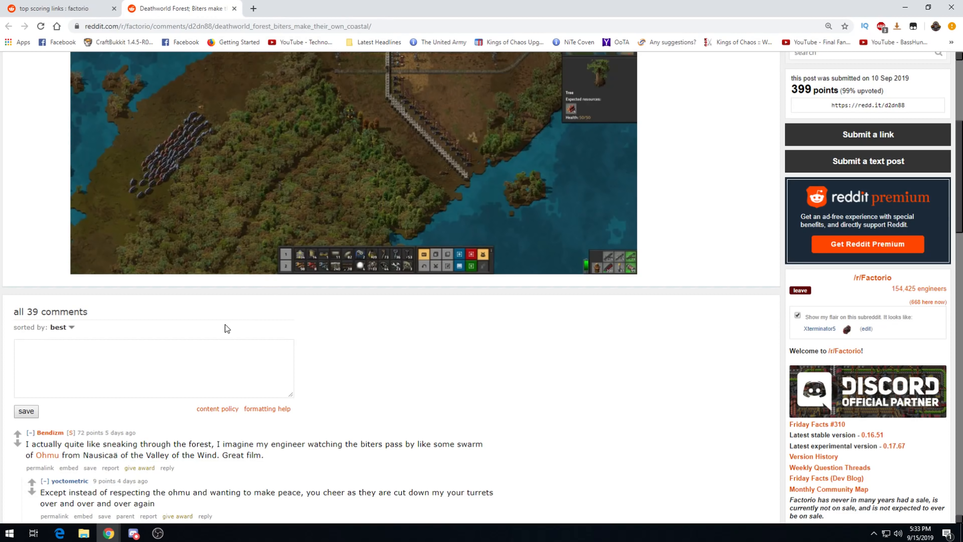
- Read down the Deathworld Forest comment thread about sneaking past biters
scroll(down, 3)
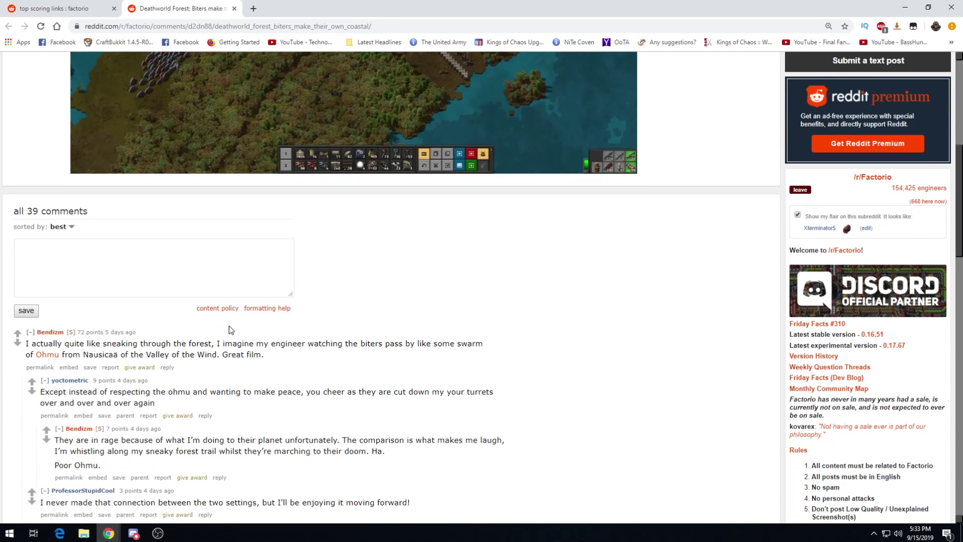
scroll(up, 3)
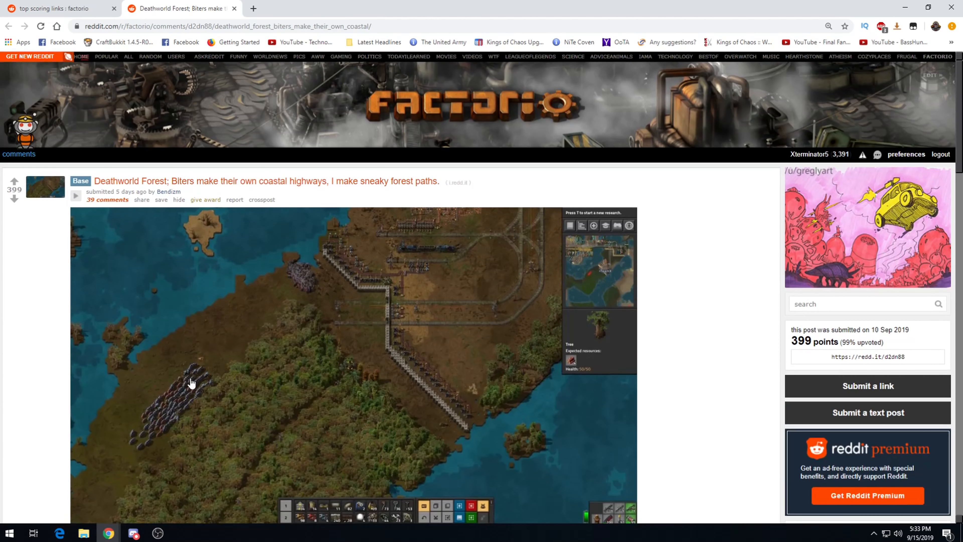
scroll(down, 3)
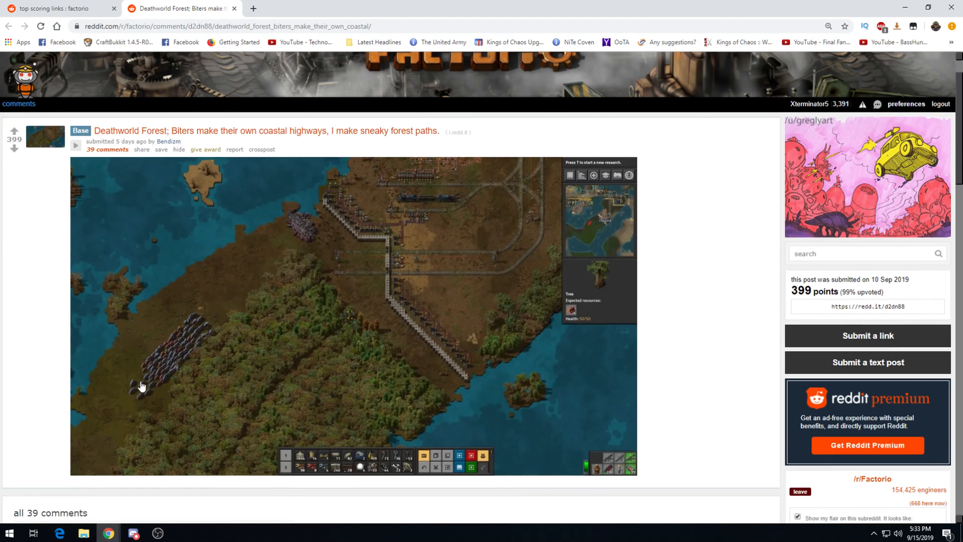
scroll(down, 3)
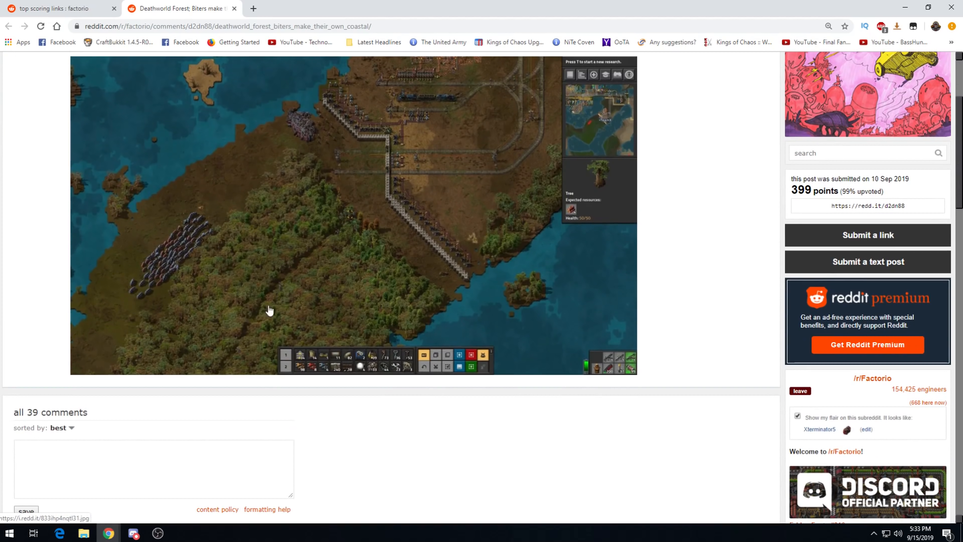
mouse_move(313, 282)
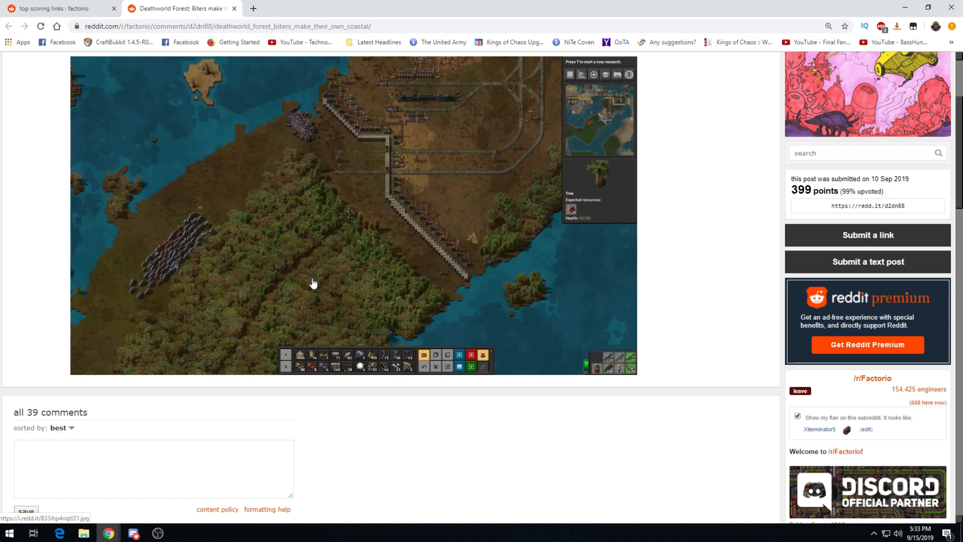
mouse_move(300, 86)
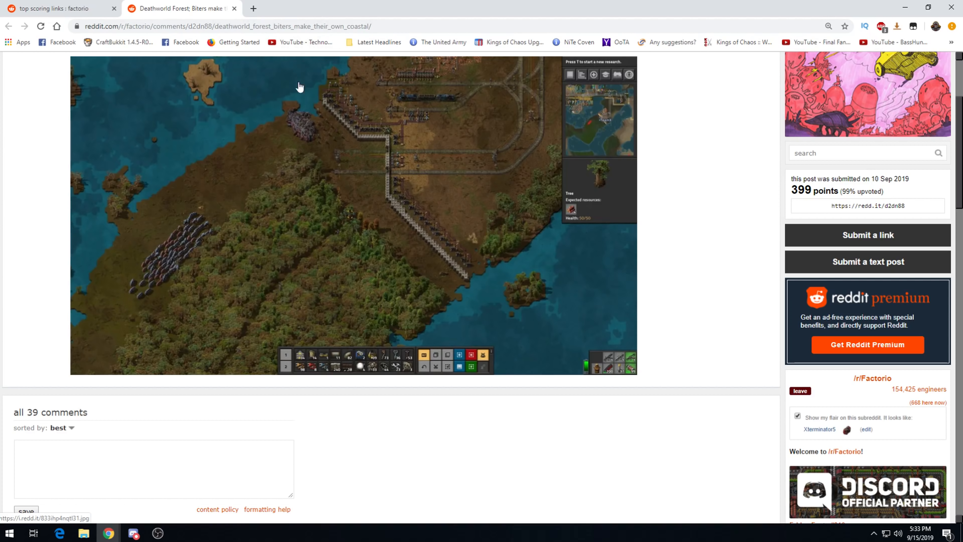
scroll(down, 3)
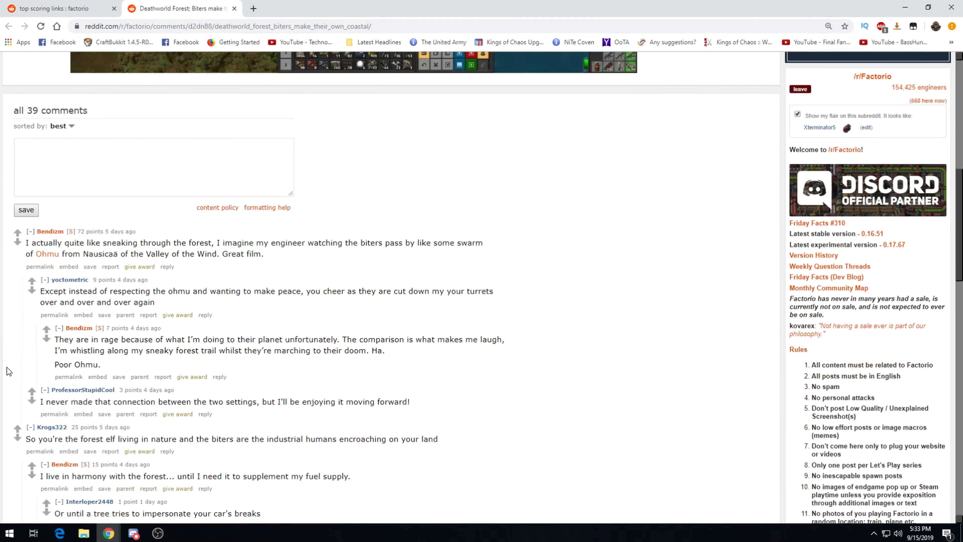
mouse_move(11, 364)
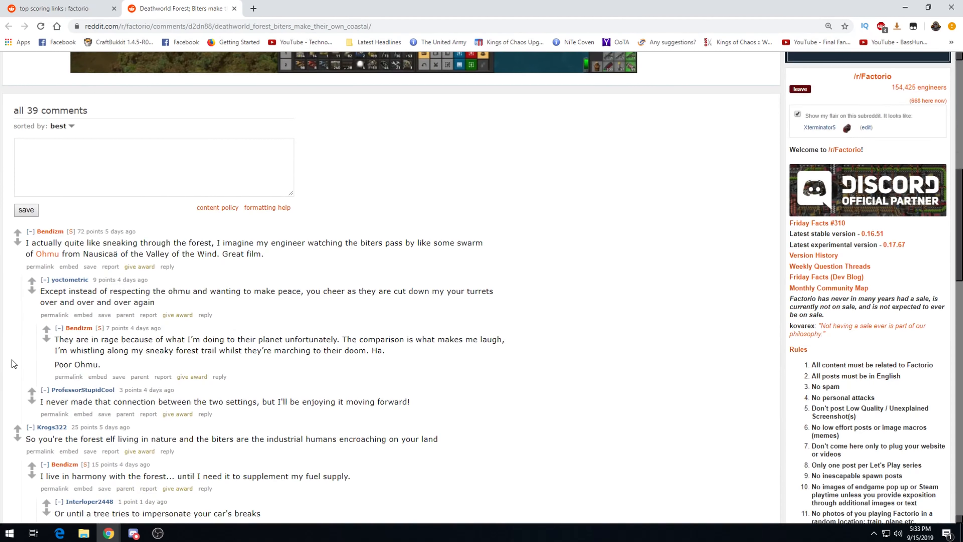
mouse_move(205, 314)
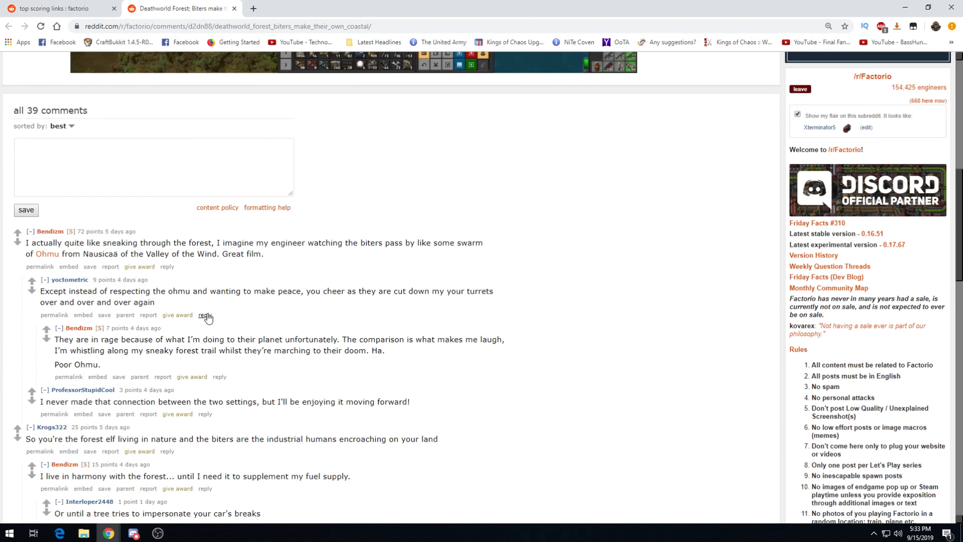
mouse_move(283, 319)
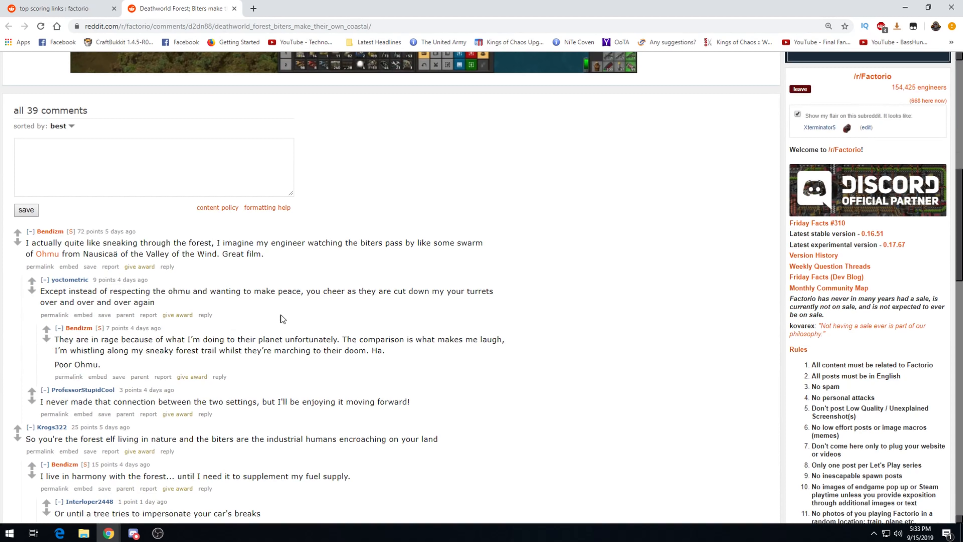
mouse_move(258, 319)
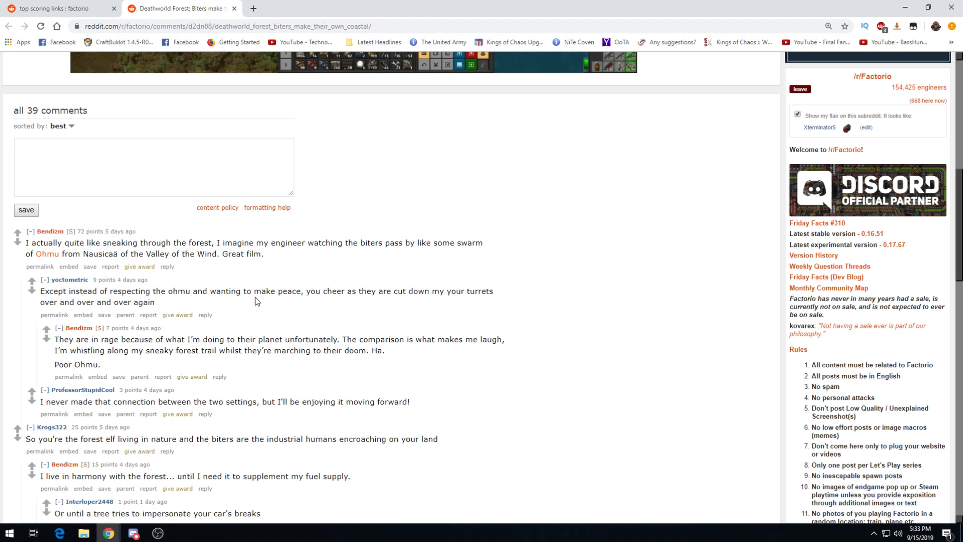
scroll(down, 3)
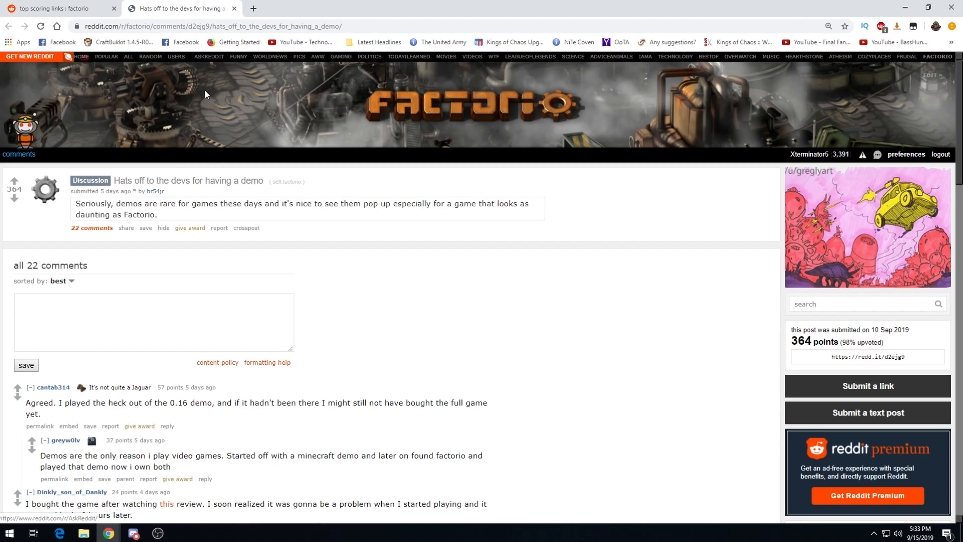
mouse_move(189, 228)
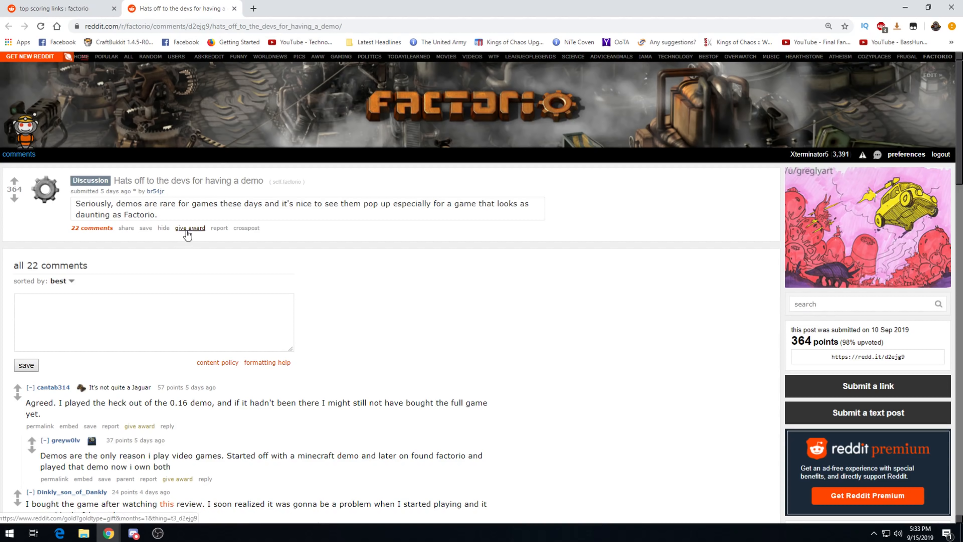
mouse_move(319, 234)
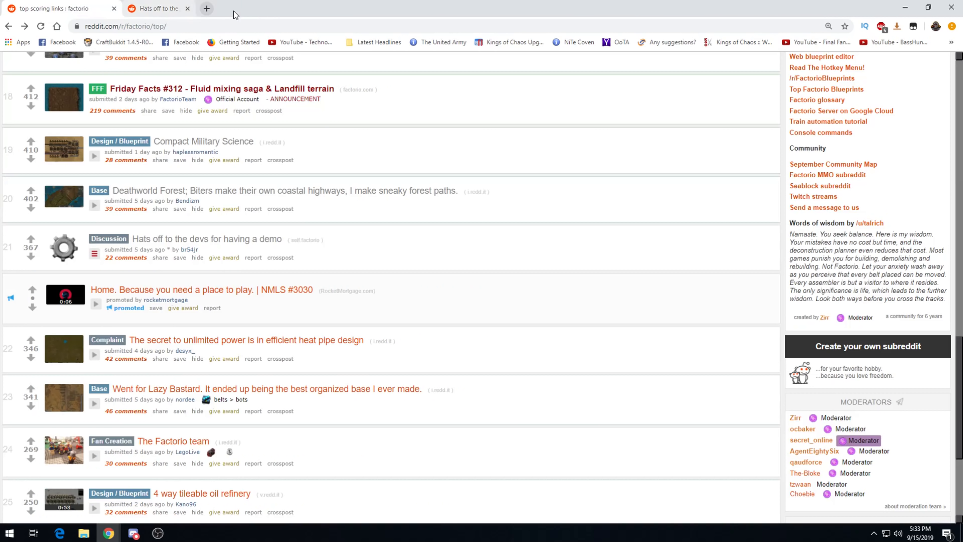
- Close the 'Hats off to the devs' demo post tab, returning to the weekly top list
click(186, 8)
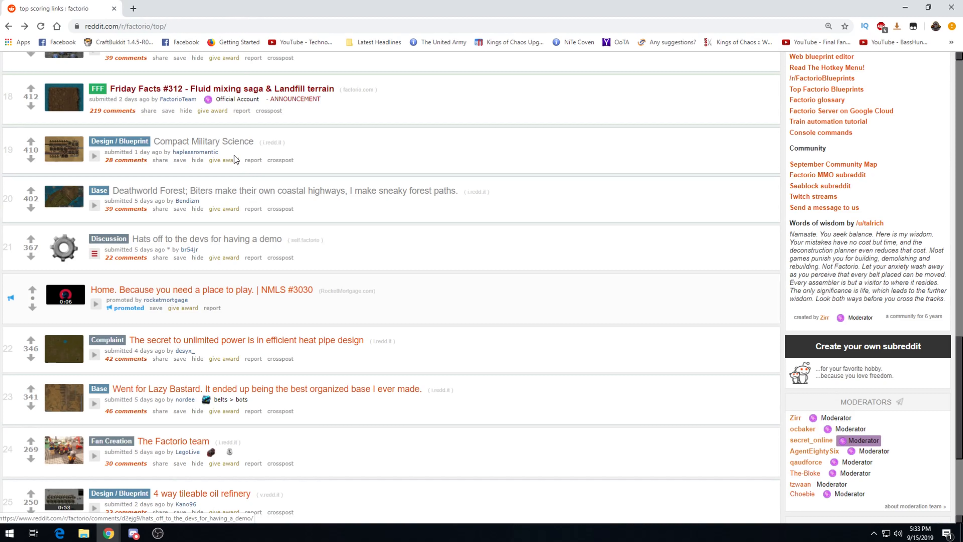
mouse_move(238, 158)
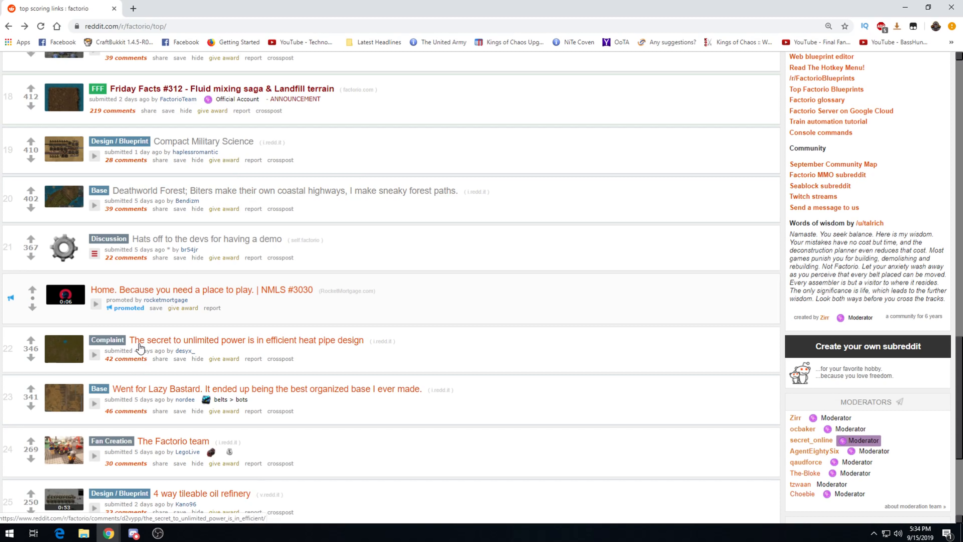
mouse_move(405, 316)
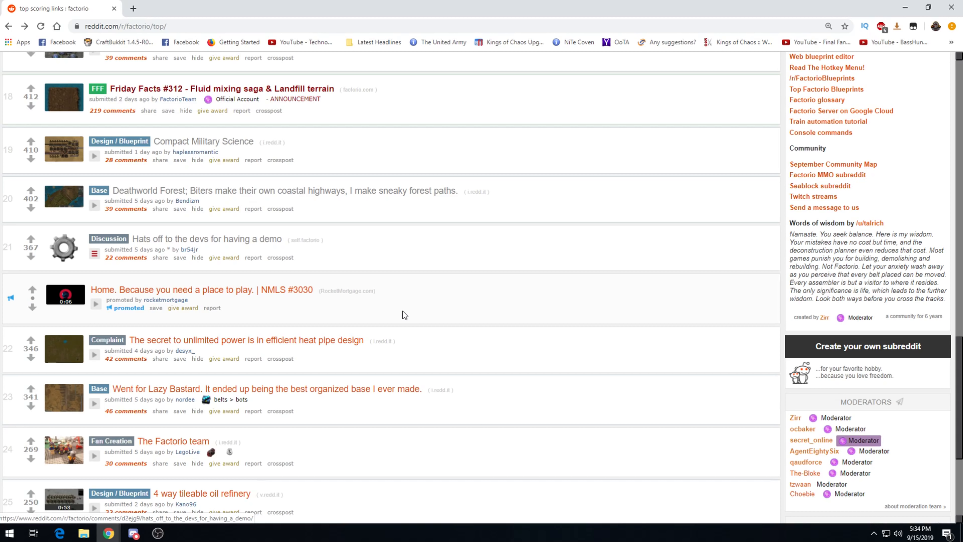
- Open the efficient heat pipe design post and view its fractal pipe screenshot and comments
click(243, 340)
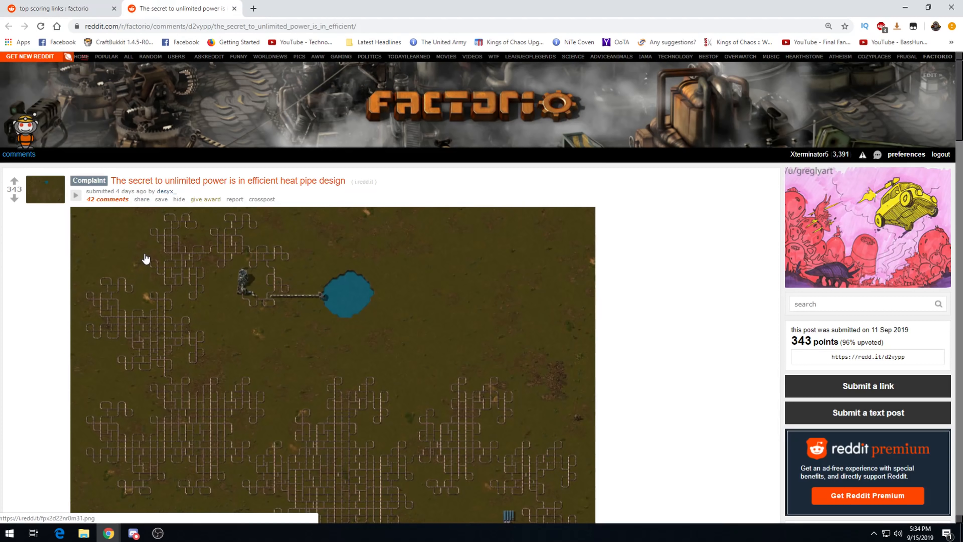
scroll(down, 3)
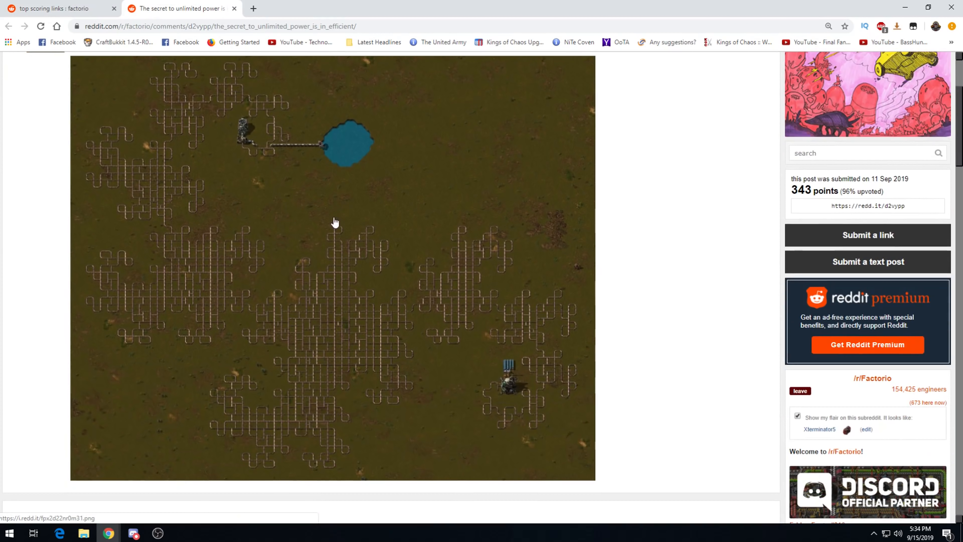
scroll(down, 3)
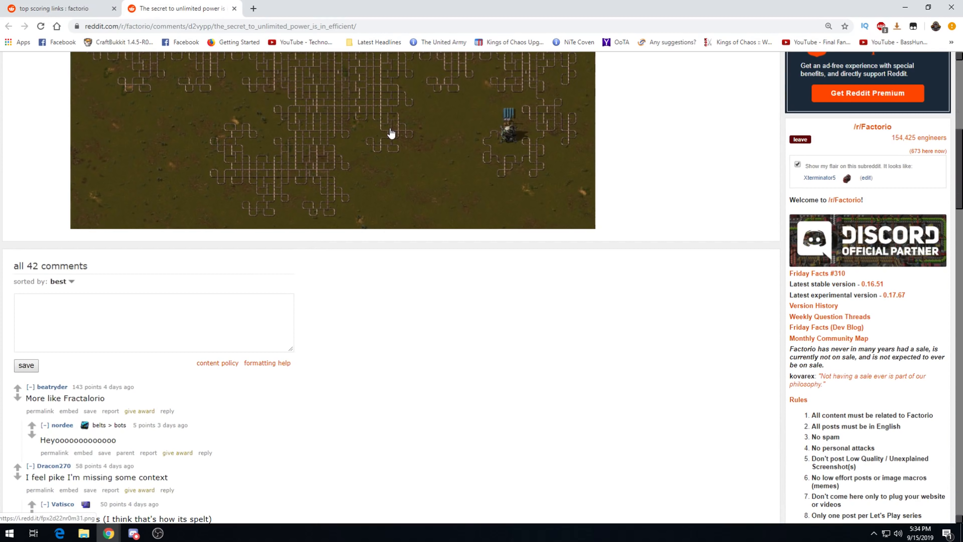
mouse_move(217, 216)
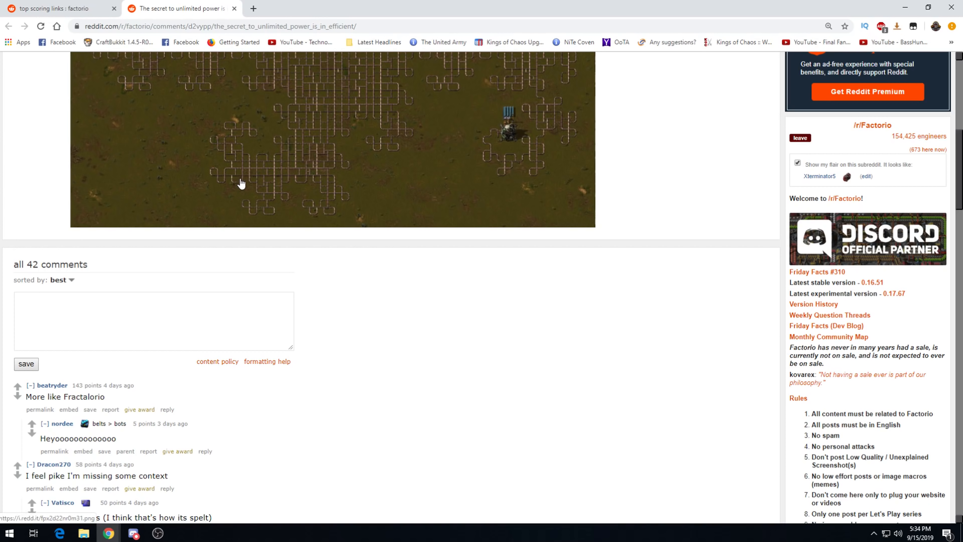
scroll(down, 3)
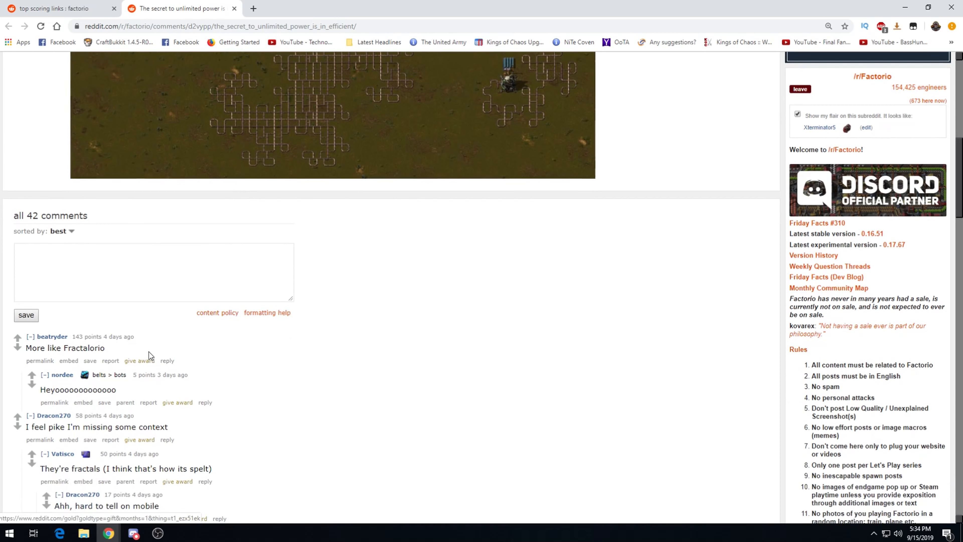
scroll(up, 3)
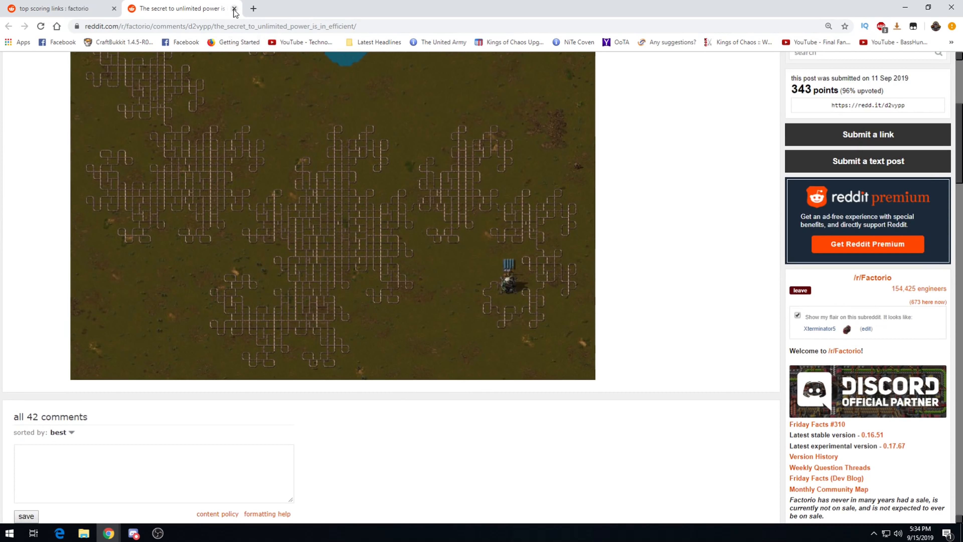
- Close the heat pipe post and view the 'Went for Lazy Bastard' base screenshot full size
click(234, 8)
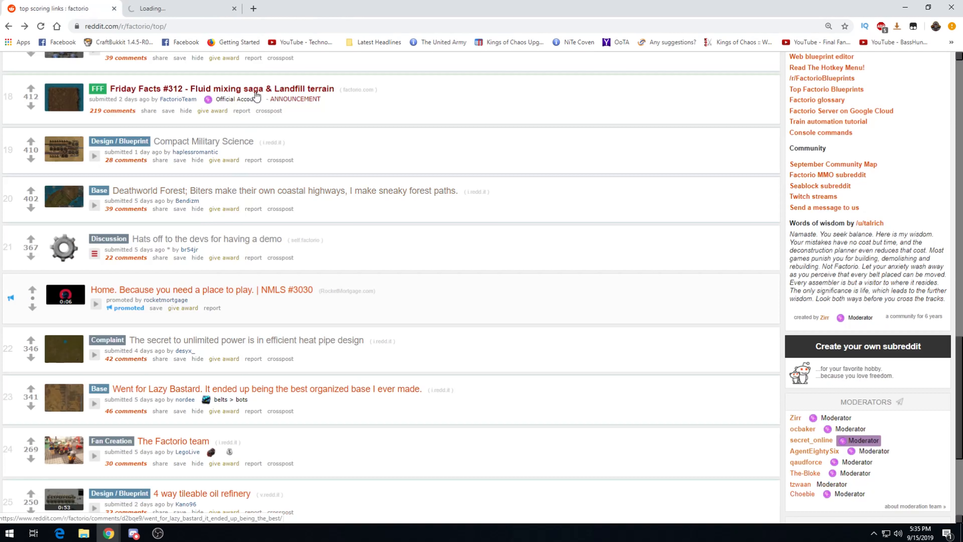
click(267, 389)
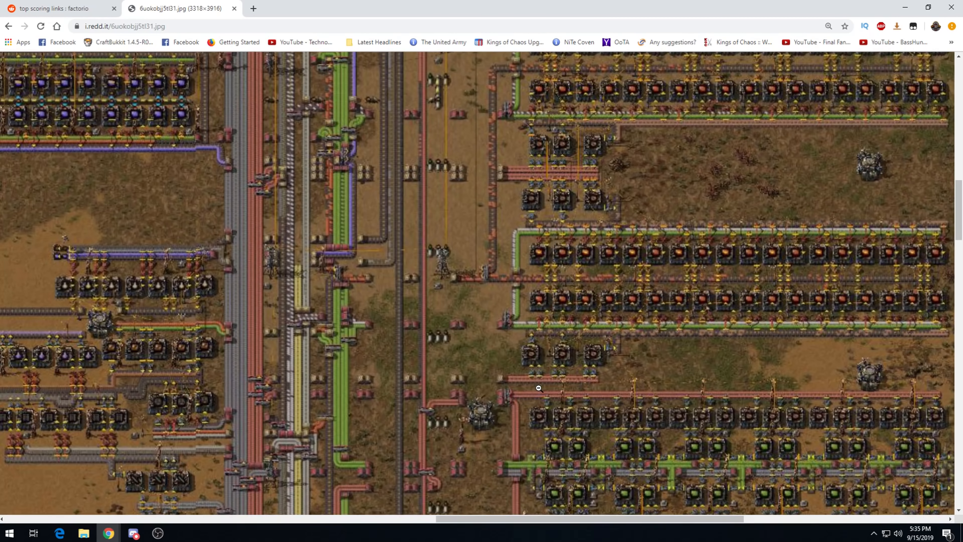
scroll(down, 3)
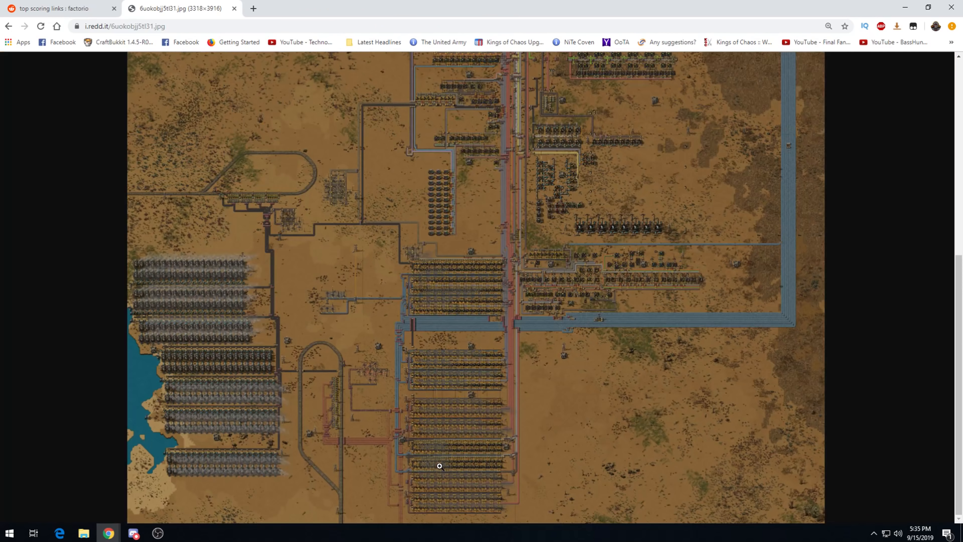
mouse_move(236, 266)
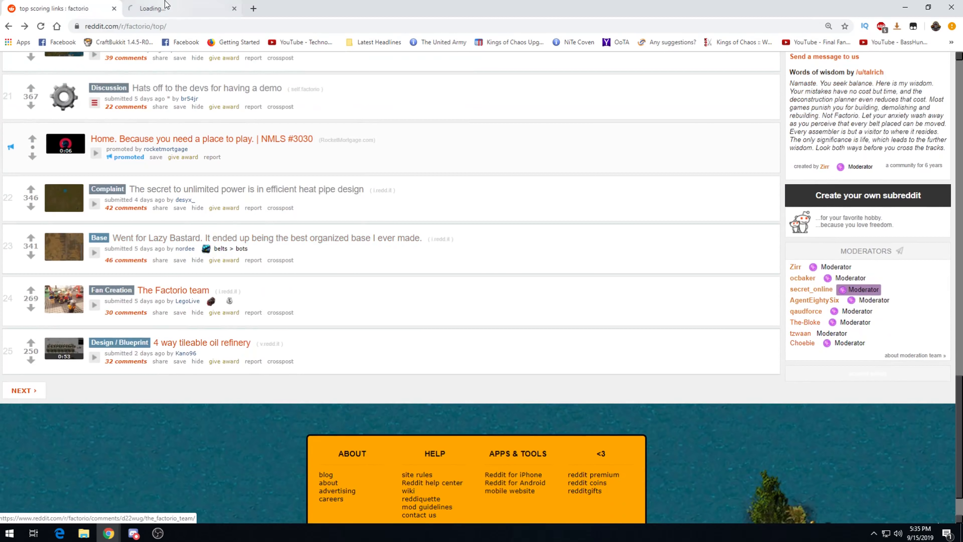
- Open 'The Factorio team' Lego post and view its minifigure photo
click(173, 290)
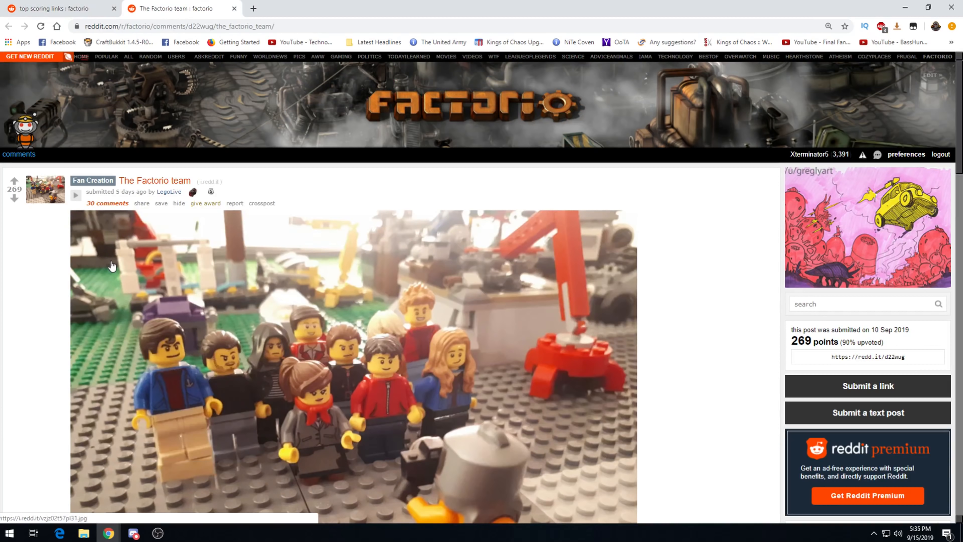
scroll(down, 3)
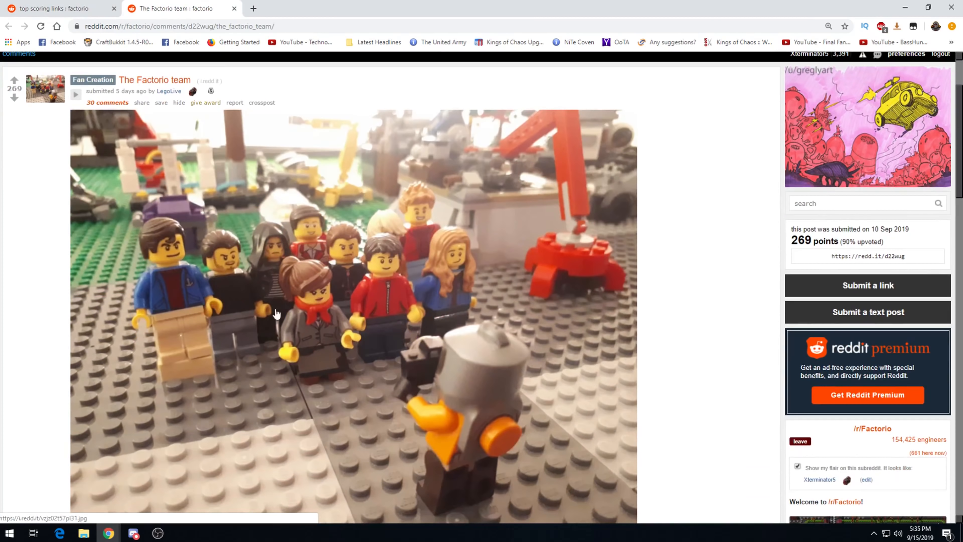
mouse_move(313, 296)
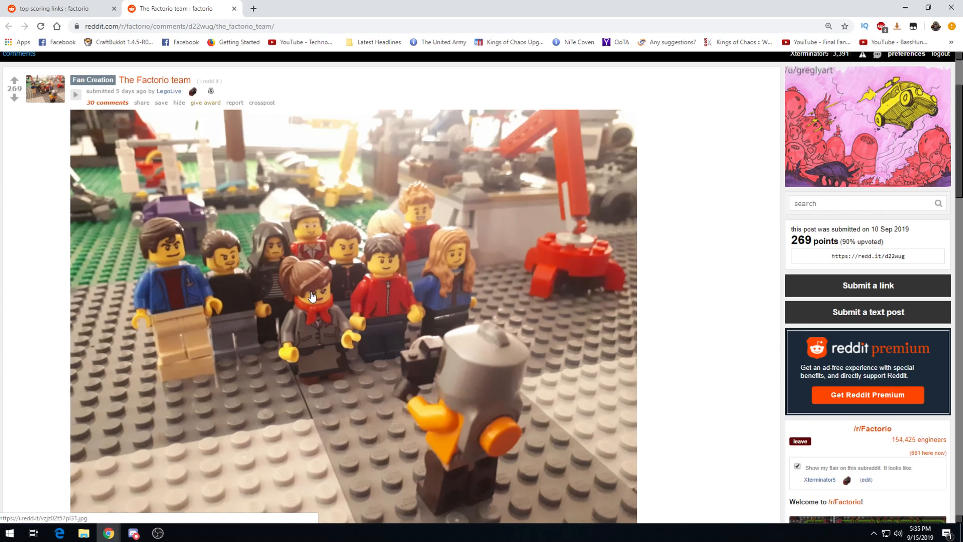
scroll(down, 3)
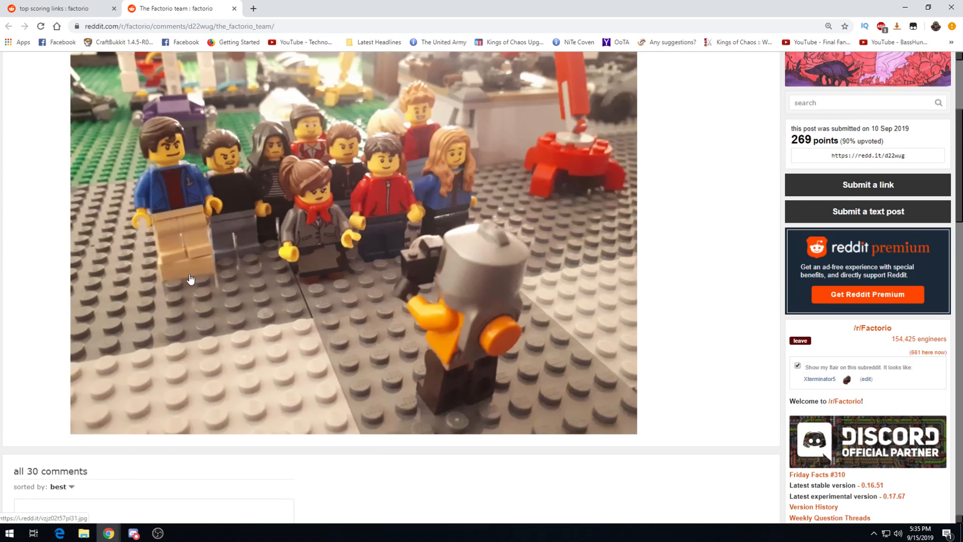
mouse_move(286, 159)
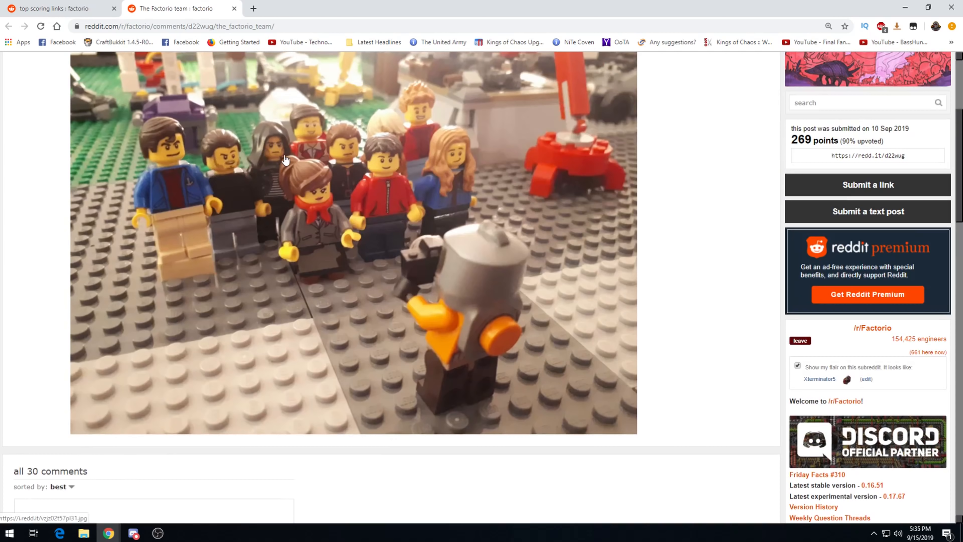
scroll(up, 3)
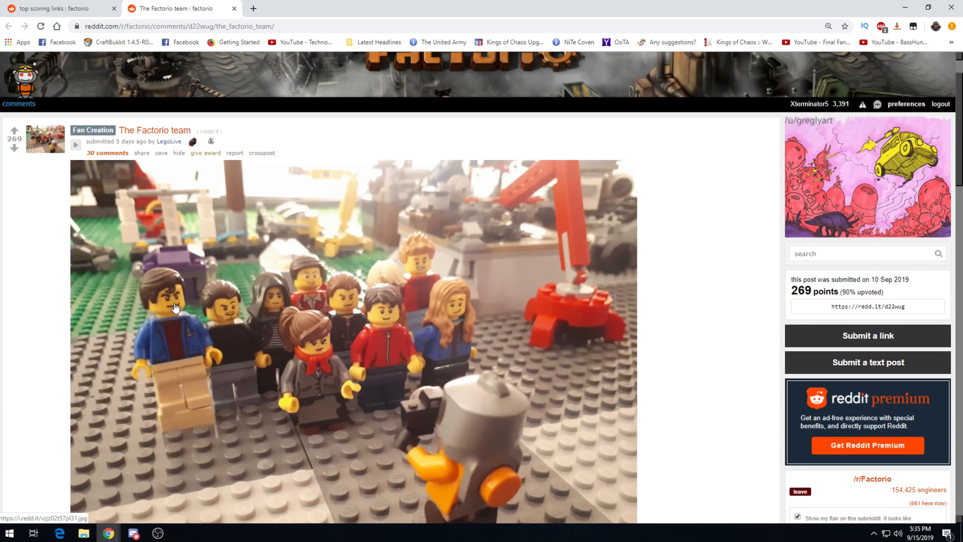
- Read through the post's comment thread, then return to the top
scroll(down, 3)
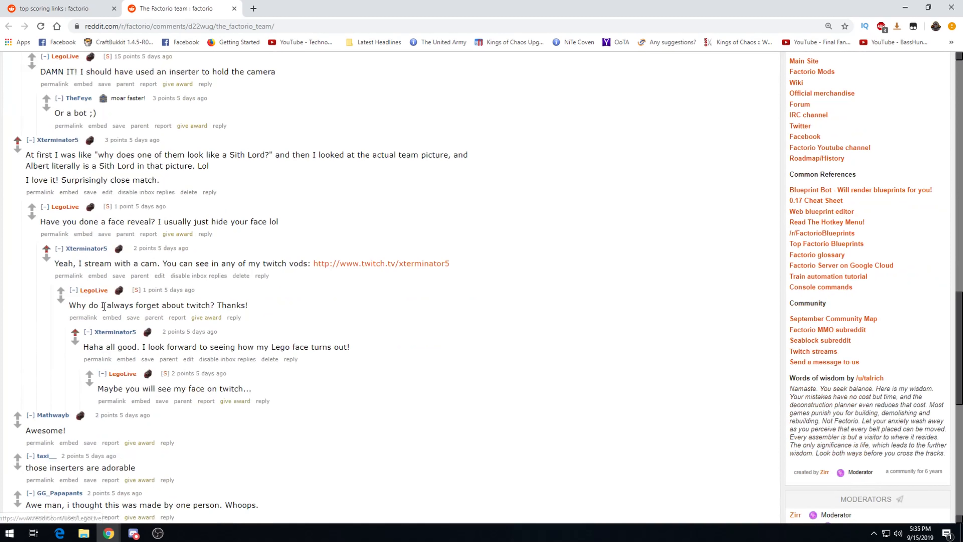
scroll(down, 3)
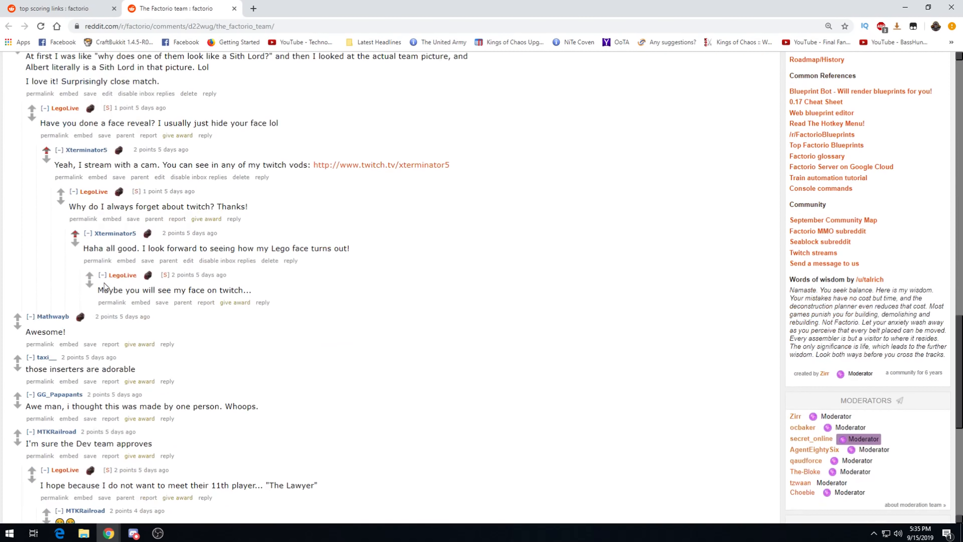
scroll(down, 3)
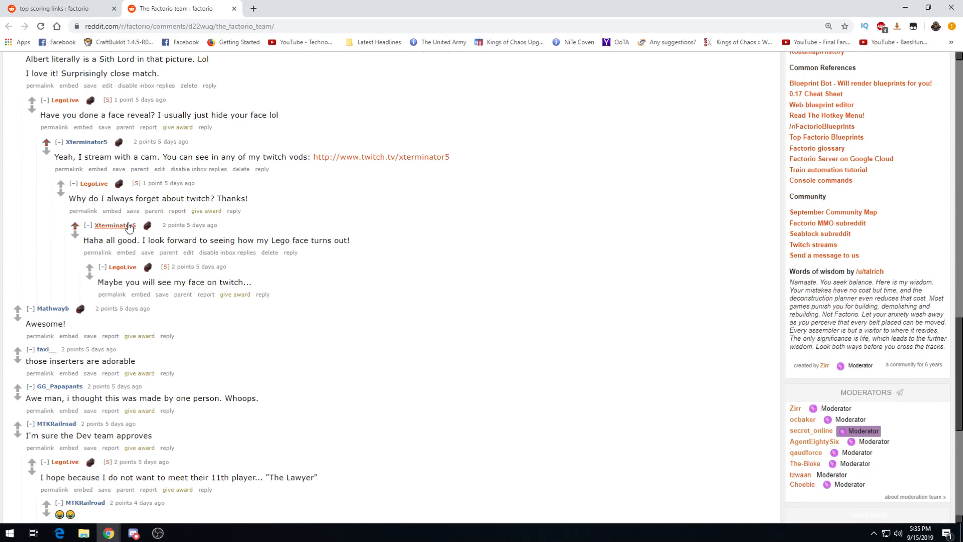
scroll(down, 3)
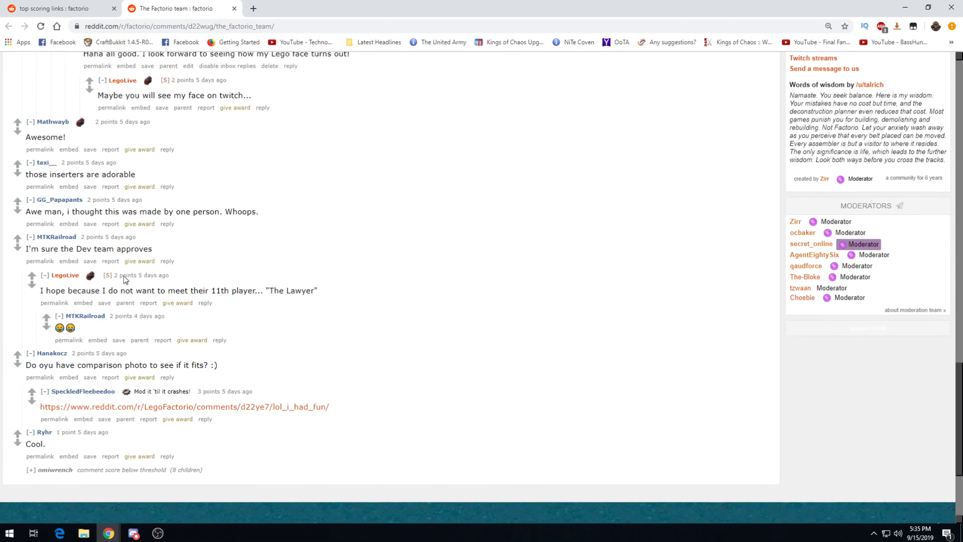
scroll(up, 3)
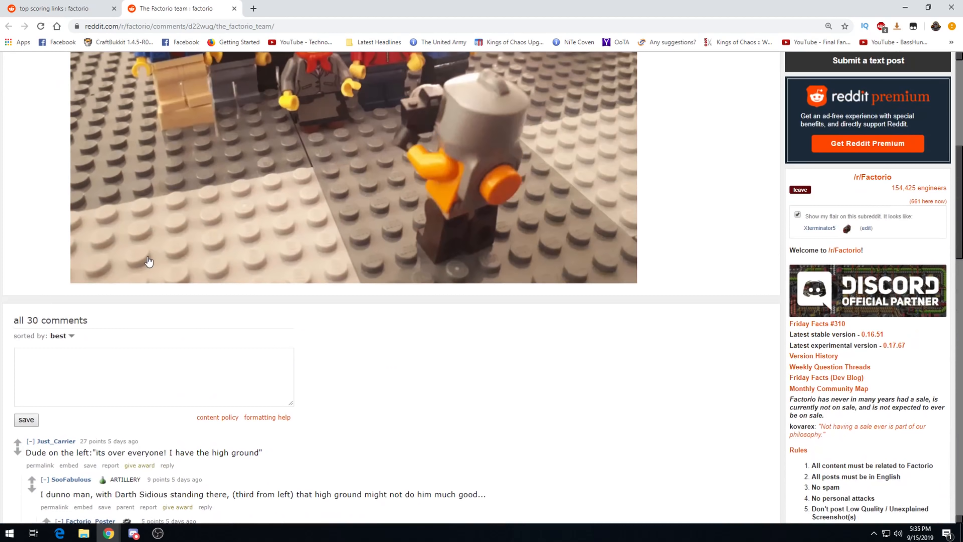
scroll(up, 3)
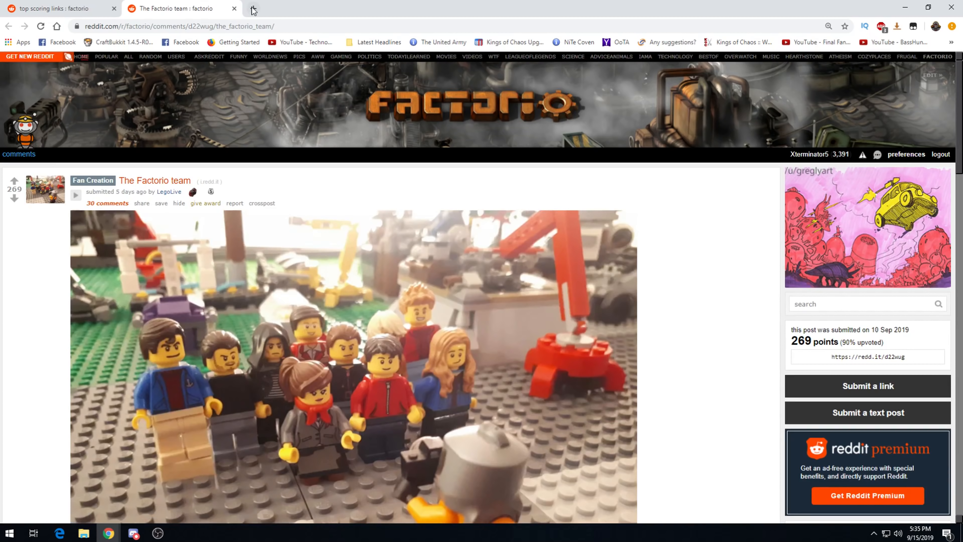
- Open the Factorio website's team page in a new tab and view the real staff photo
click(249, 11)
text(factorio.com)
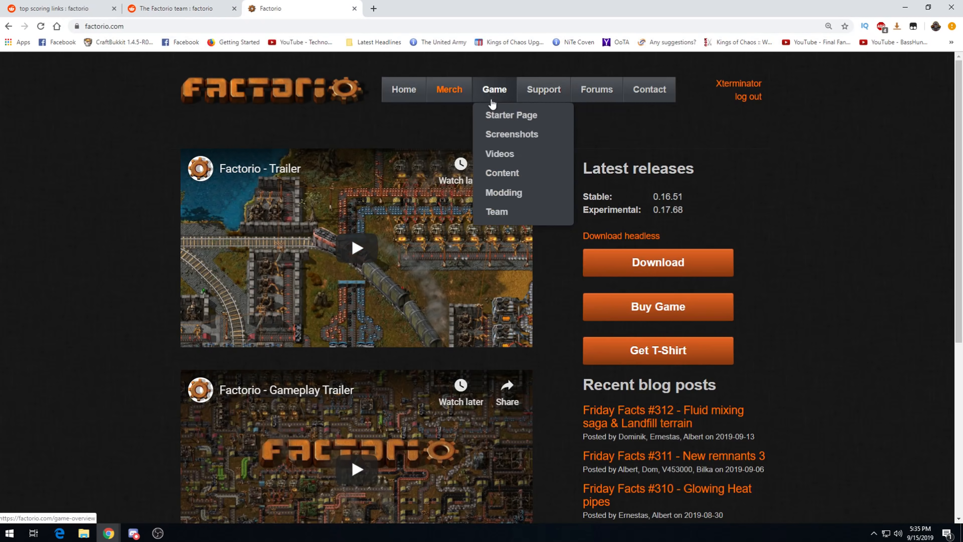
click(497, 213)
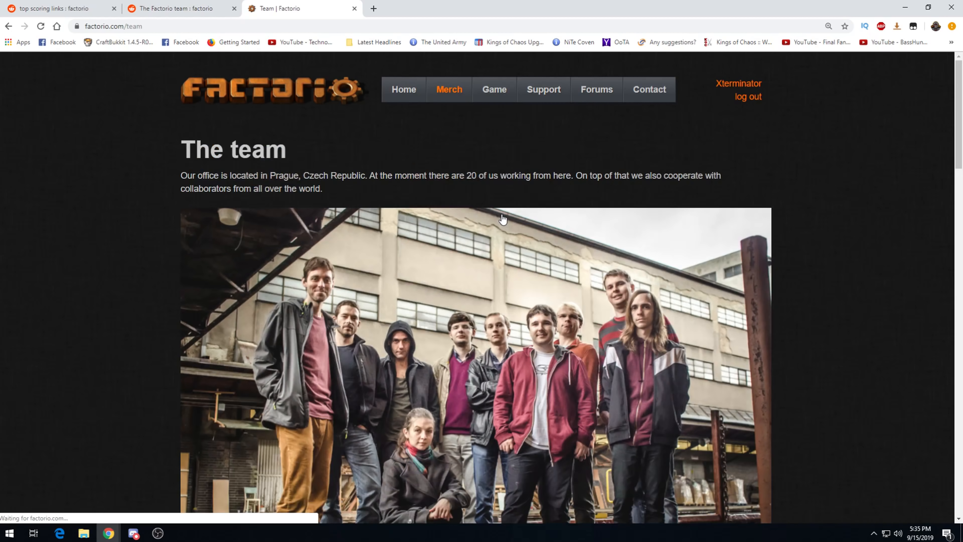
scroll(down, 3)
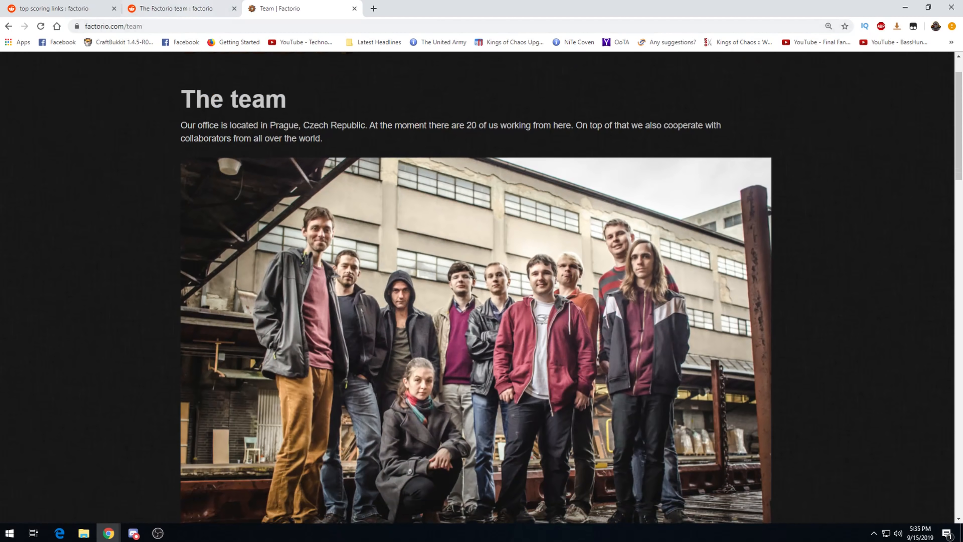
scroll(down, 3)
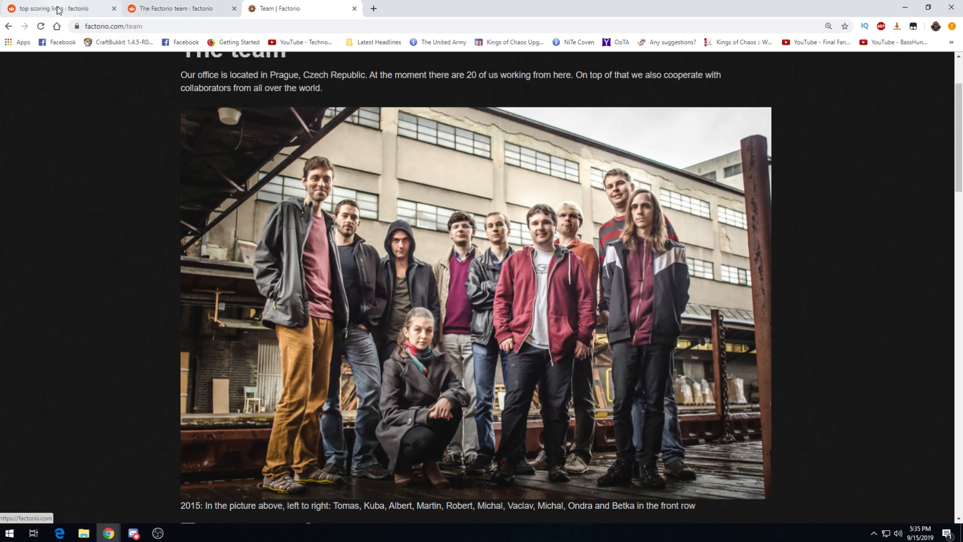
mouse_move(146, 8)
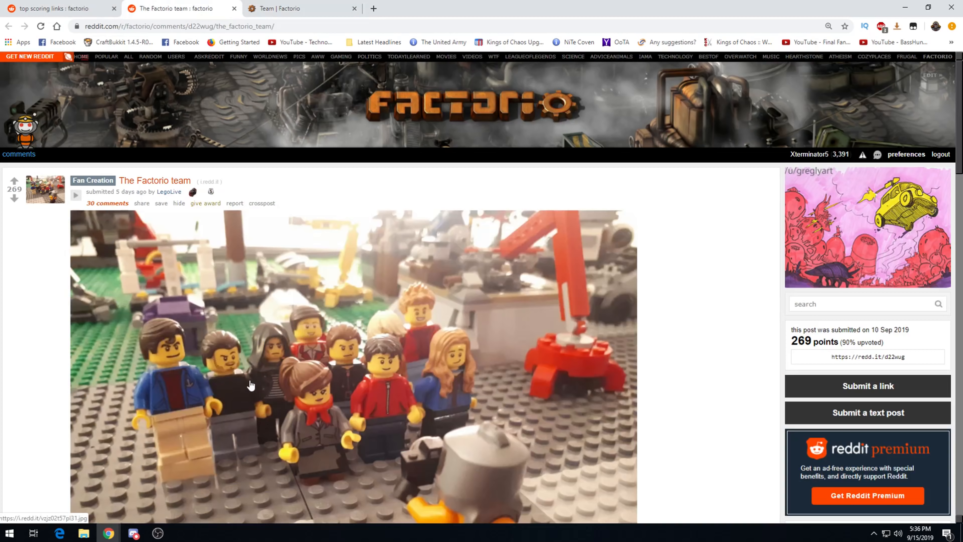
- Flip between the real team photo and the Lego team post to compare them
click(301, 9)
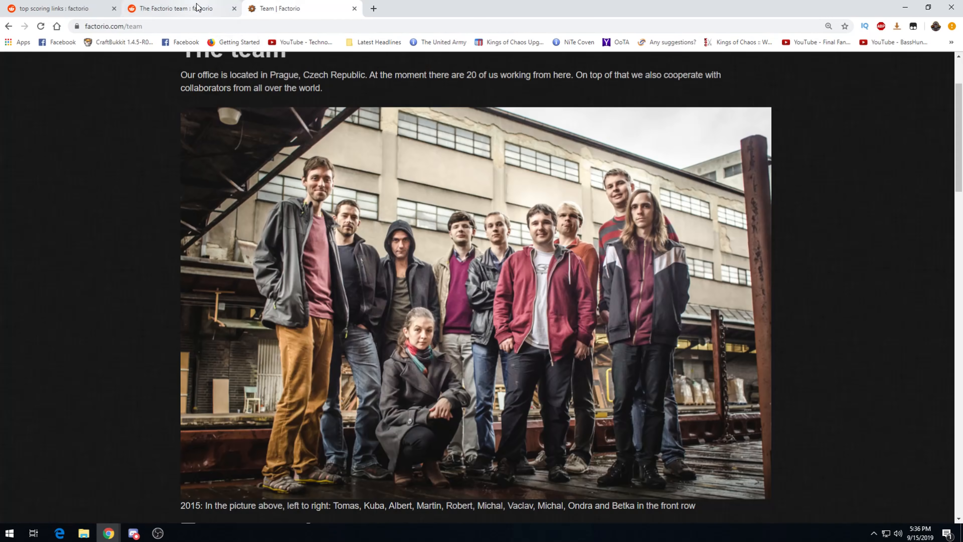
click(175, 9)
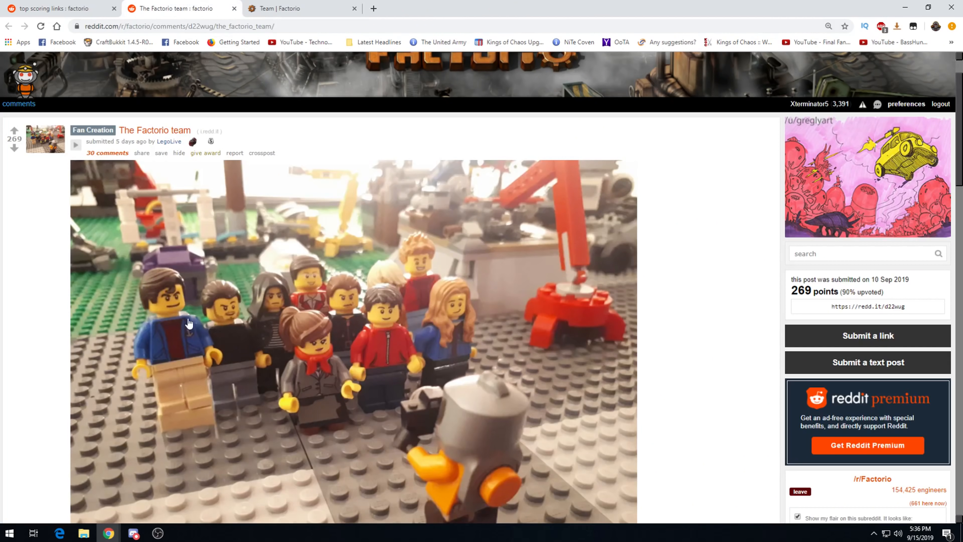
mouse_move(397, 346)
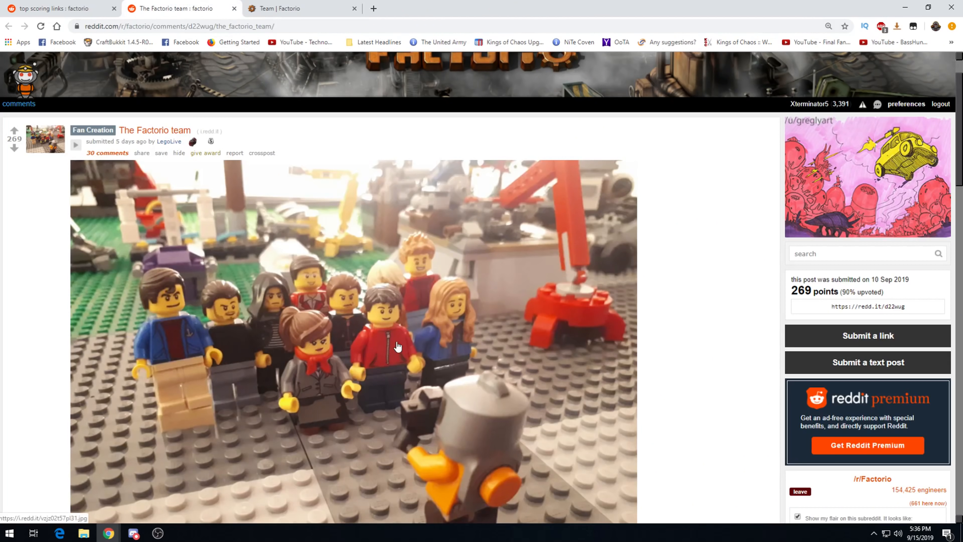
click(301, 8)
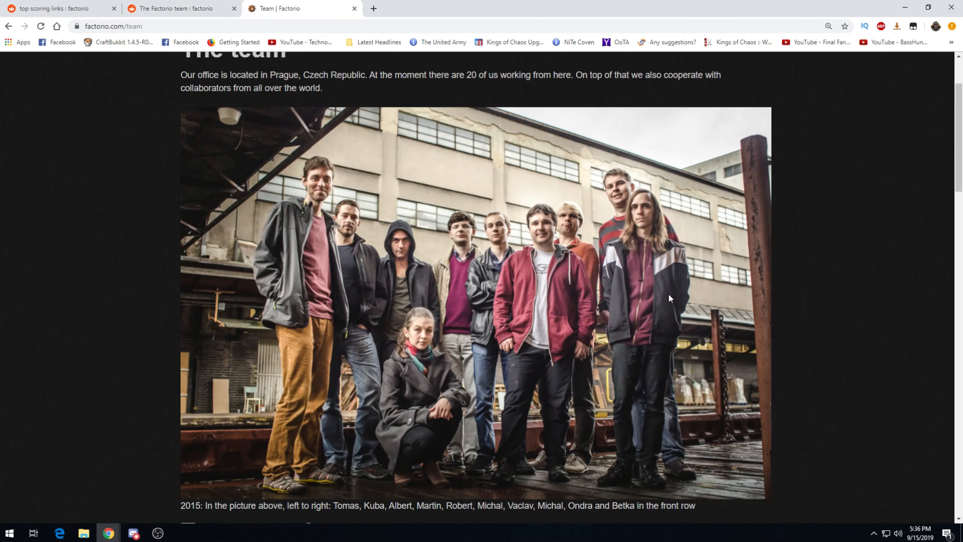
mouse_move(640, 327)
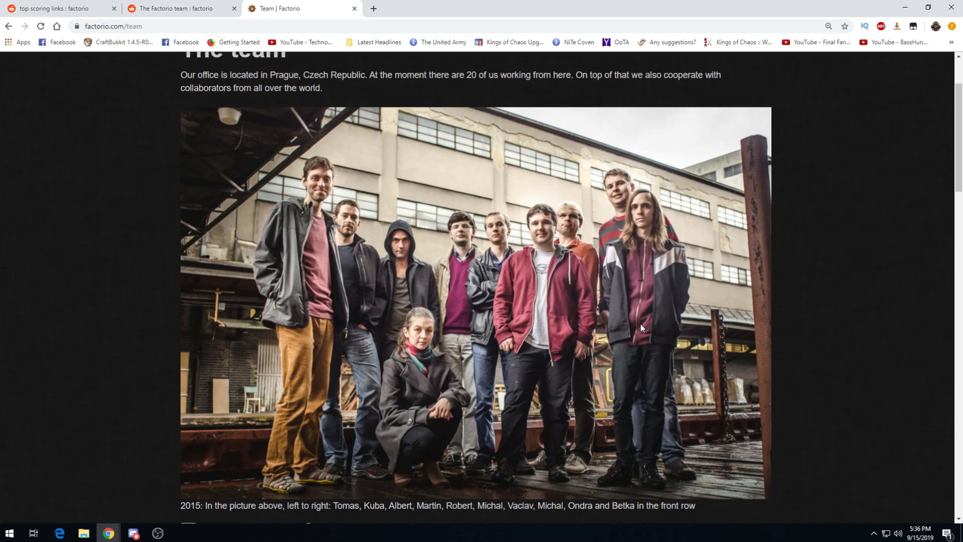
scroll(down, 3)
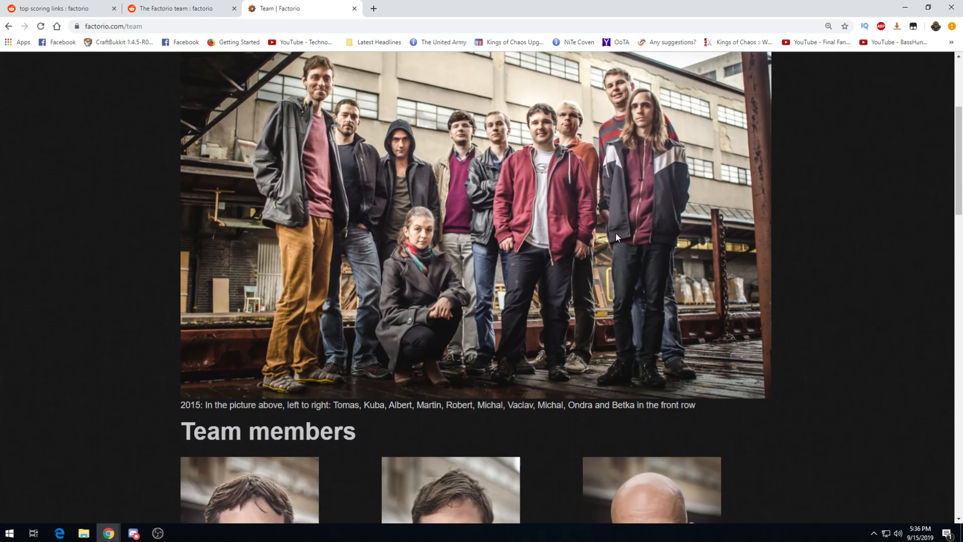
mouse_move(207, 5)
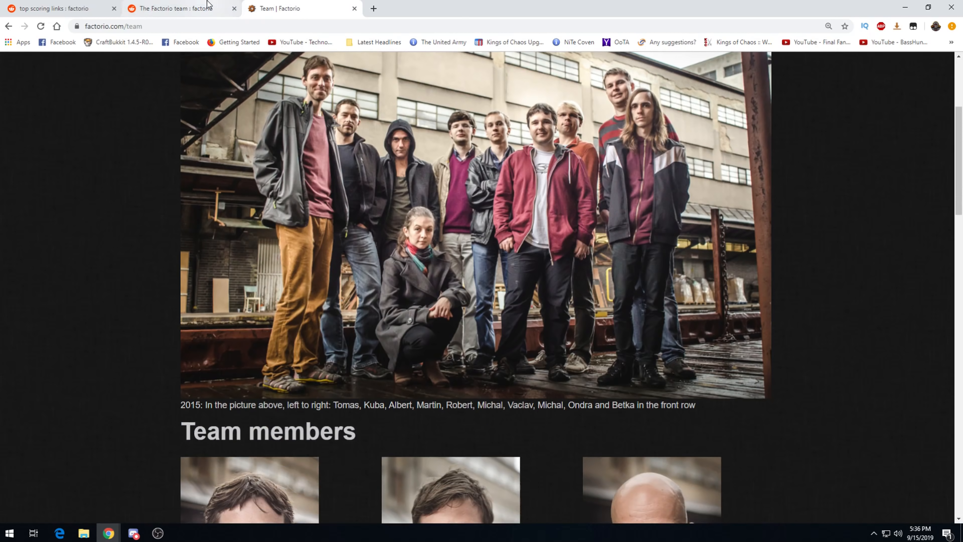
click(178, 8)
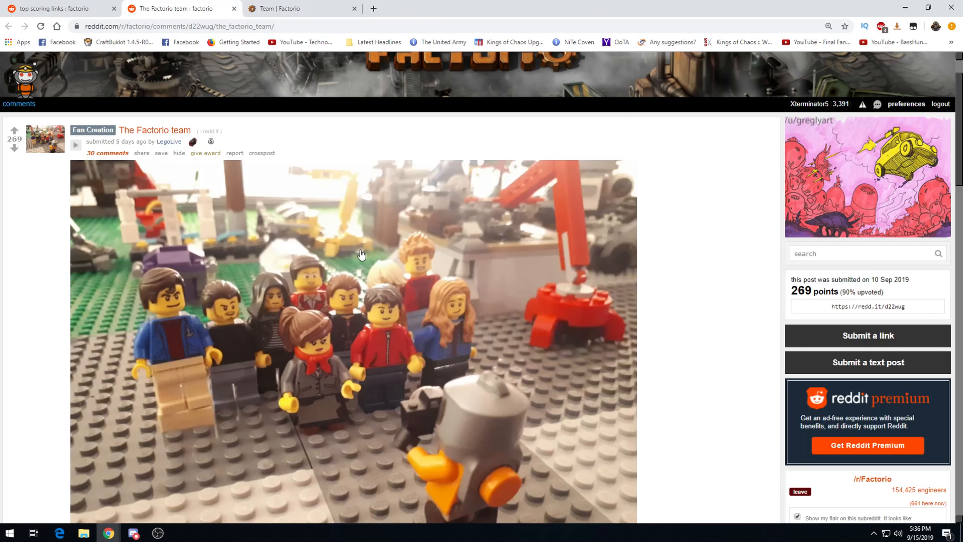
scroll(down, 3)
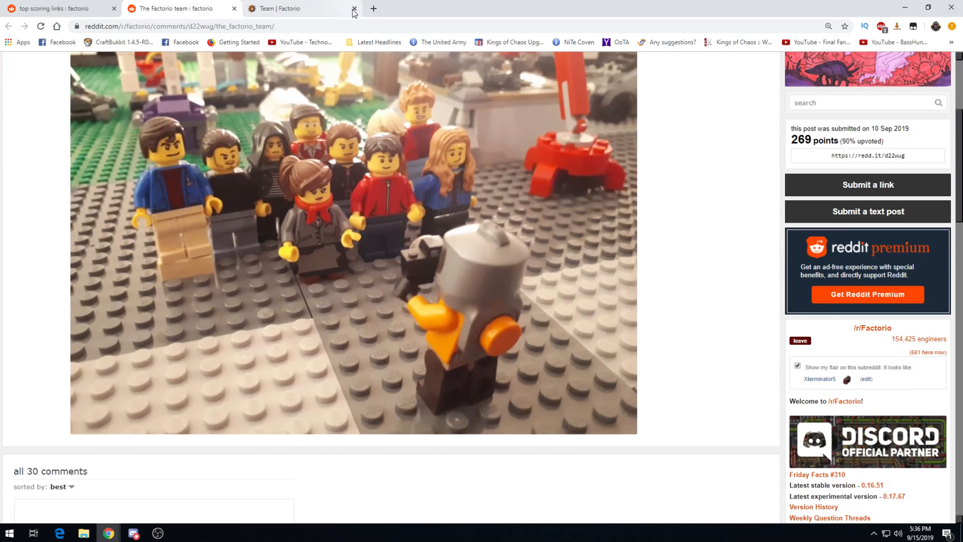
- Close the team tabs, open the '4 way tileable oil refinery' post and play its video fullscreen
click(354, 8)
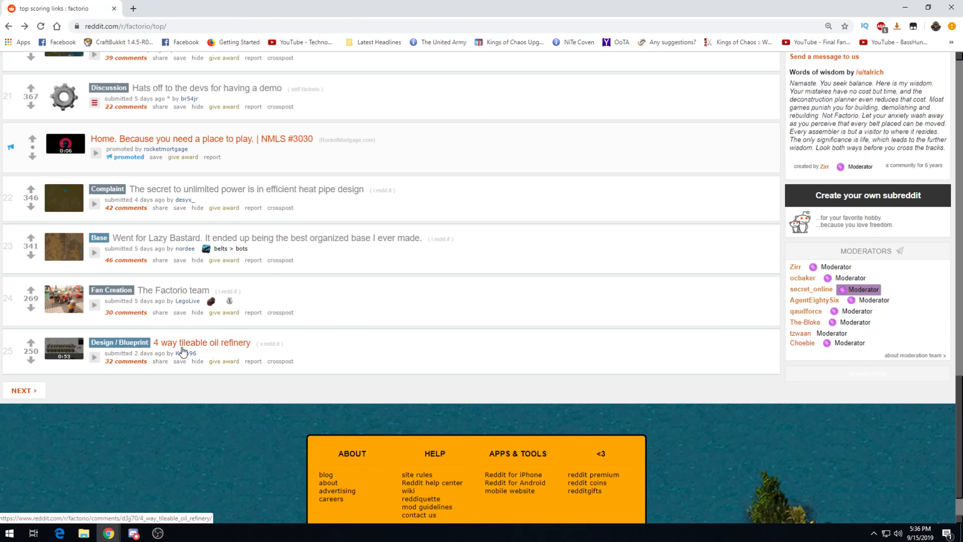
click(201, 342)
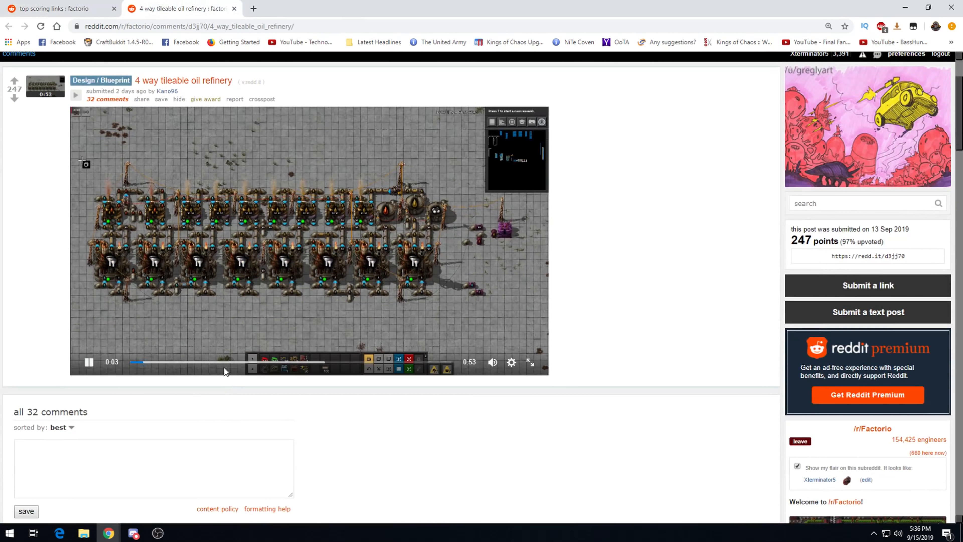
click(530, 362)
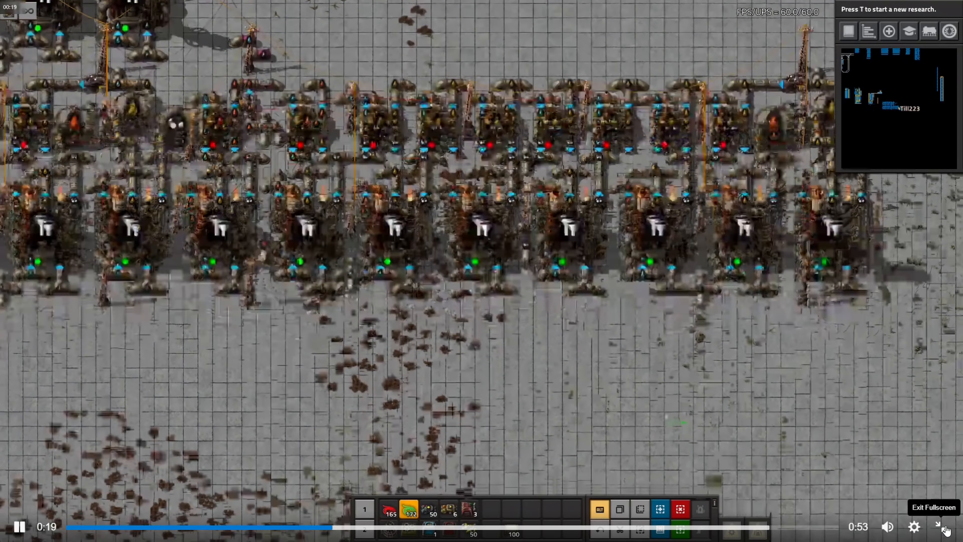
click(944, 526)
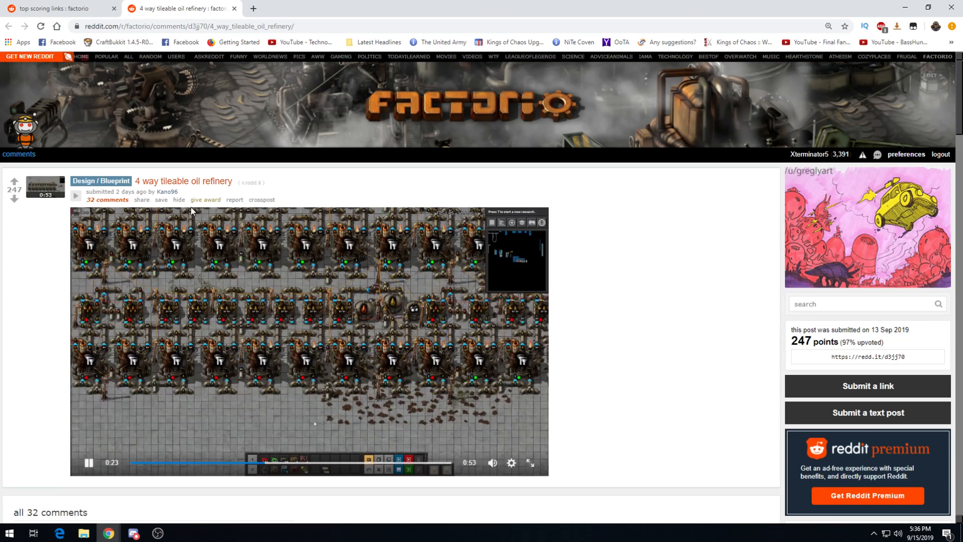
- Scroll down the oil refinery post to its comments
scroll(down, 3)
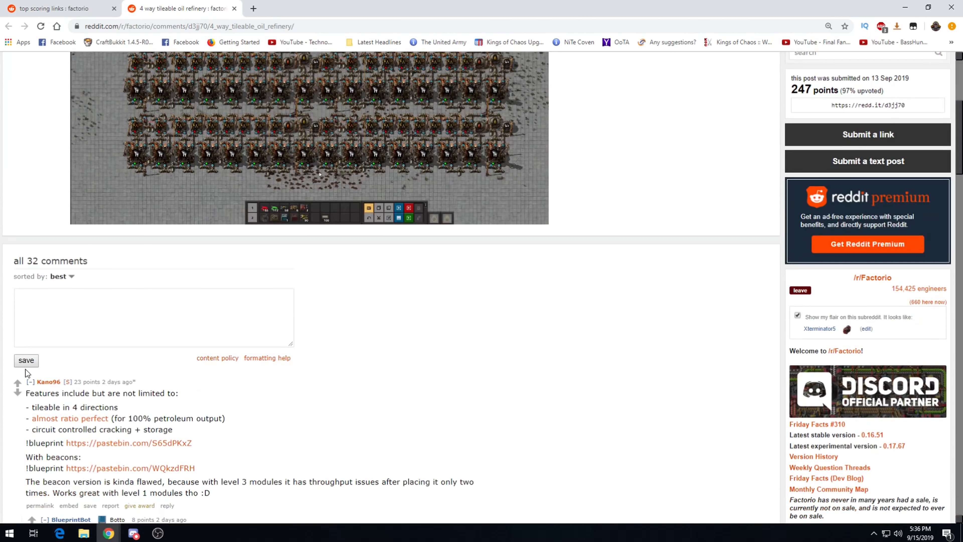
mouse_move(215, 421)
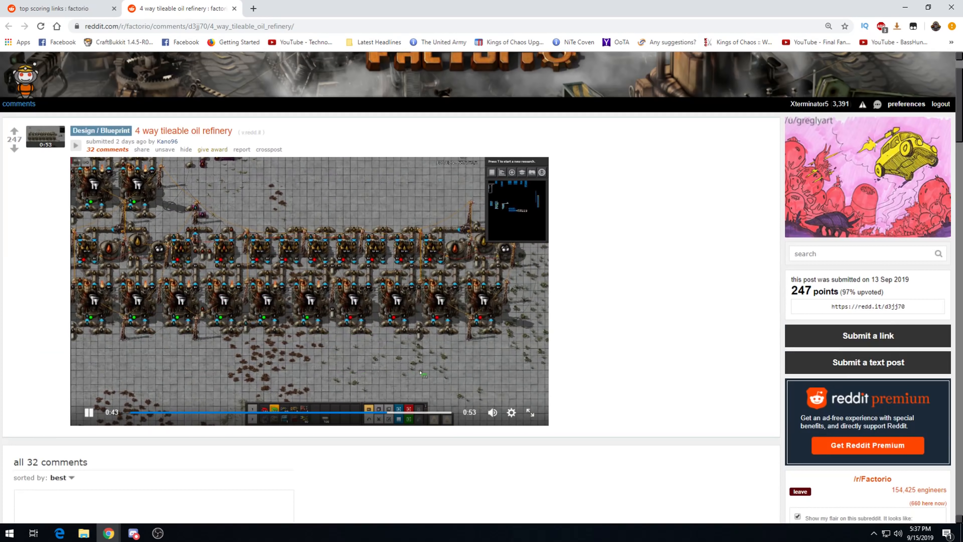
mouse_move(186, 170)
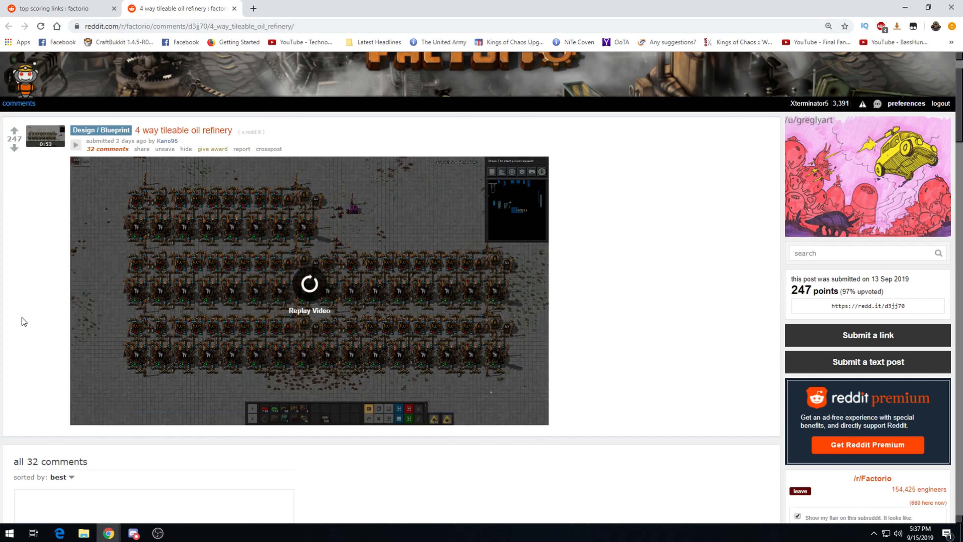
scroll(down, 3)
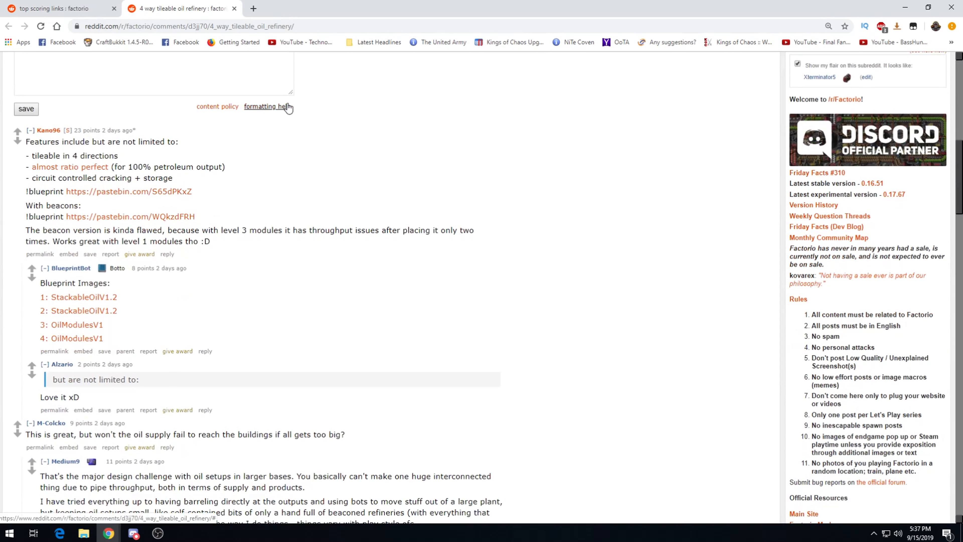
mouse_move(248, 24)
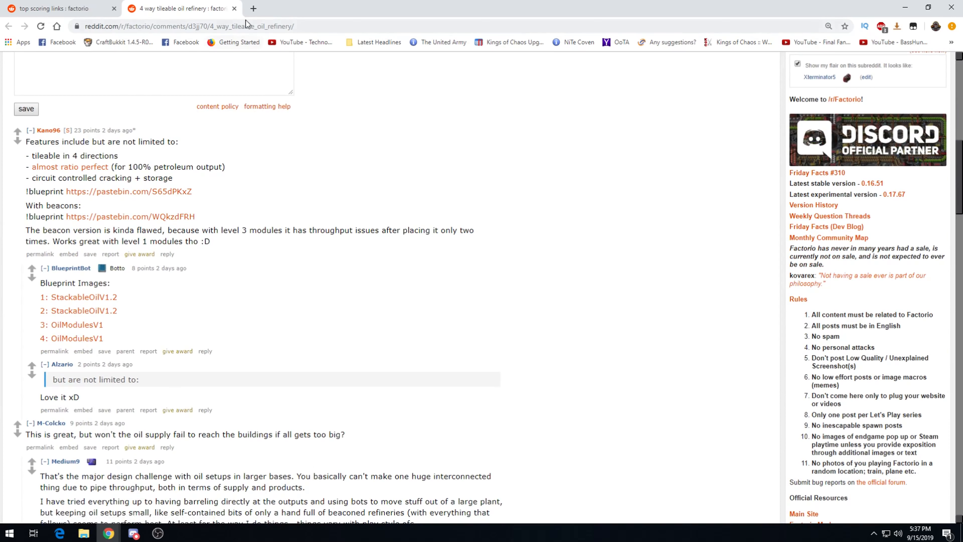
- Close the oil refinery post and scroll the weekly top posts list back to the top
click(234, 8)
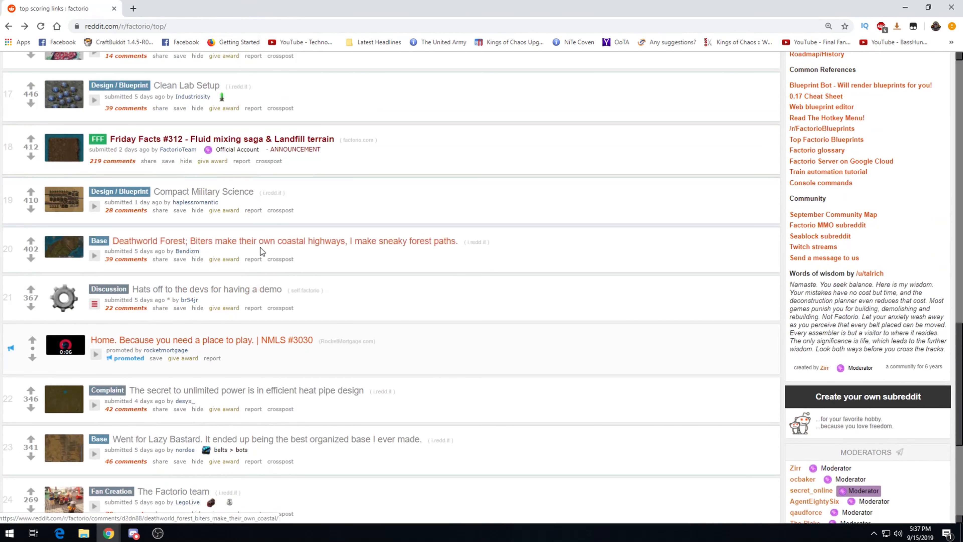
scroll(up, 3)
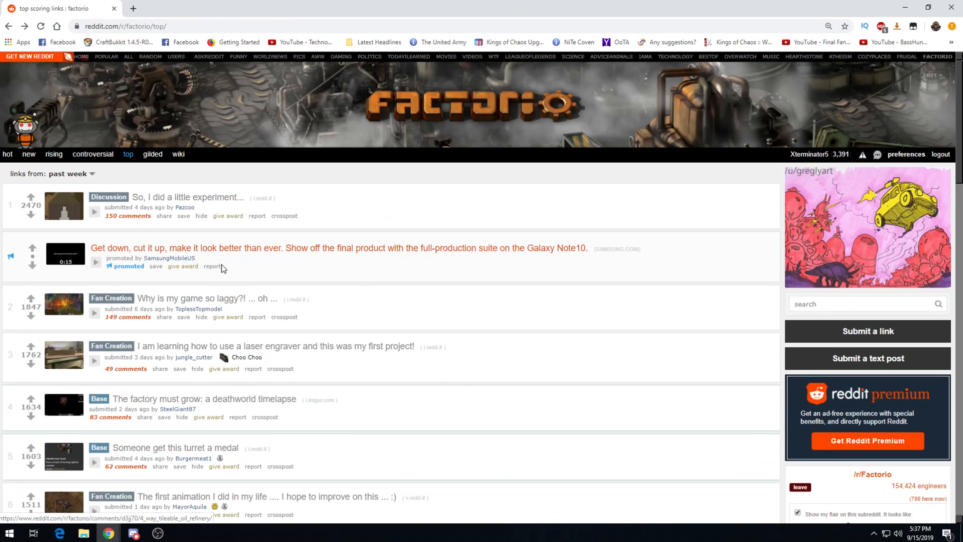
scroll(down, 3)
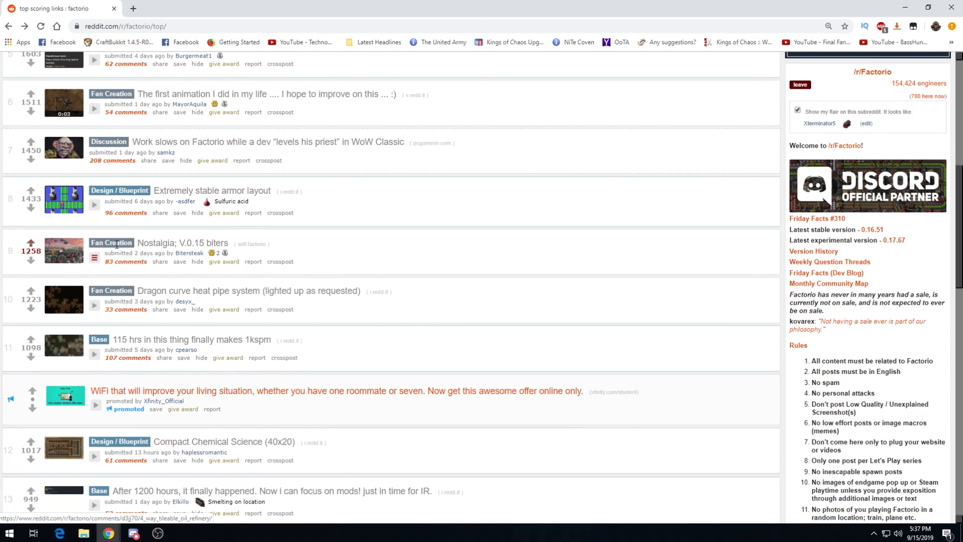
mouse_move(156, 237)
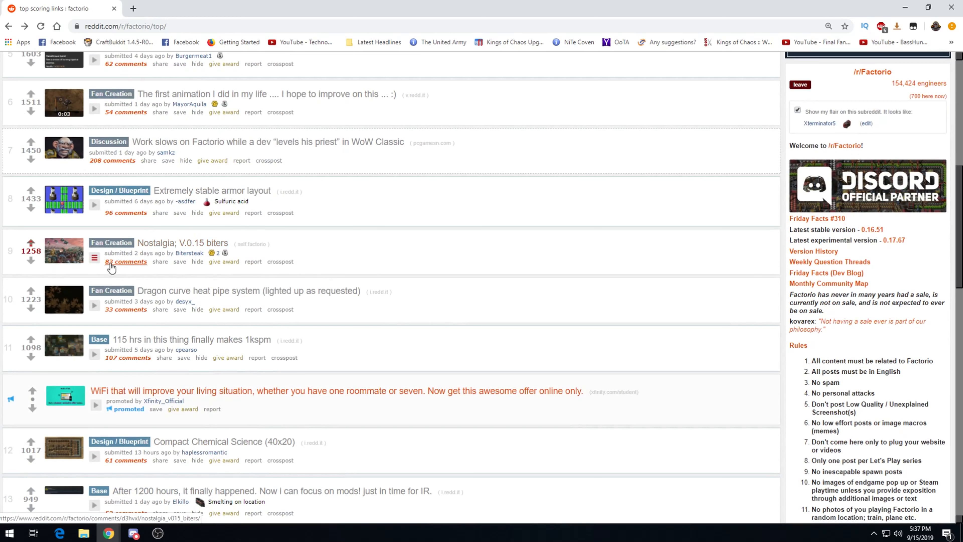
scroll(up, 3)
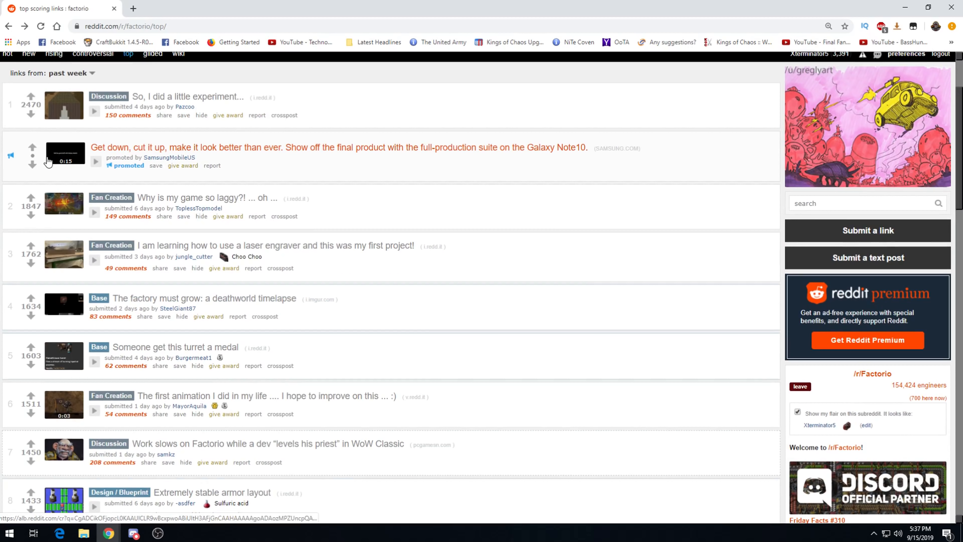
mouse_move(70, 400)
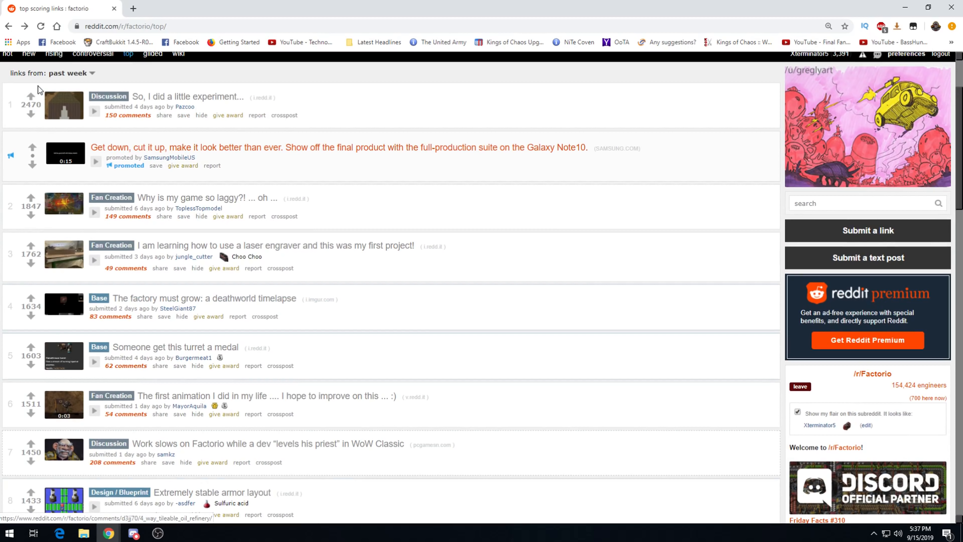
scroll(up, 3)
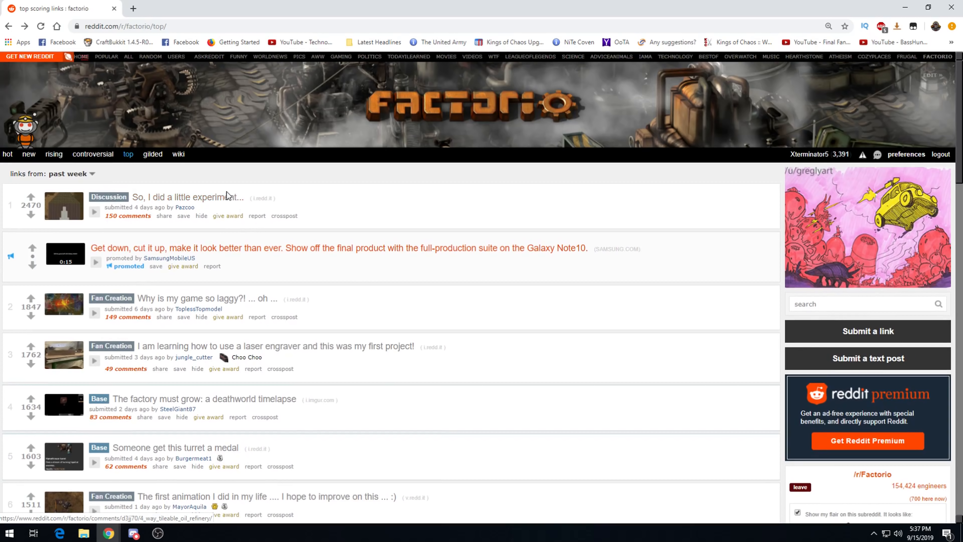
mouse_move(241, 188)
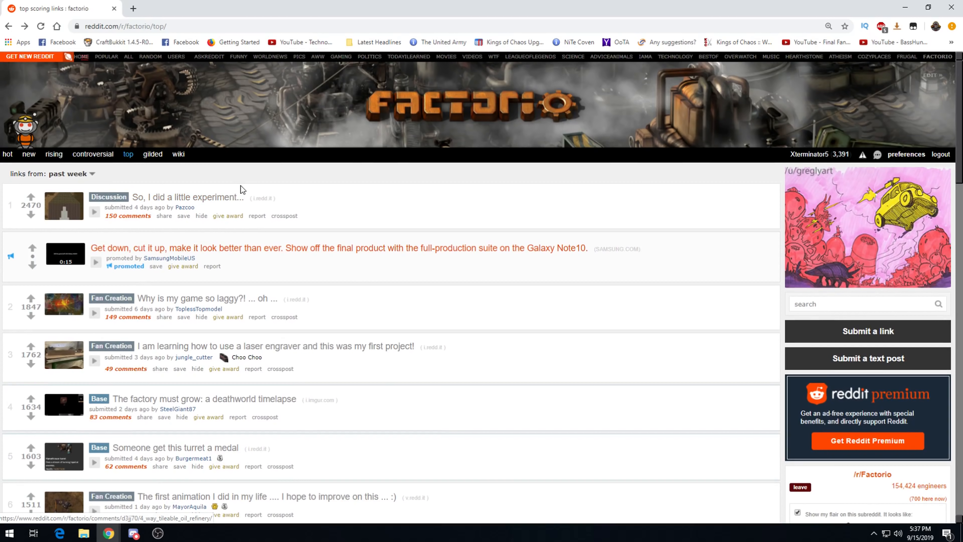